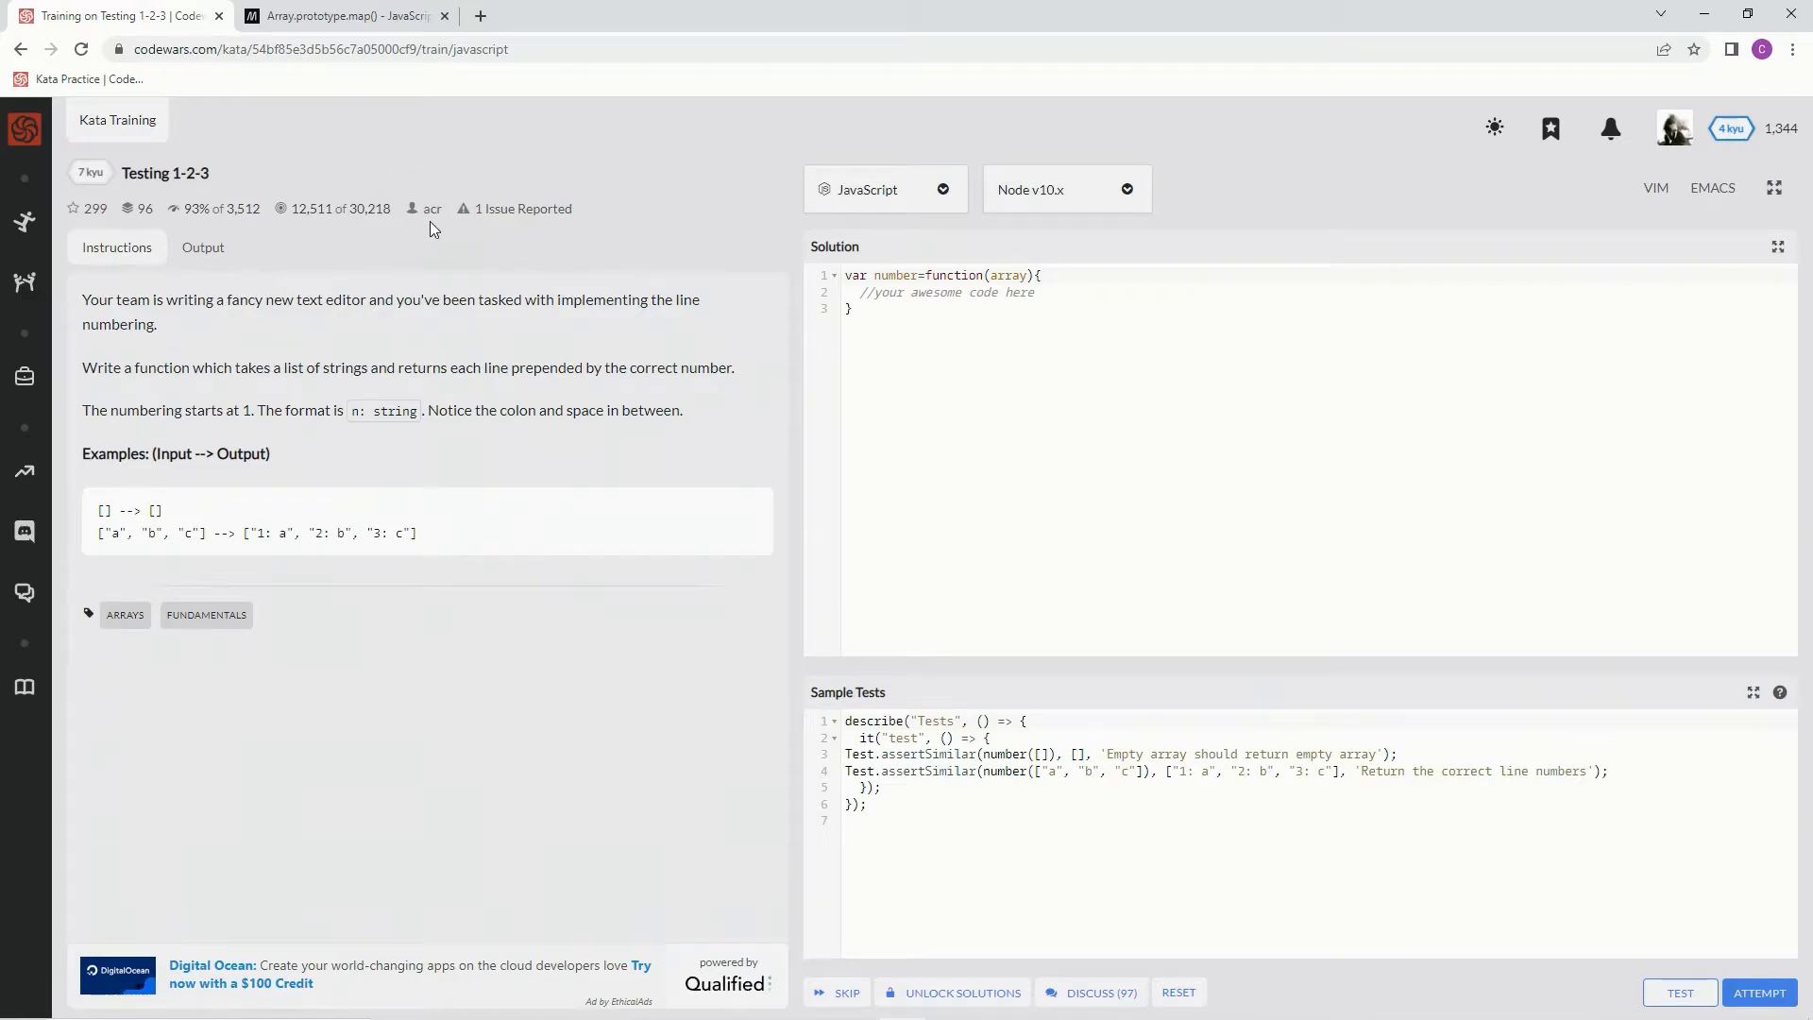
pyautogui.moveTo(200, 229)
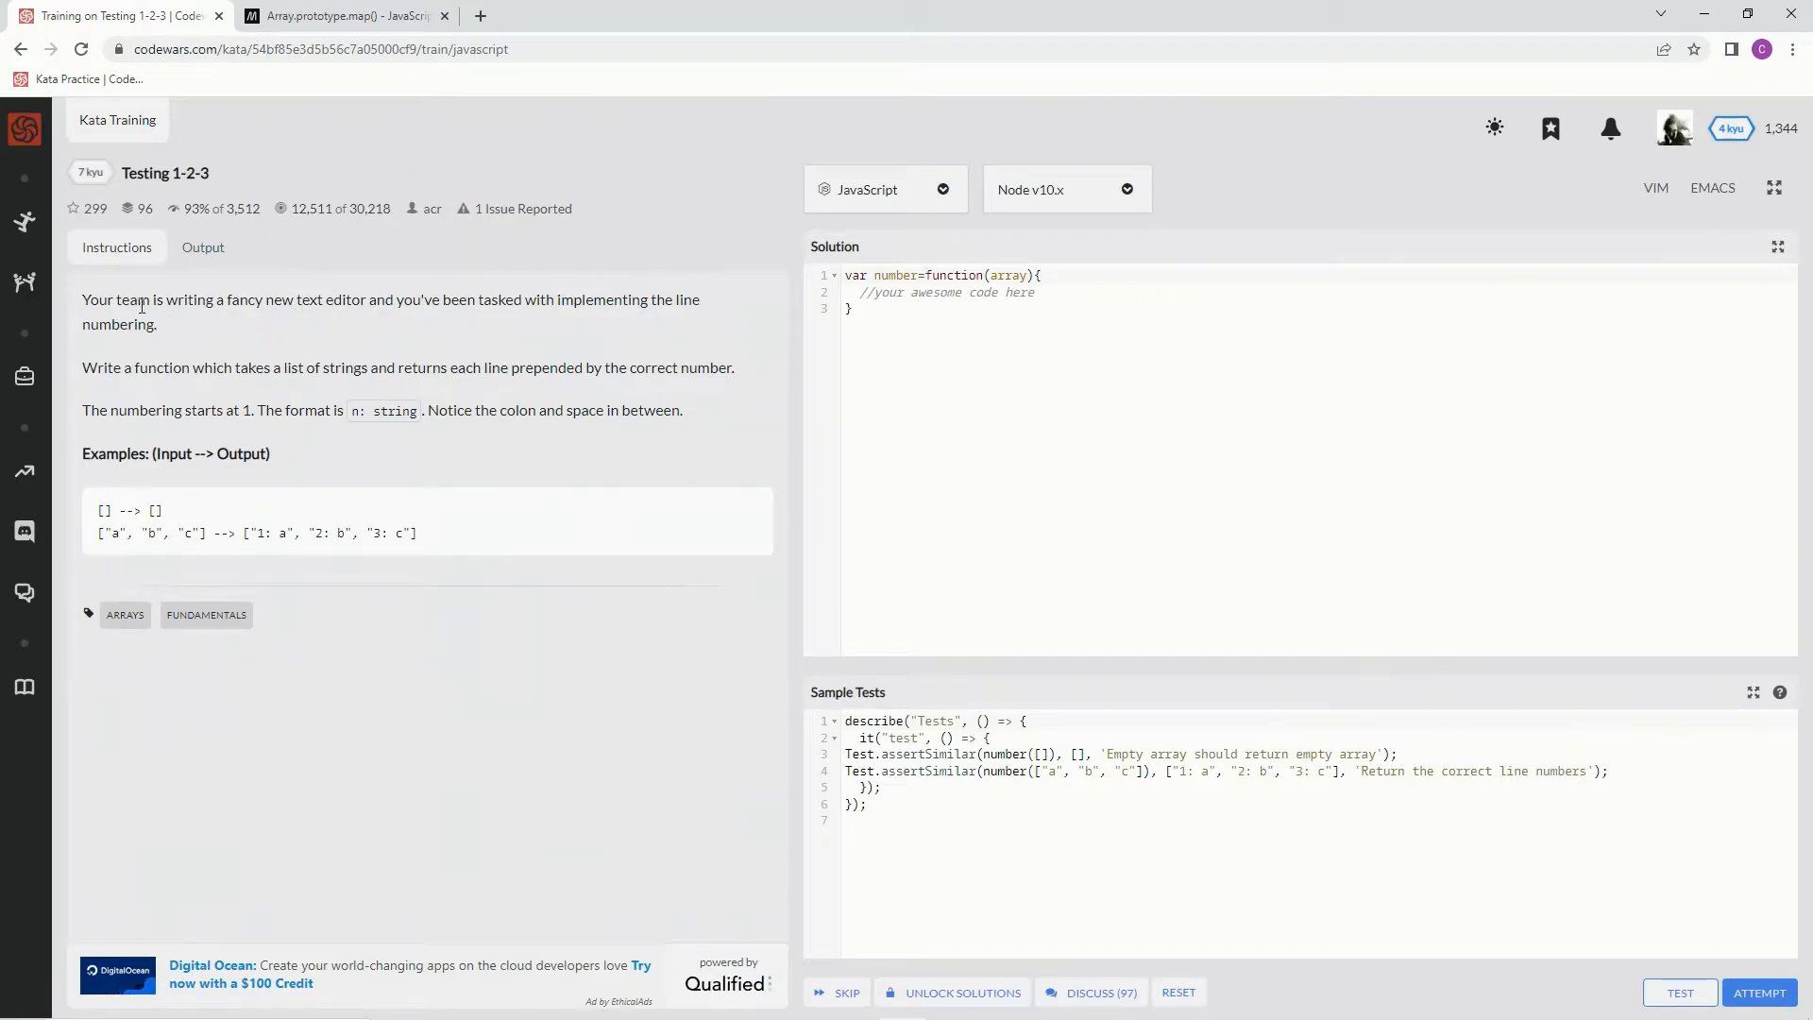
pyautogui.moveTo(315, 321)
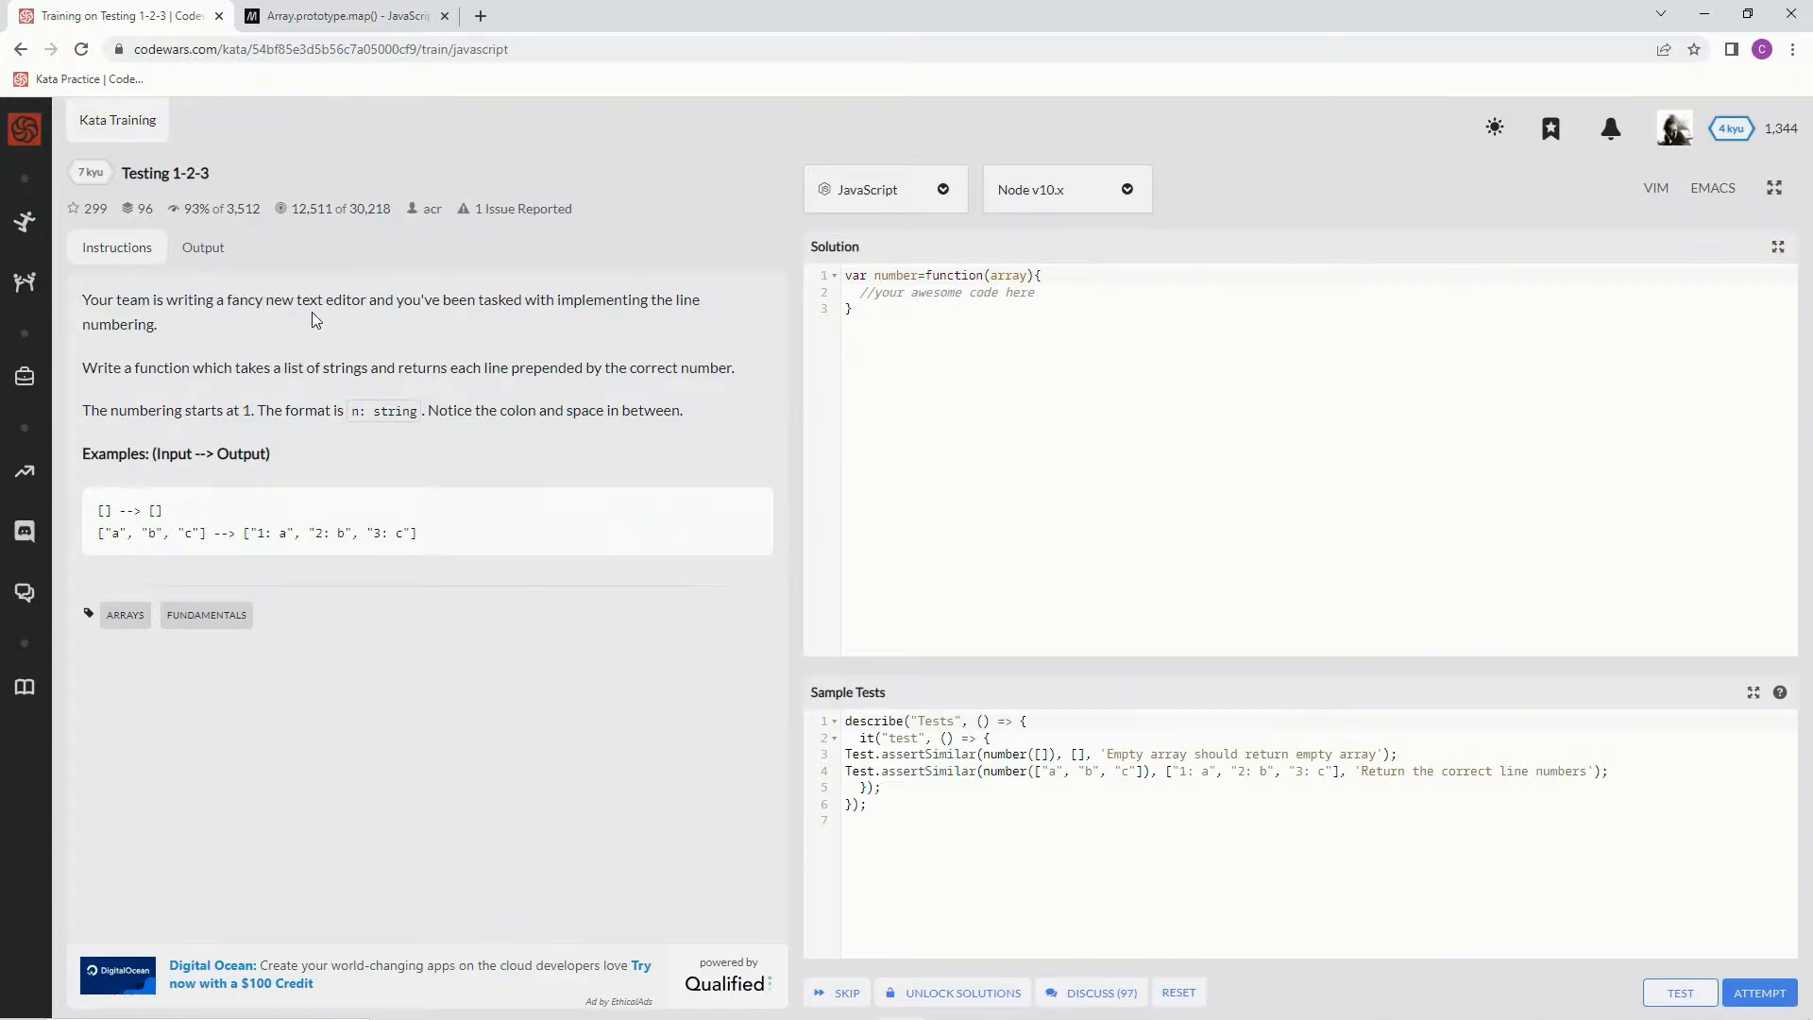
pyautogui.moveTo(463, 318)
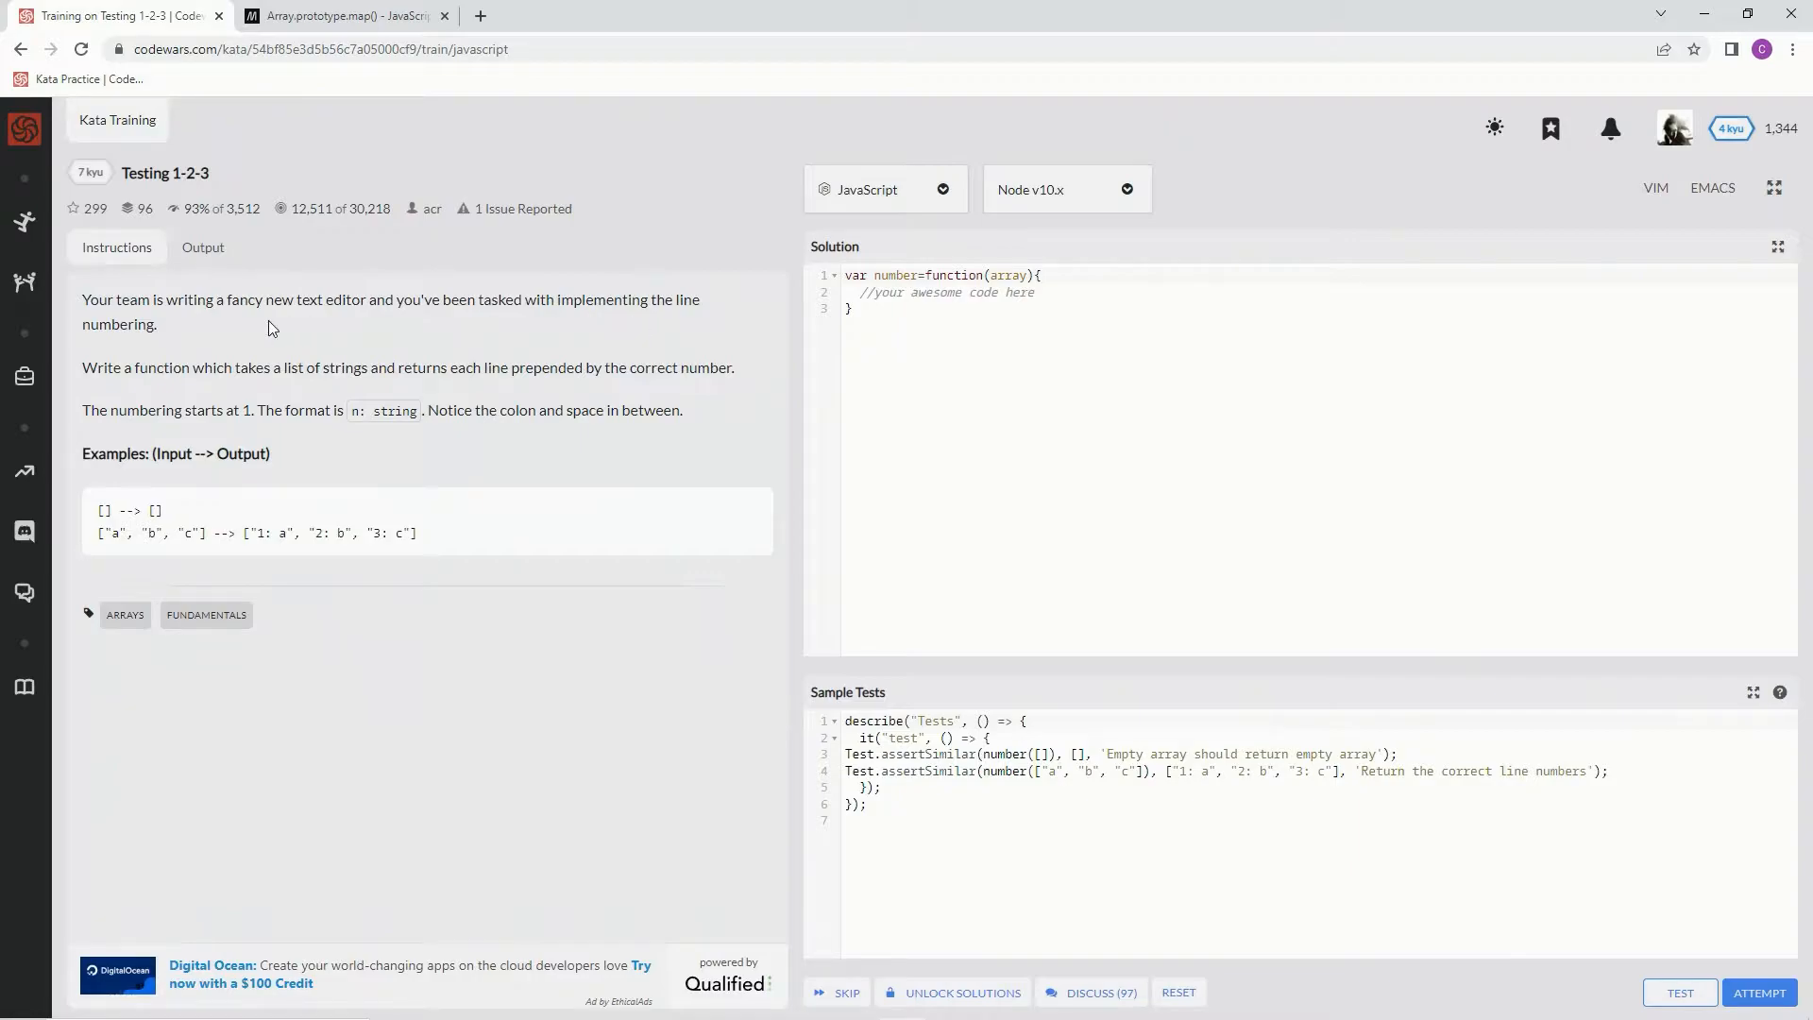
pyautogui.moveTo(237, 374)
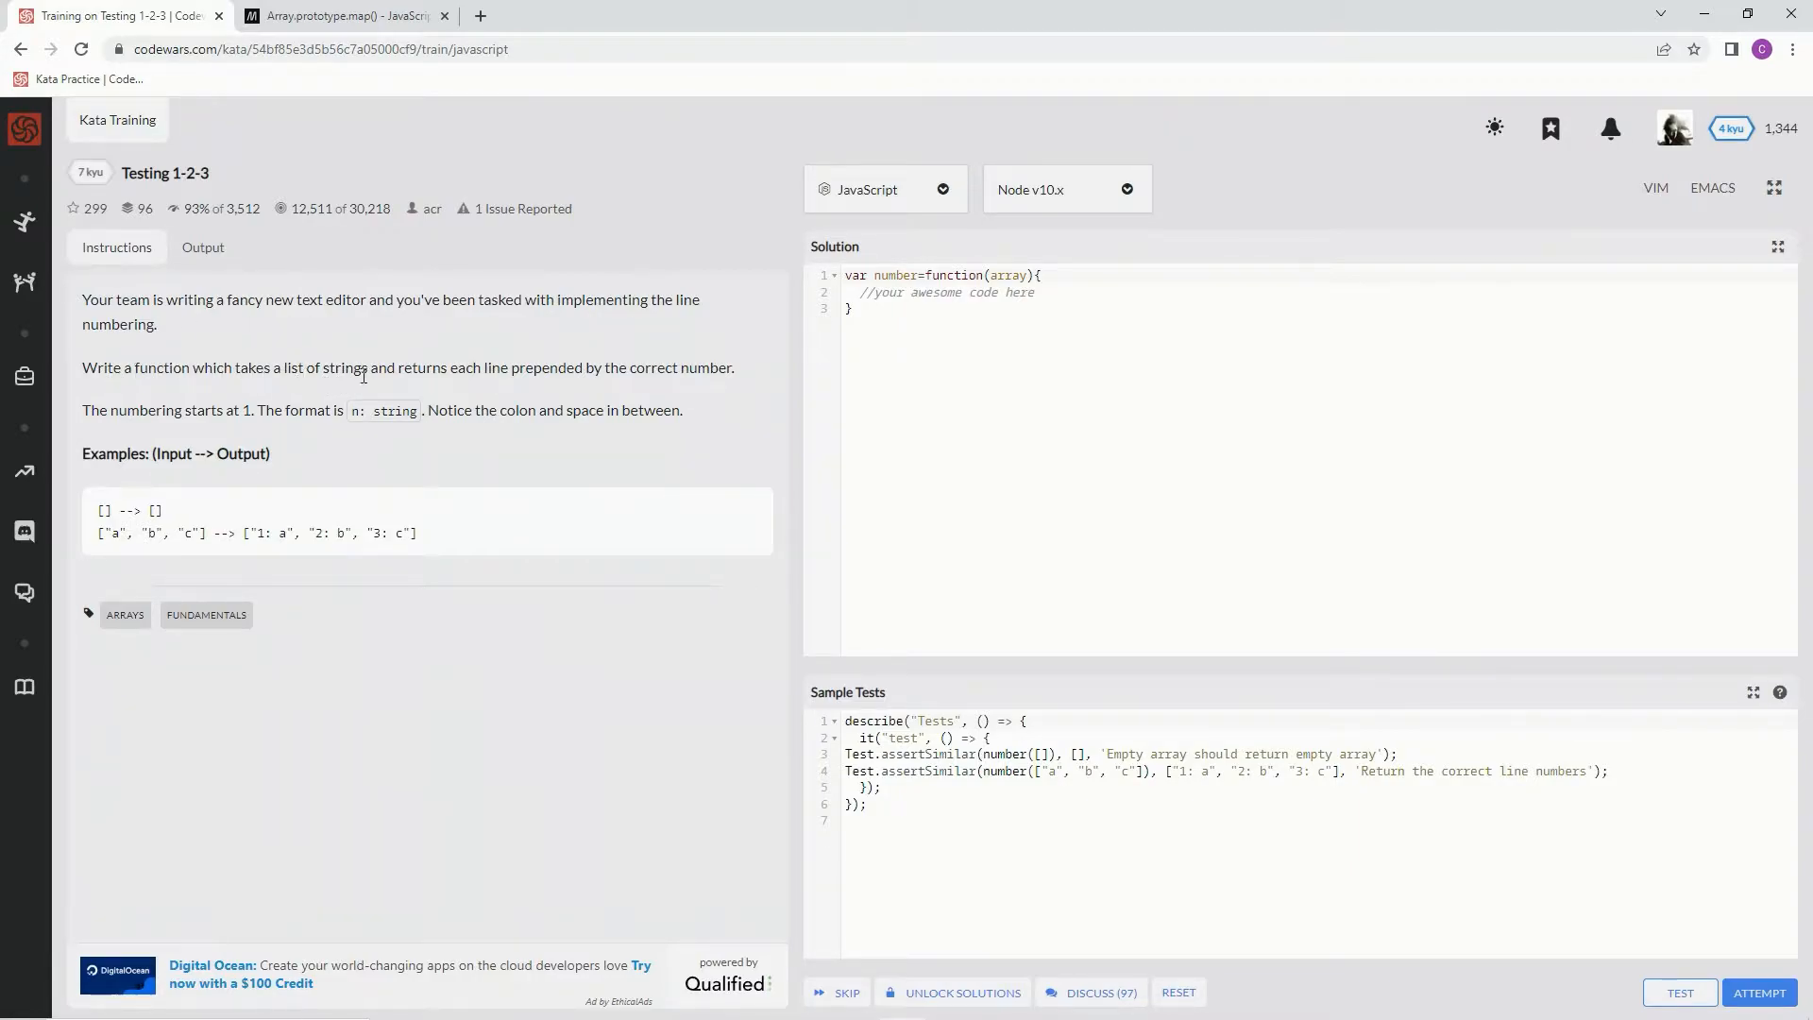
pyautogui.moveTo(553, 390)
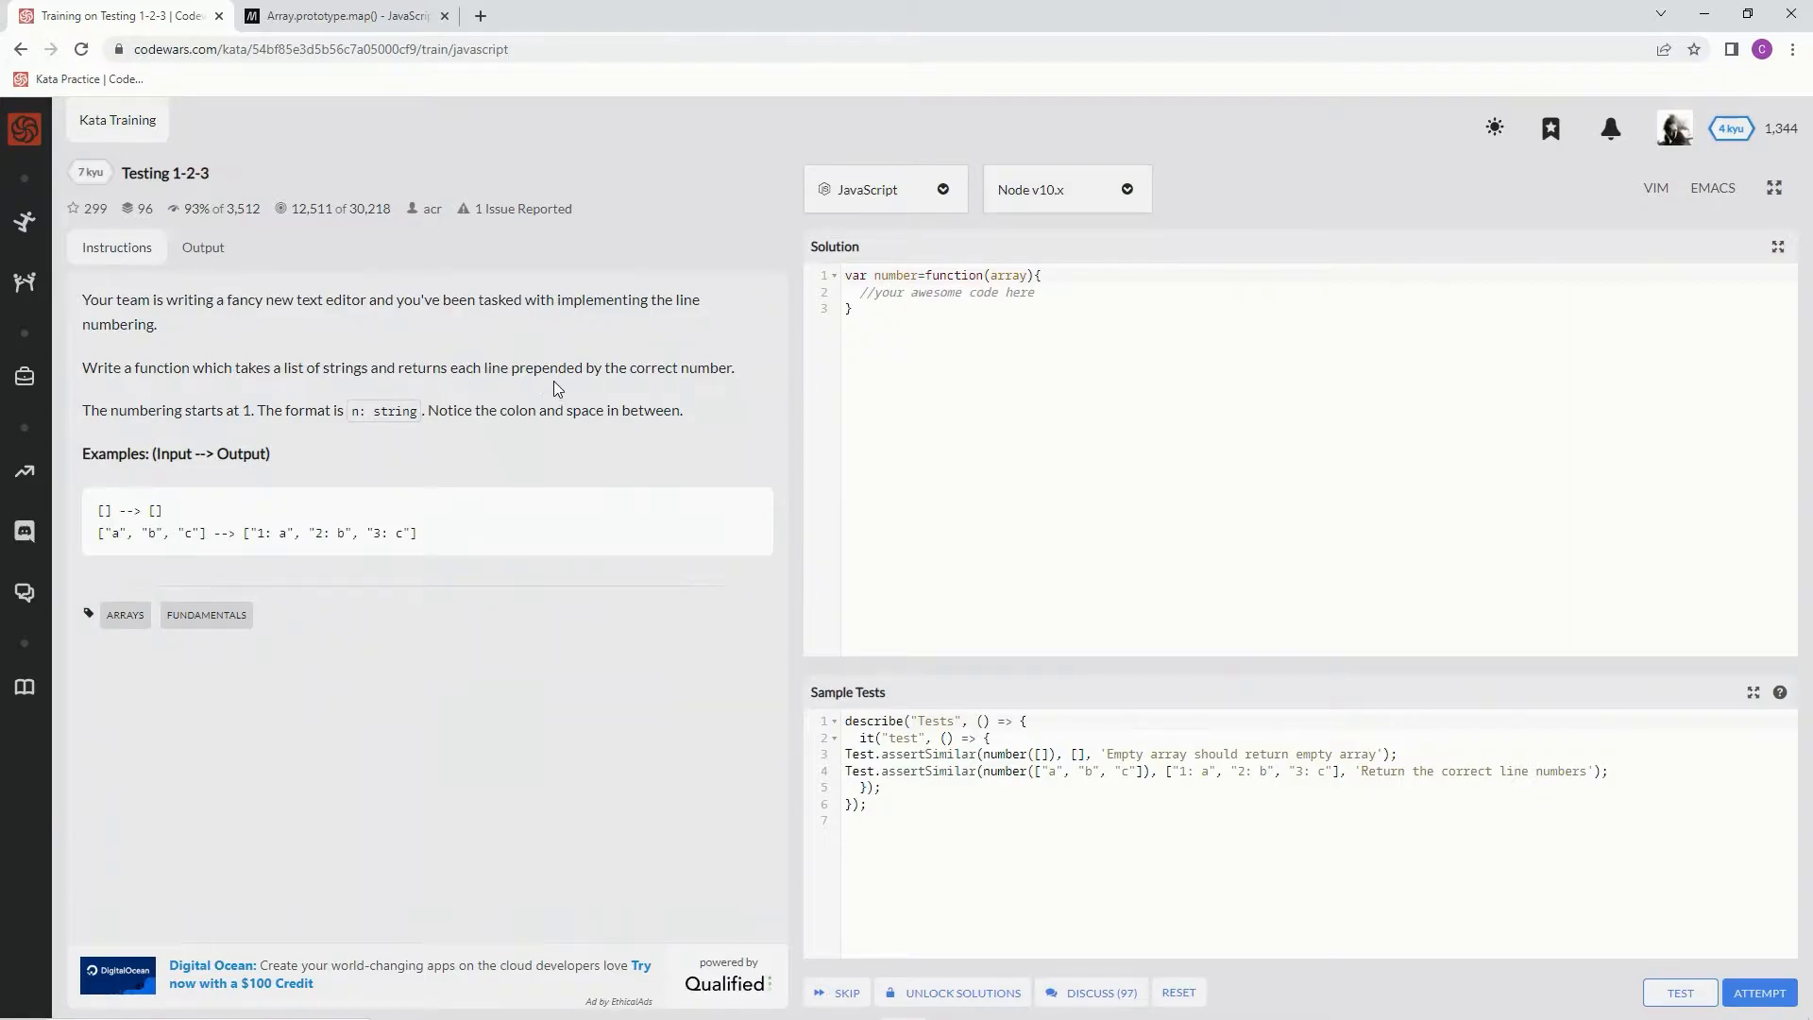
pyautogui.moveTo(625, 386)
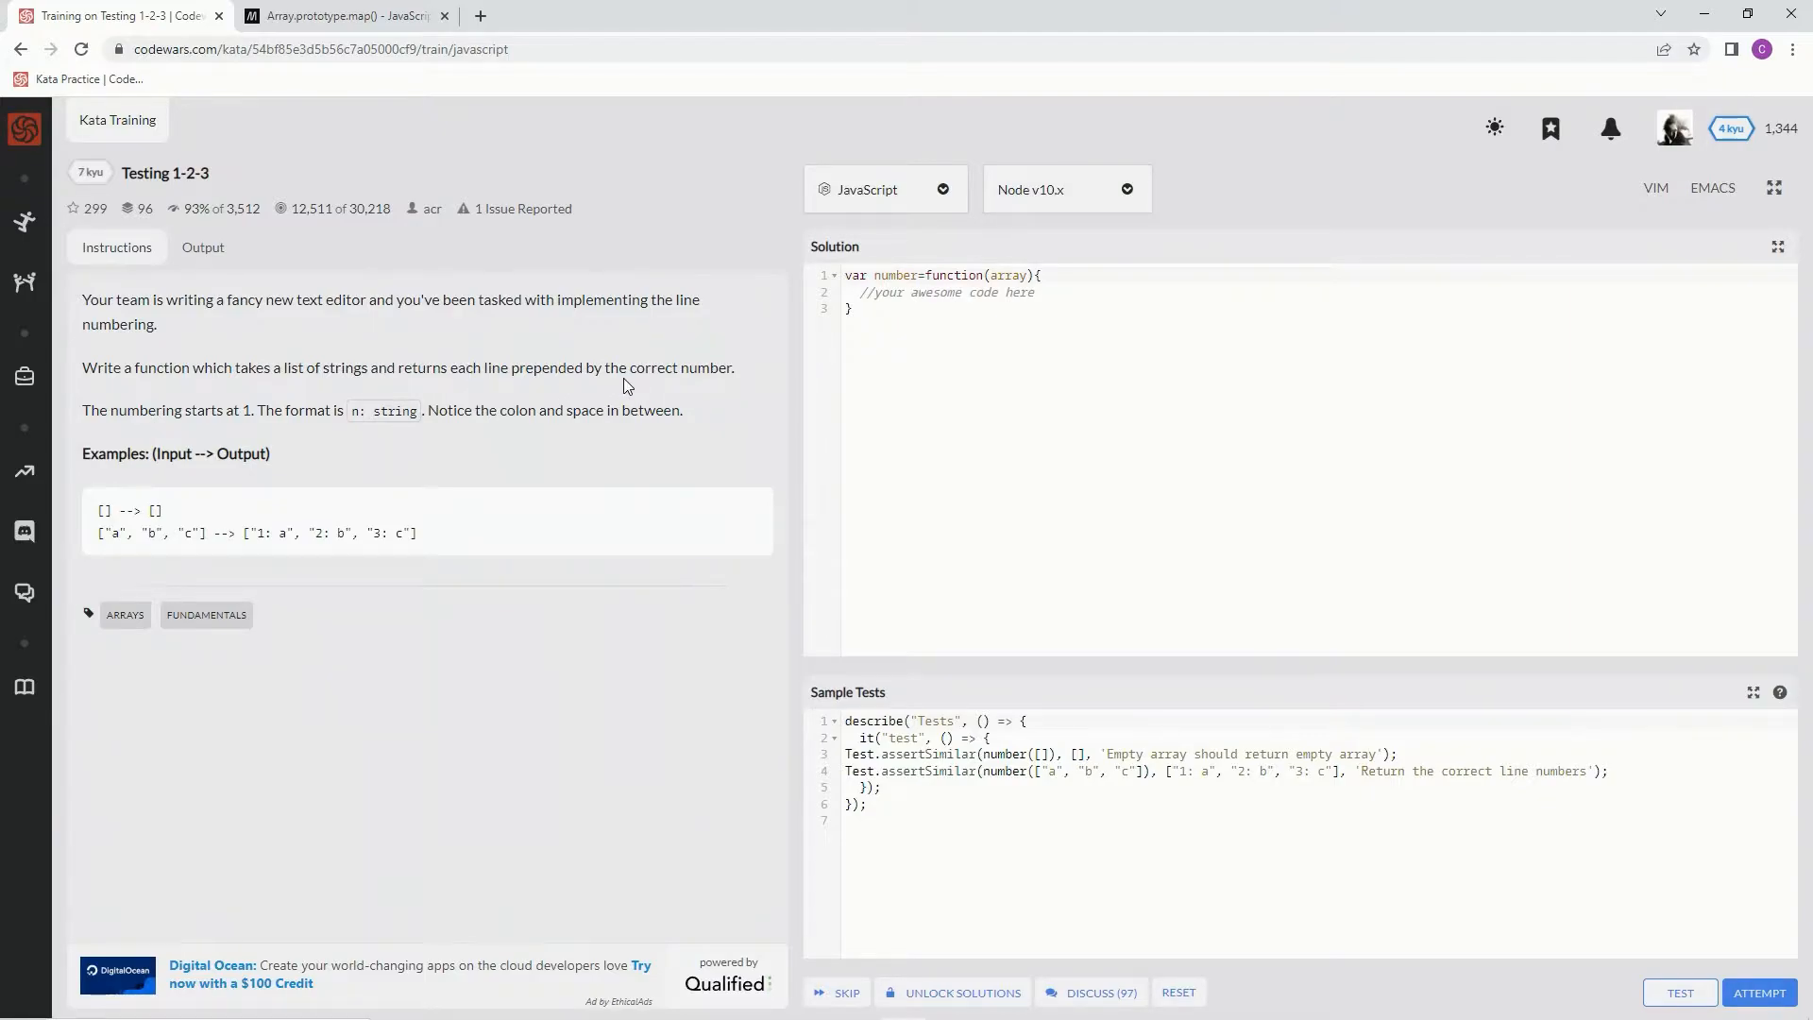
pyautogui.moveTo(436, 396)
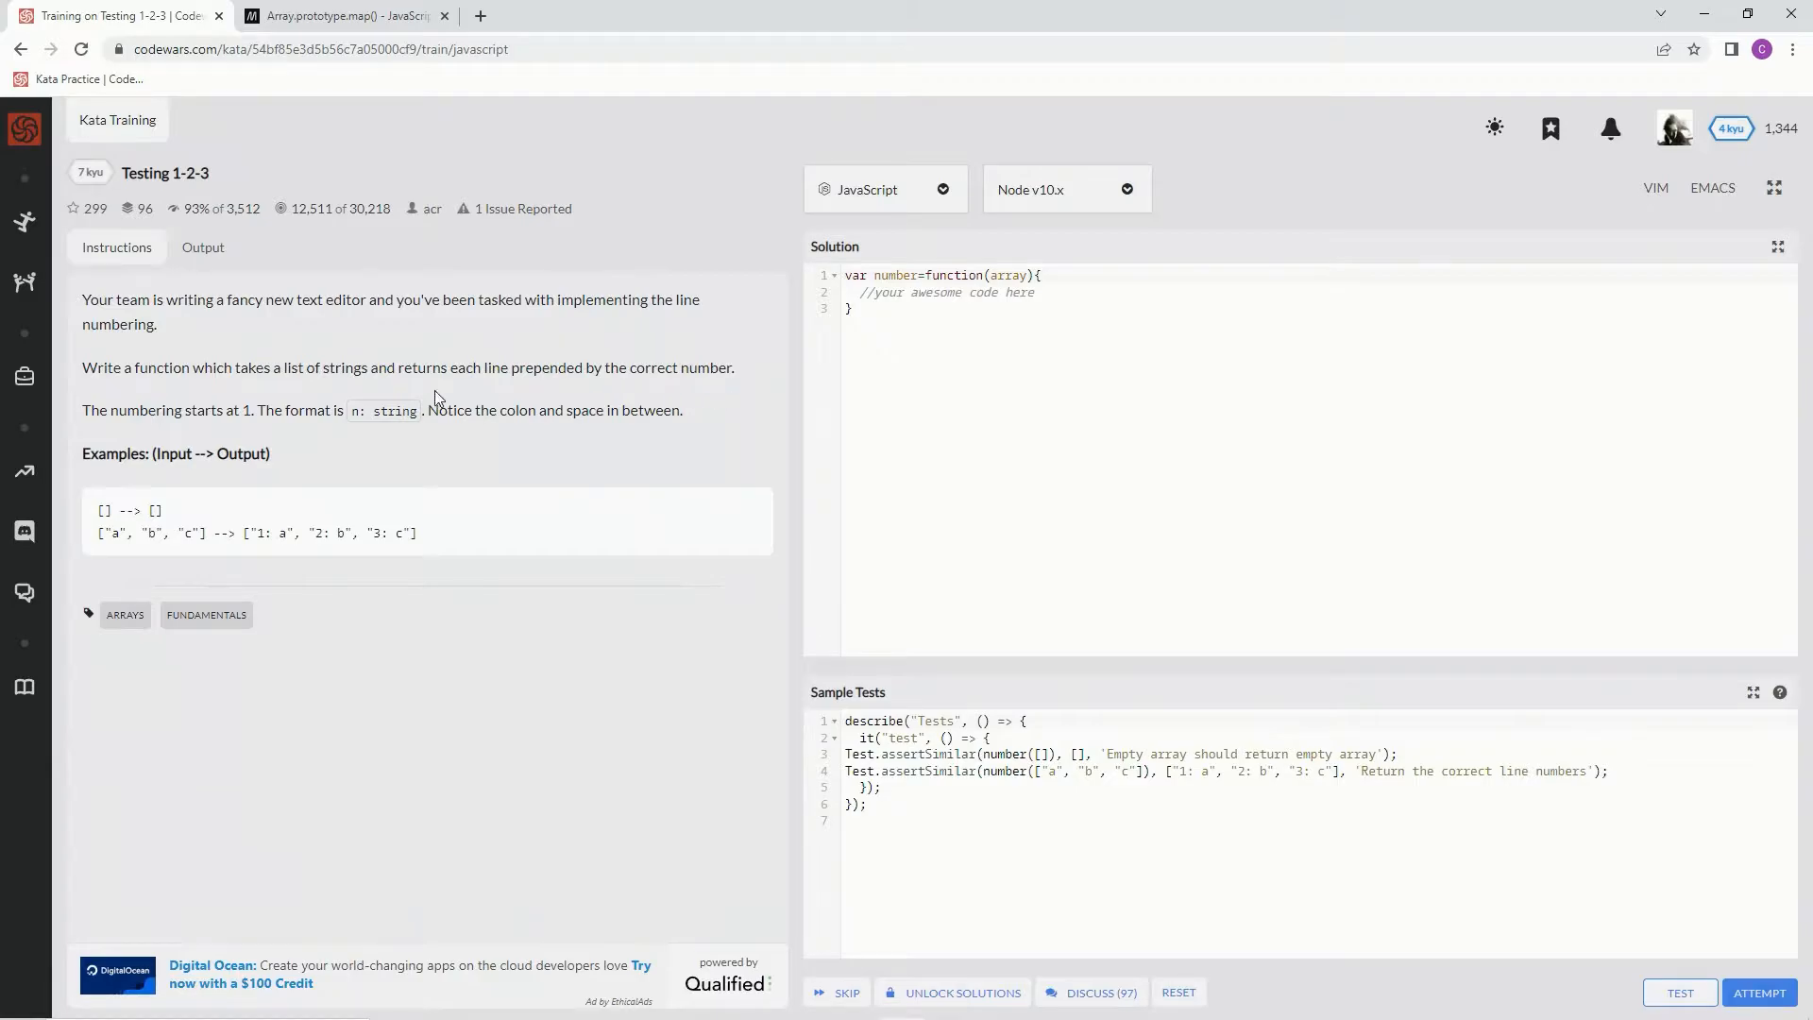
pyautogui.moveTo(252, 415)
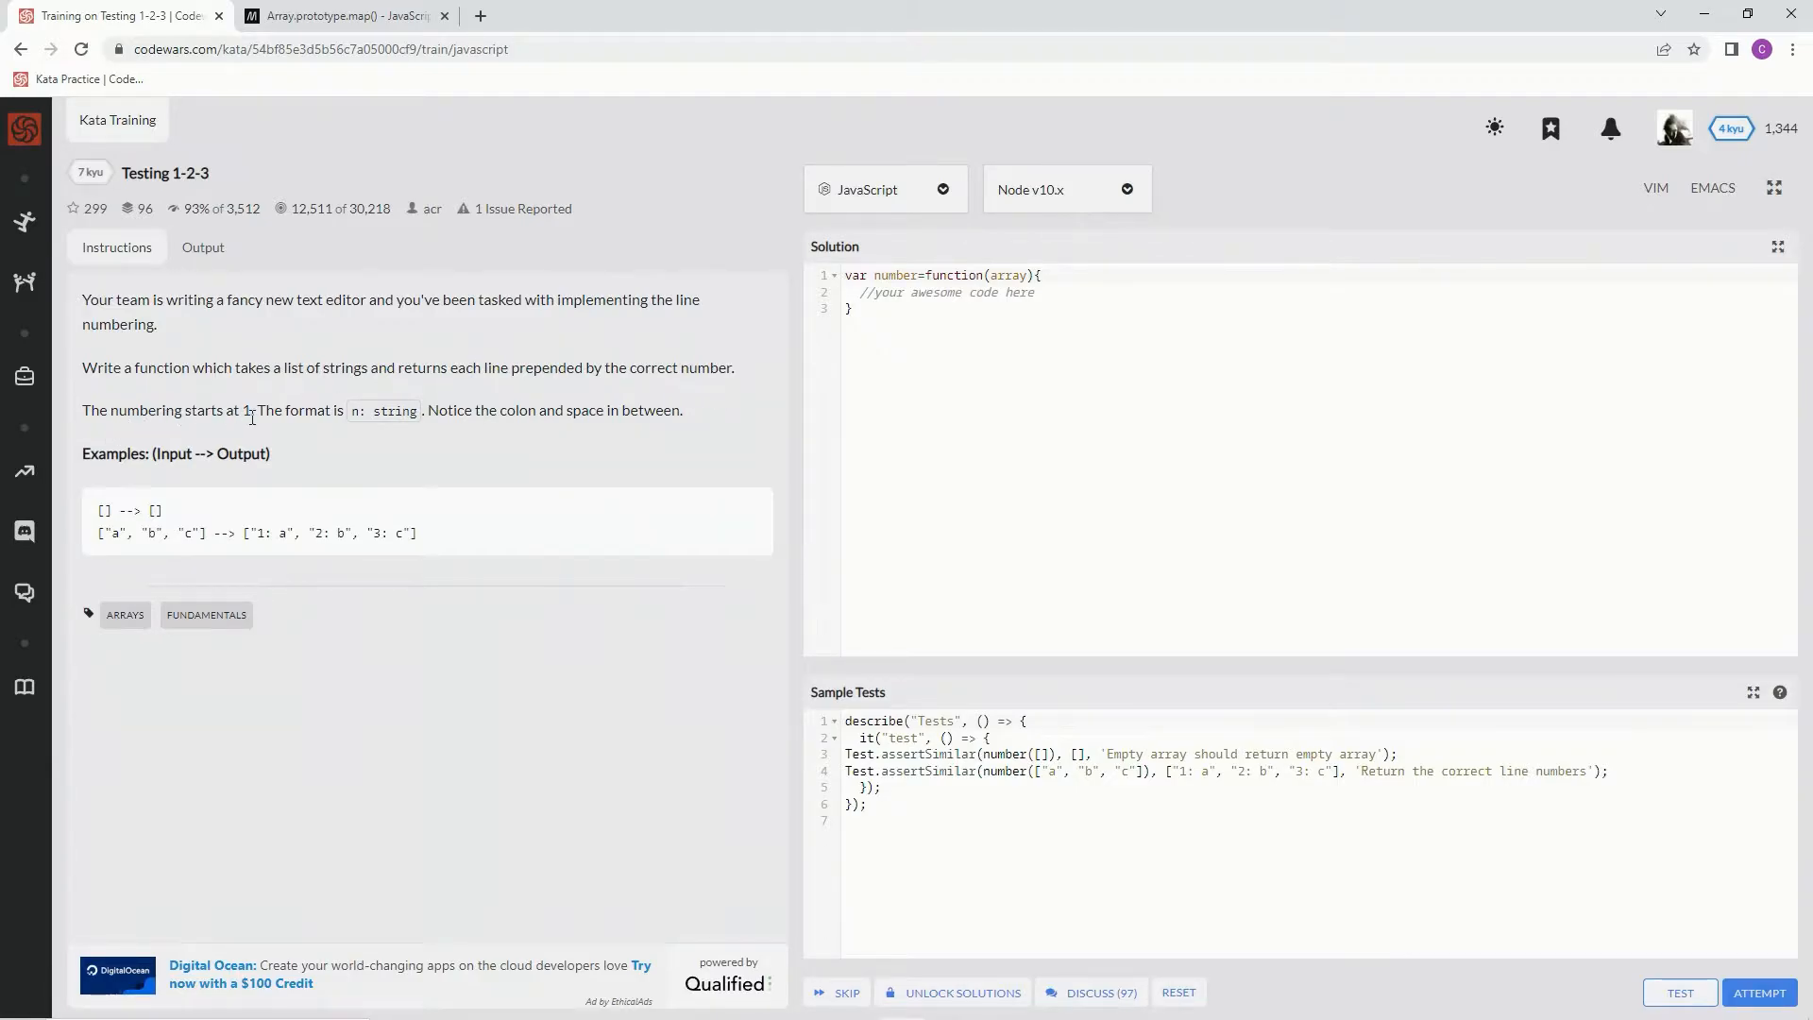
pyautogui.moveTo(278, 427)
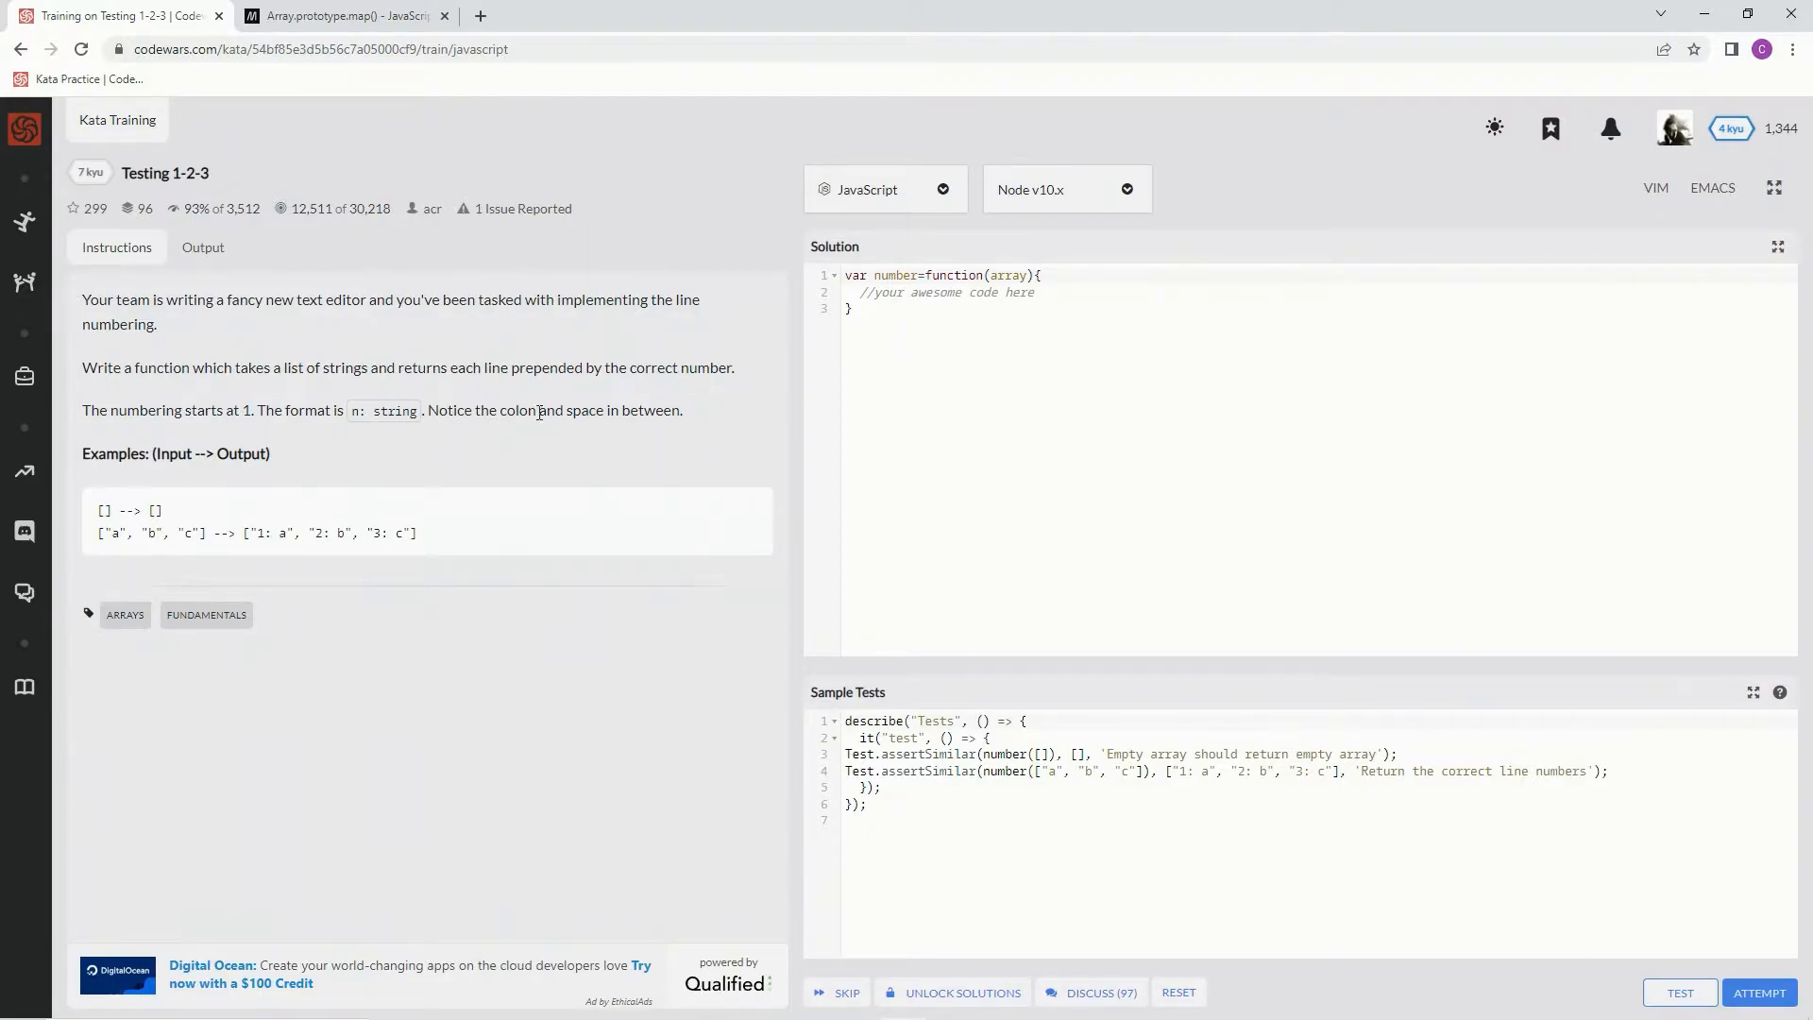
pyautogui.moveTo(282, 487)
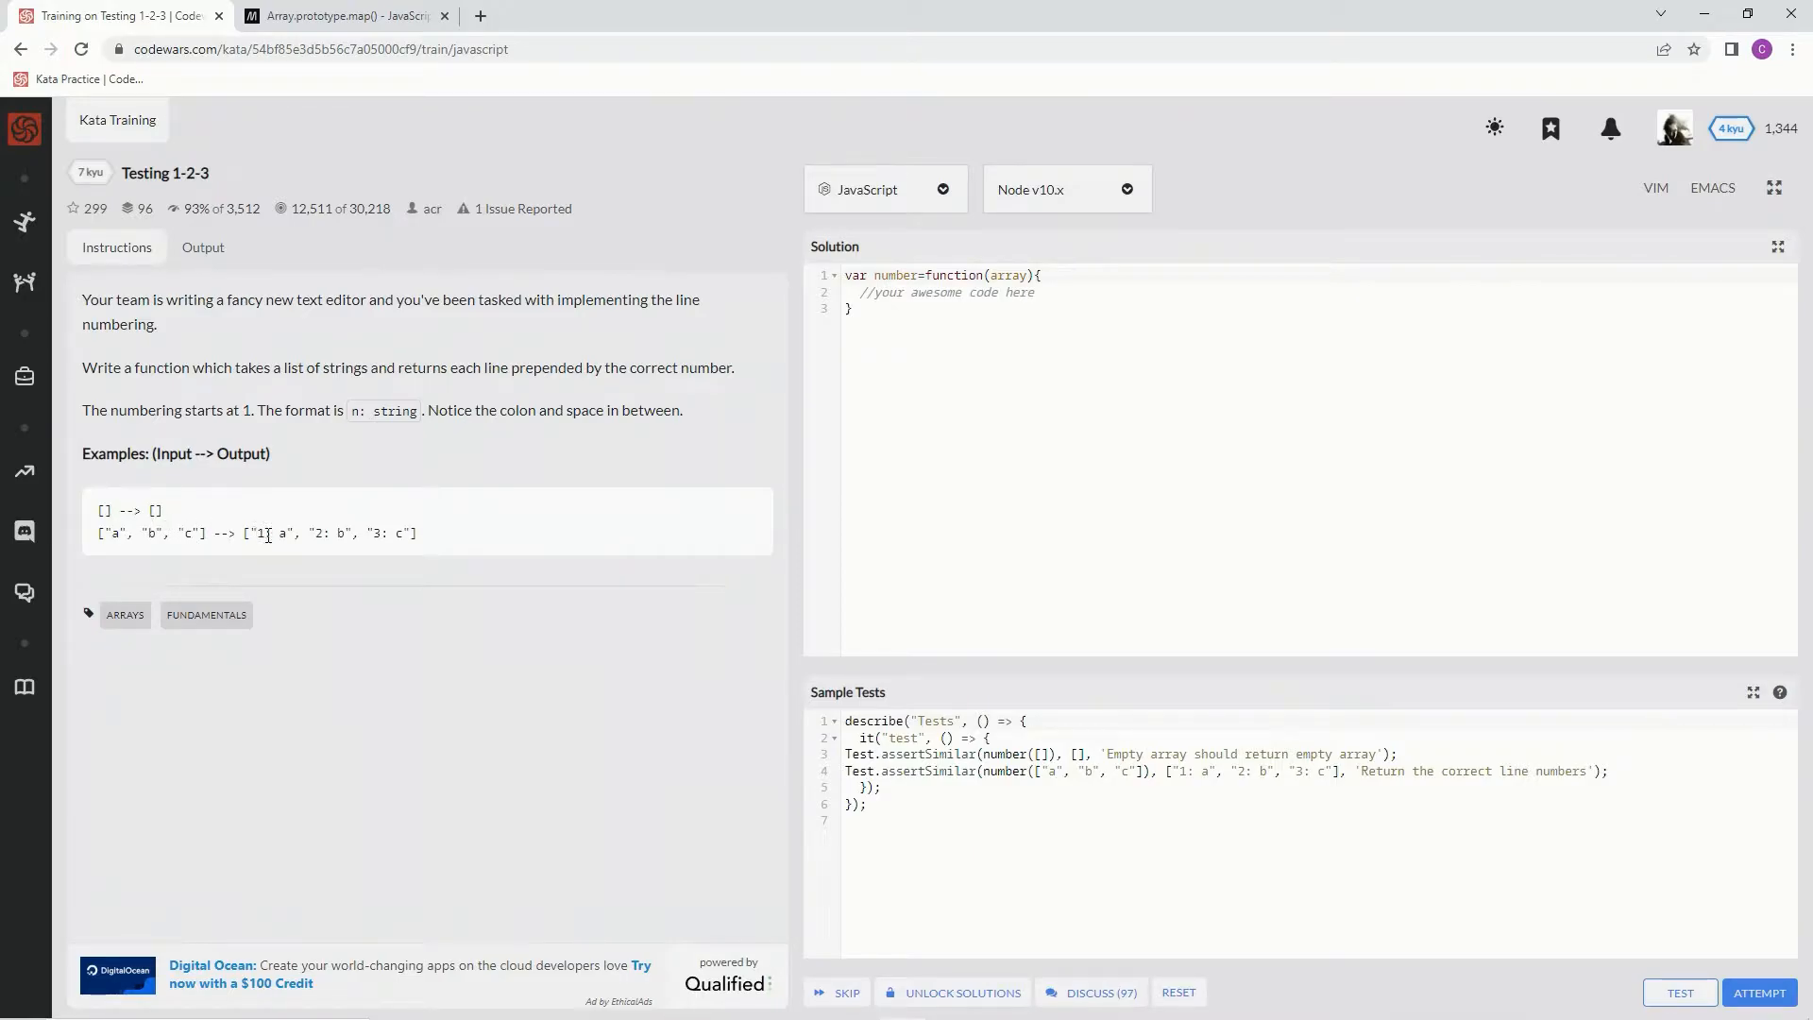
pyautogui.moveTo(861, 372)
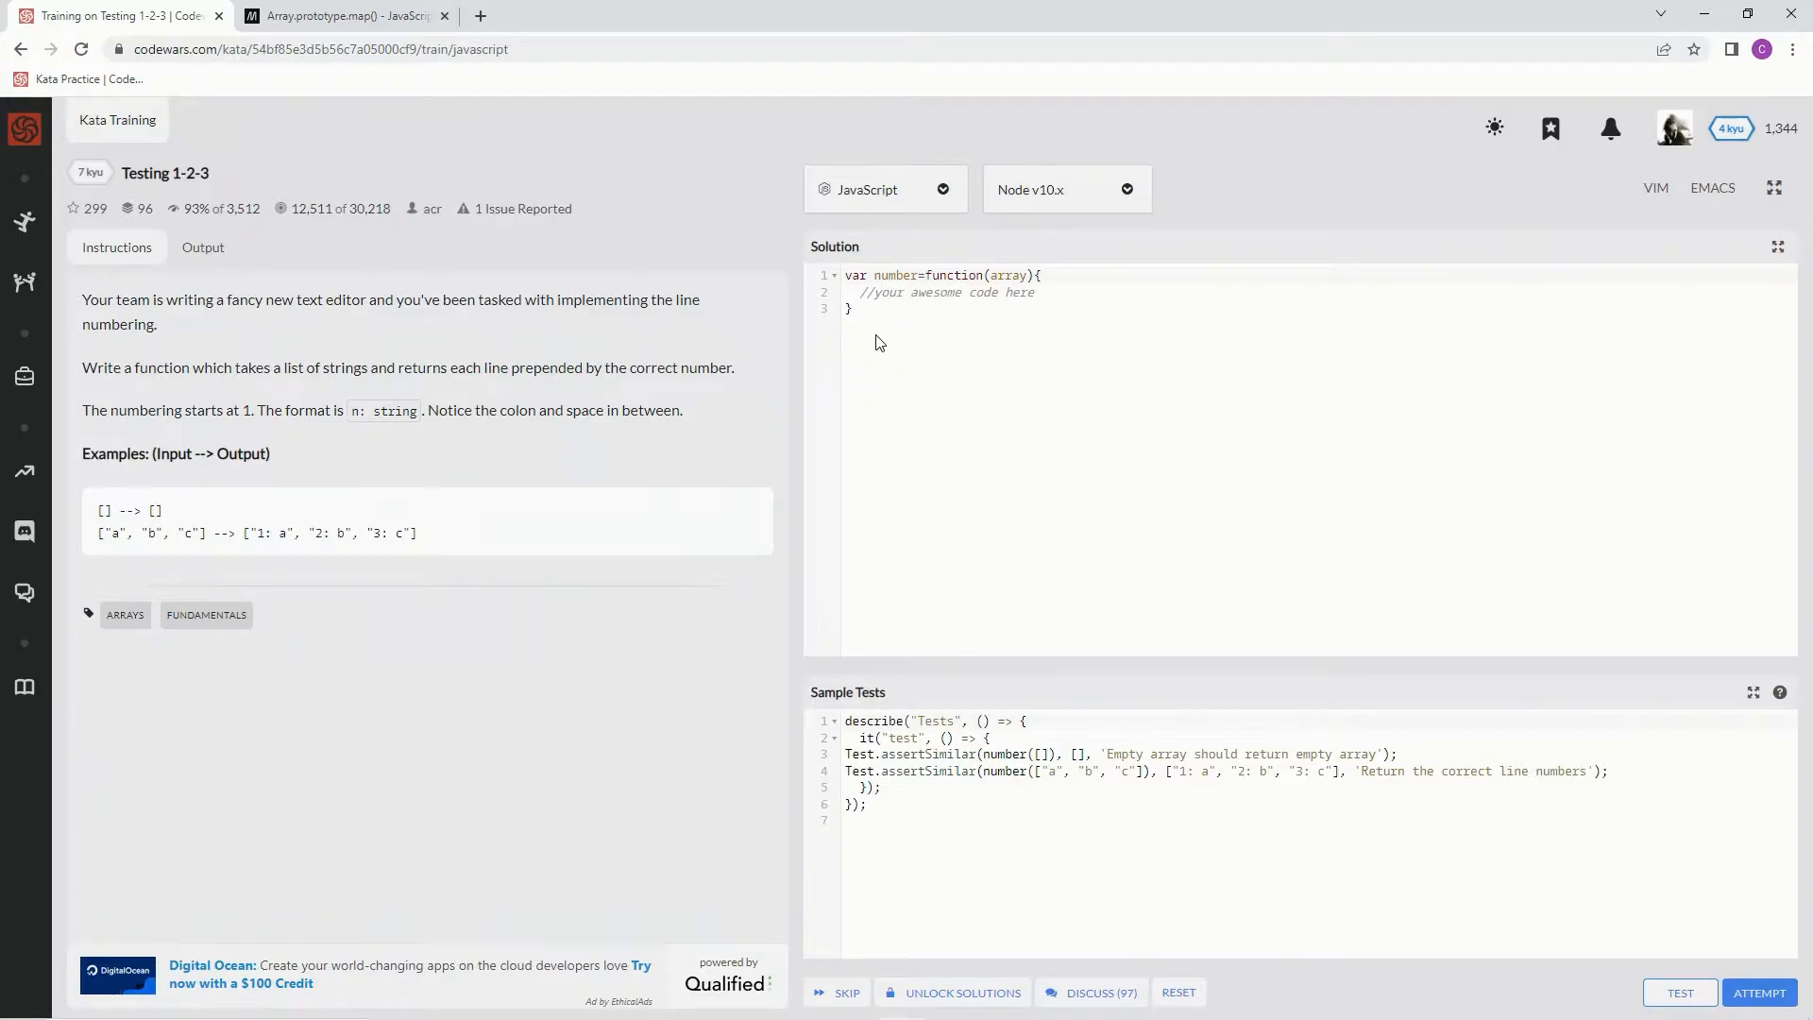
# - Replace the placeholder comment with let result = []
pyautogui.tripleClick(942, 291)
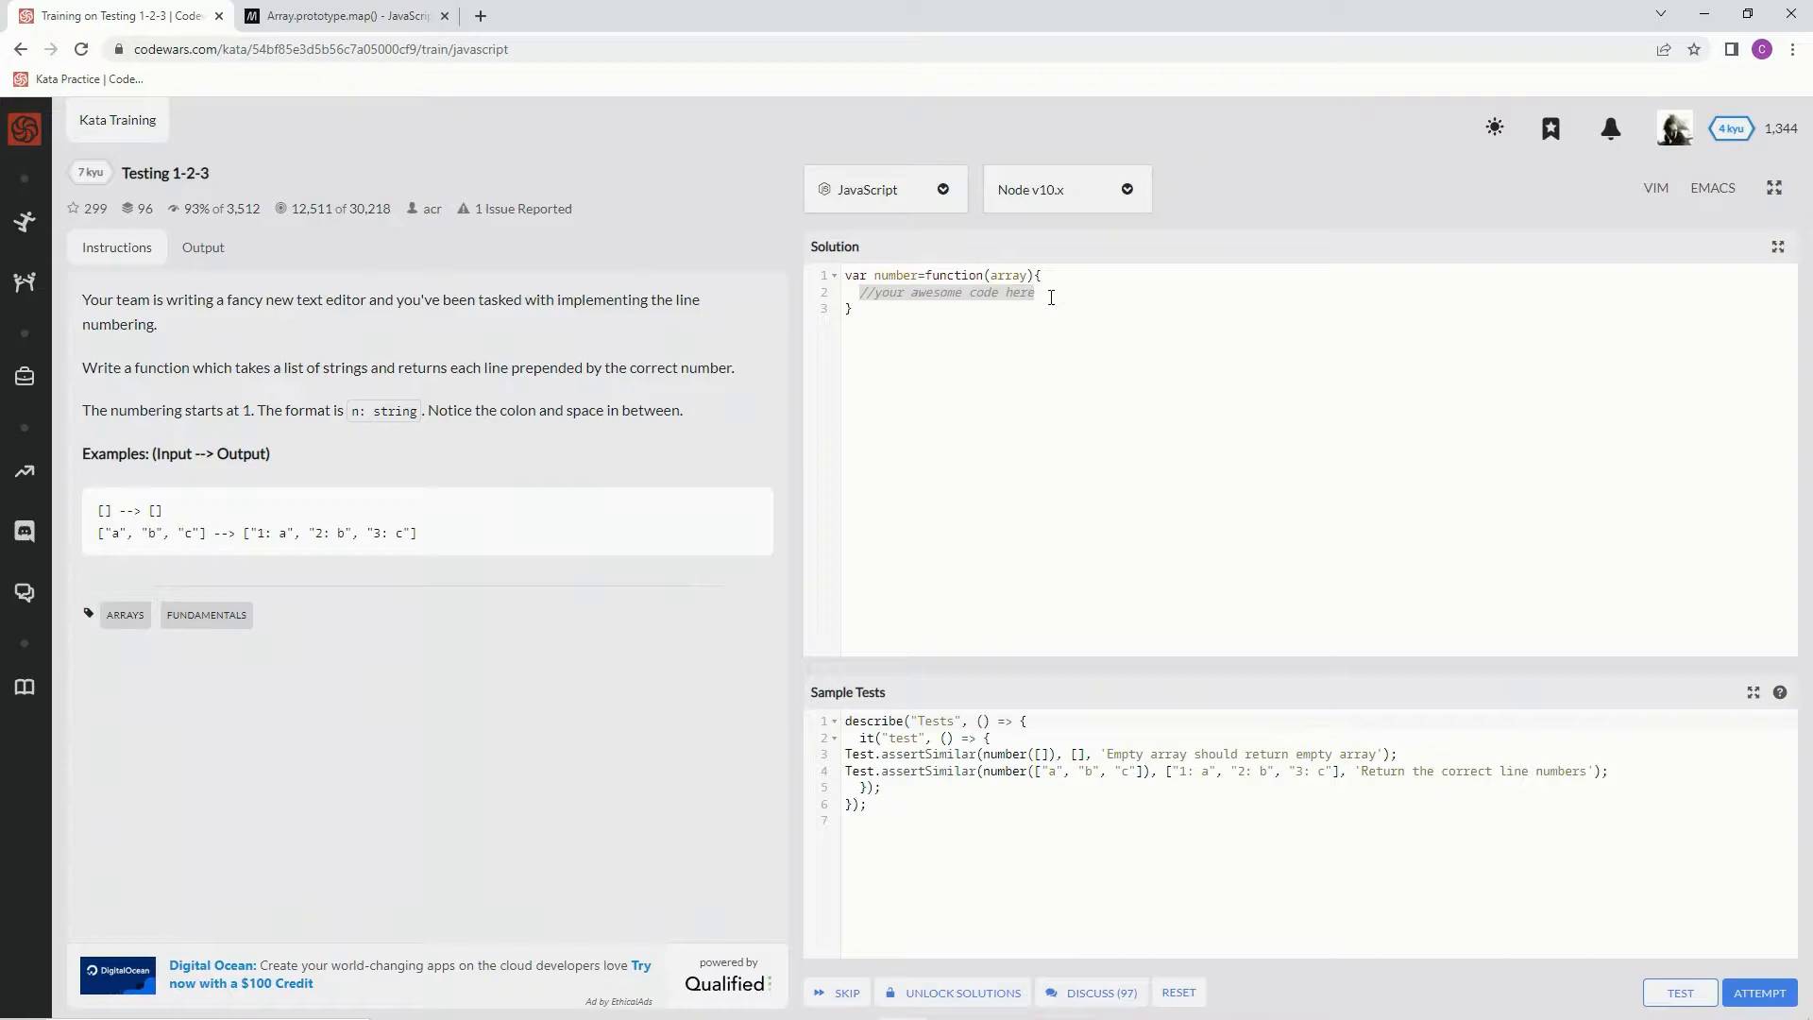
pyautogui.write('let result')
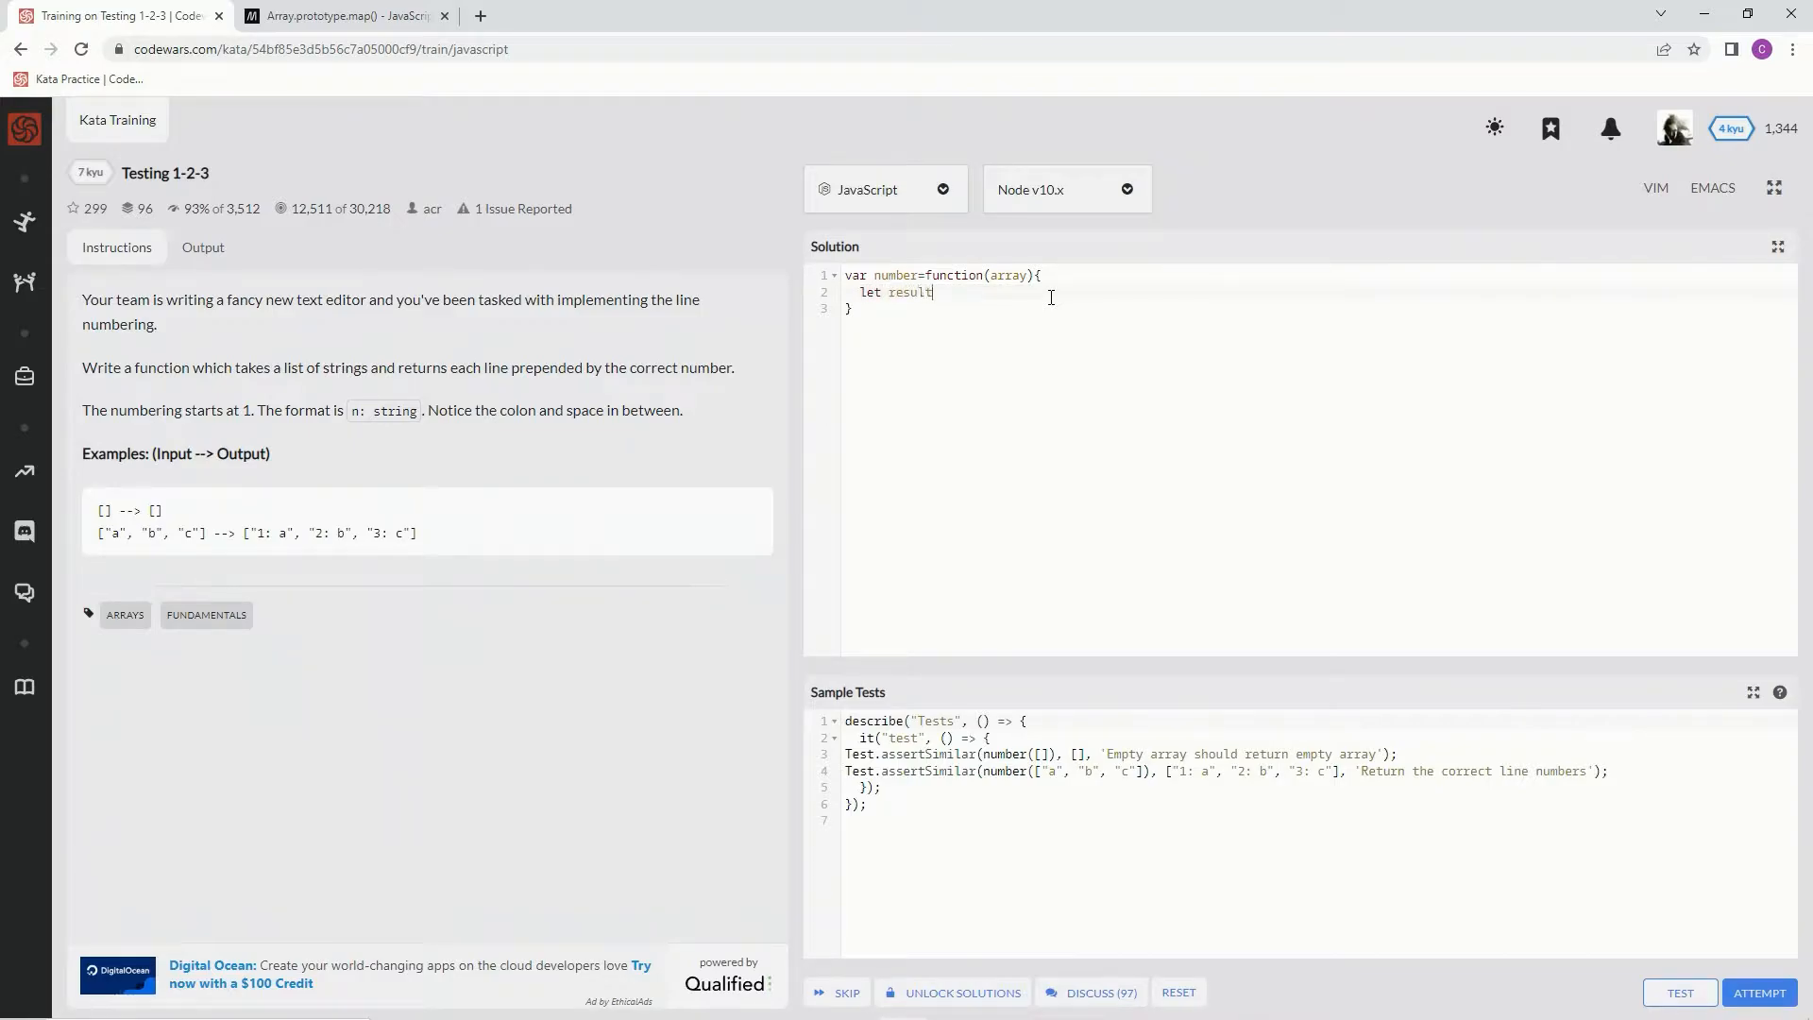
pyautogui.write('= []')
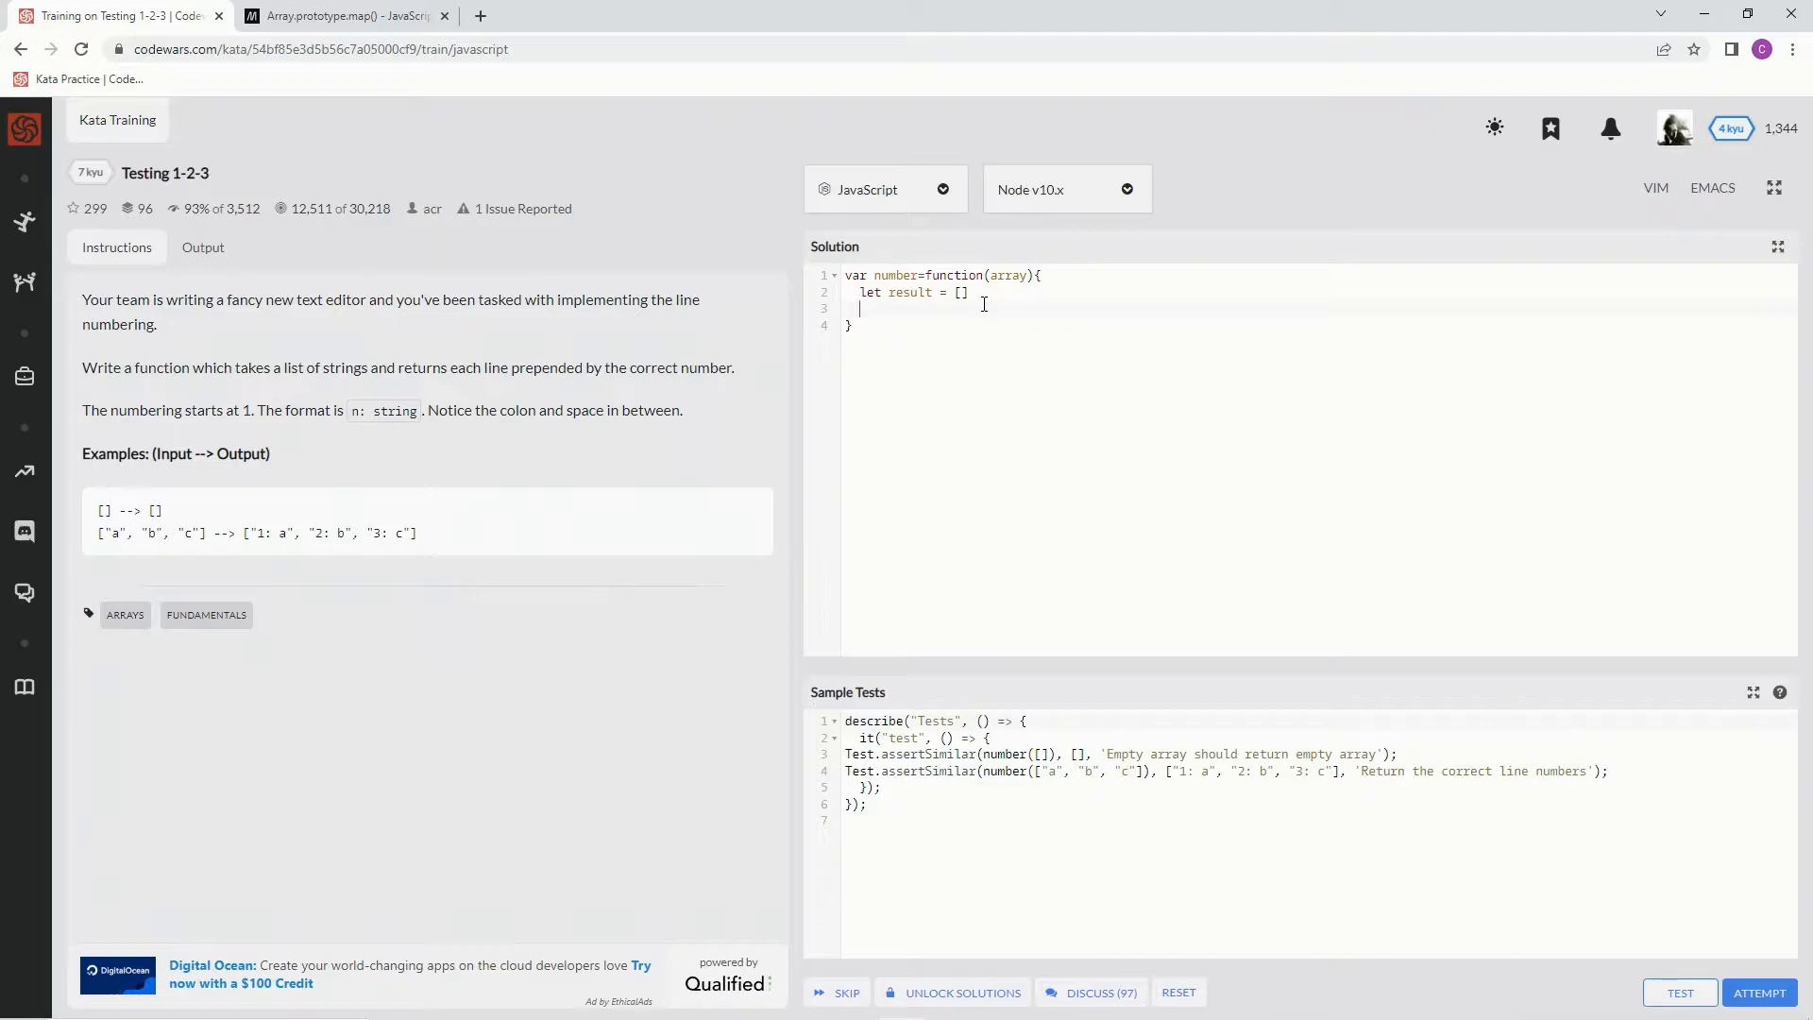
# - Add if (array.length == 0) { return []; } to handle empty input
pyautogui.write('if')
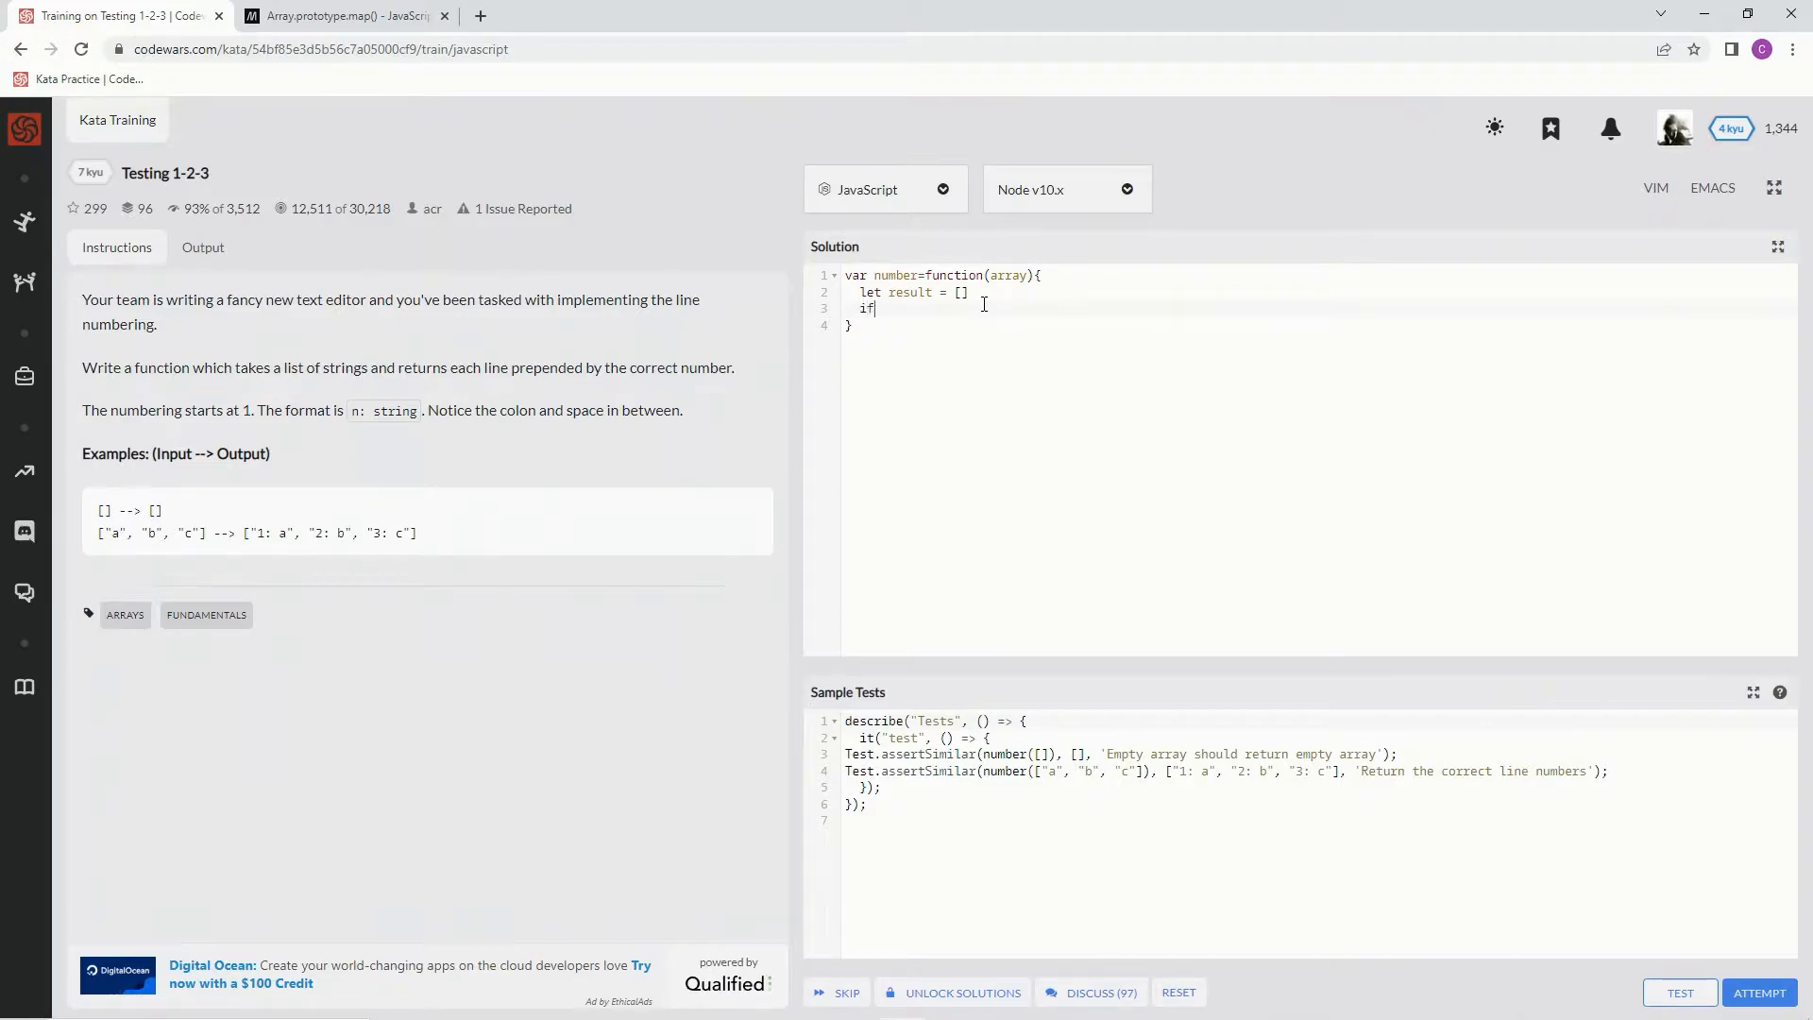
pyautogui.write('()')
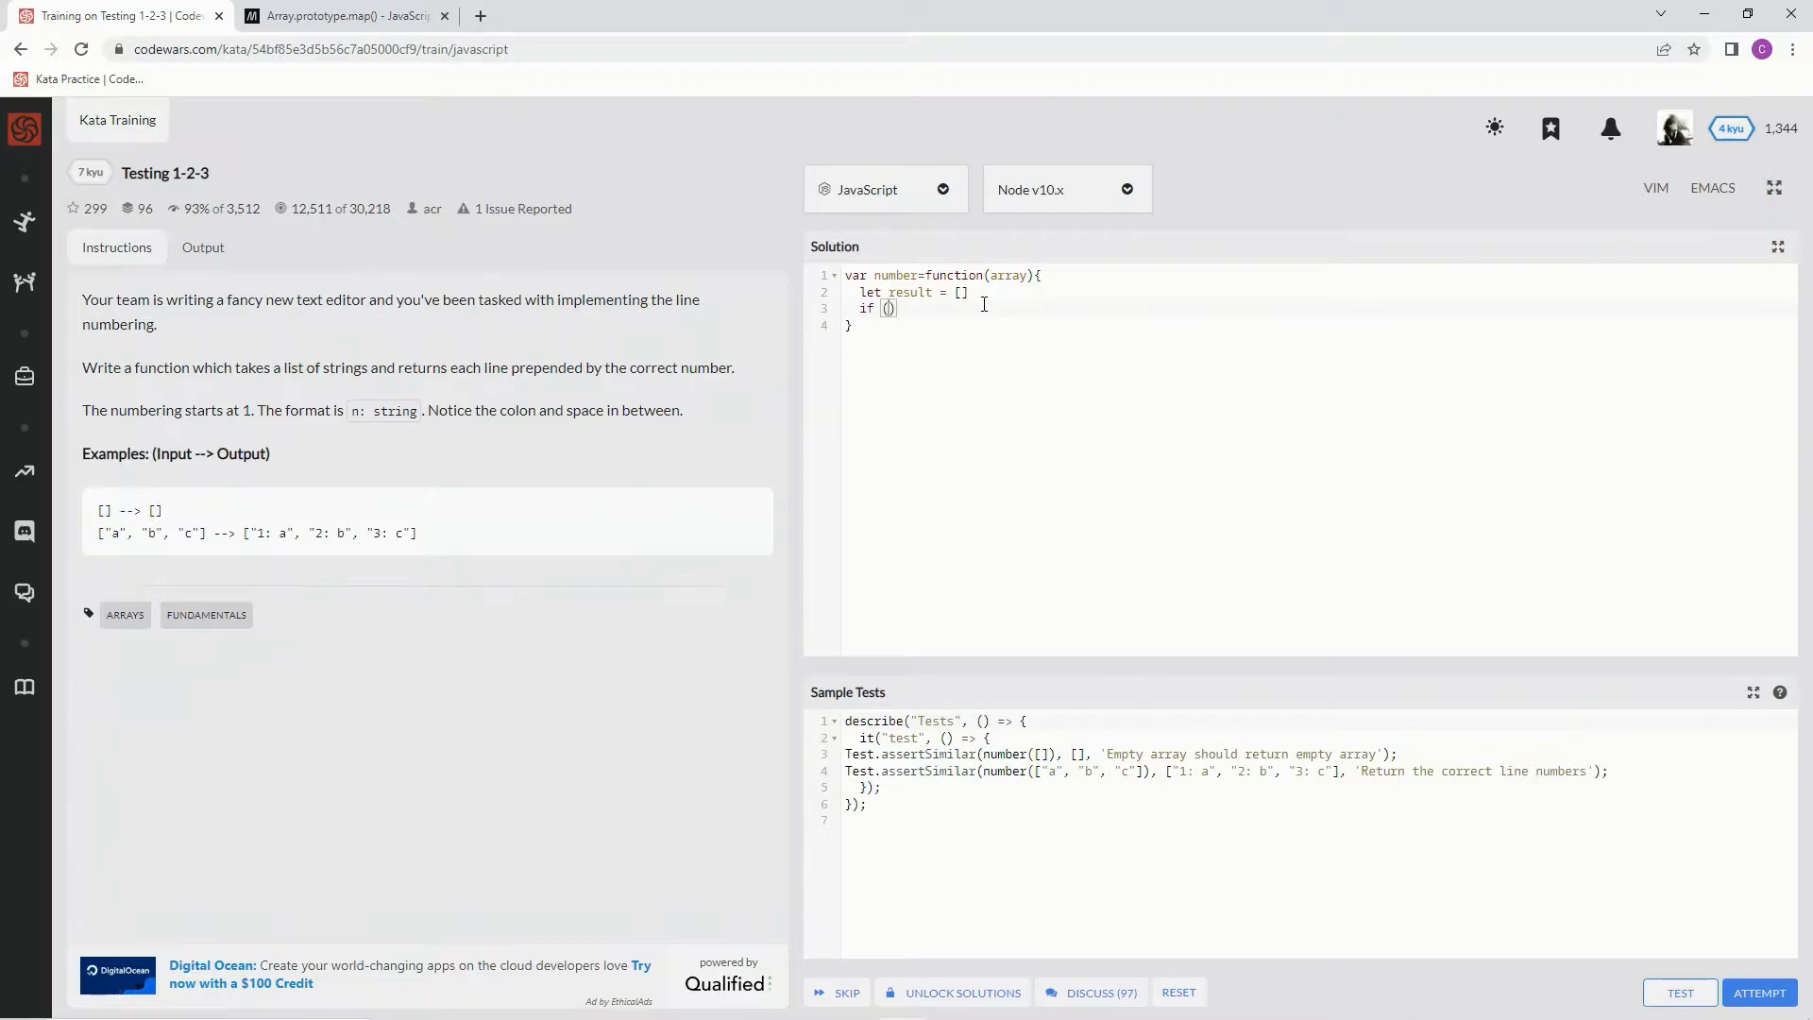
pyautogui.write('array.')
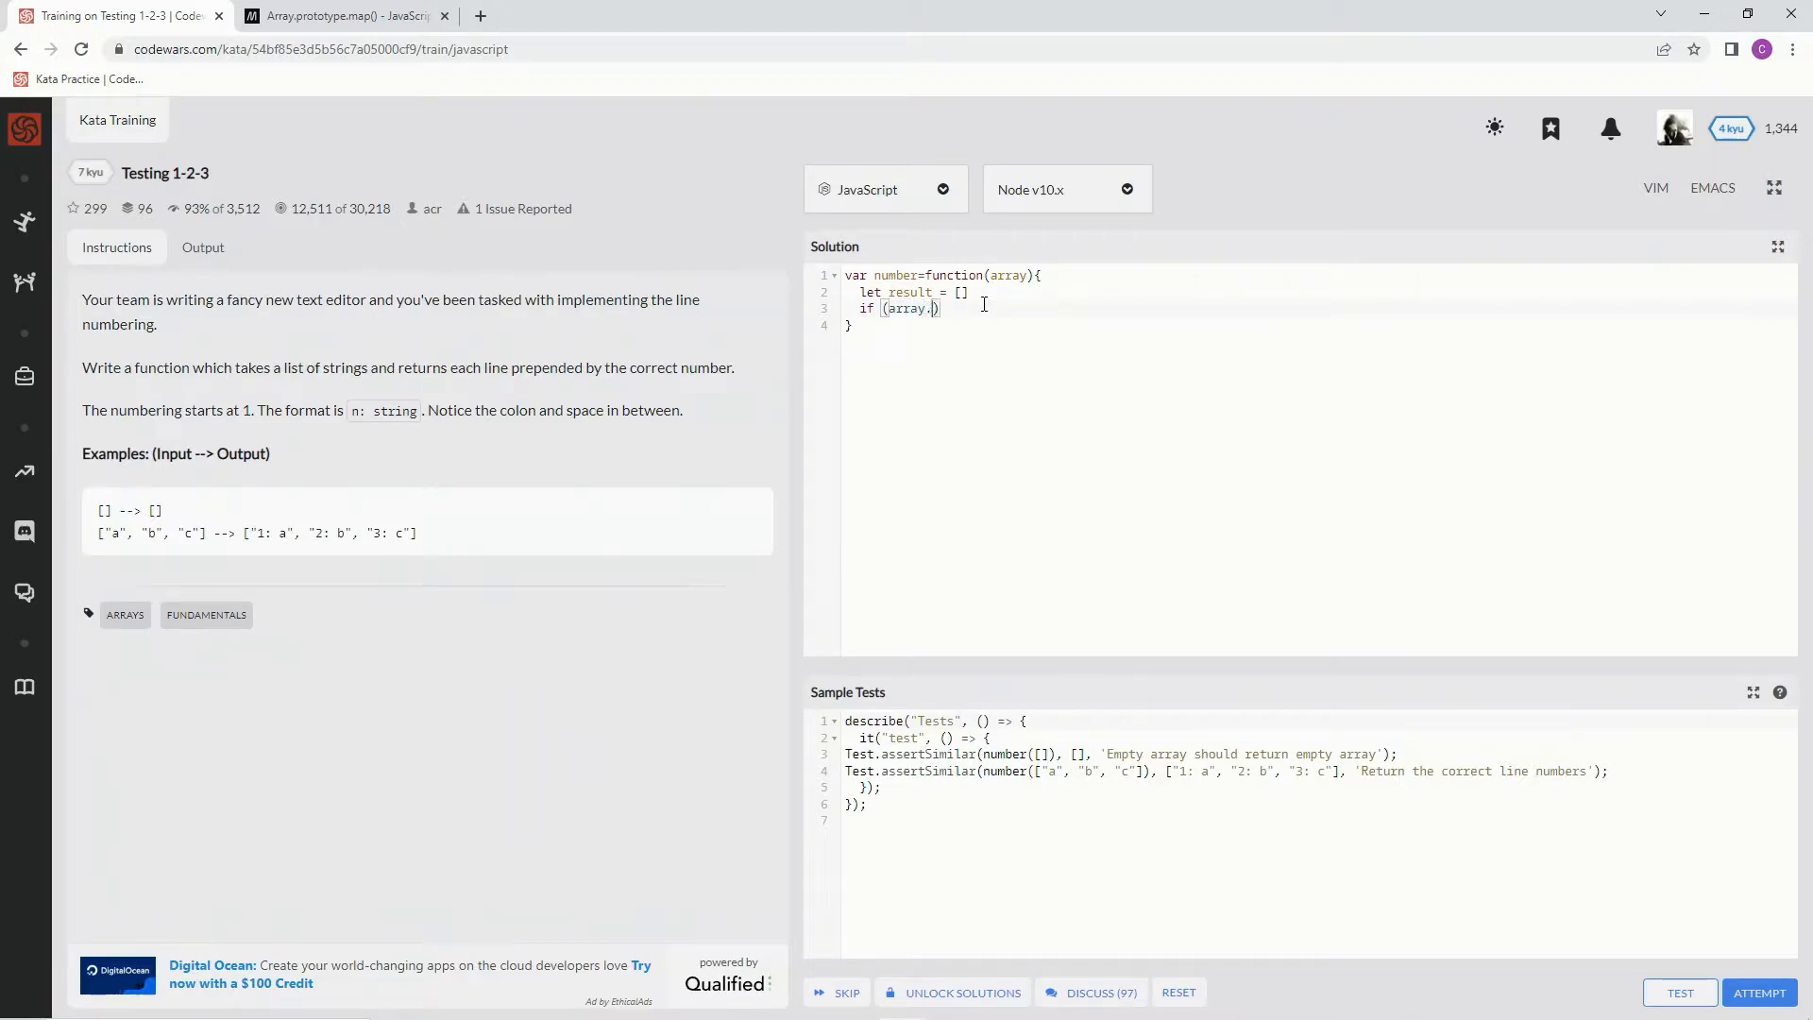
pyautogui.write('.length ==')
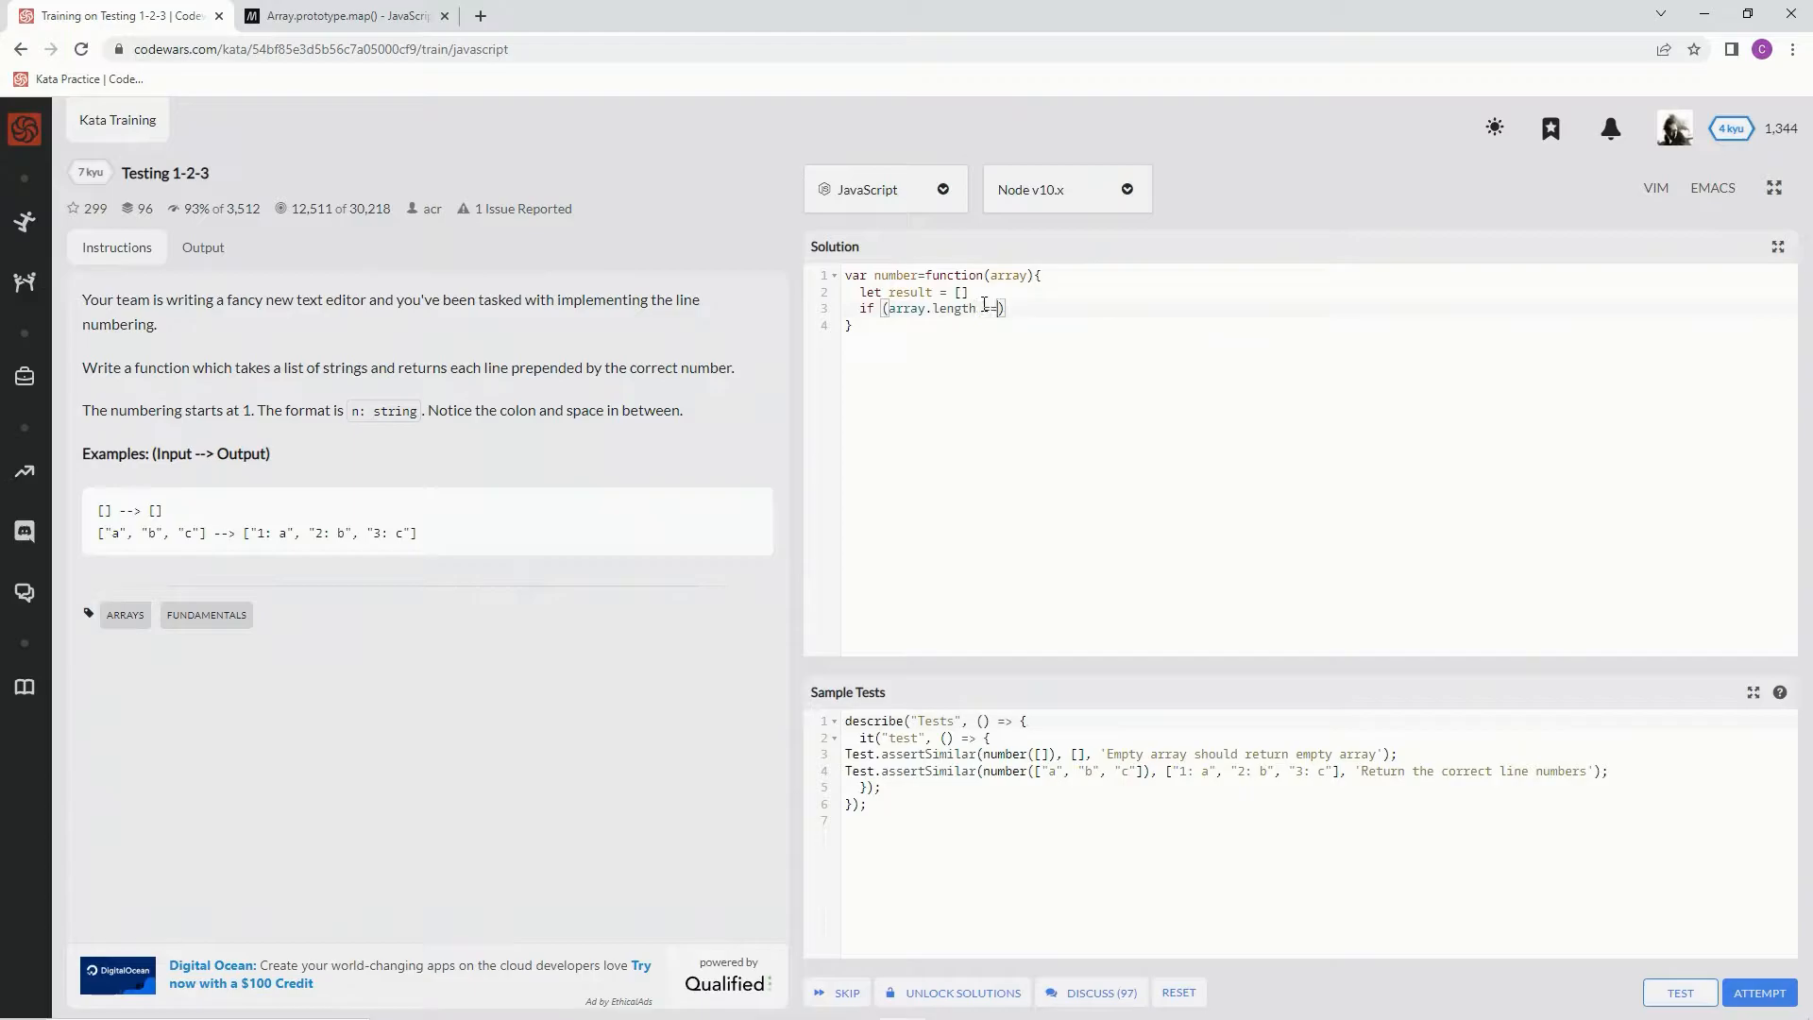
pyautogui.write('== 0)')
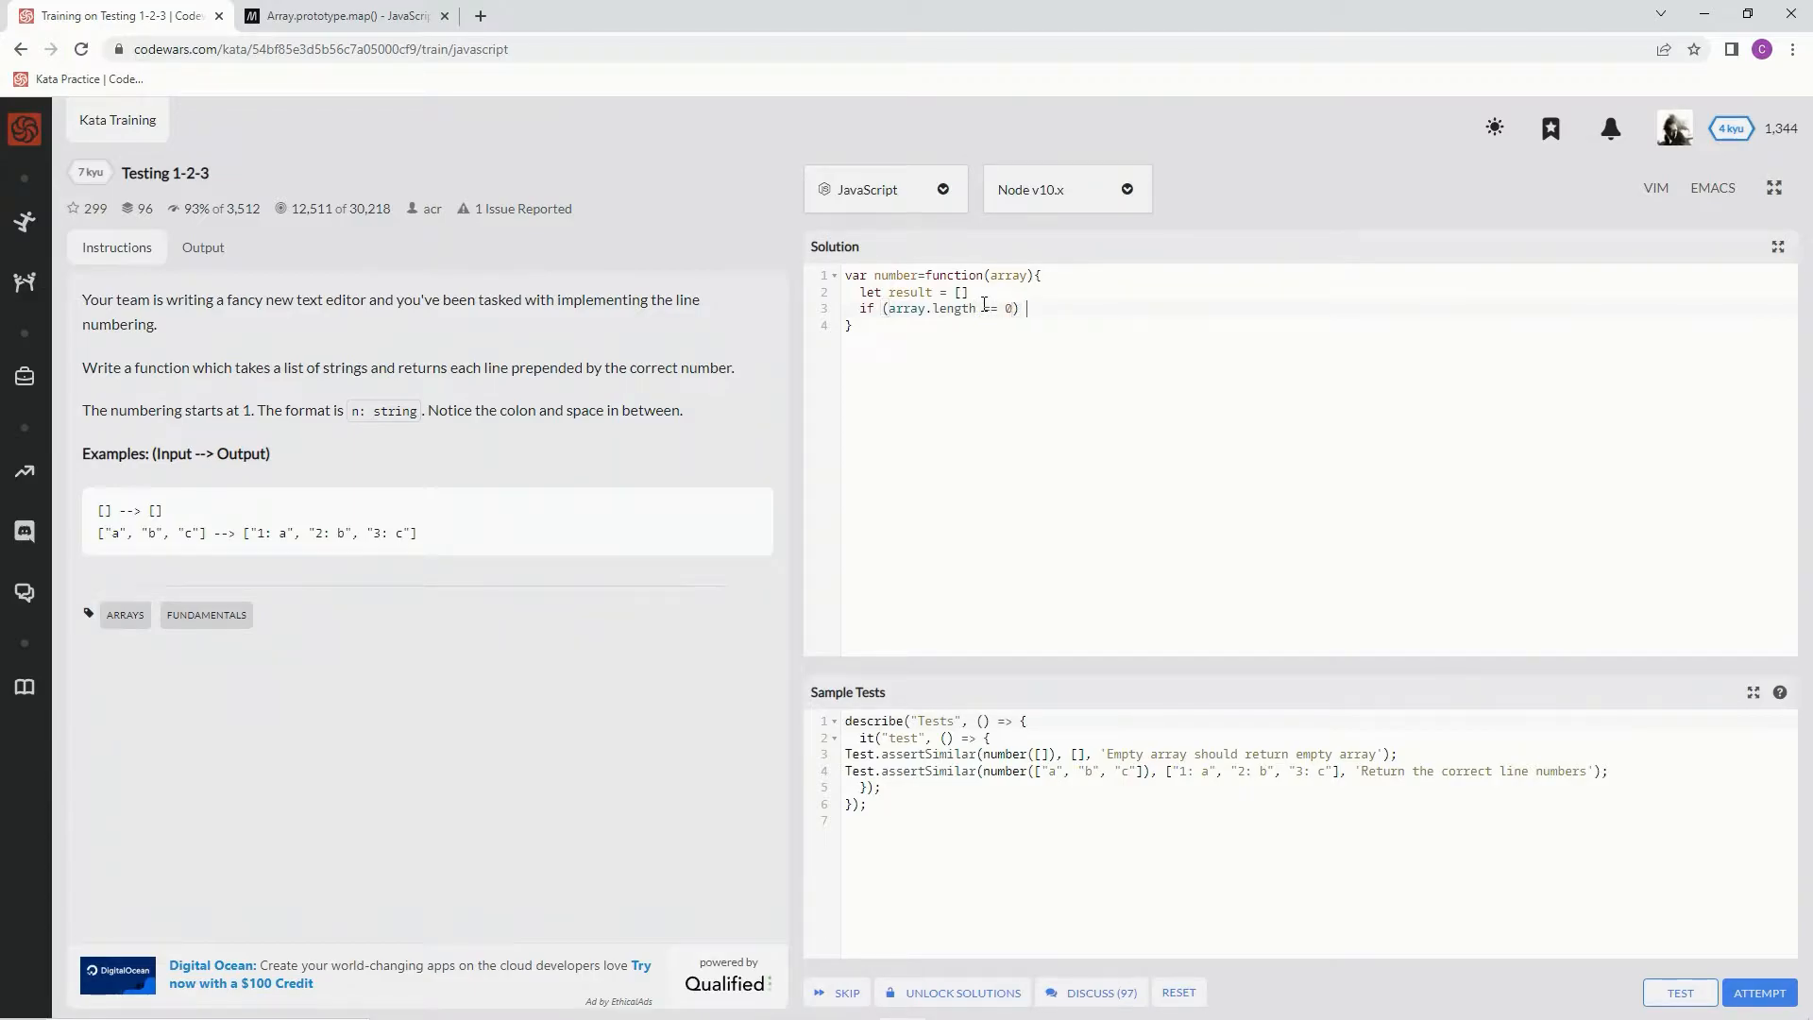
pyautogui.write('{')
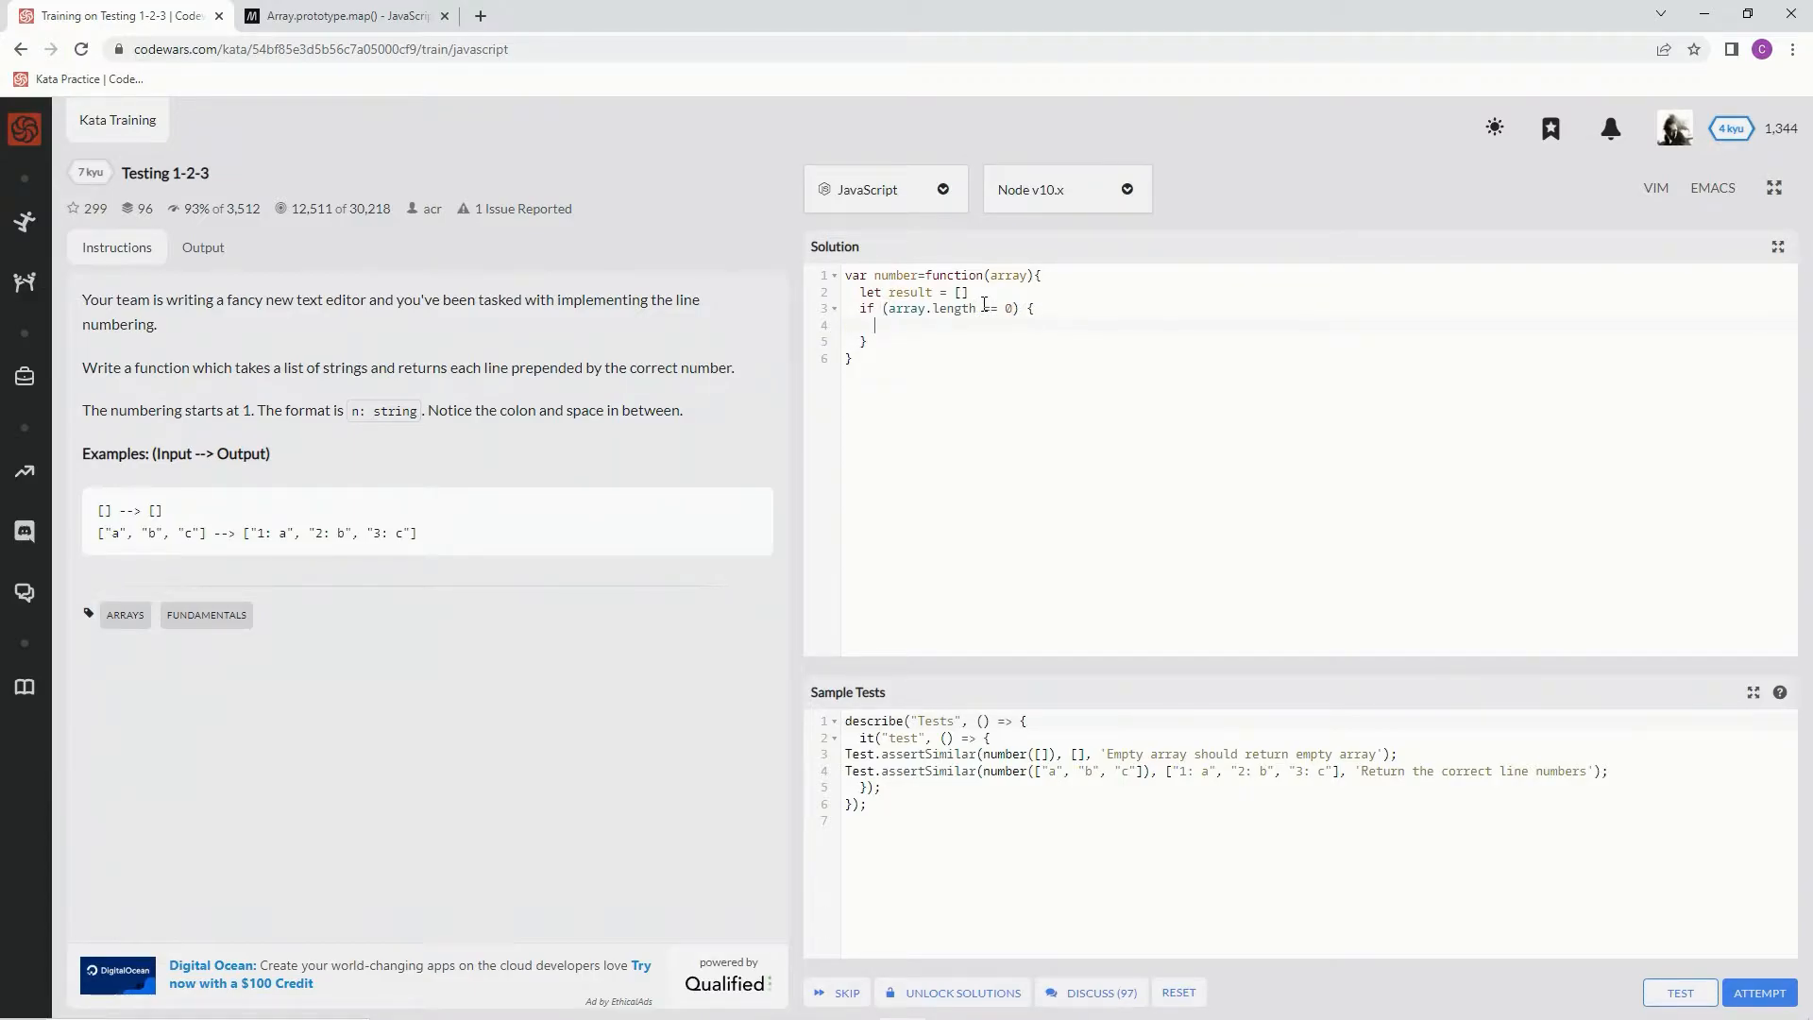
pyautogui.write('return')
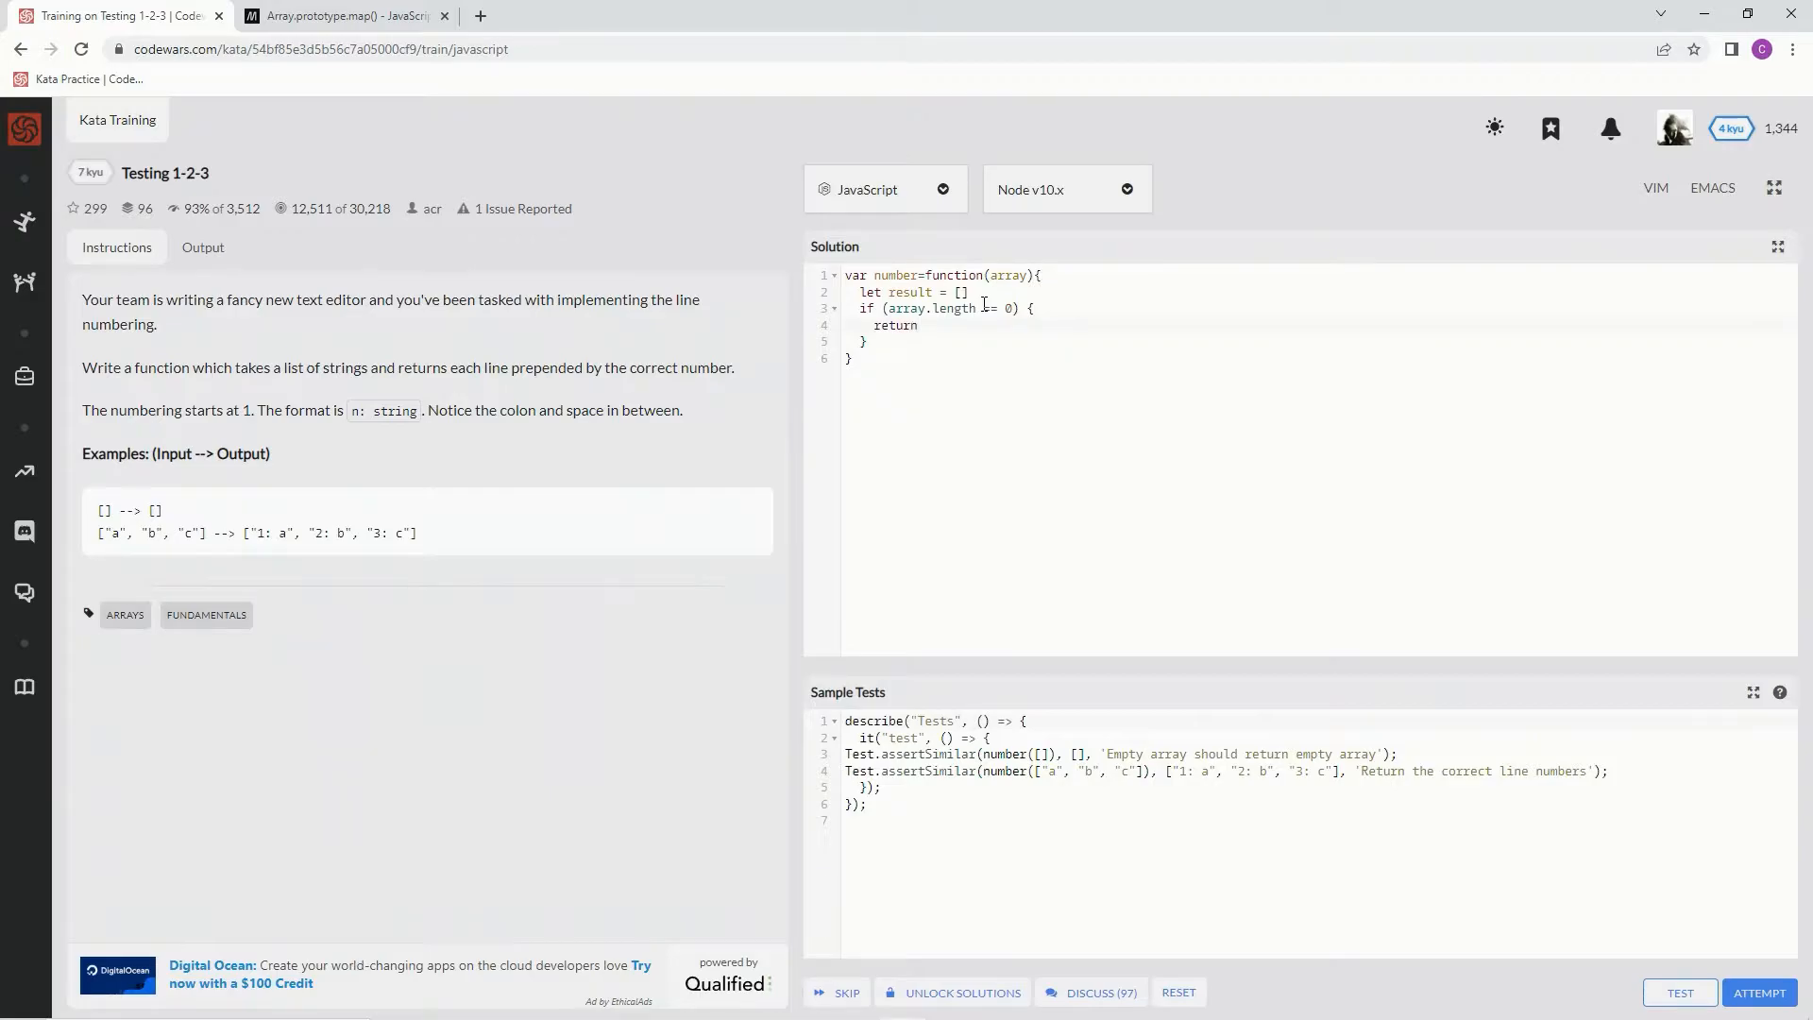
pyautogui.write('[]')
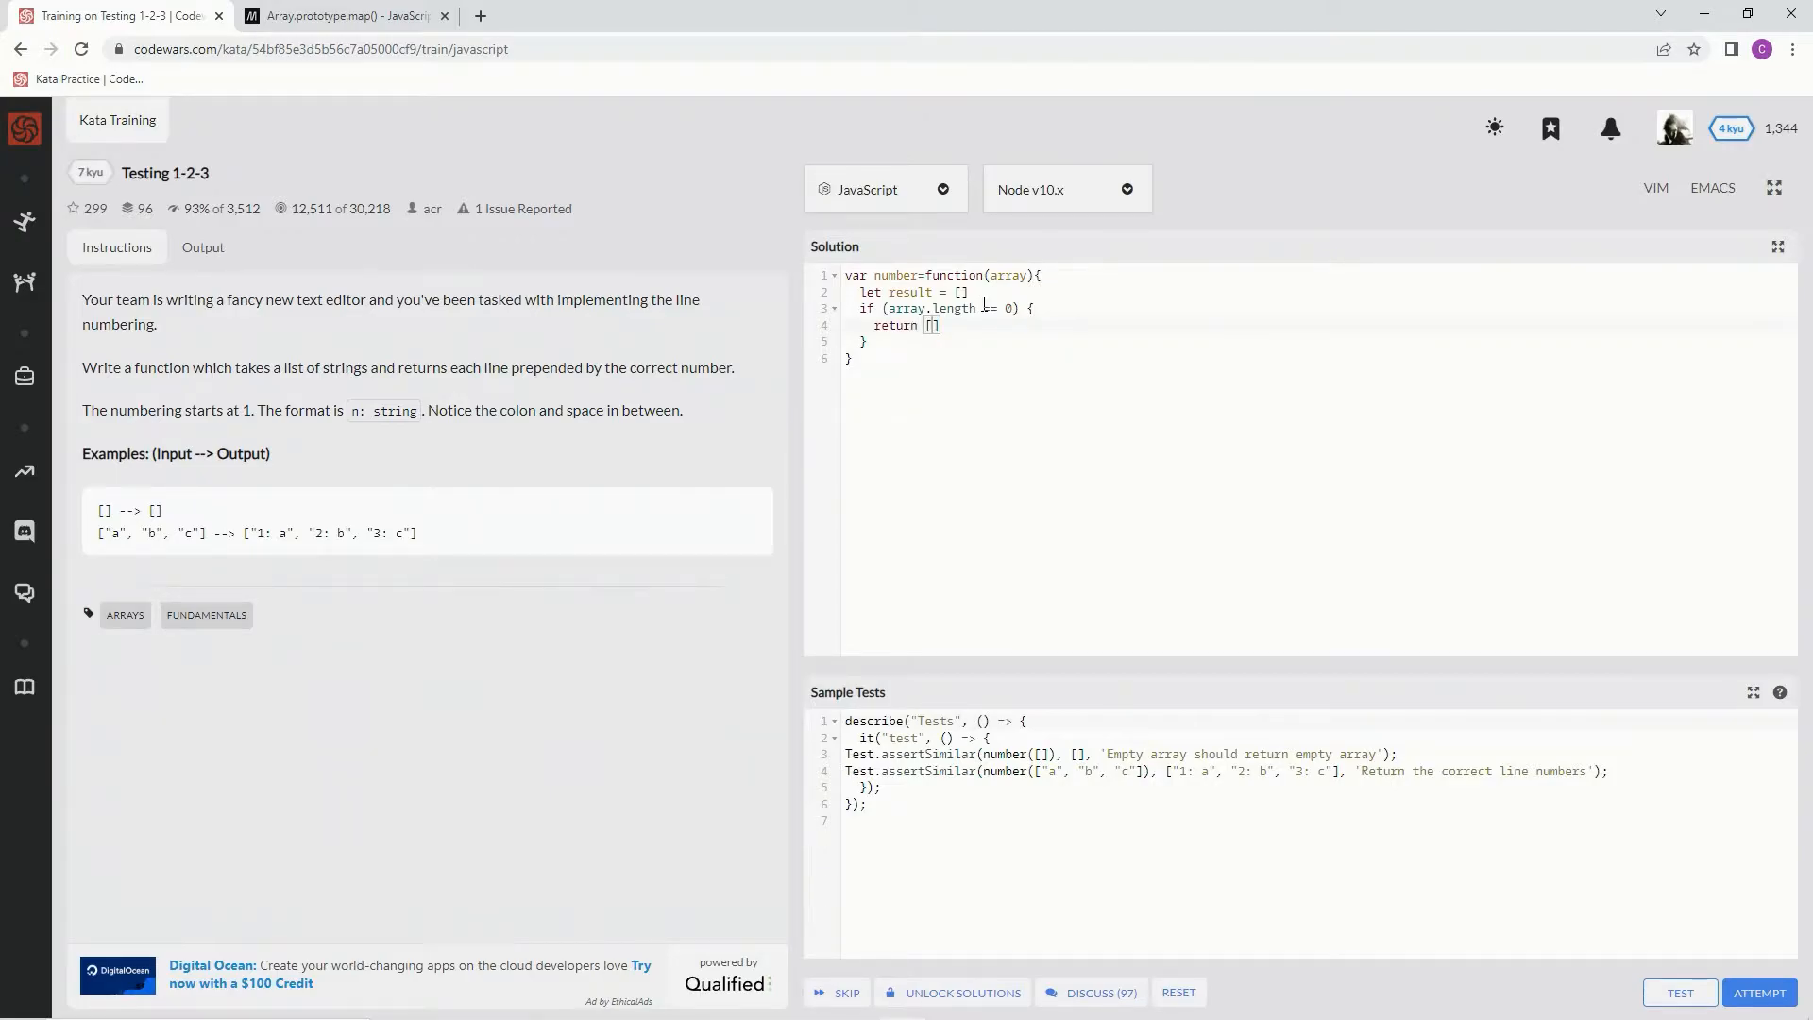
pyautogui.write(';')
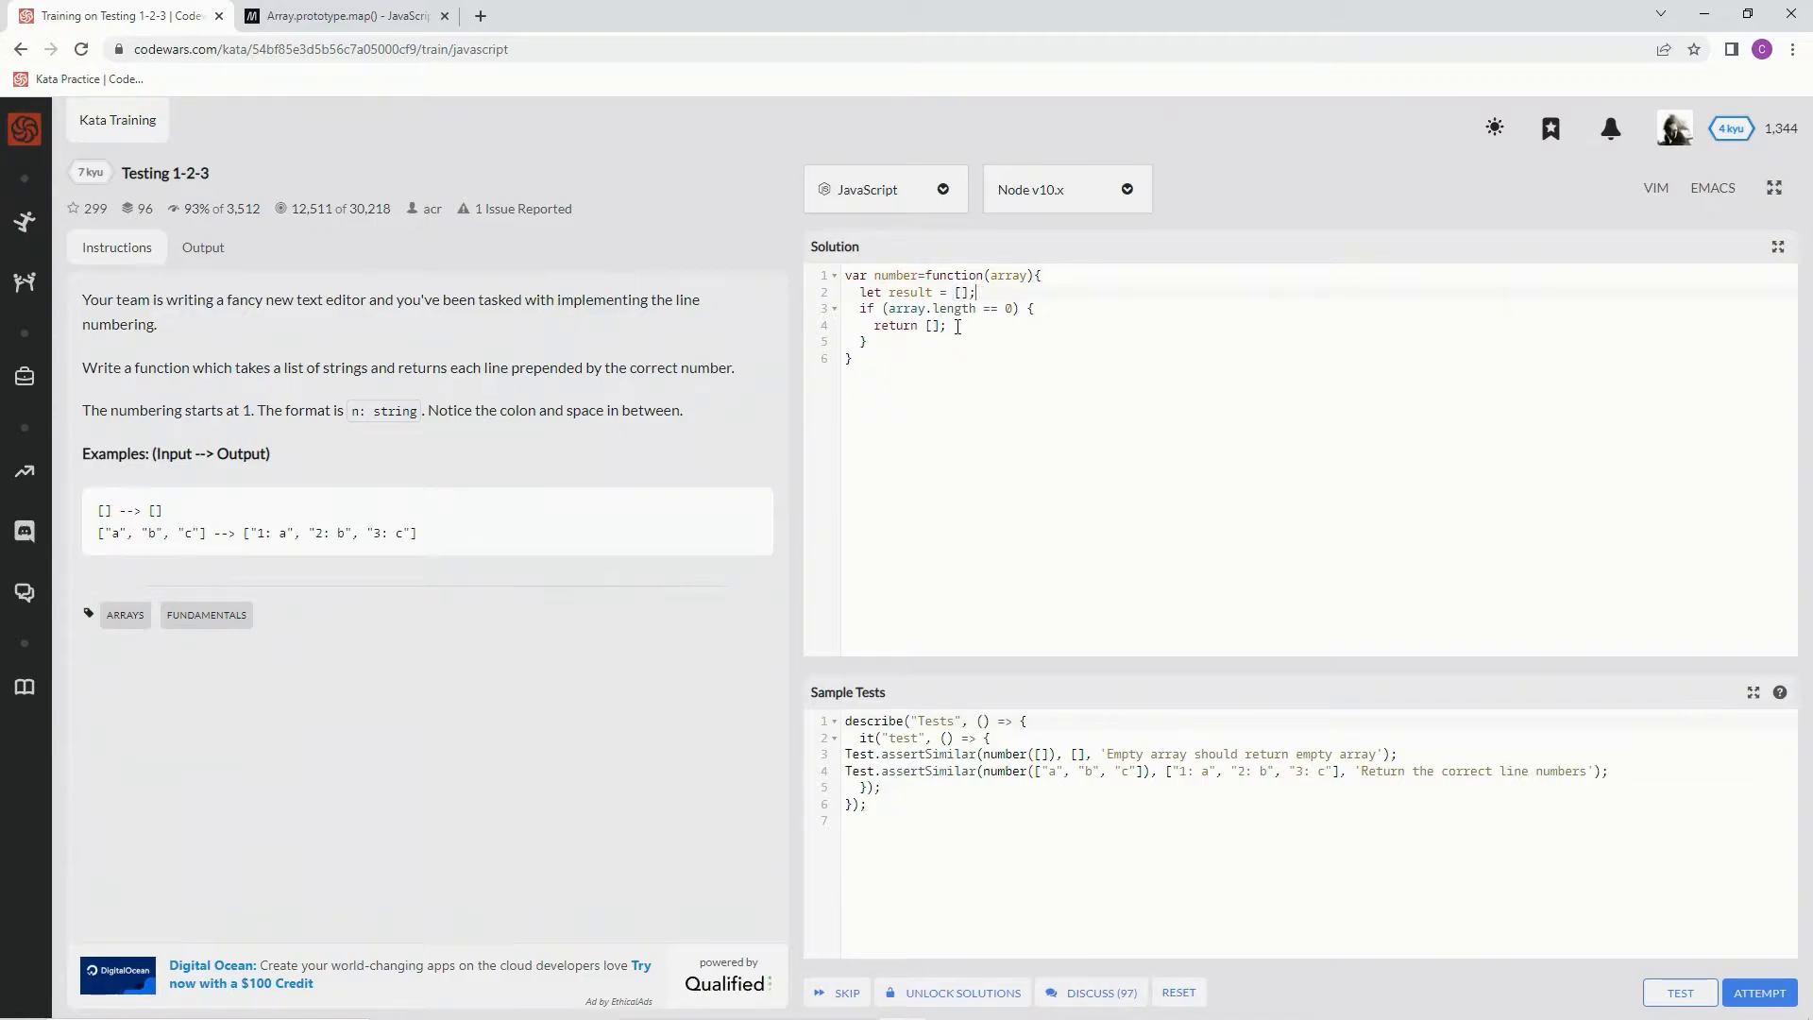
# - Add an else { } branch after the empty-array check
pyautogui.write('e')
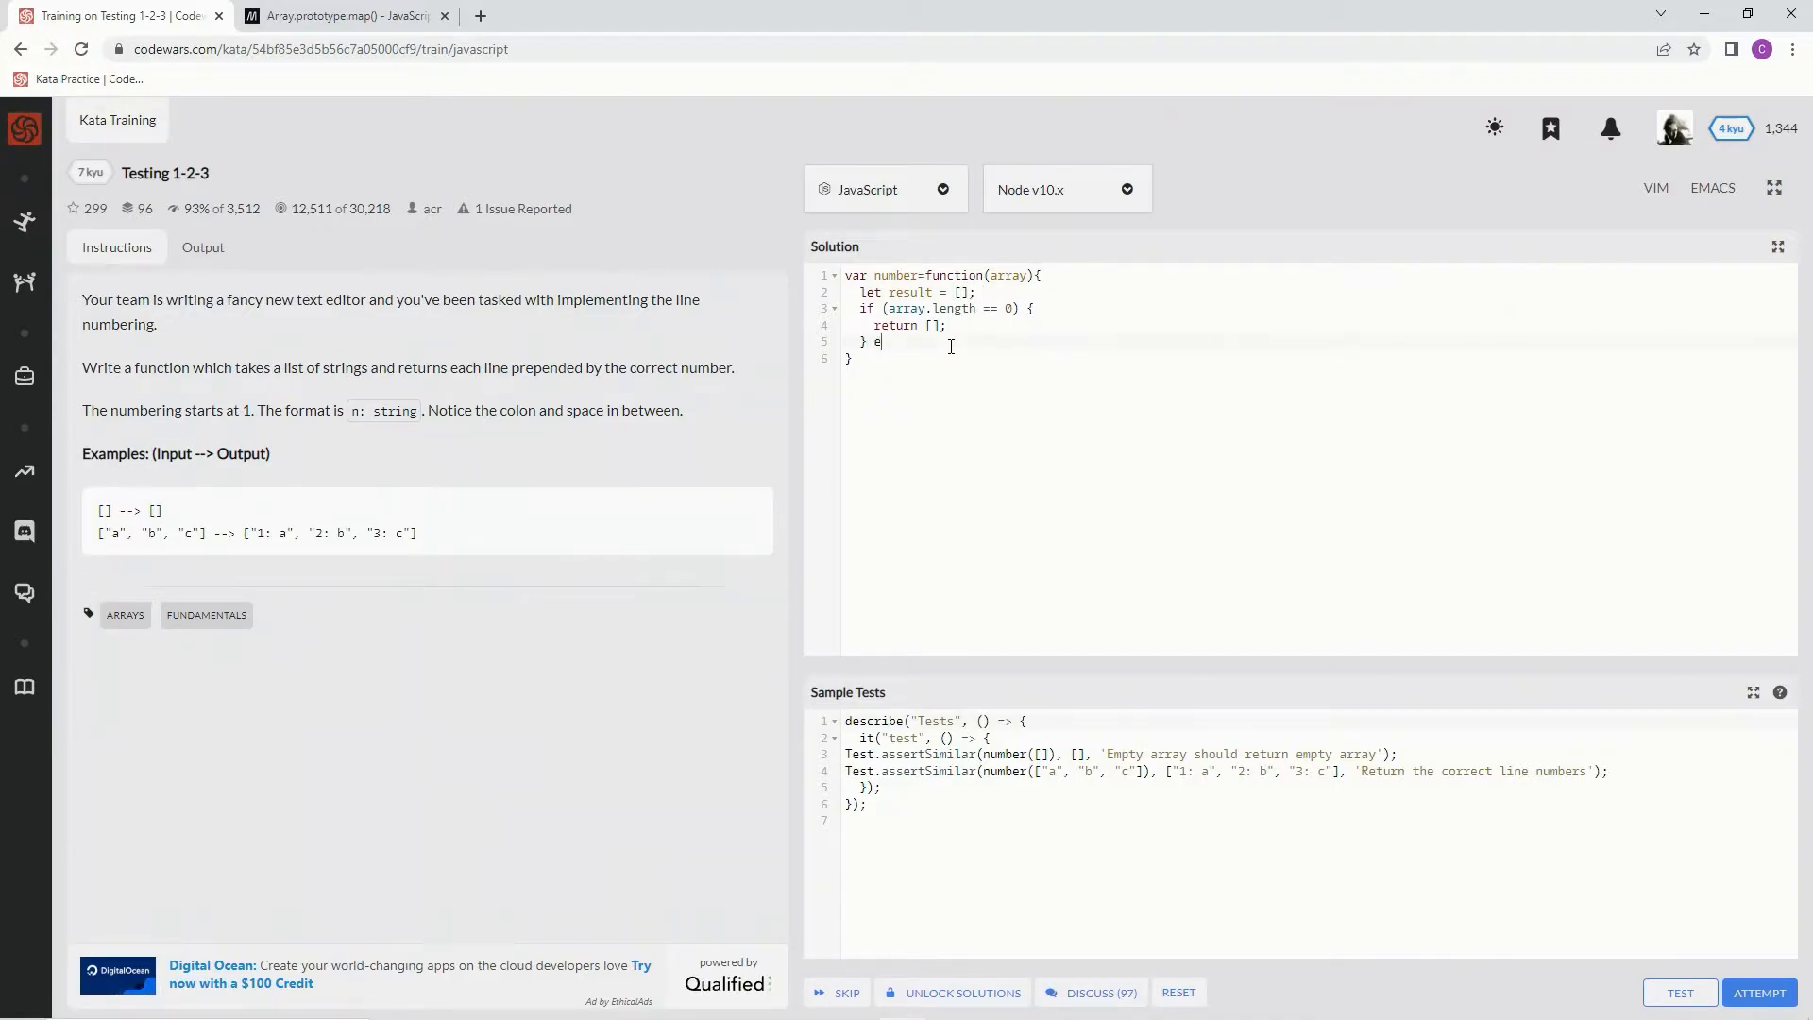
pyautogui.write('lse')
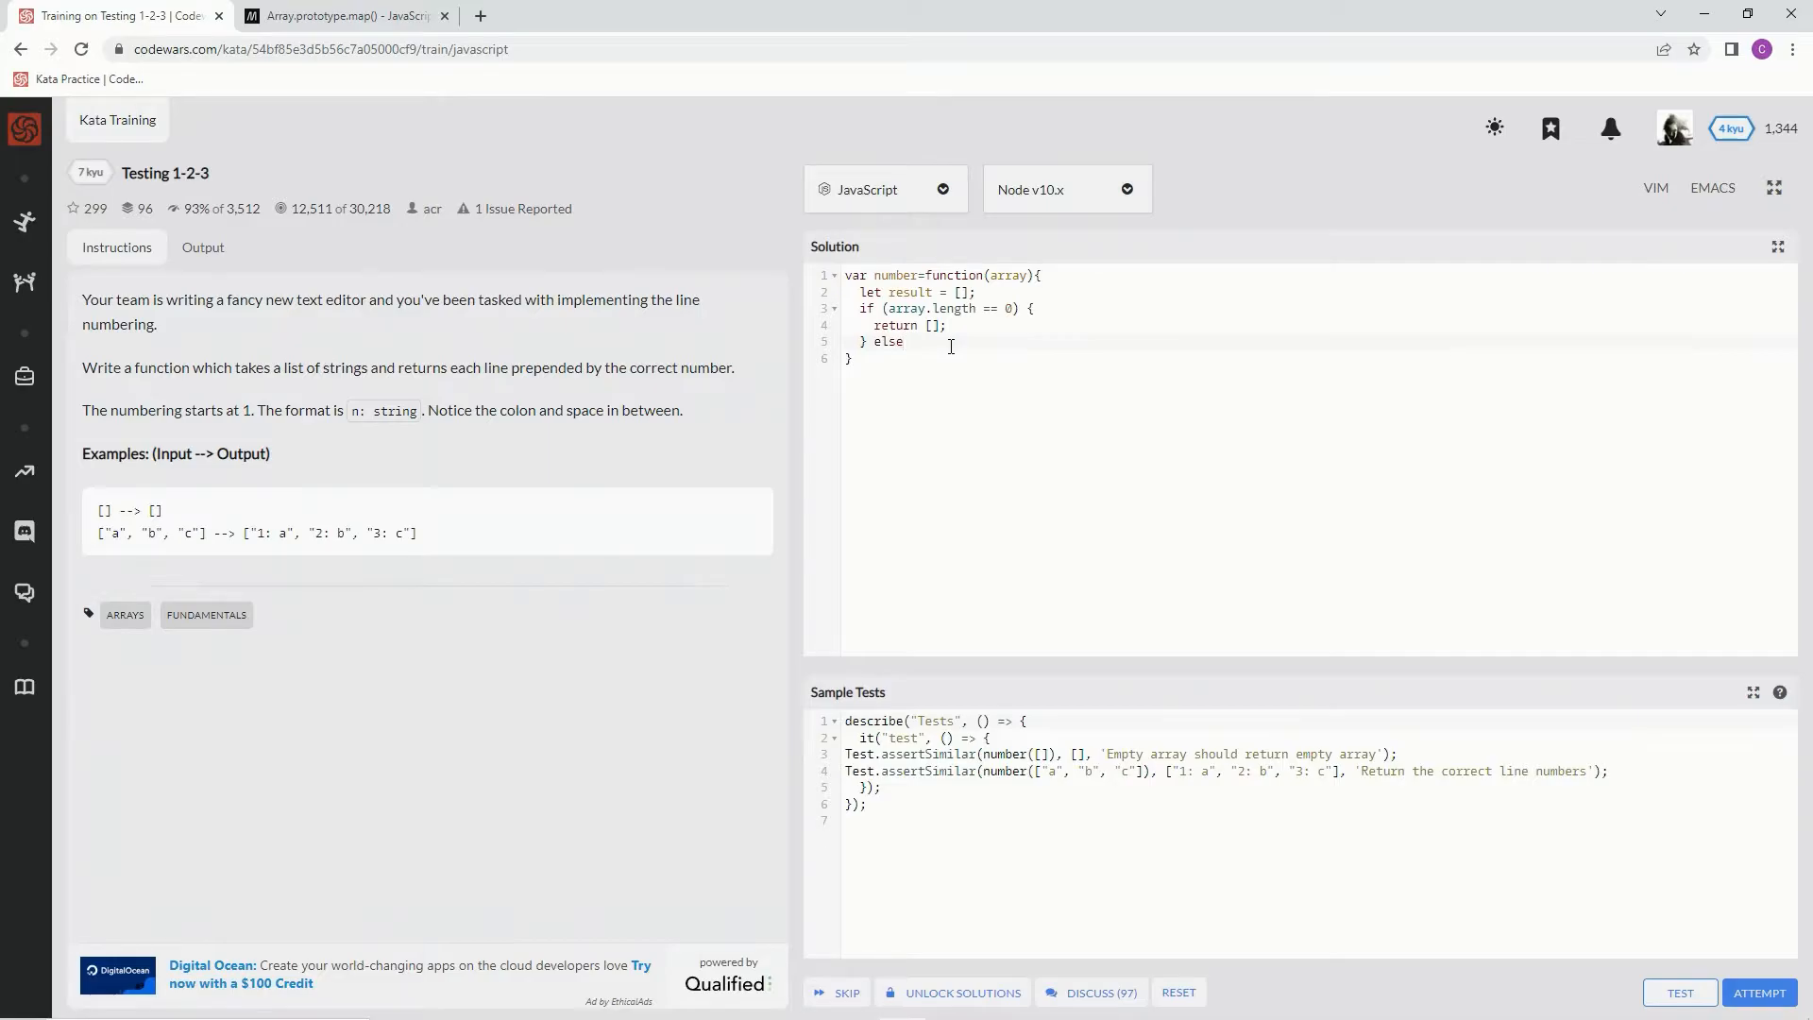
pyautogui.write('{}')
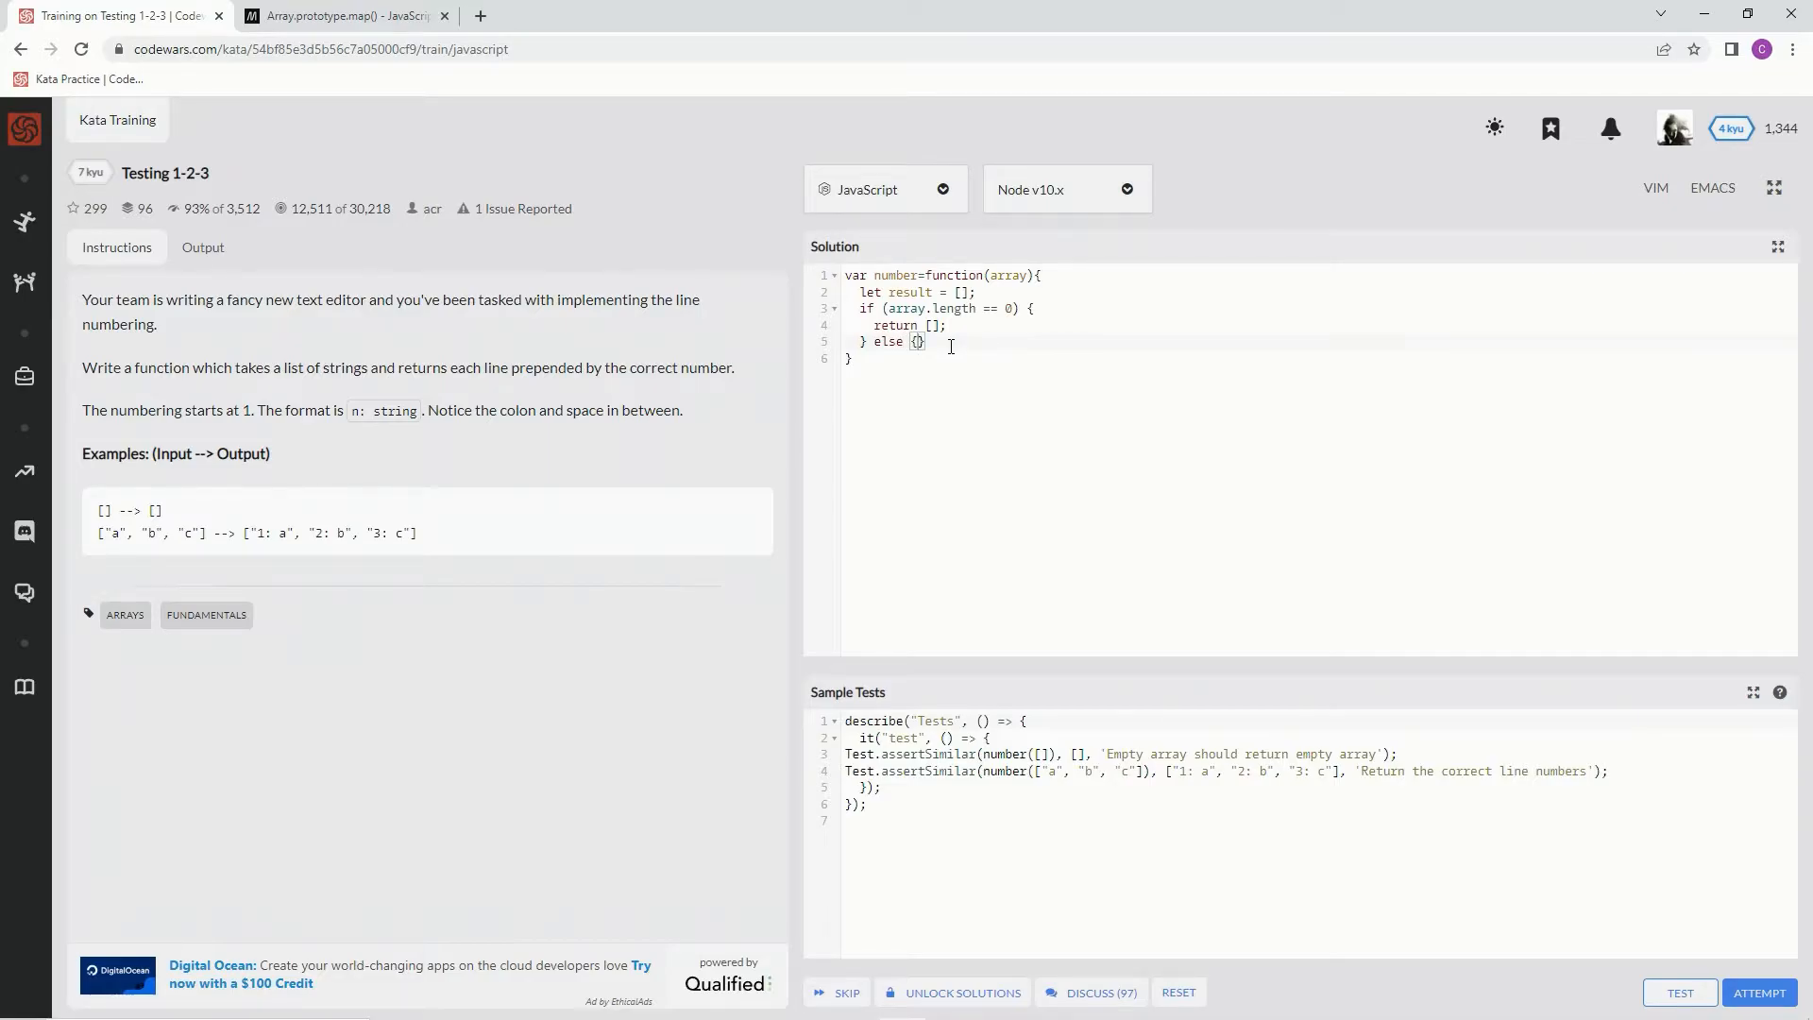
# - Write for (let index = 0; index < array.length; ...) { with an empty body line
pyautogui.write('for')
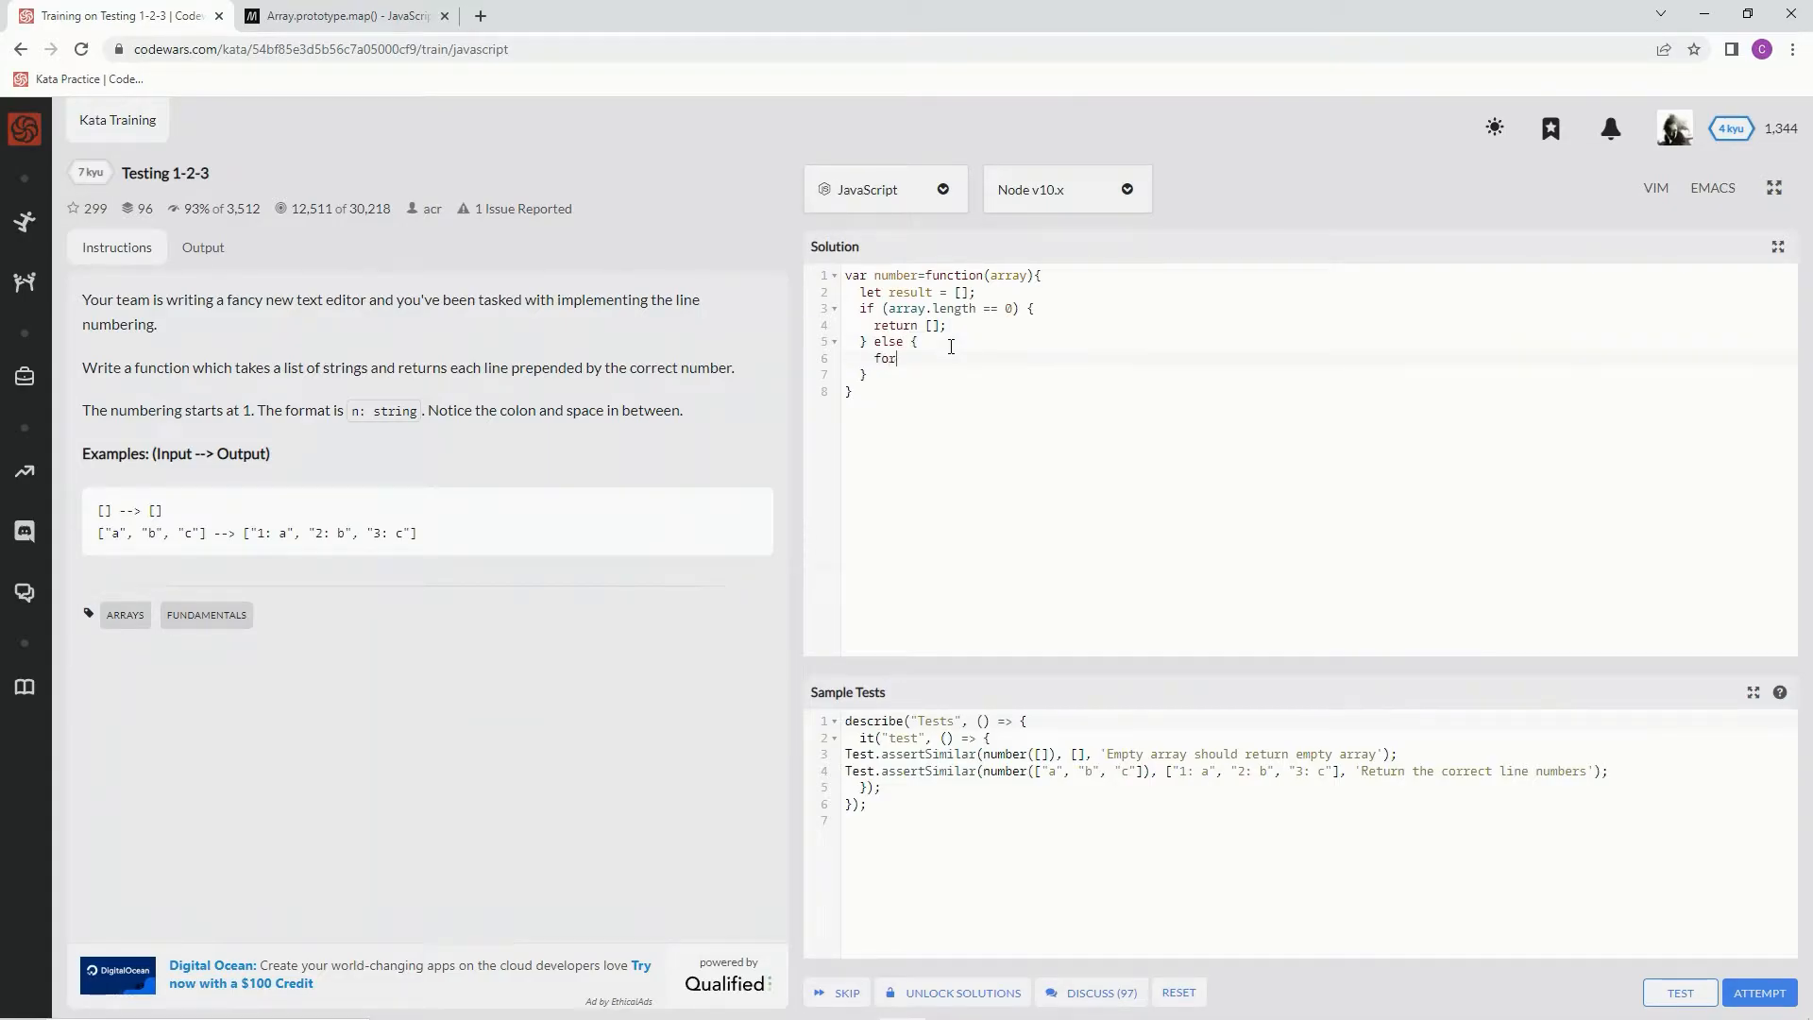
pyautogui.write('()')
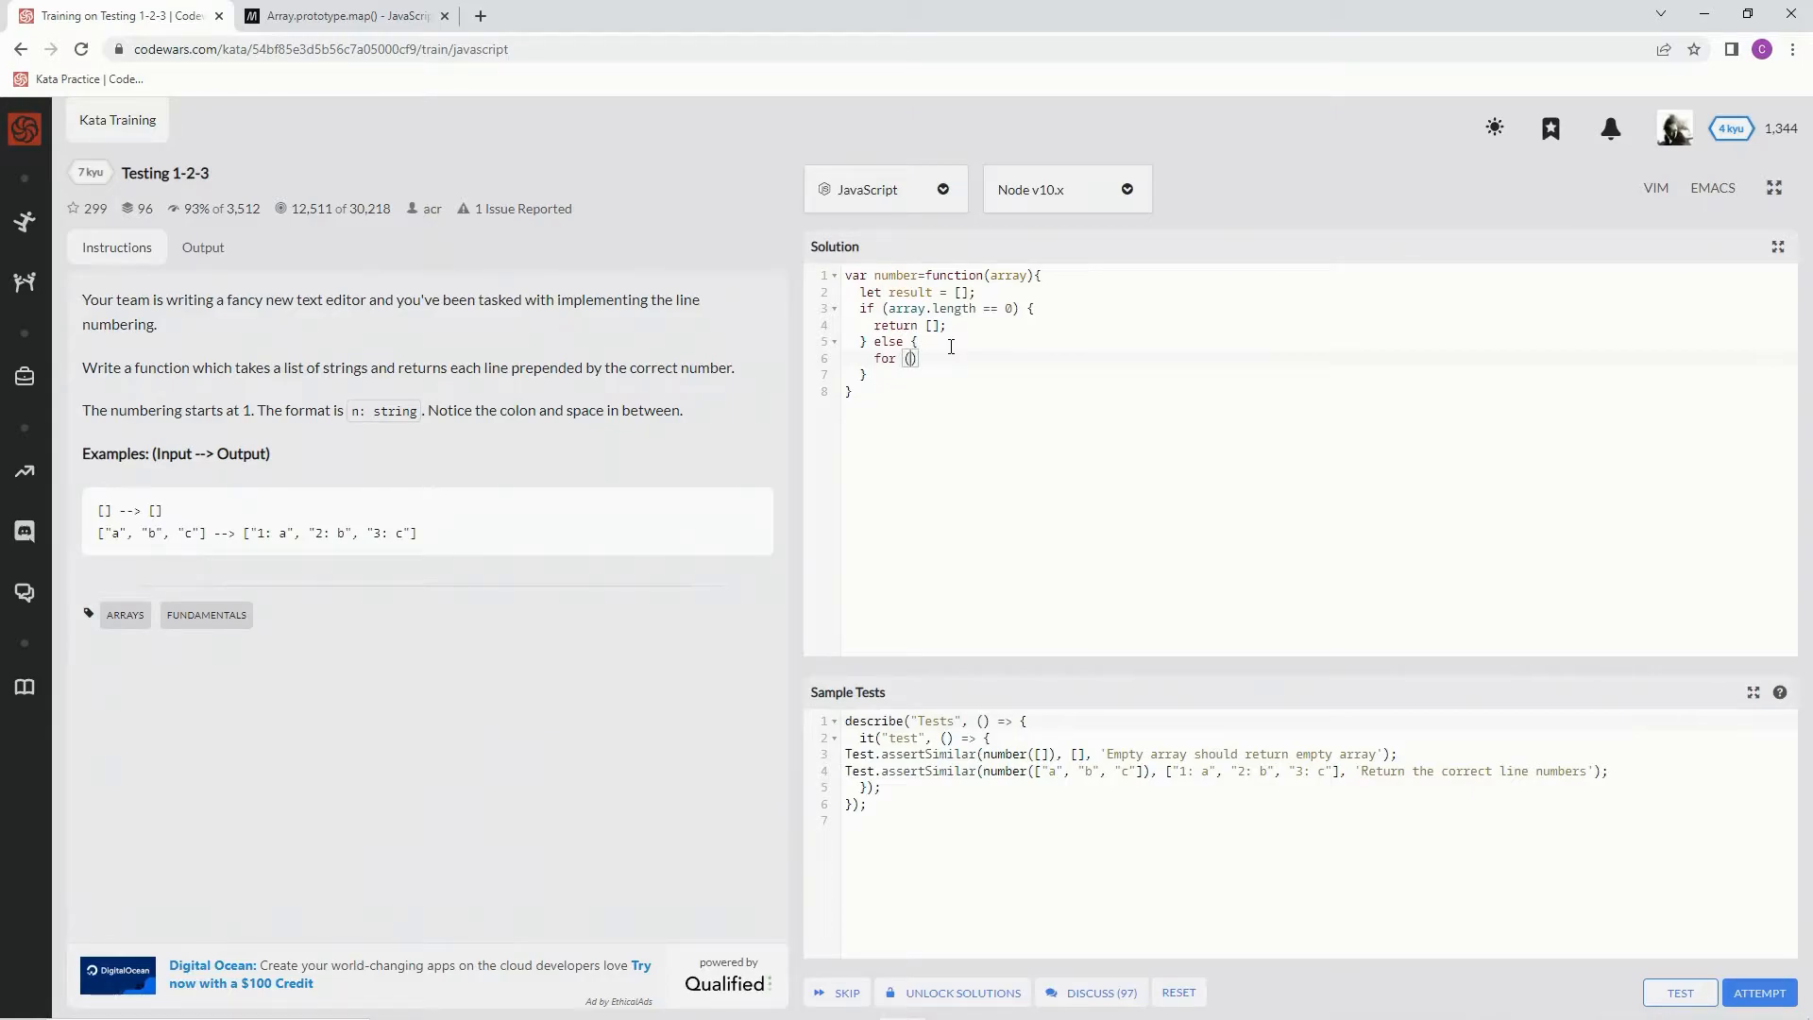
pyautogui.write('let inde')
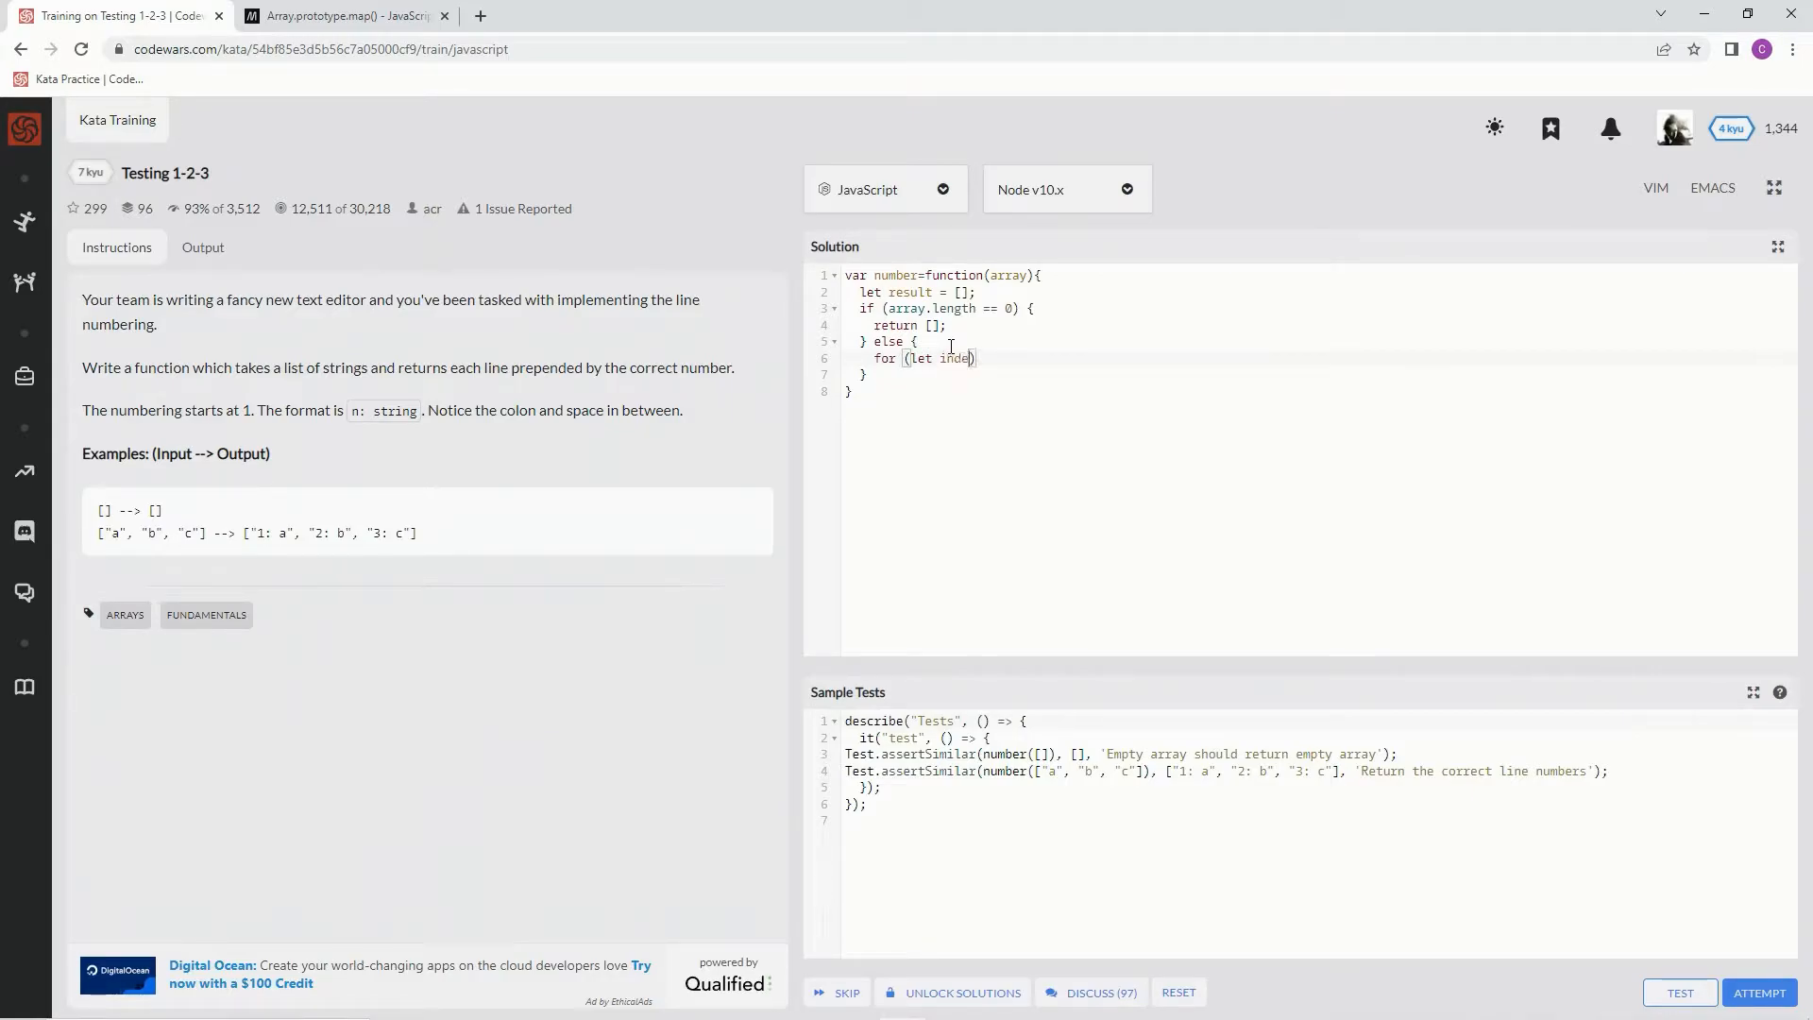
pyautogui.write('= 0')
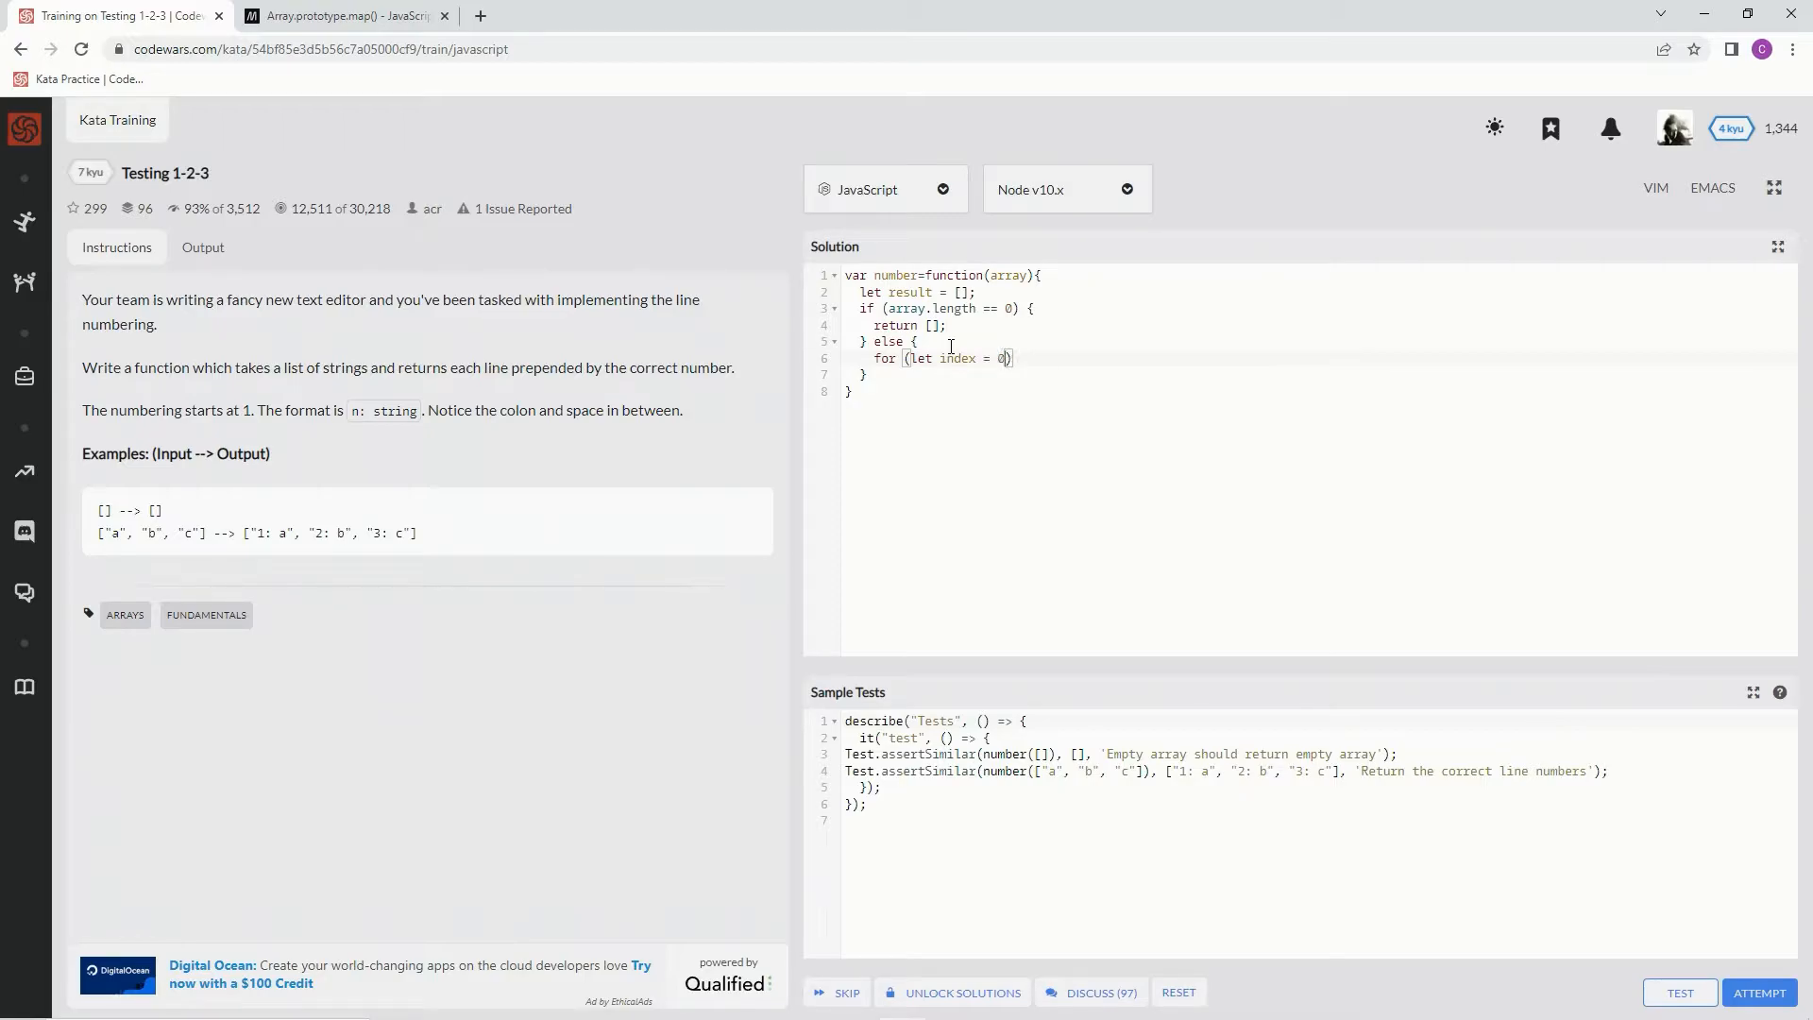
pyautogui.write(';')
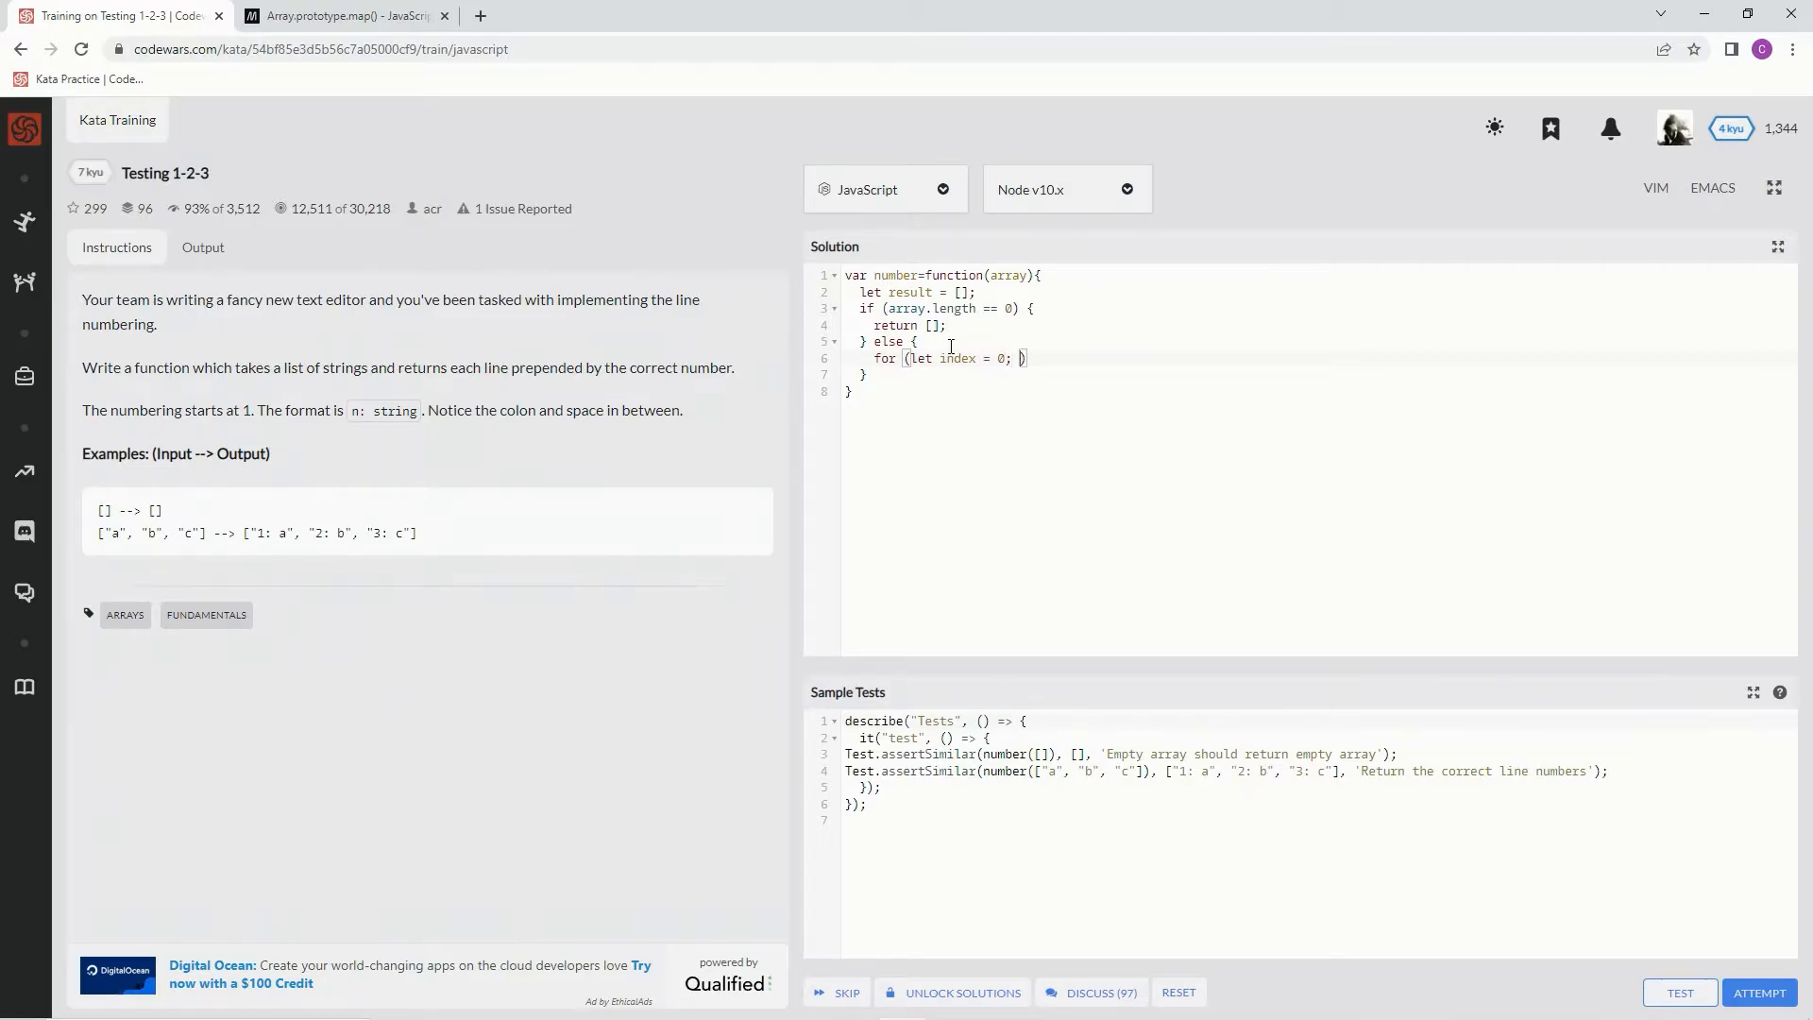
pyautogui.write('in')
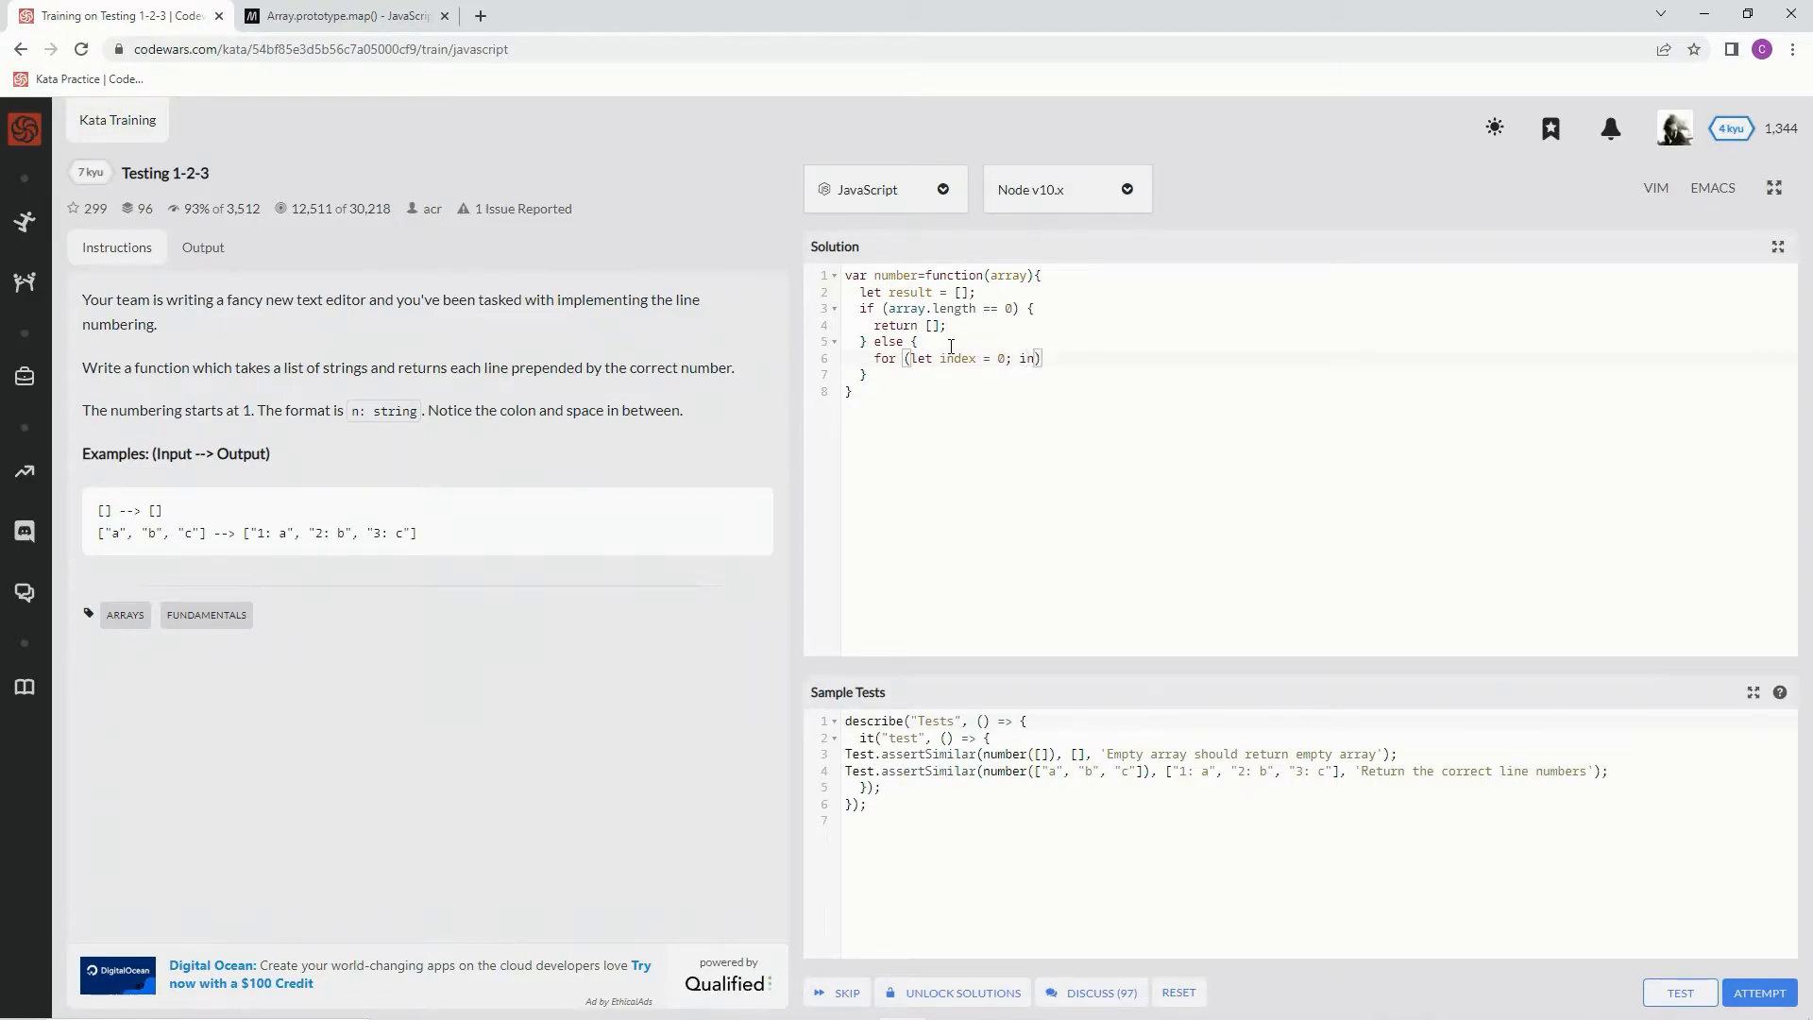
pyautogui.write('index <')
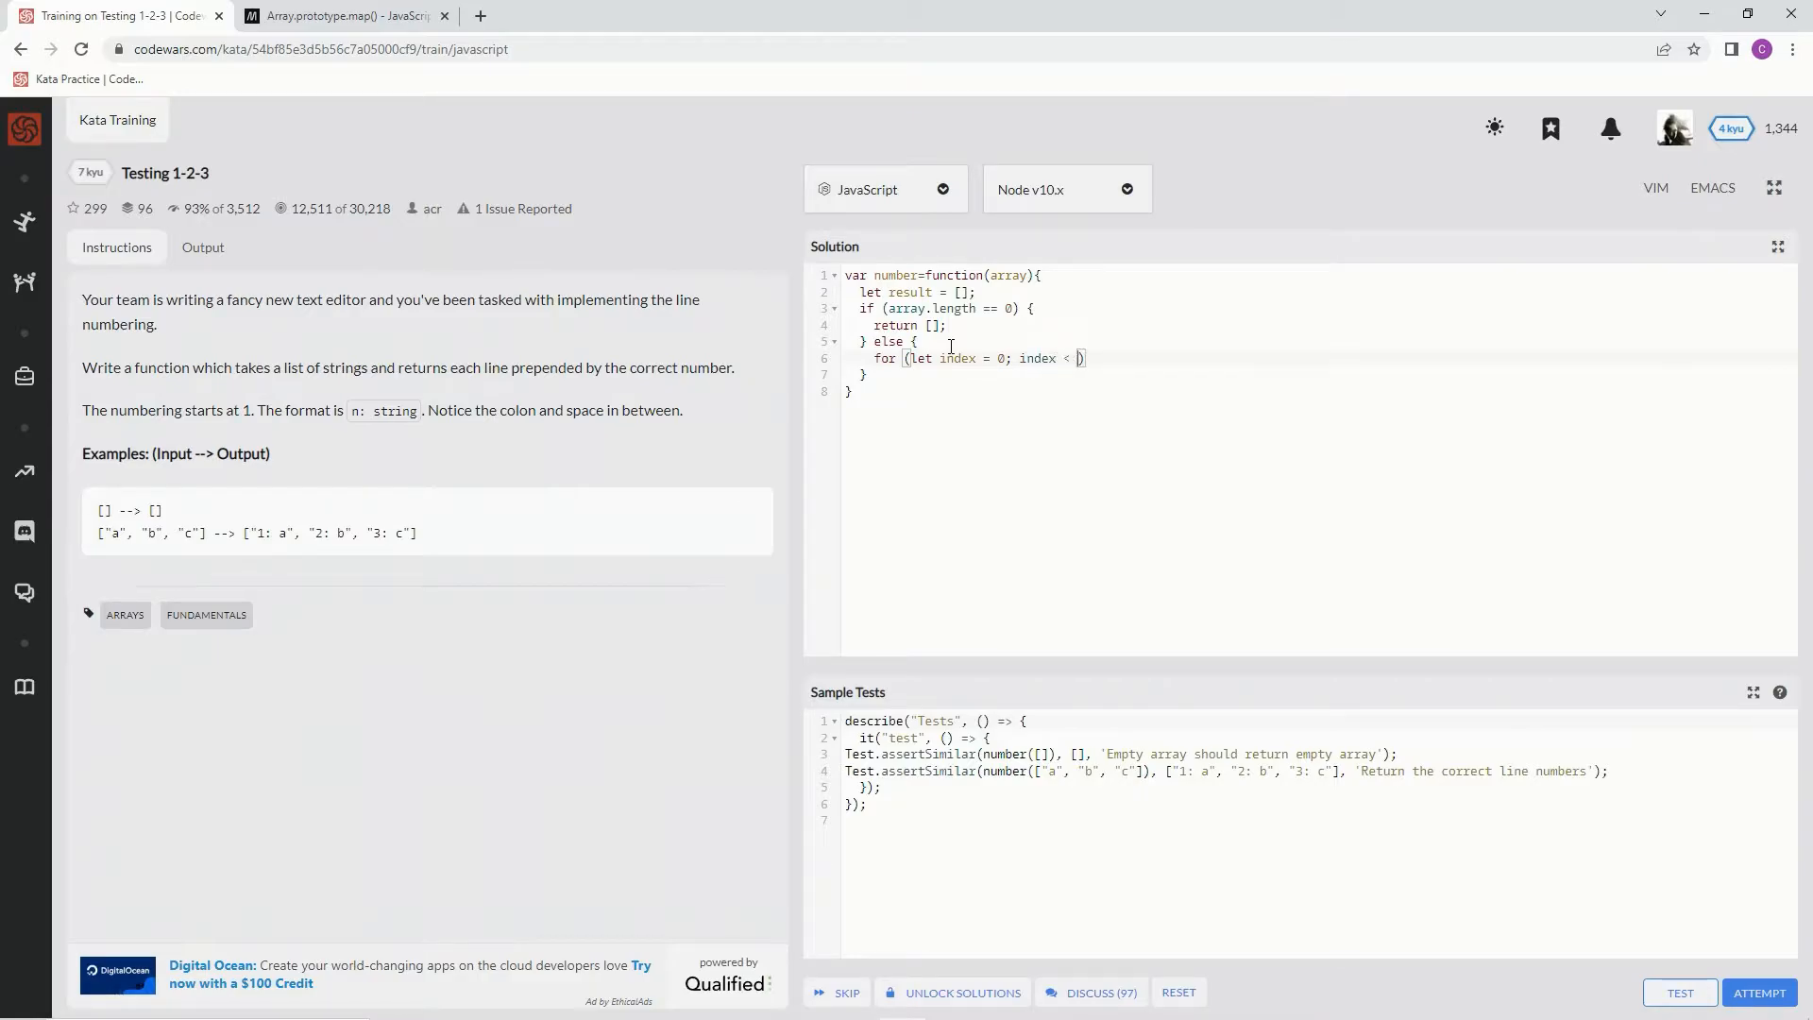
pyautogui.write('array.')
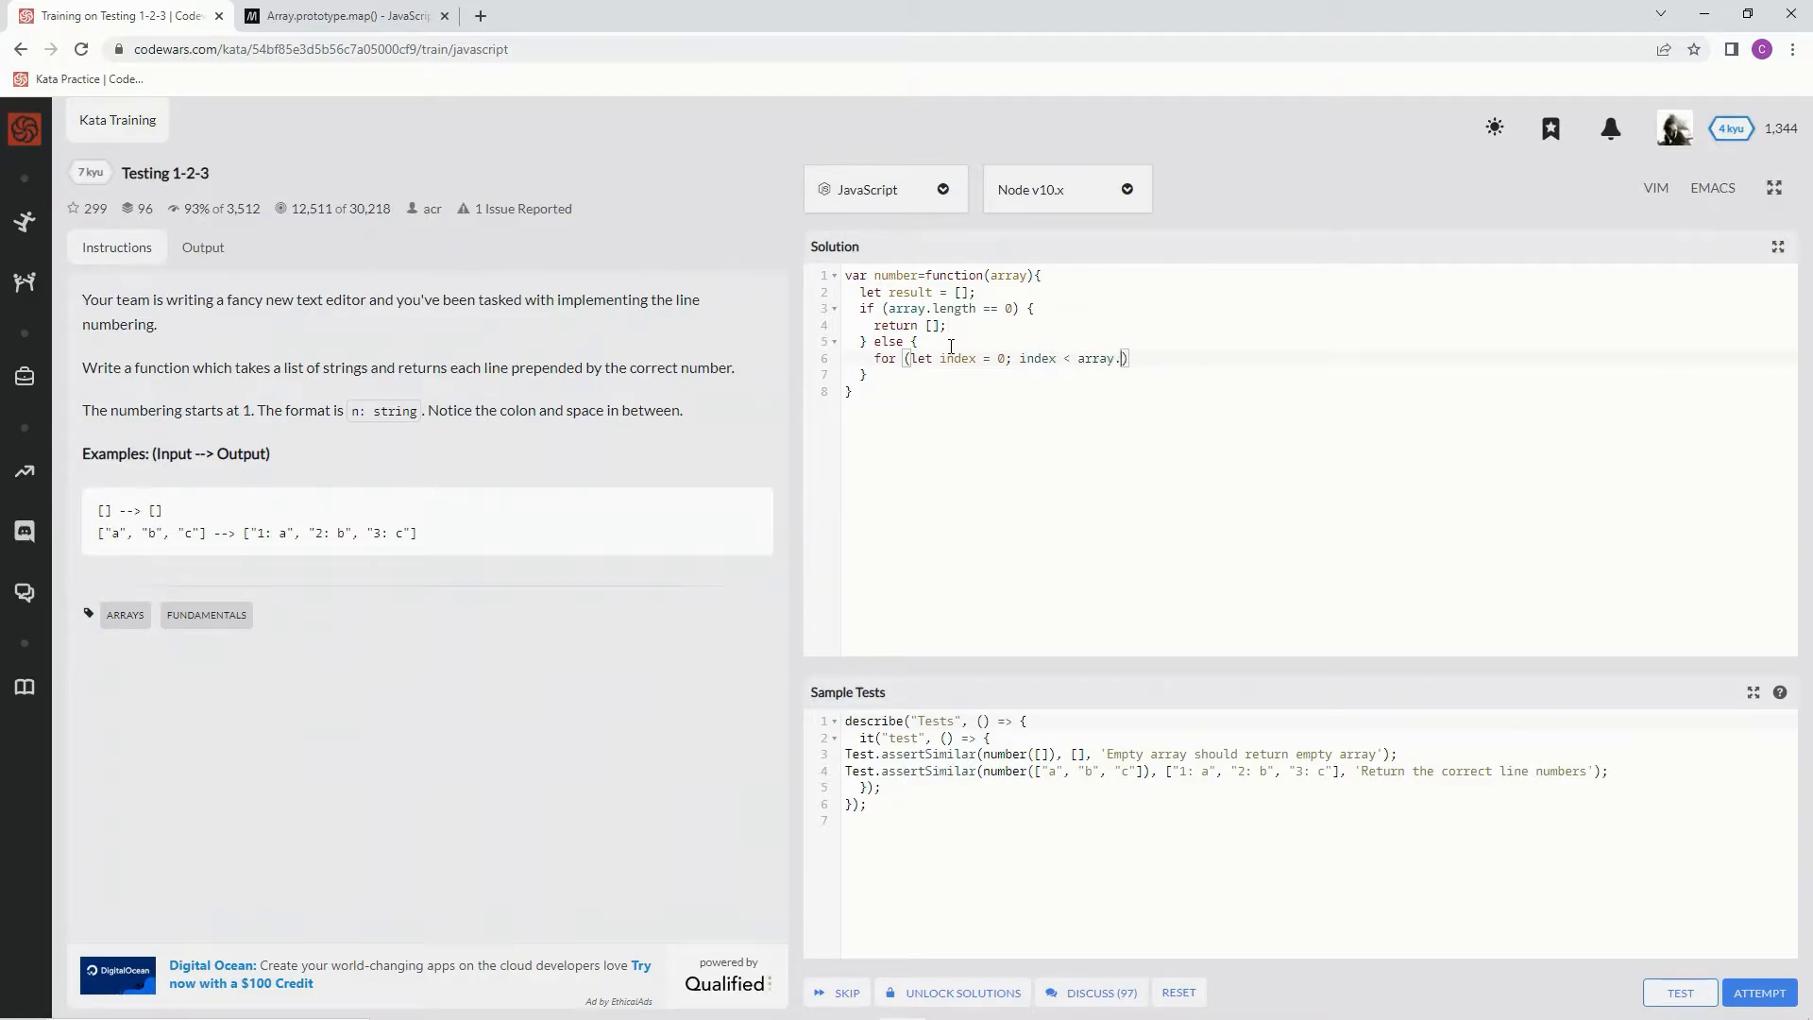
pyautogui.write('length; index++')
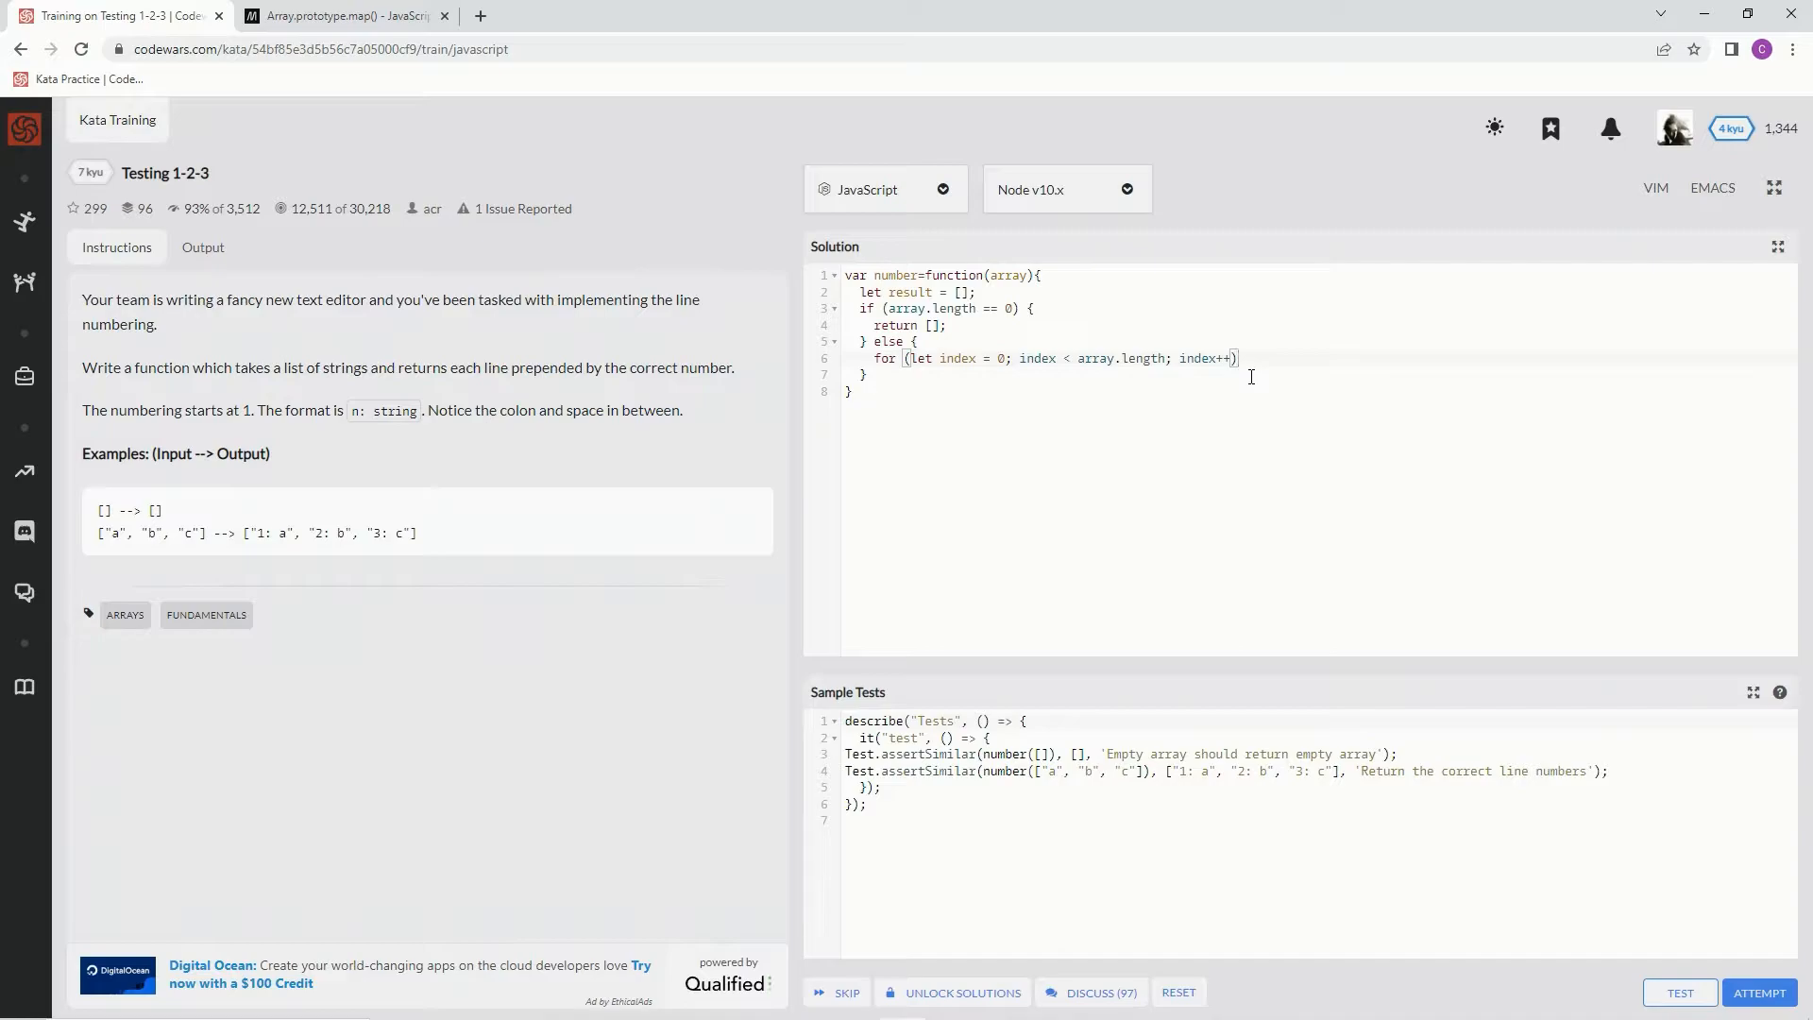
pyautogui.write('{')
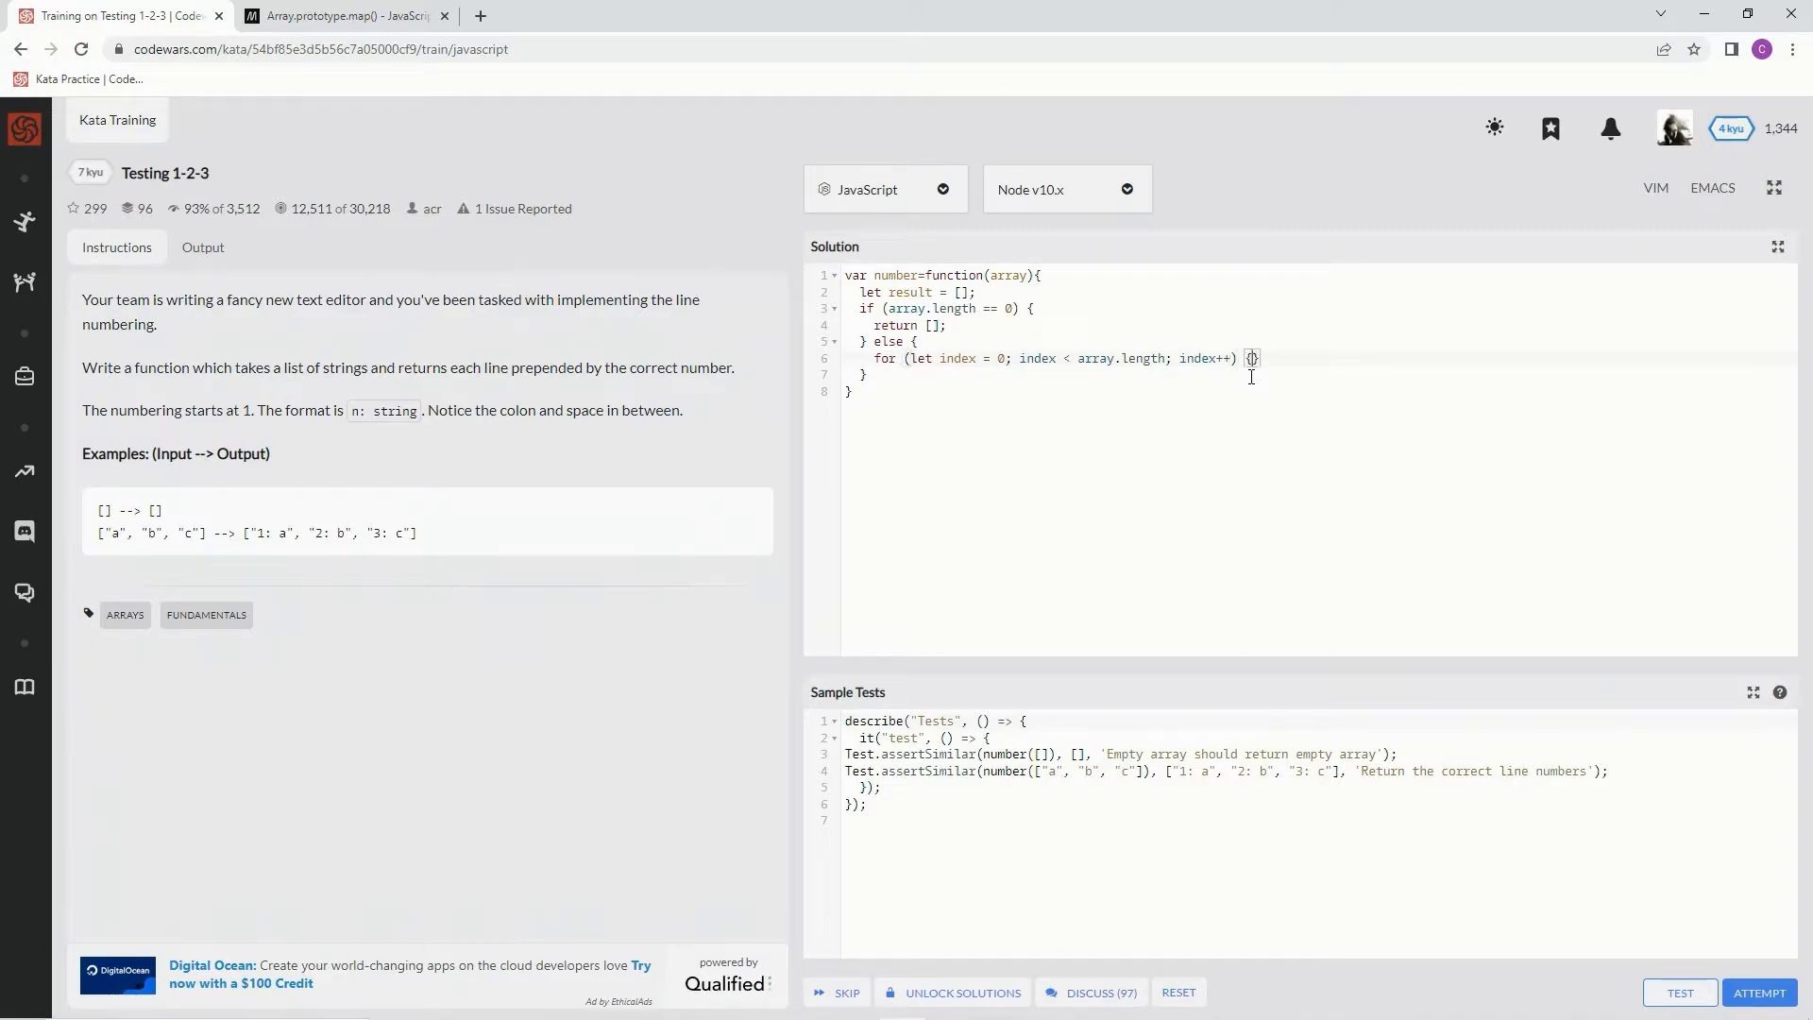
pyautogui.press('Enter')
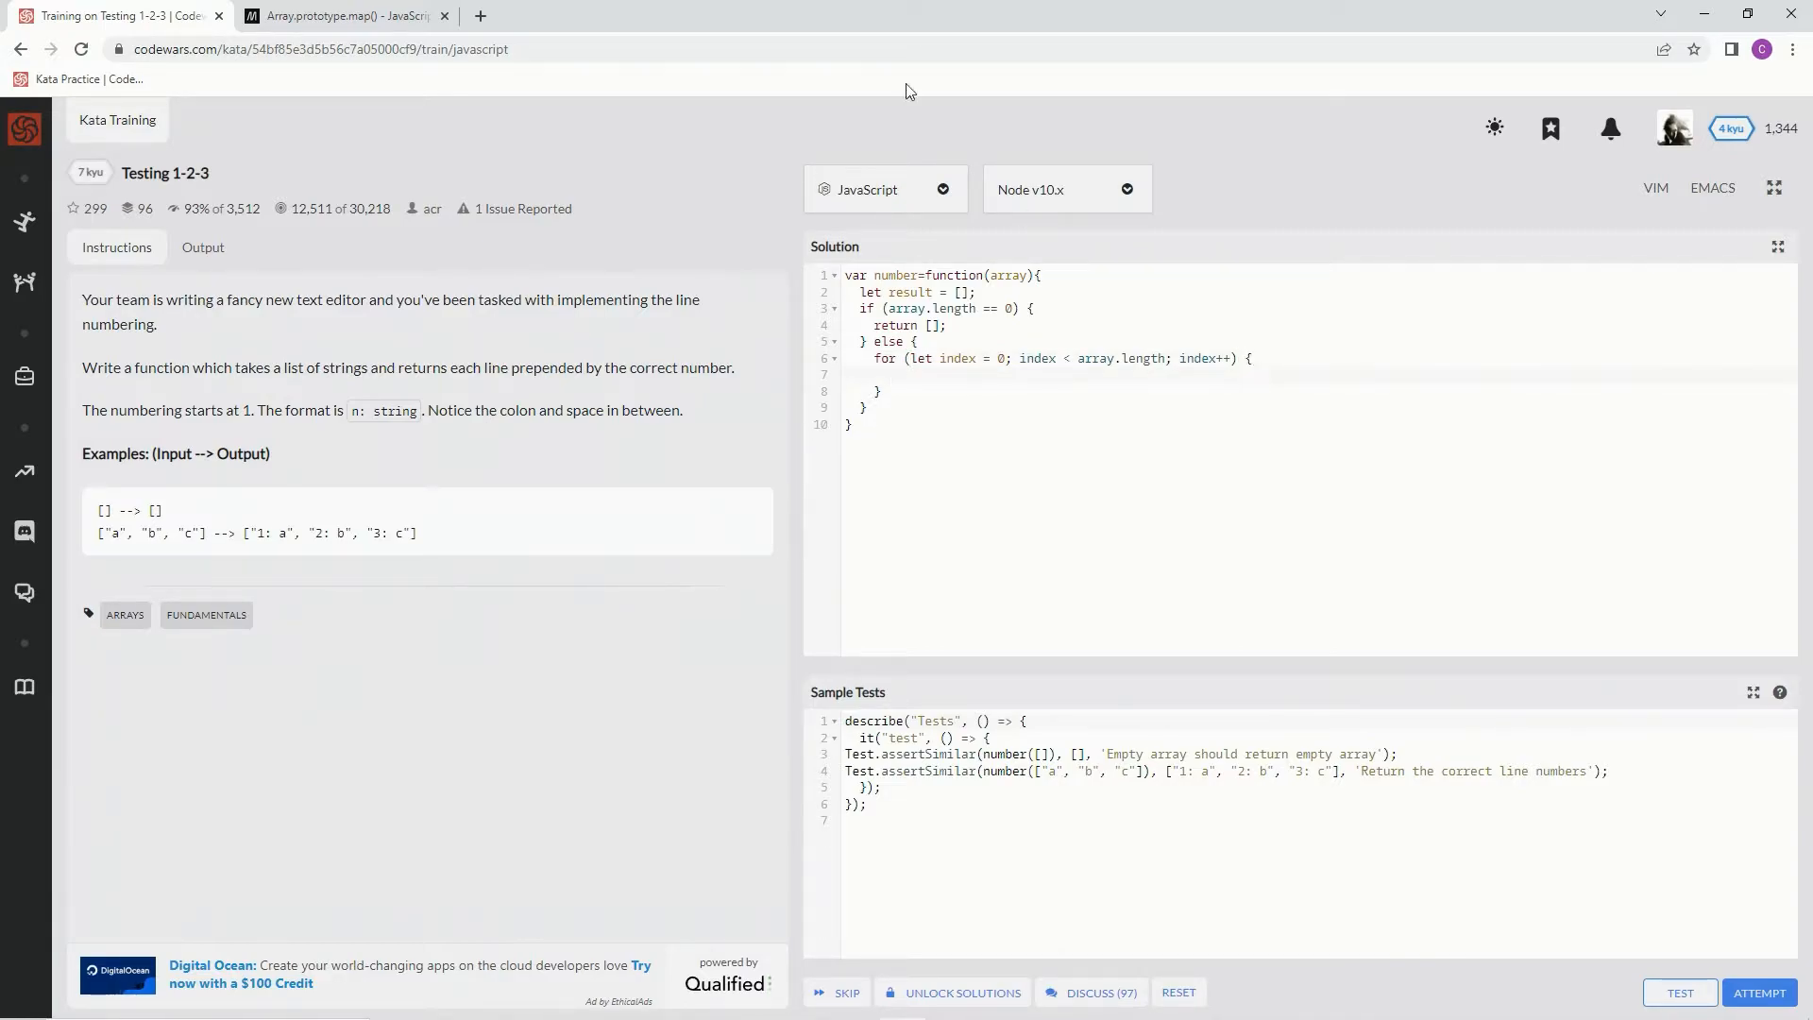
# - Search 'push javascript', read MDN's Array.prototype.push() page, and return to the kata
pyautogui.write('p[')
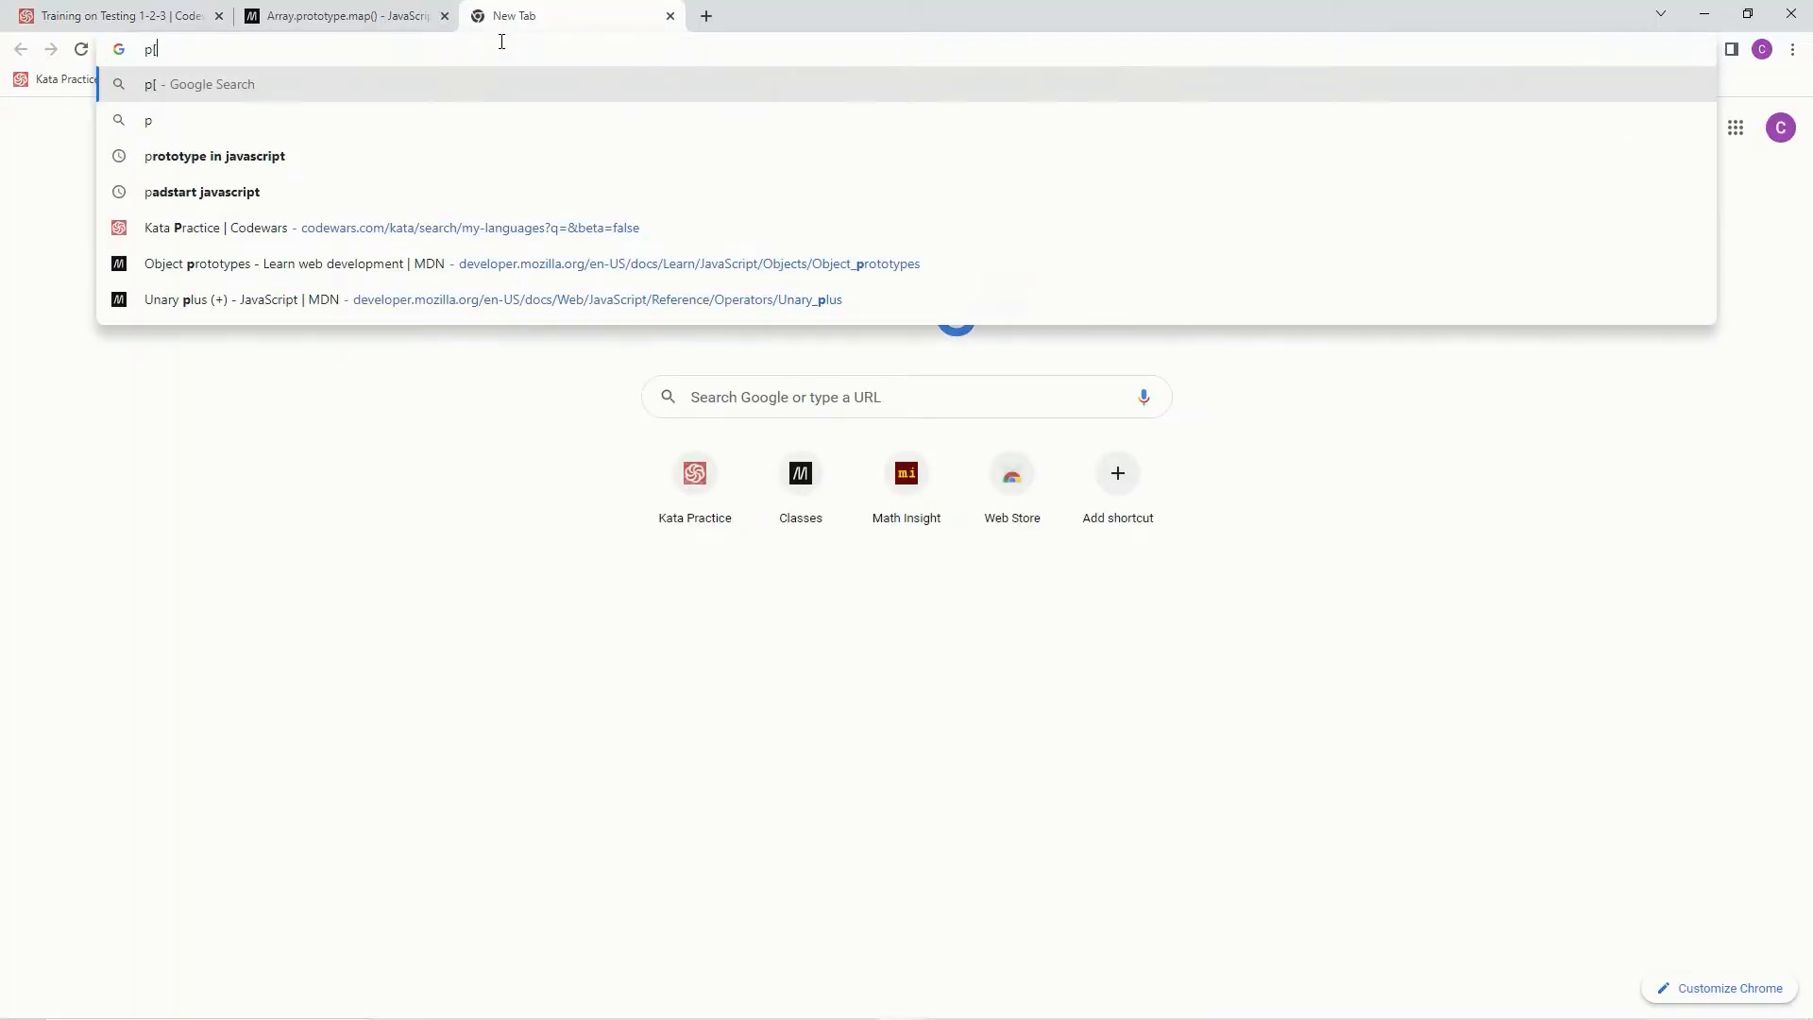
pyautogui.write('ush javascript')
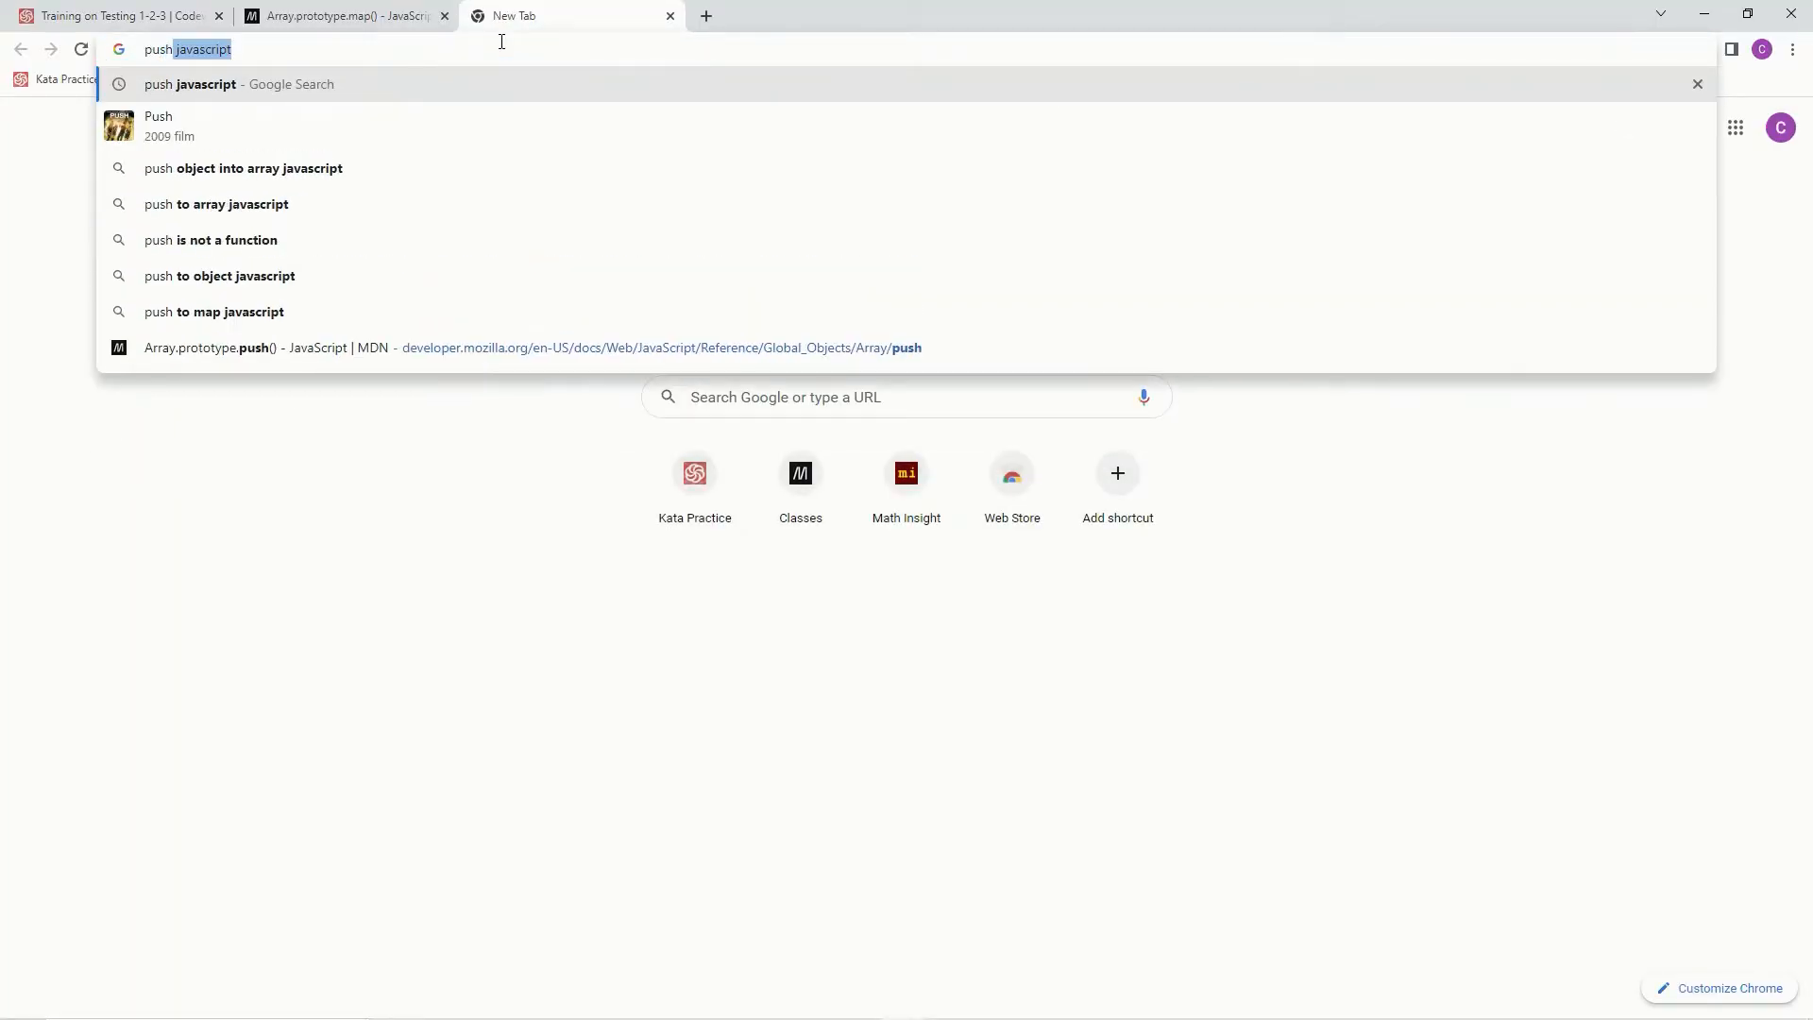
pyautogui.press('Enter')
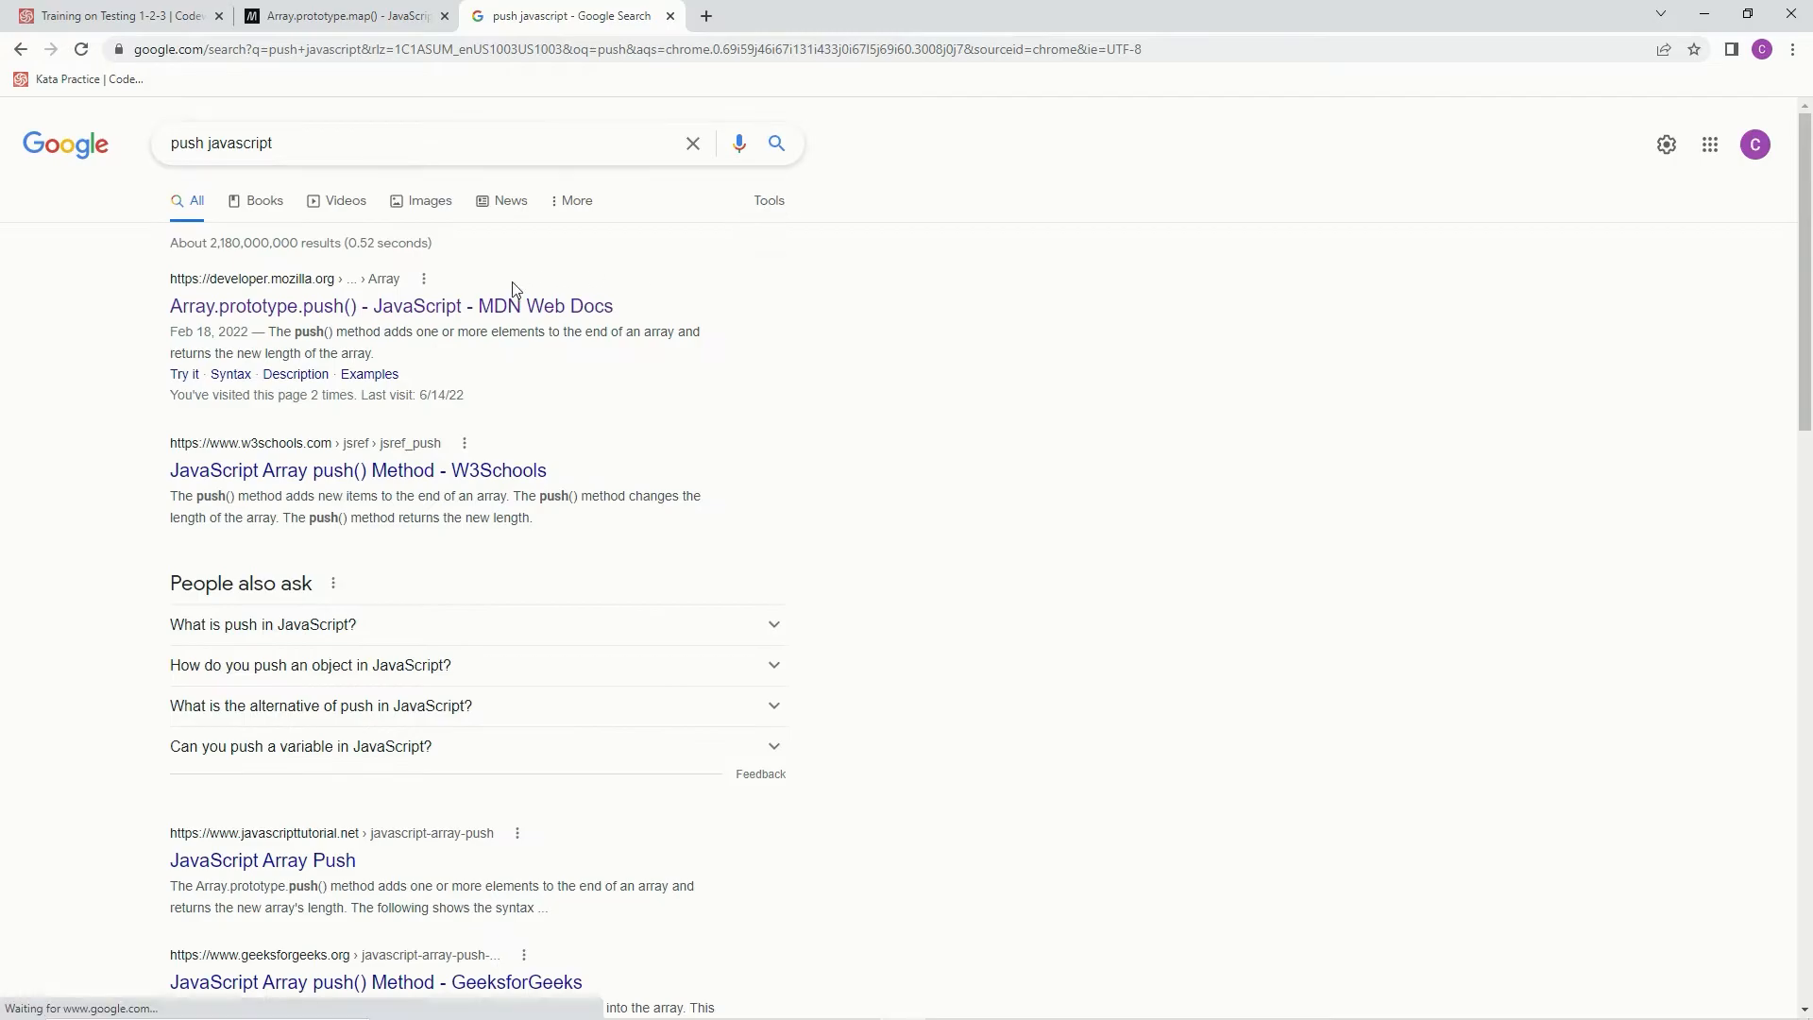
pyautogui.click(391, 306)
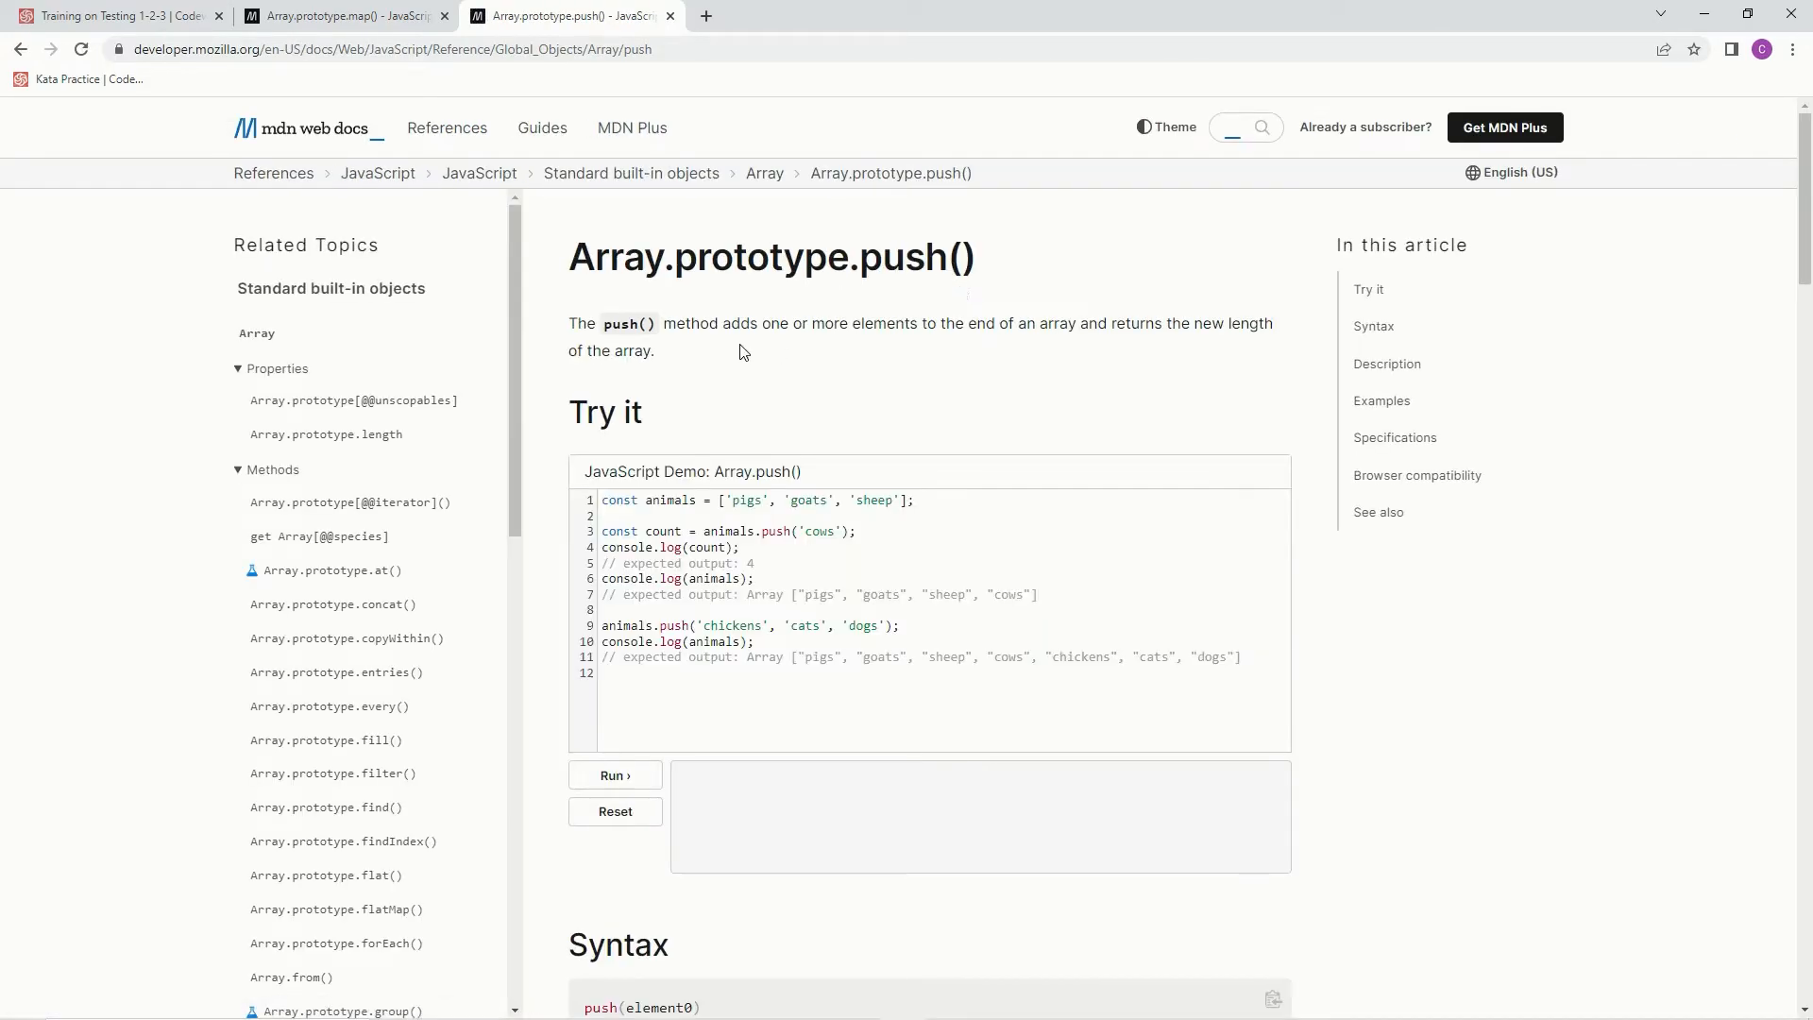
pyautogui.moveTo(714, 340)
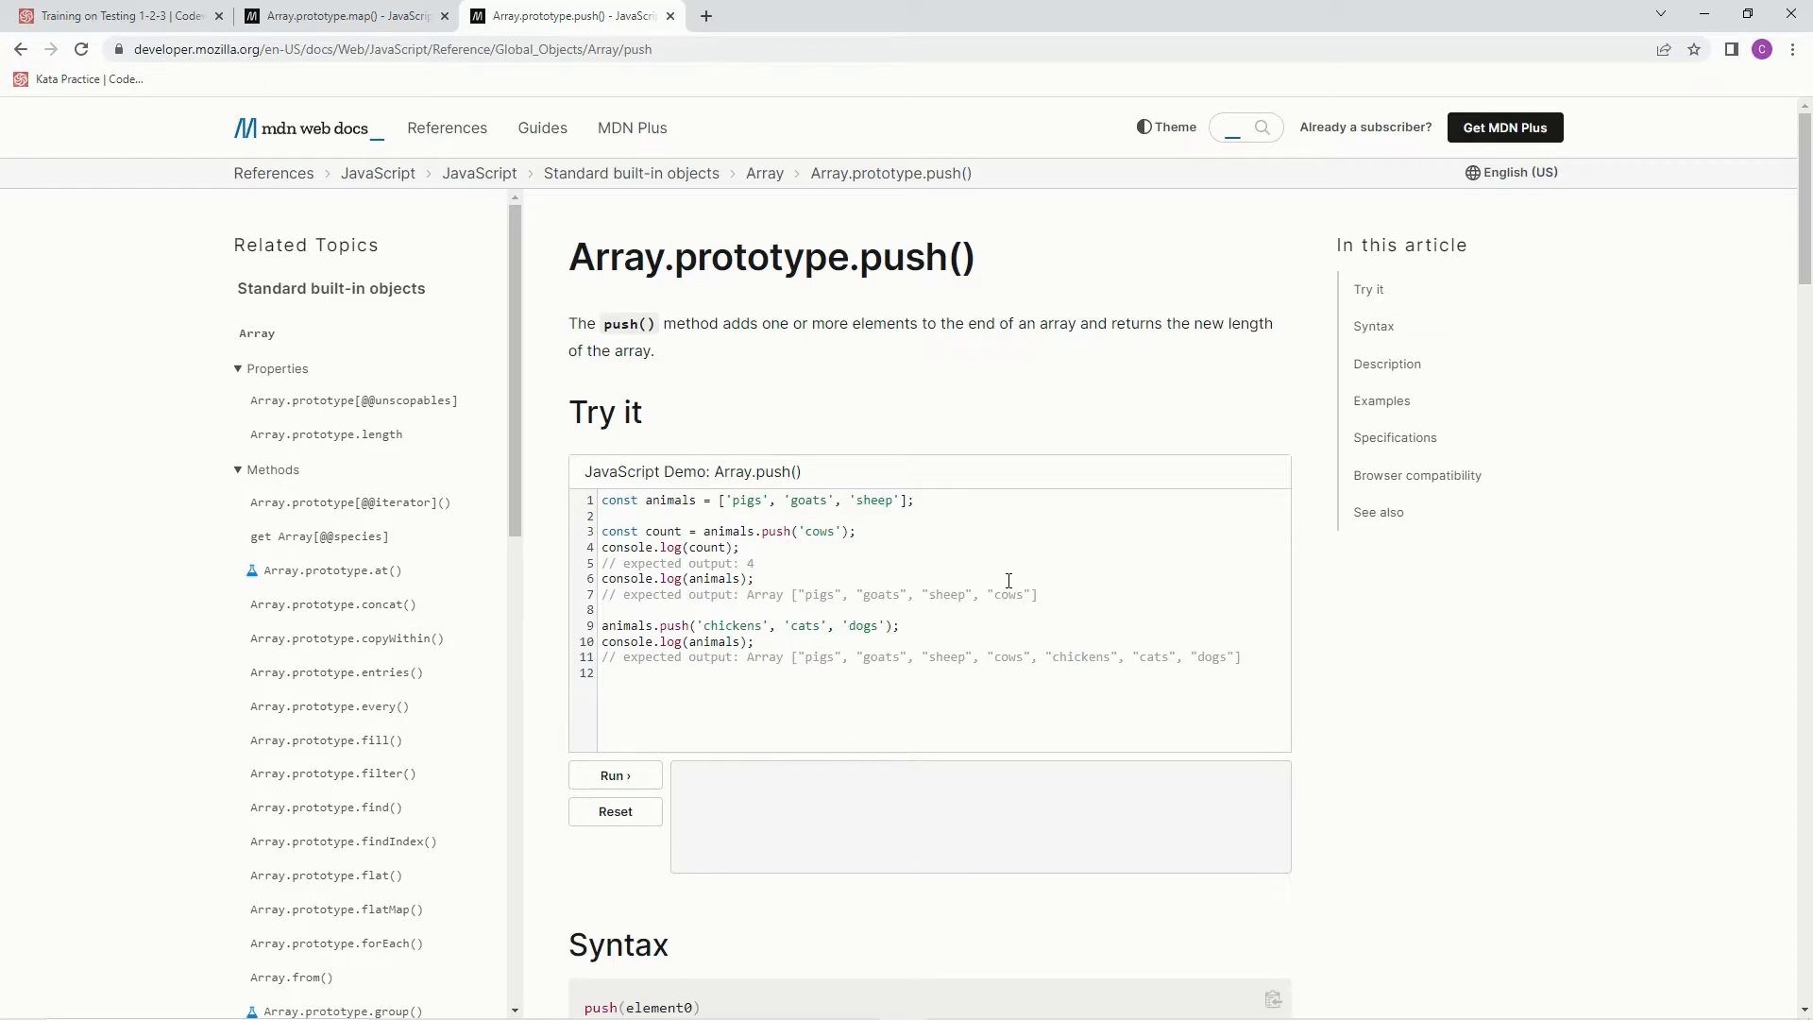
pyautogui.click(115, 15)
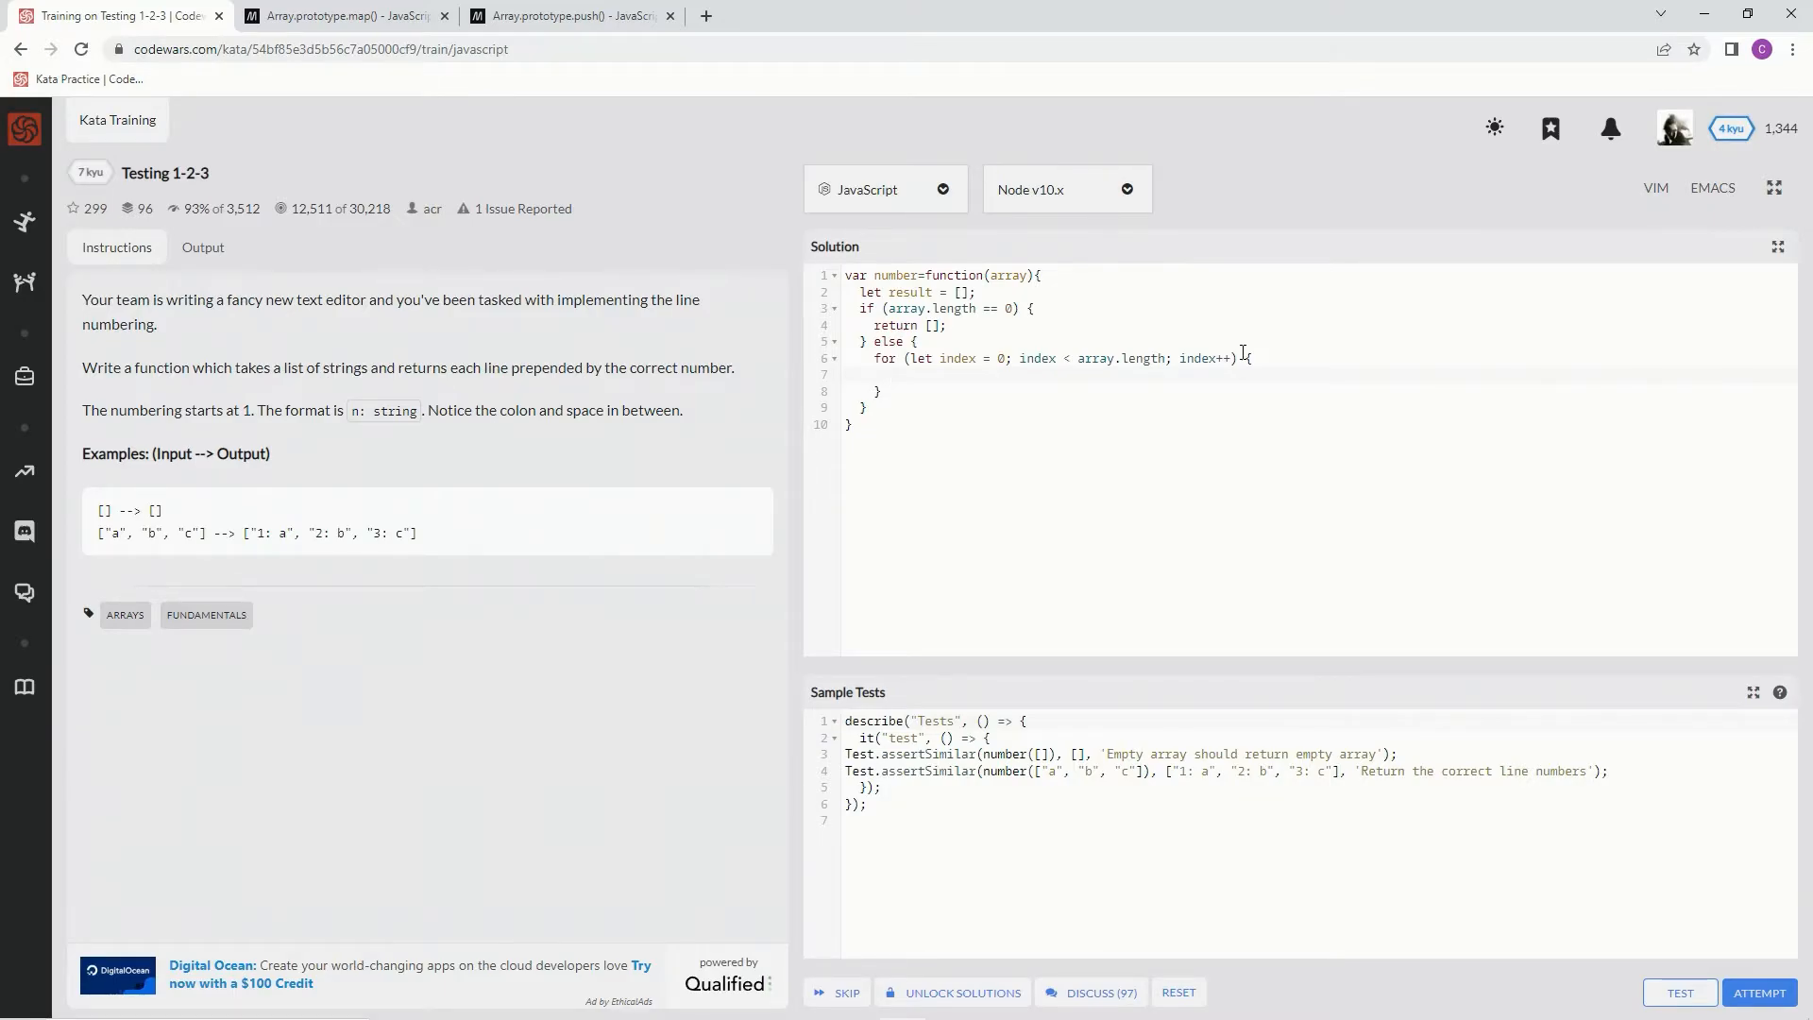
# - Inside the loop, push index + 1 + ': ' + array[index] into result
pyautogui.write('result.push(')
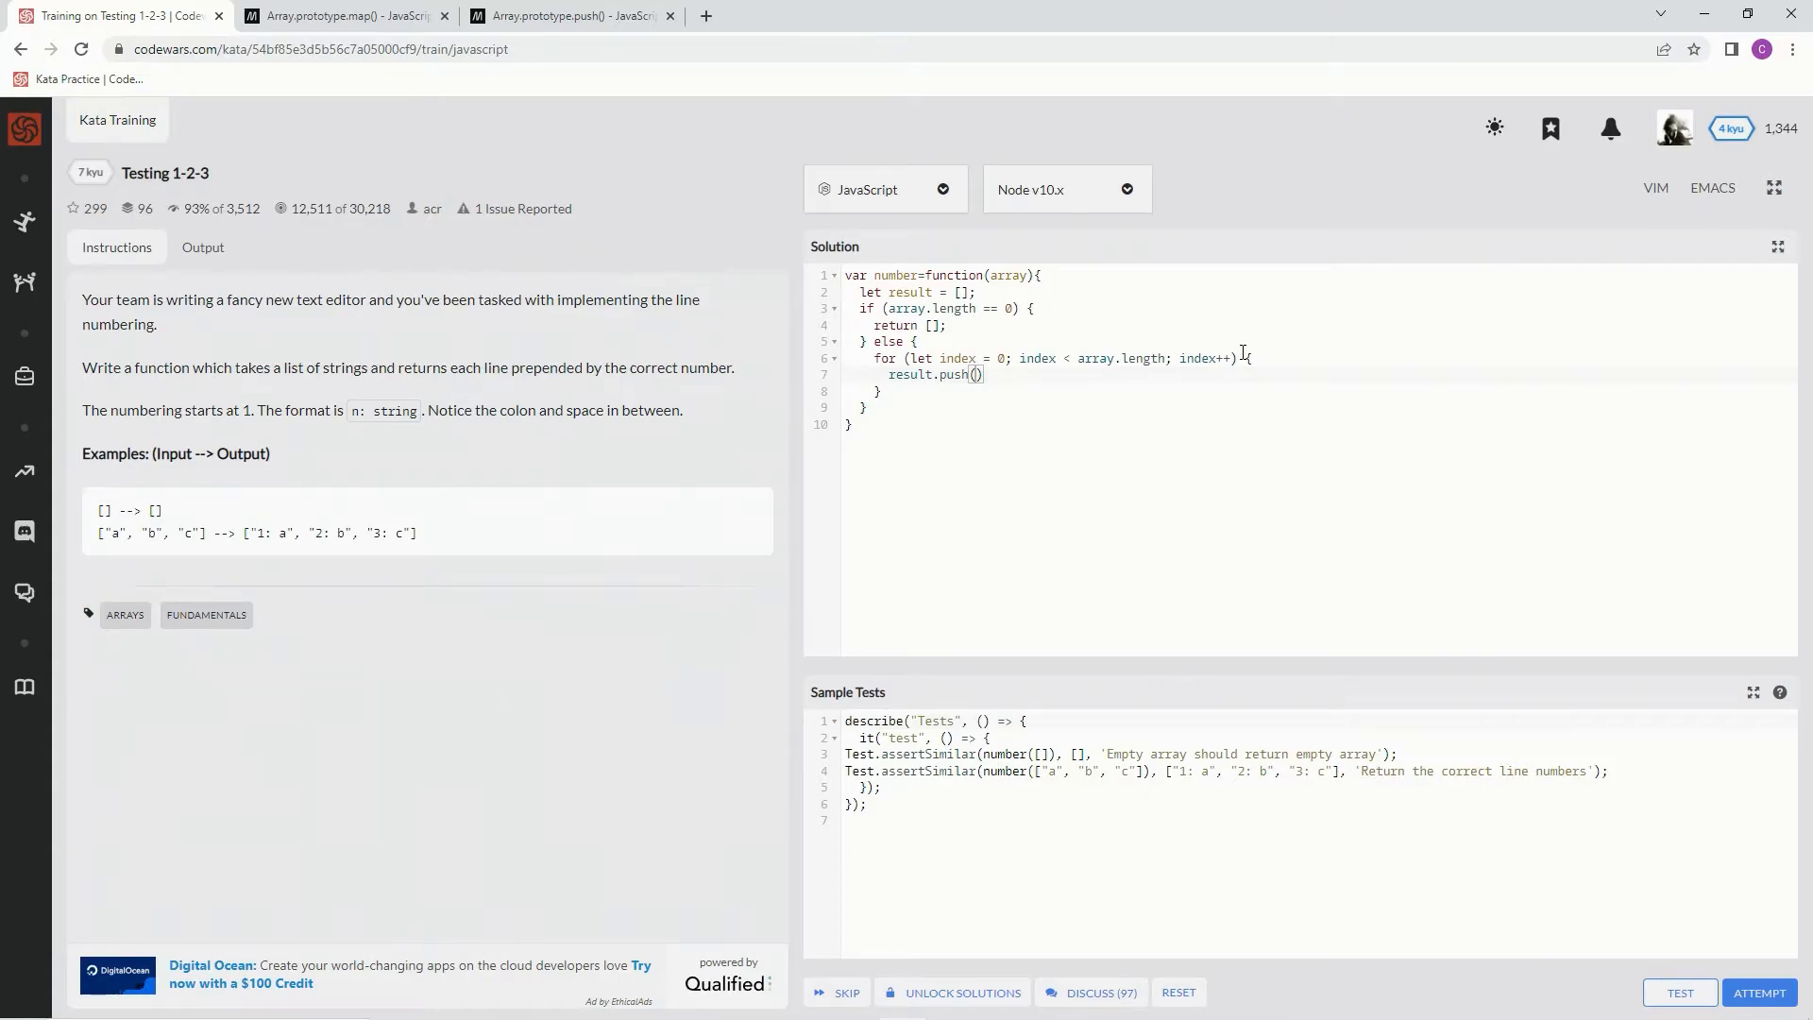
pyautogui.write('index + 1 +')
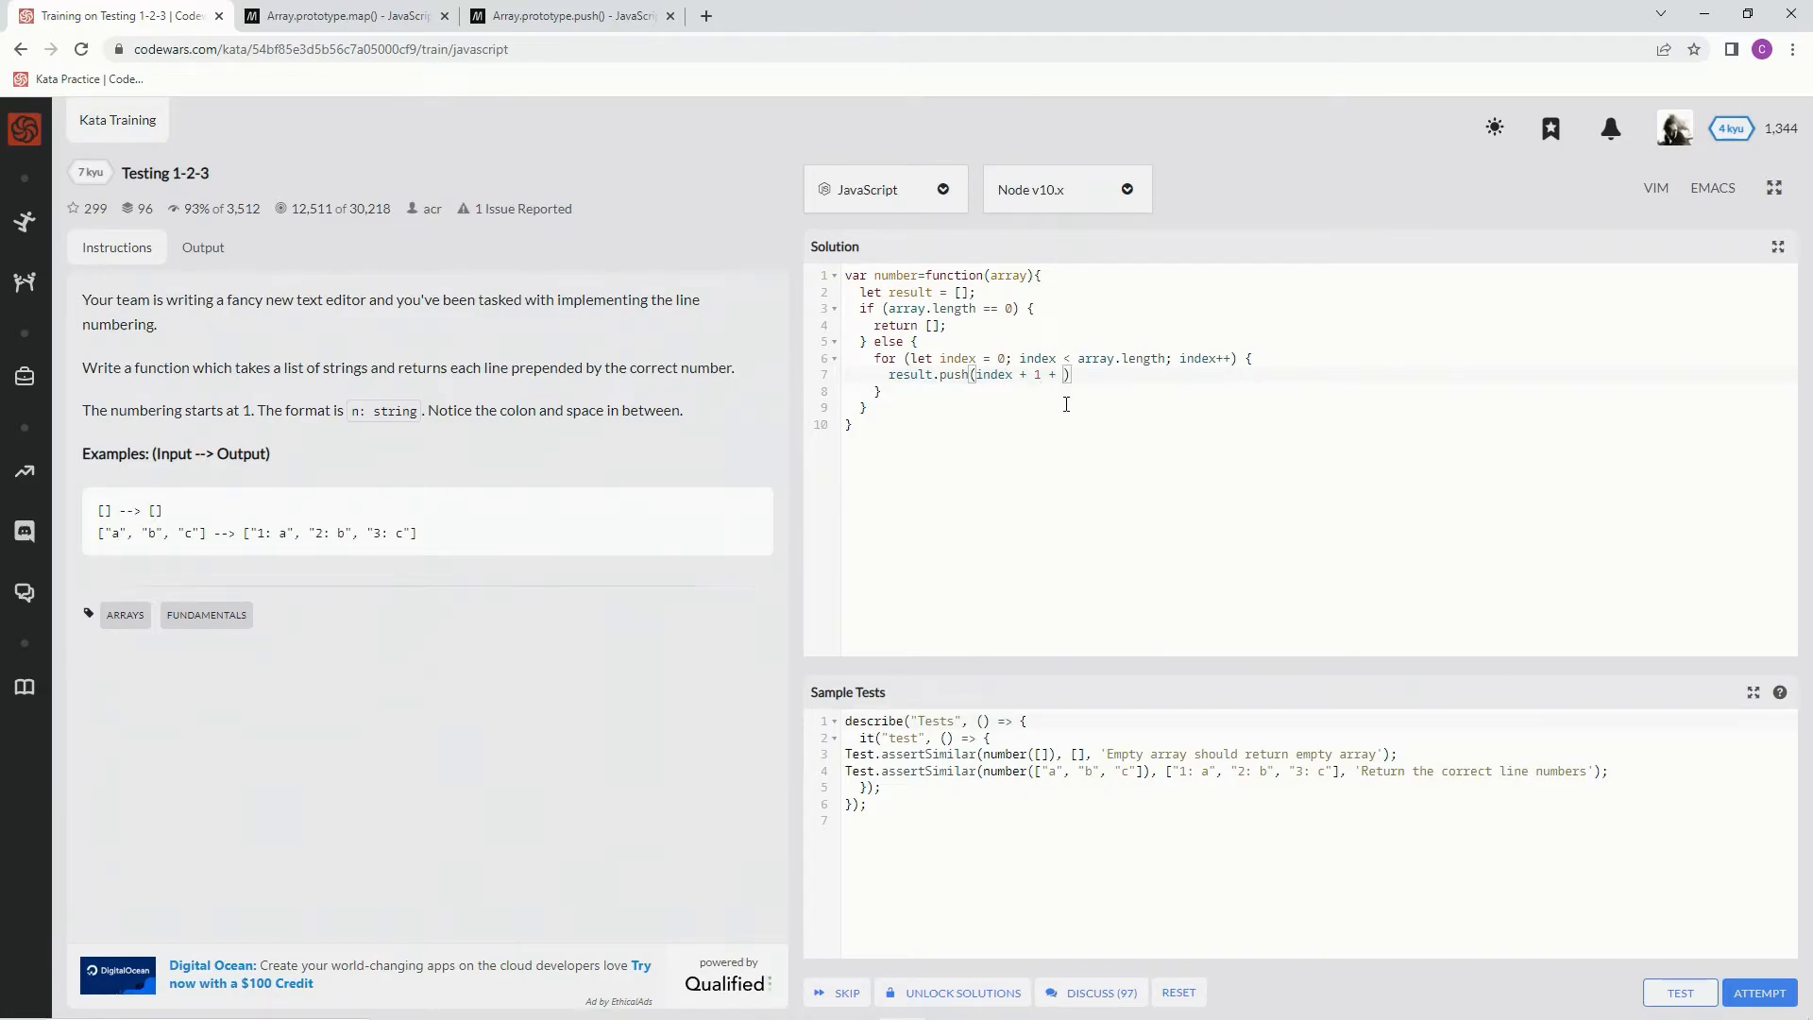
pyautogui.write("''")
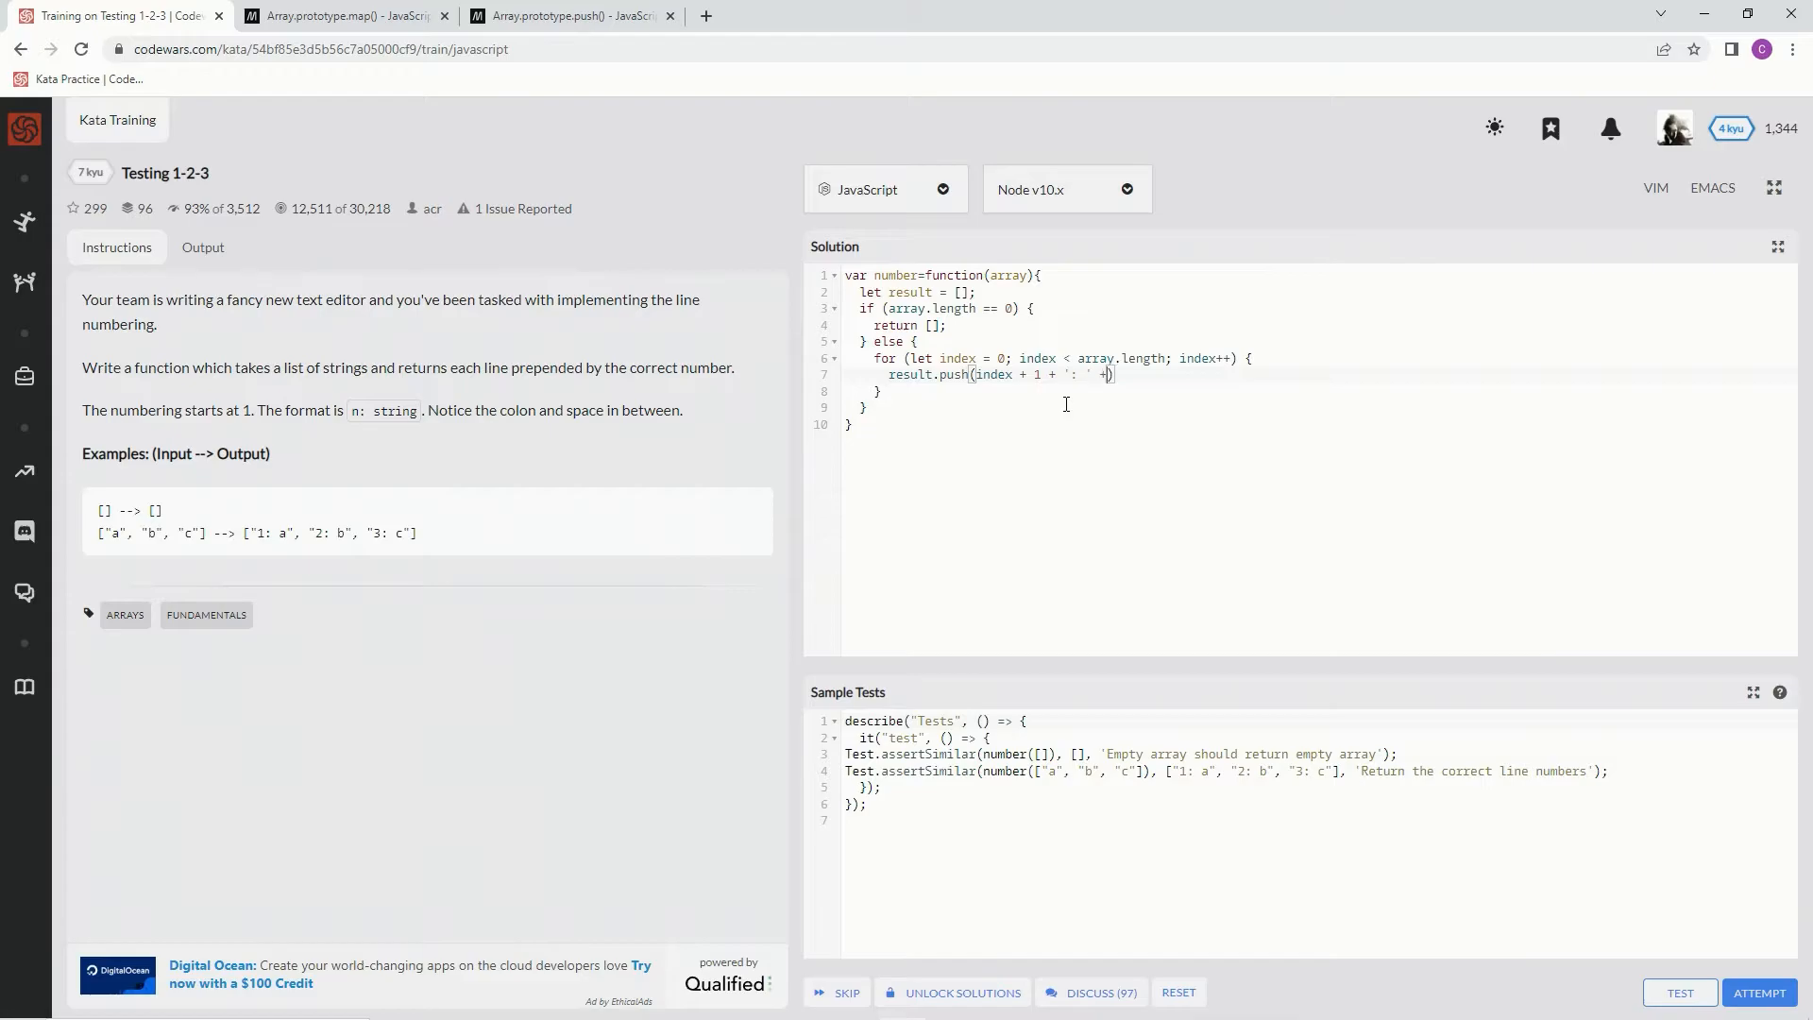
pyautogui.write('array')
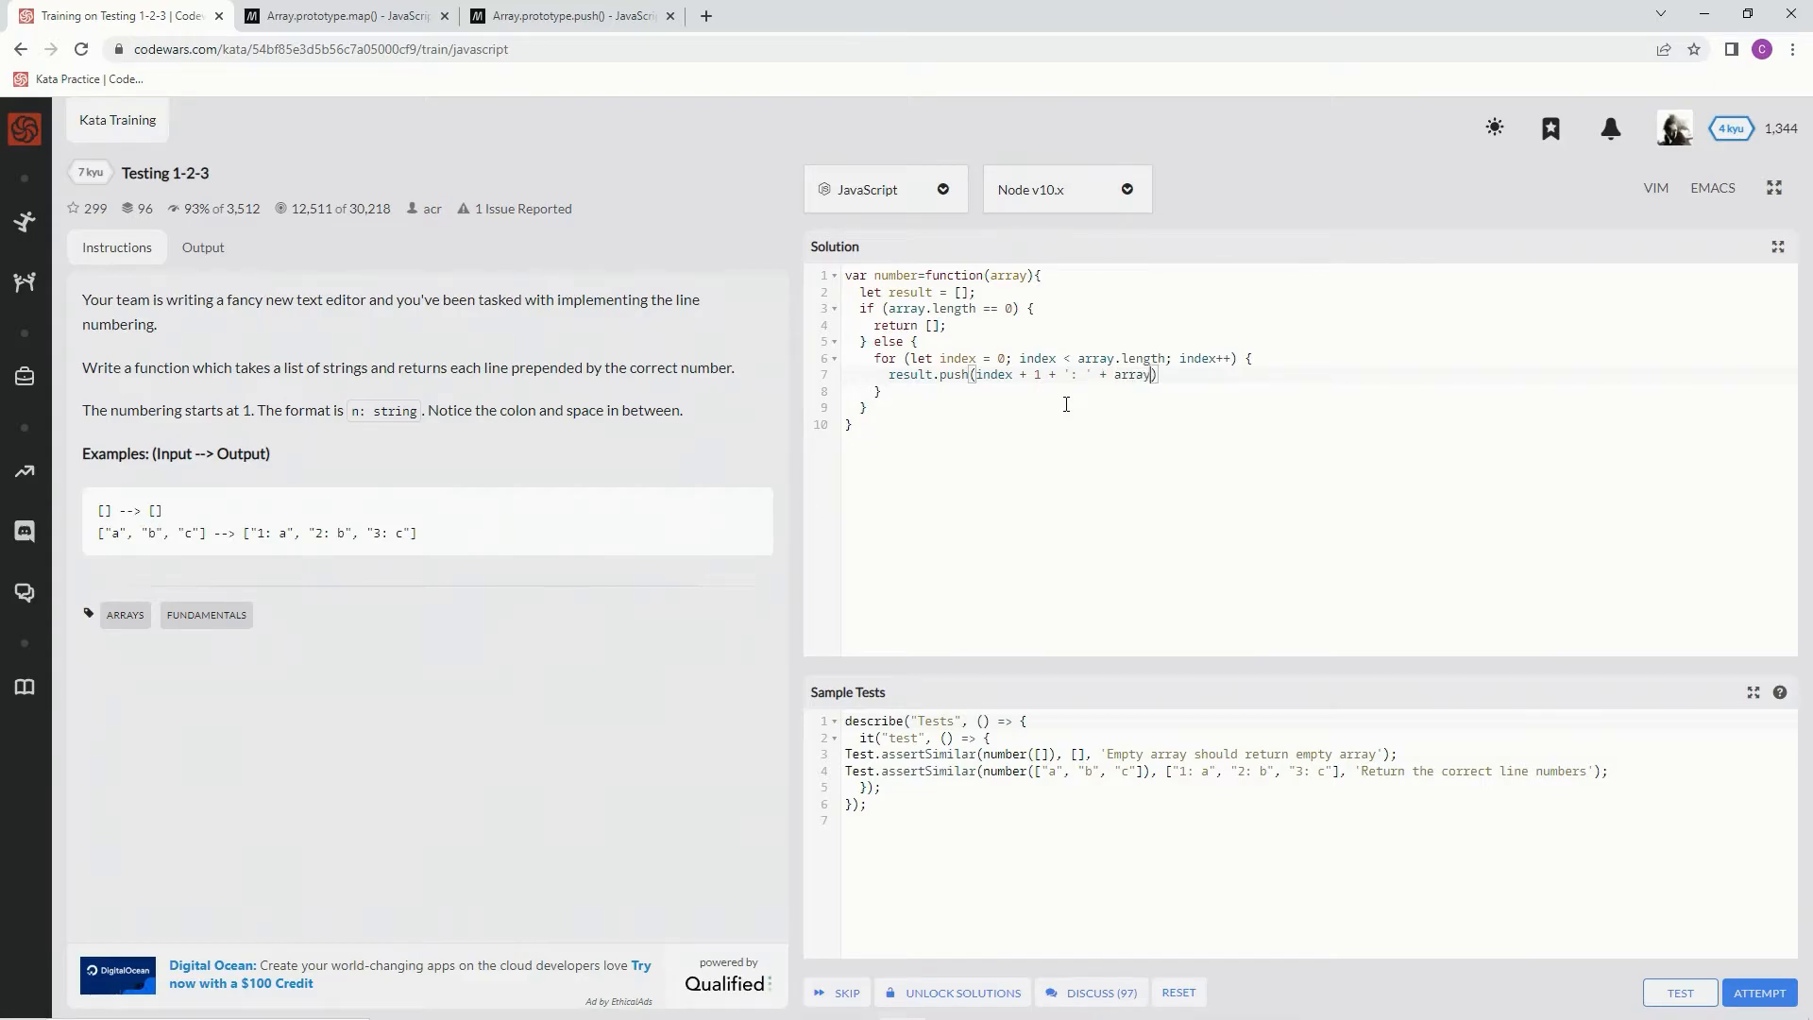
pyautogui.write('[]')
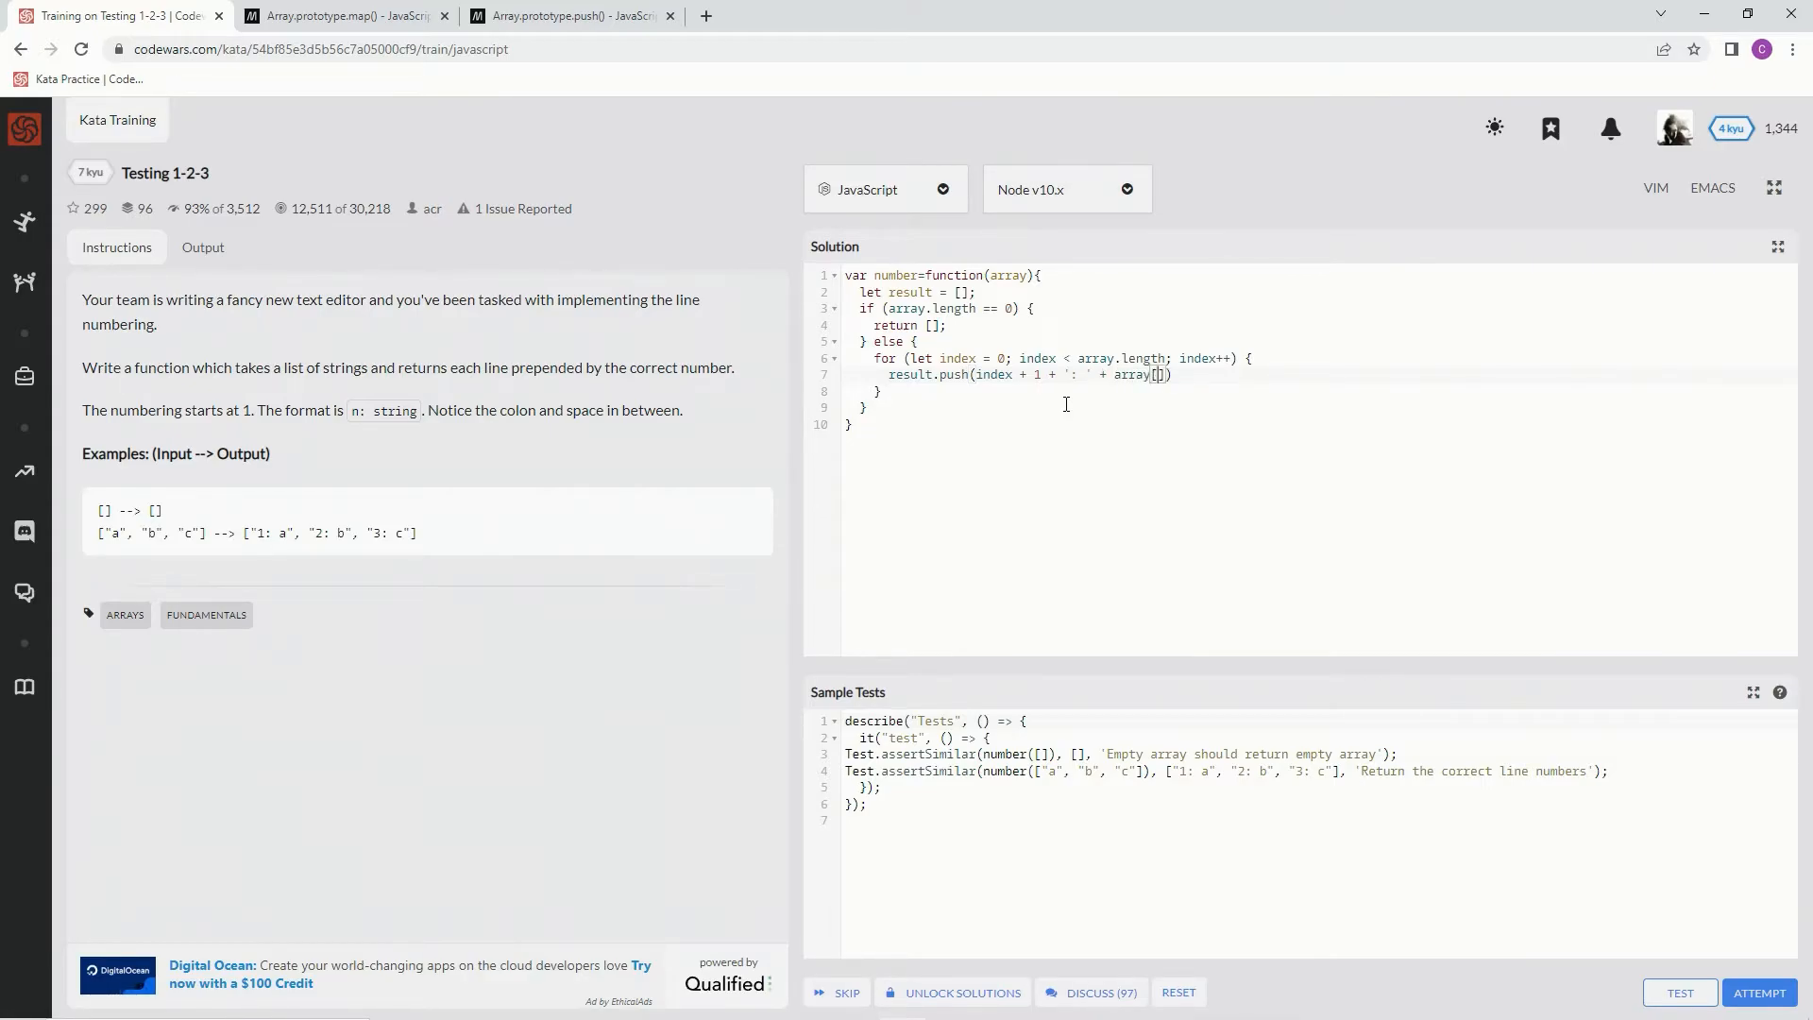
pyautogui.write('index')
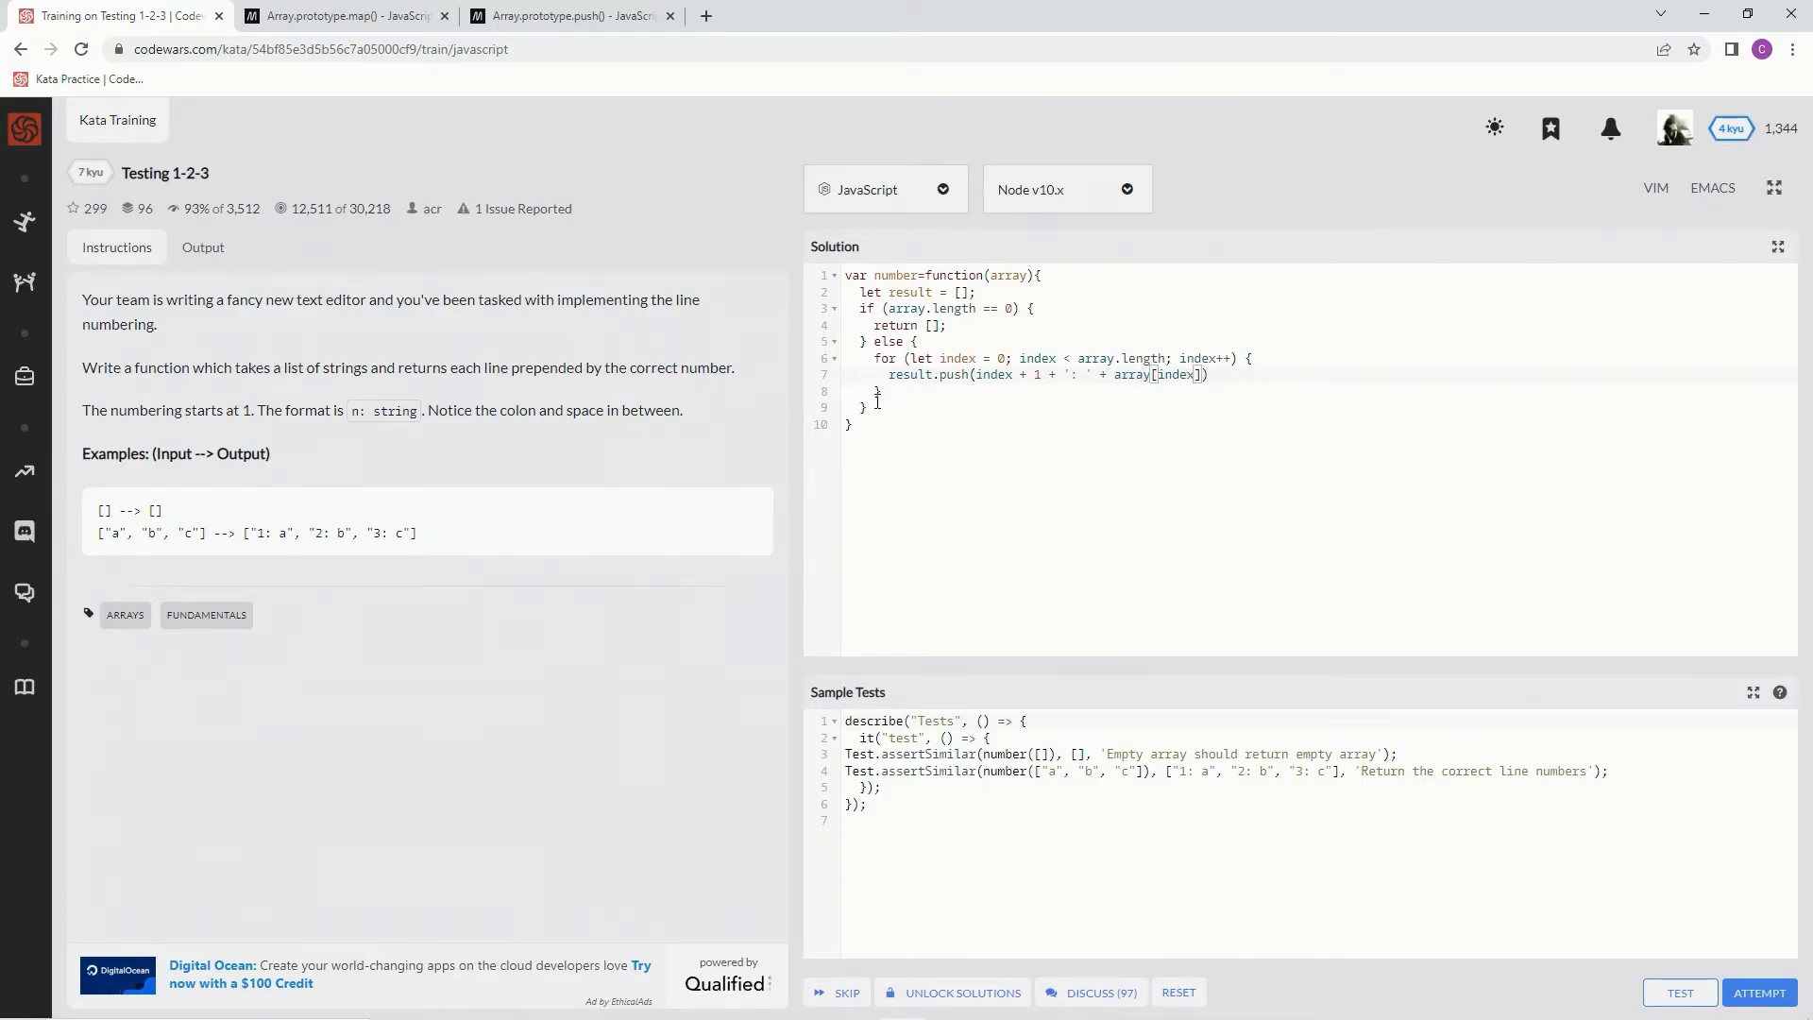
# - Return result after the else block
pyautogui.write('ret')
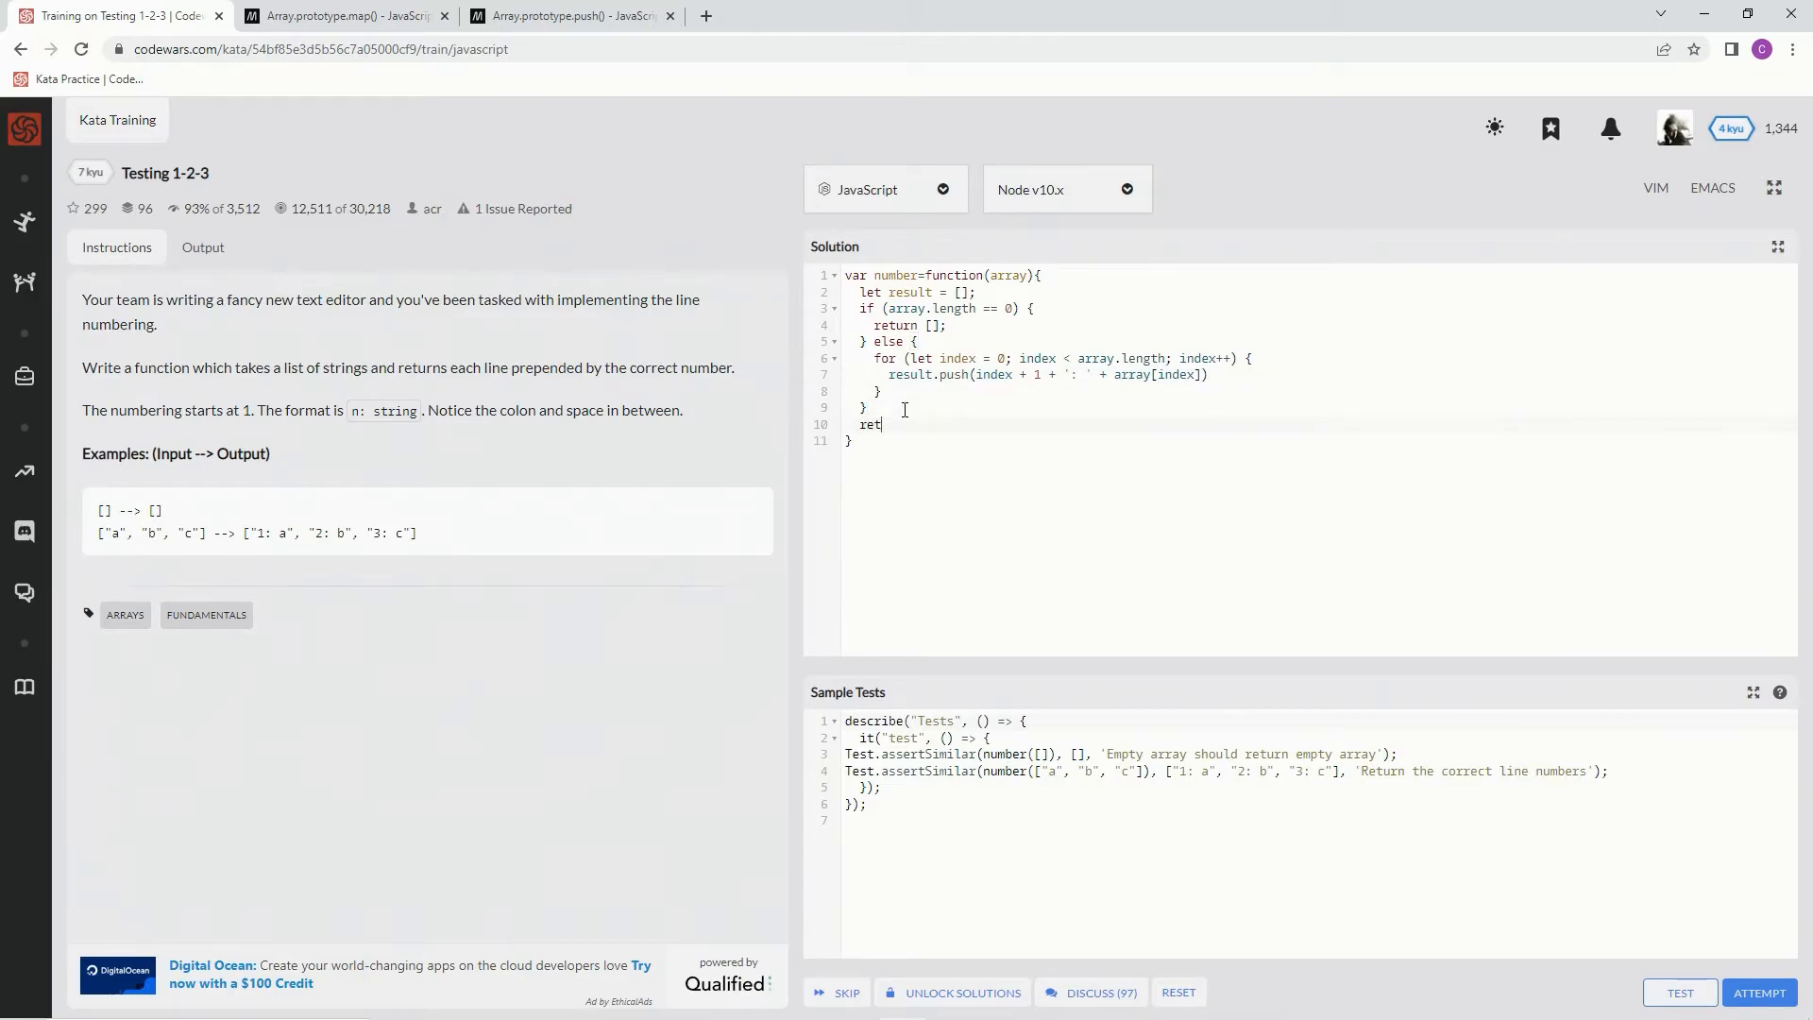
pyautogui.write('urn result')
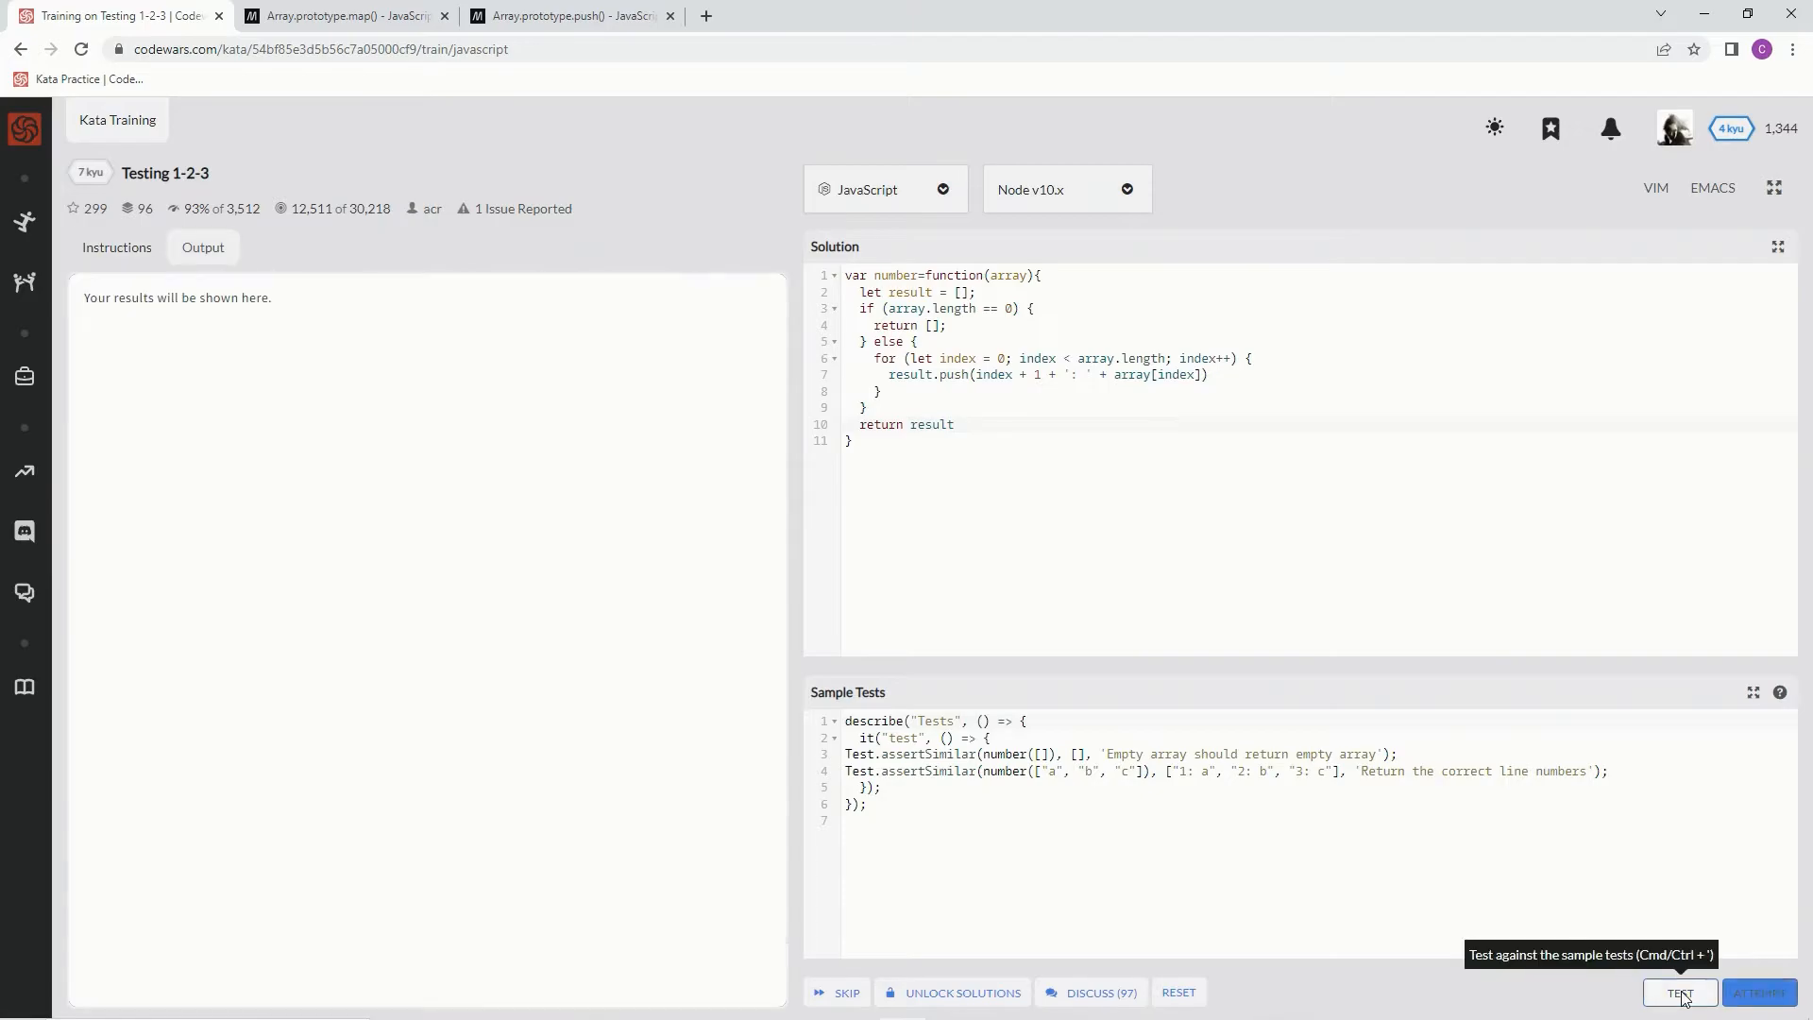
# - Run the sample tests (Passed: 1), then select 'function' in line 1 to rewrite it
pyautogui.click(1679, 992)
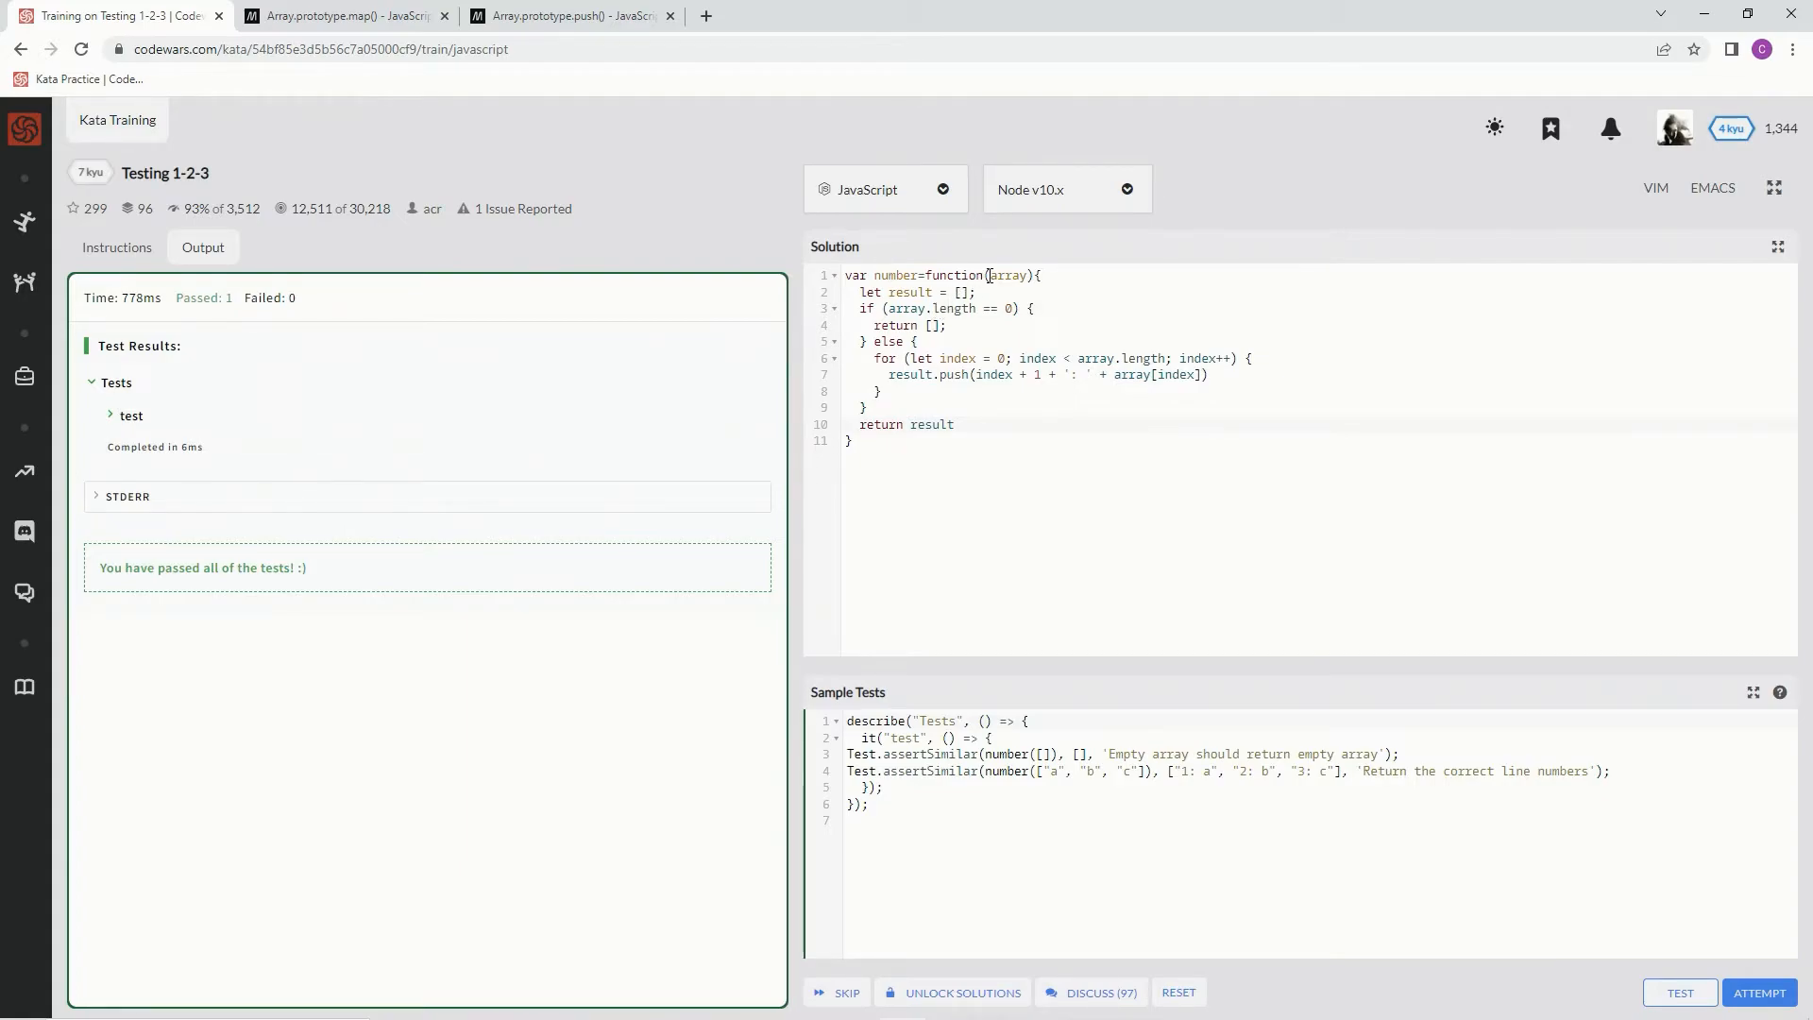
pyautogui.doubleClick(952, 276)
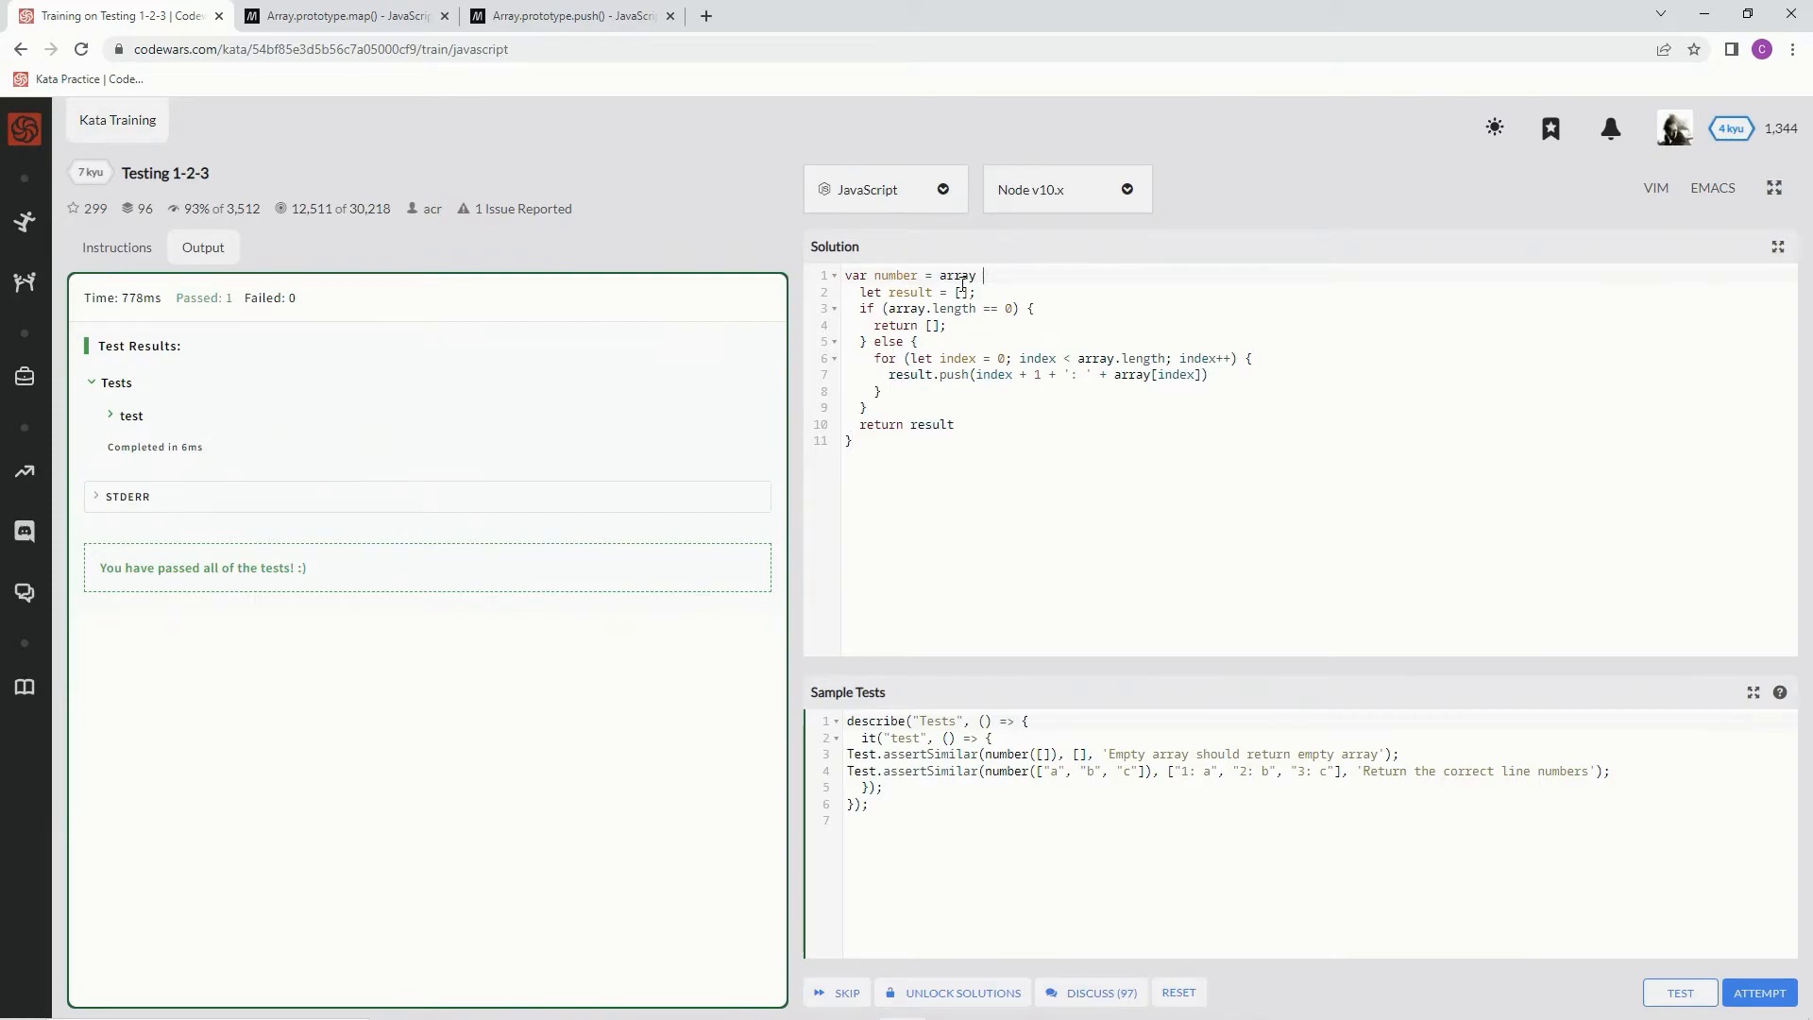
# - Reduce the solution to const number = array => and reopen the MDN push page
pyautogui.write('=>')
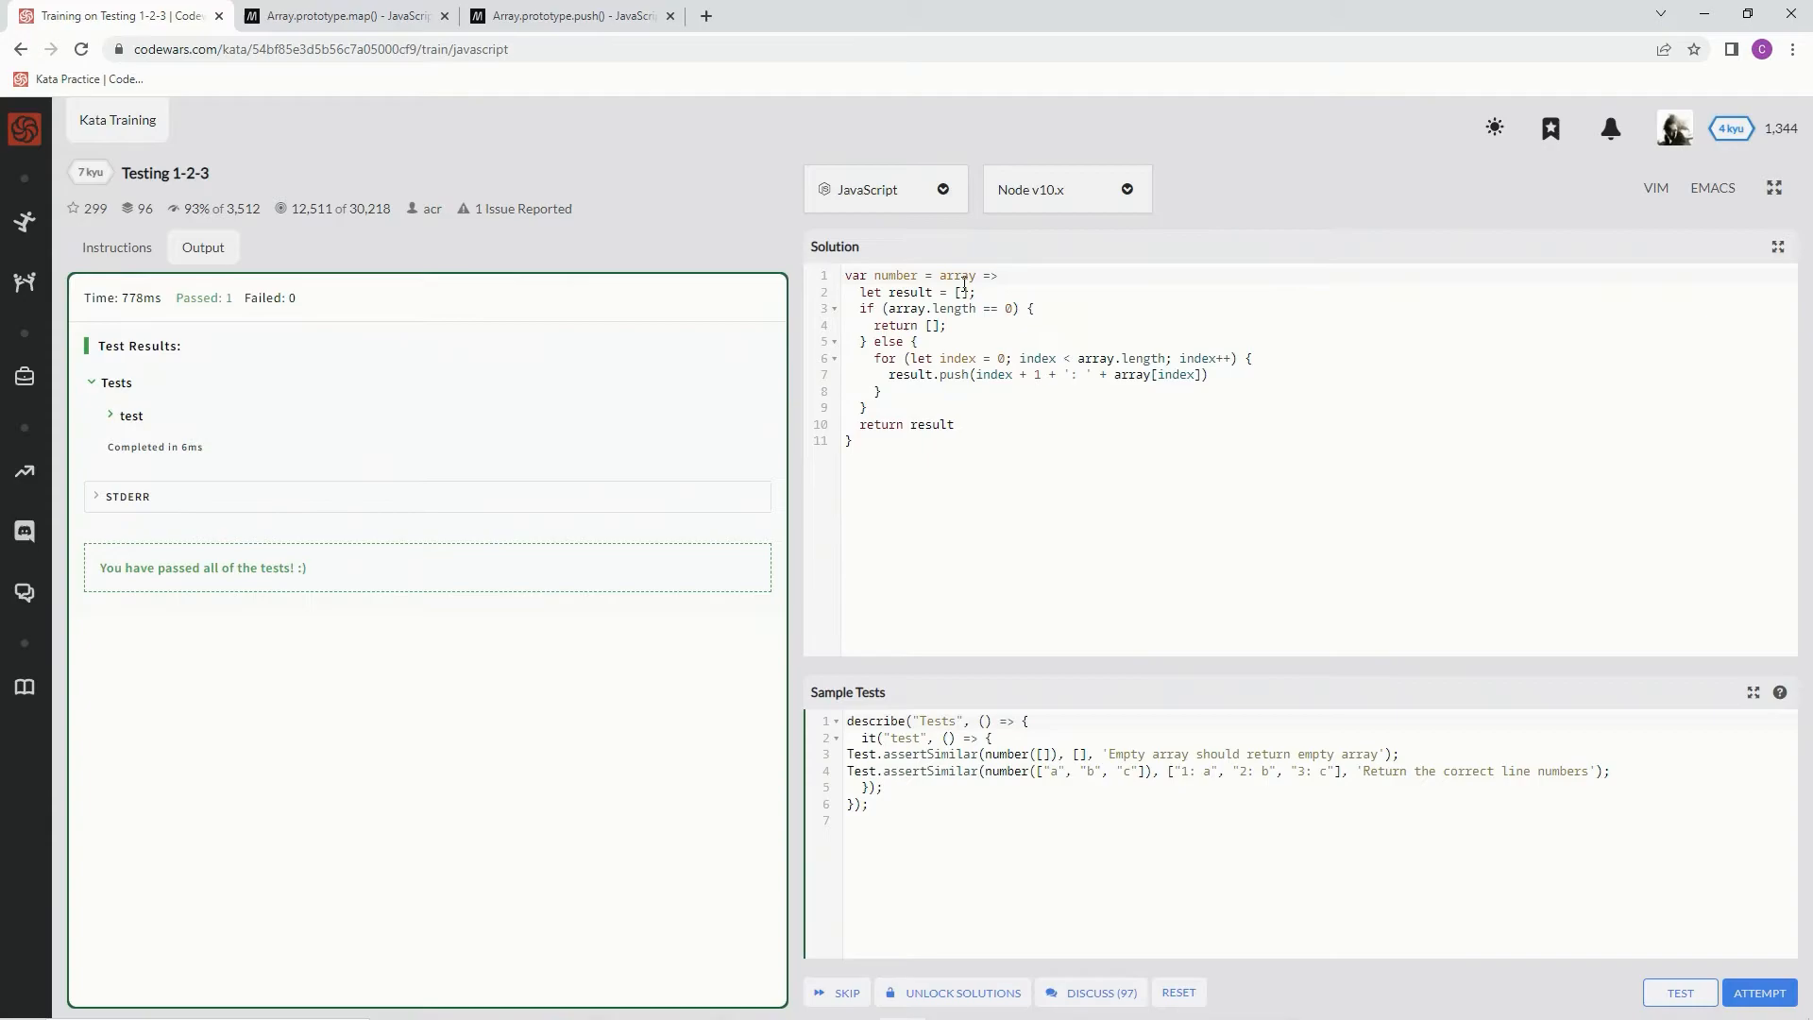
pyautogui.write('c')
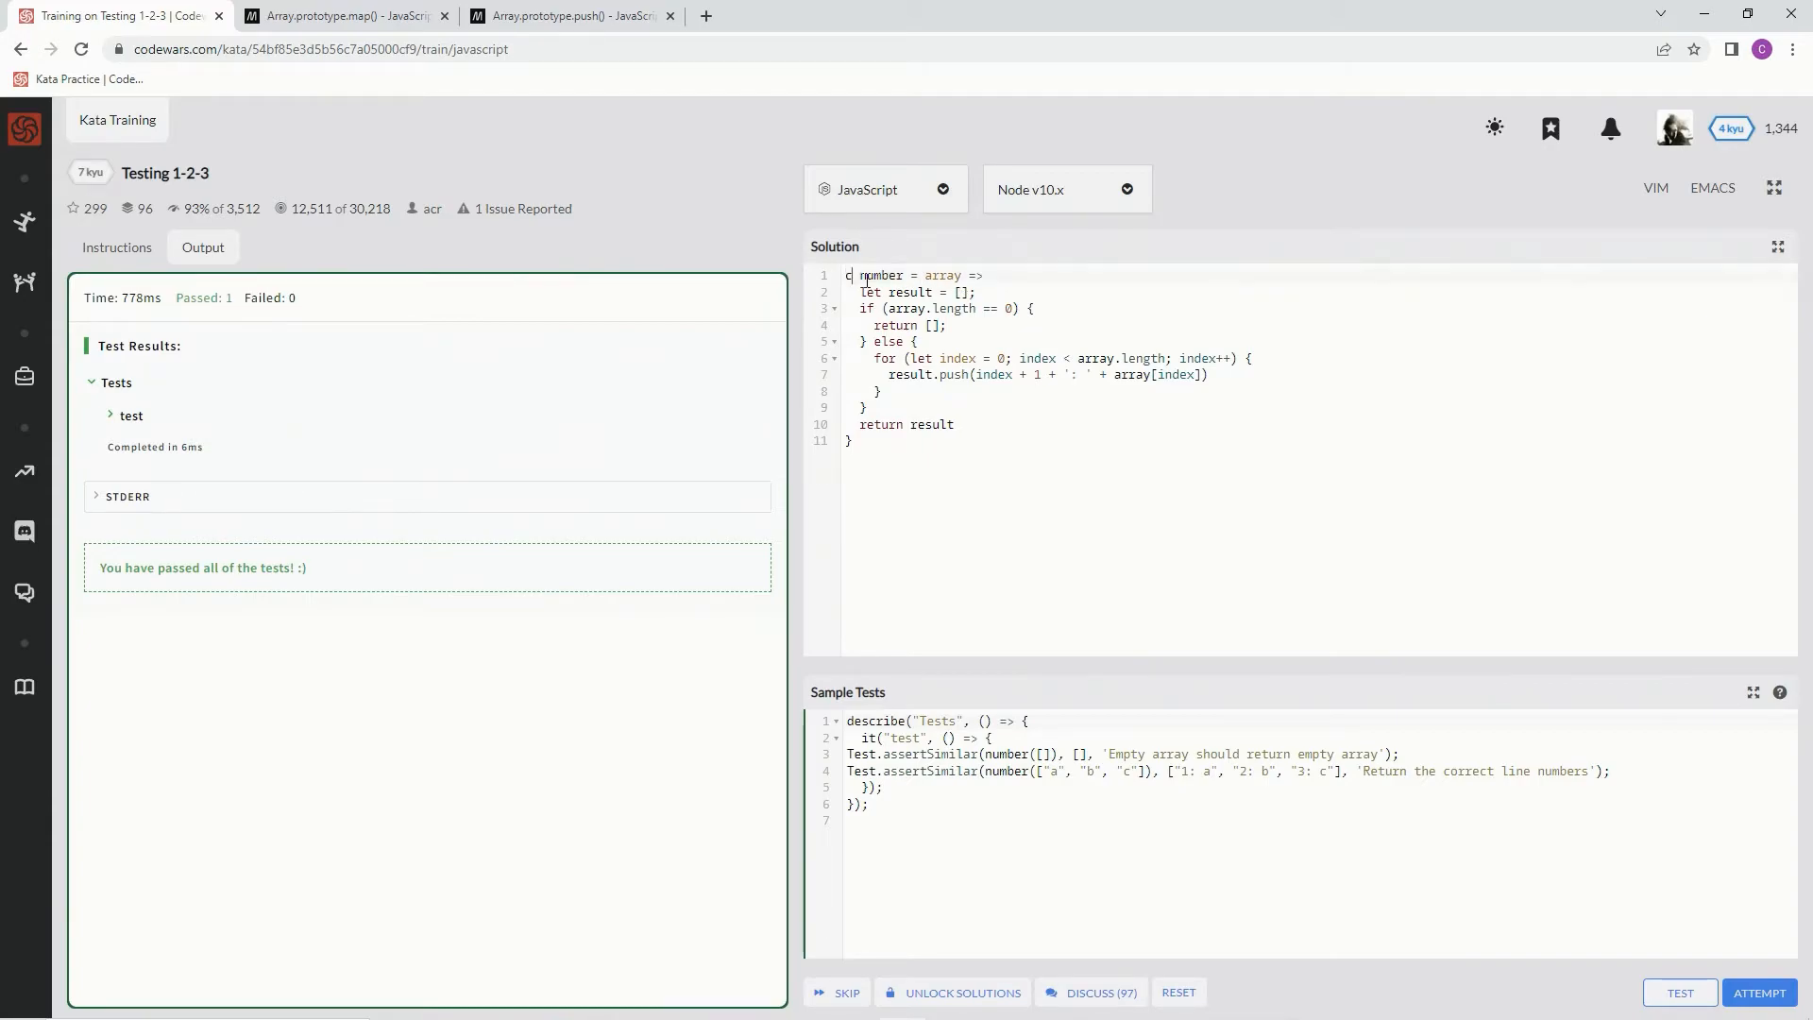
pyautogui.write('onst')
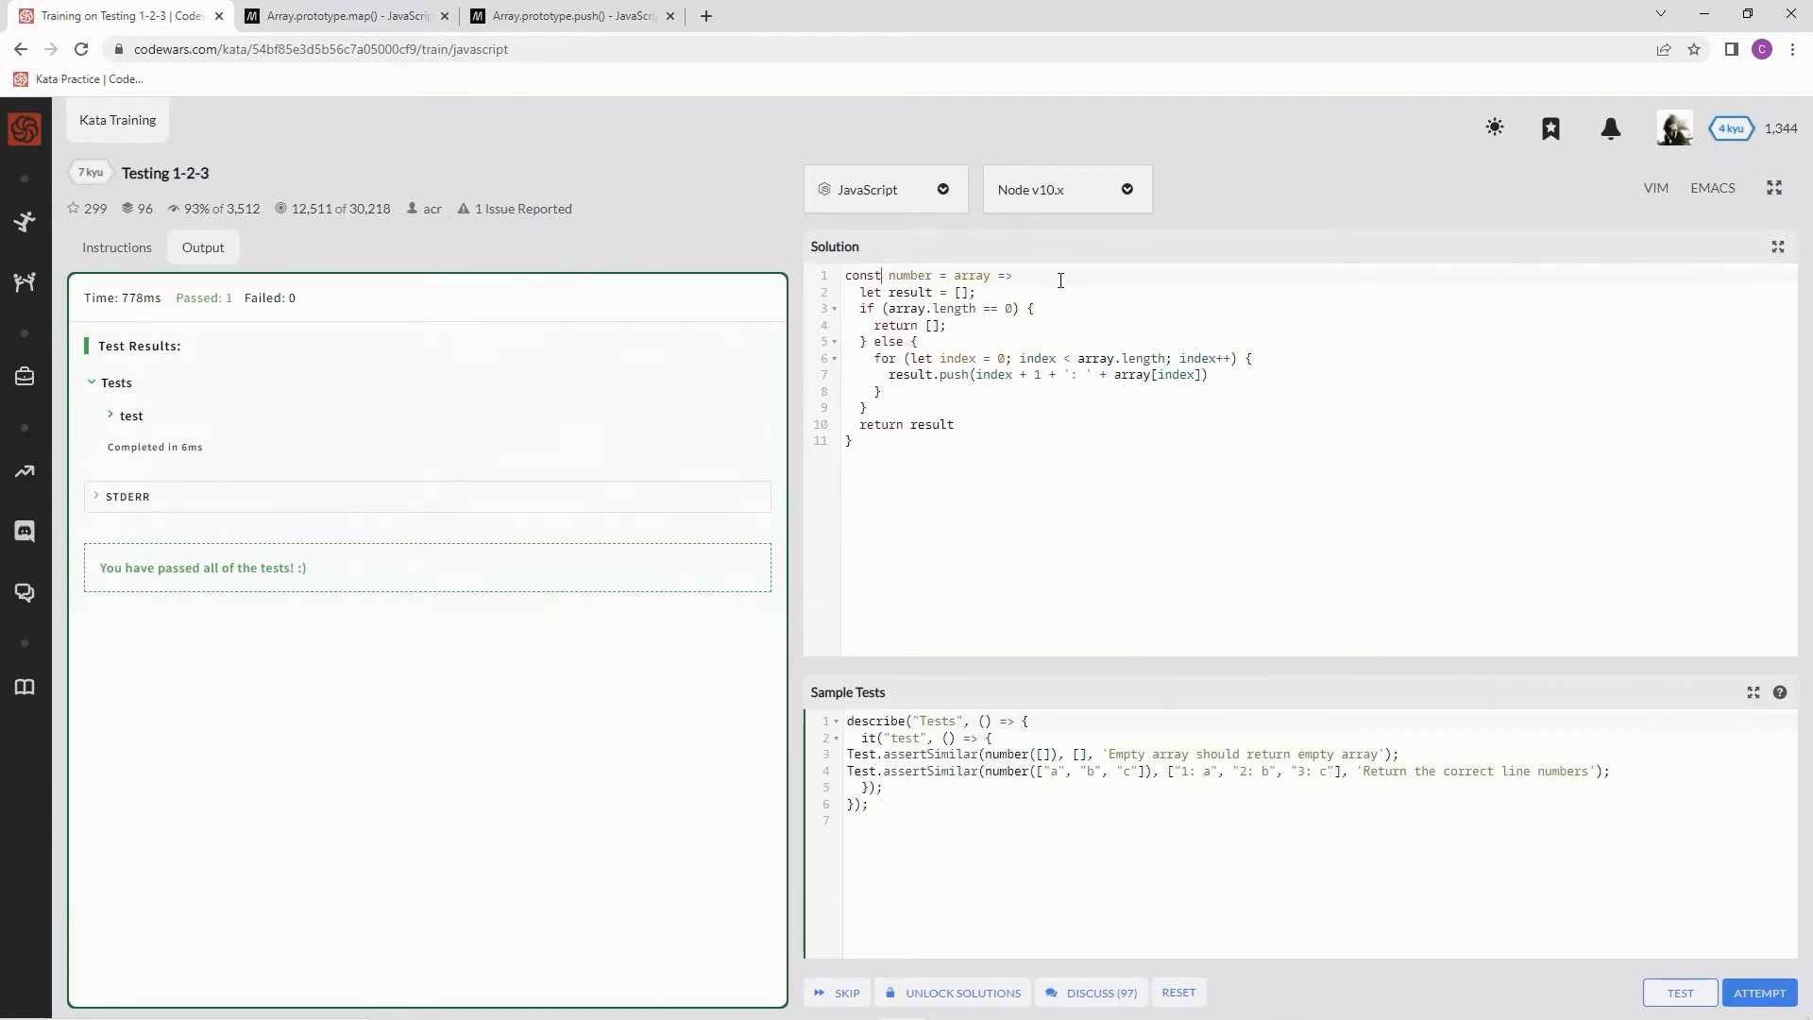
pyautogui.moveTo(1033, 281)
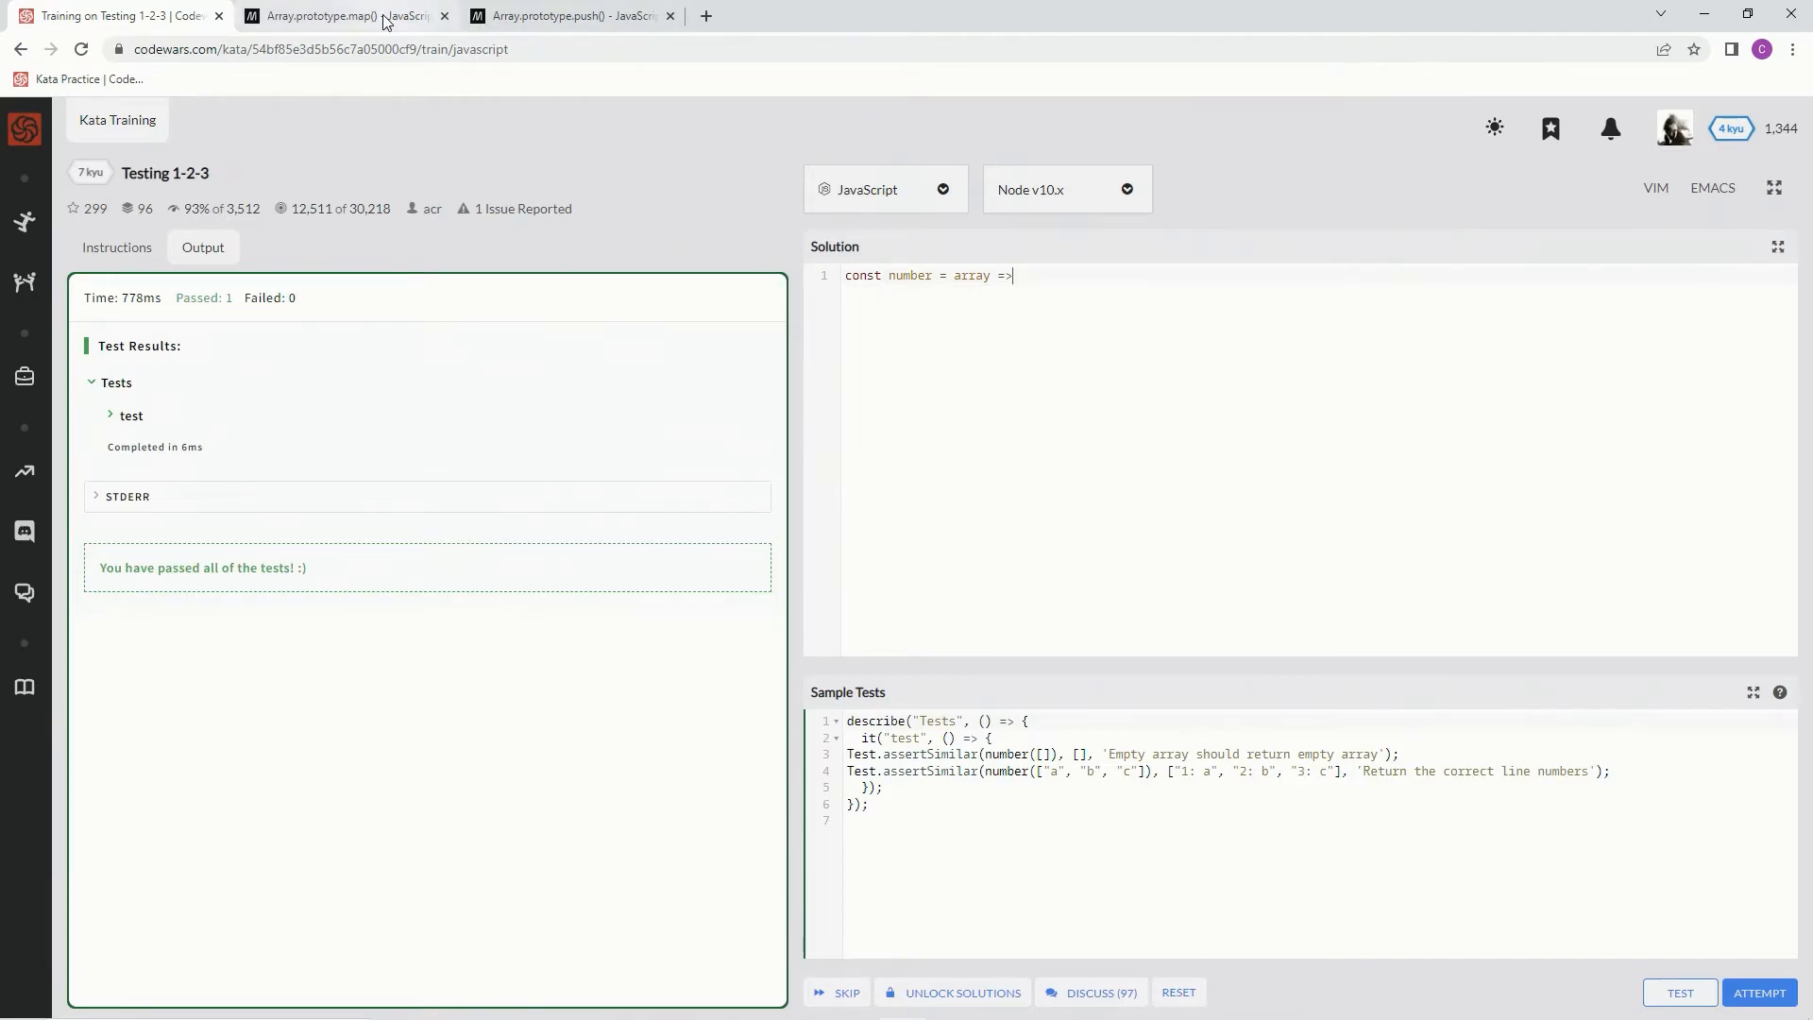
pyautogui.click(348, 15)
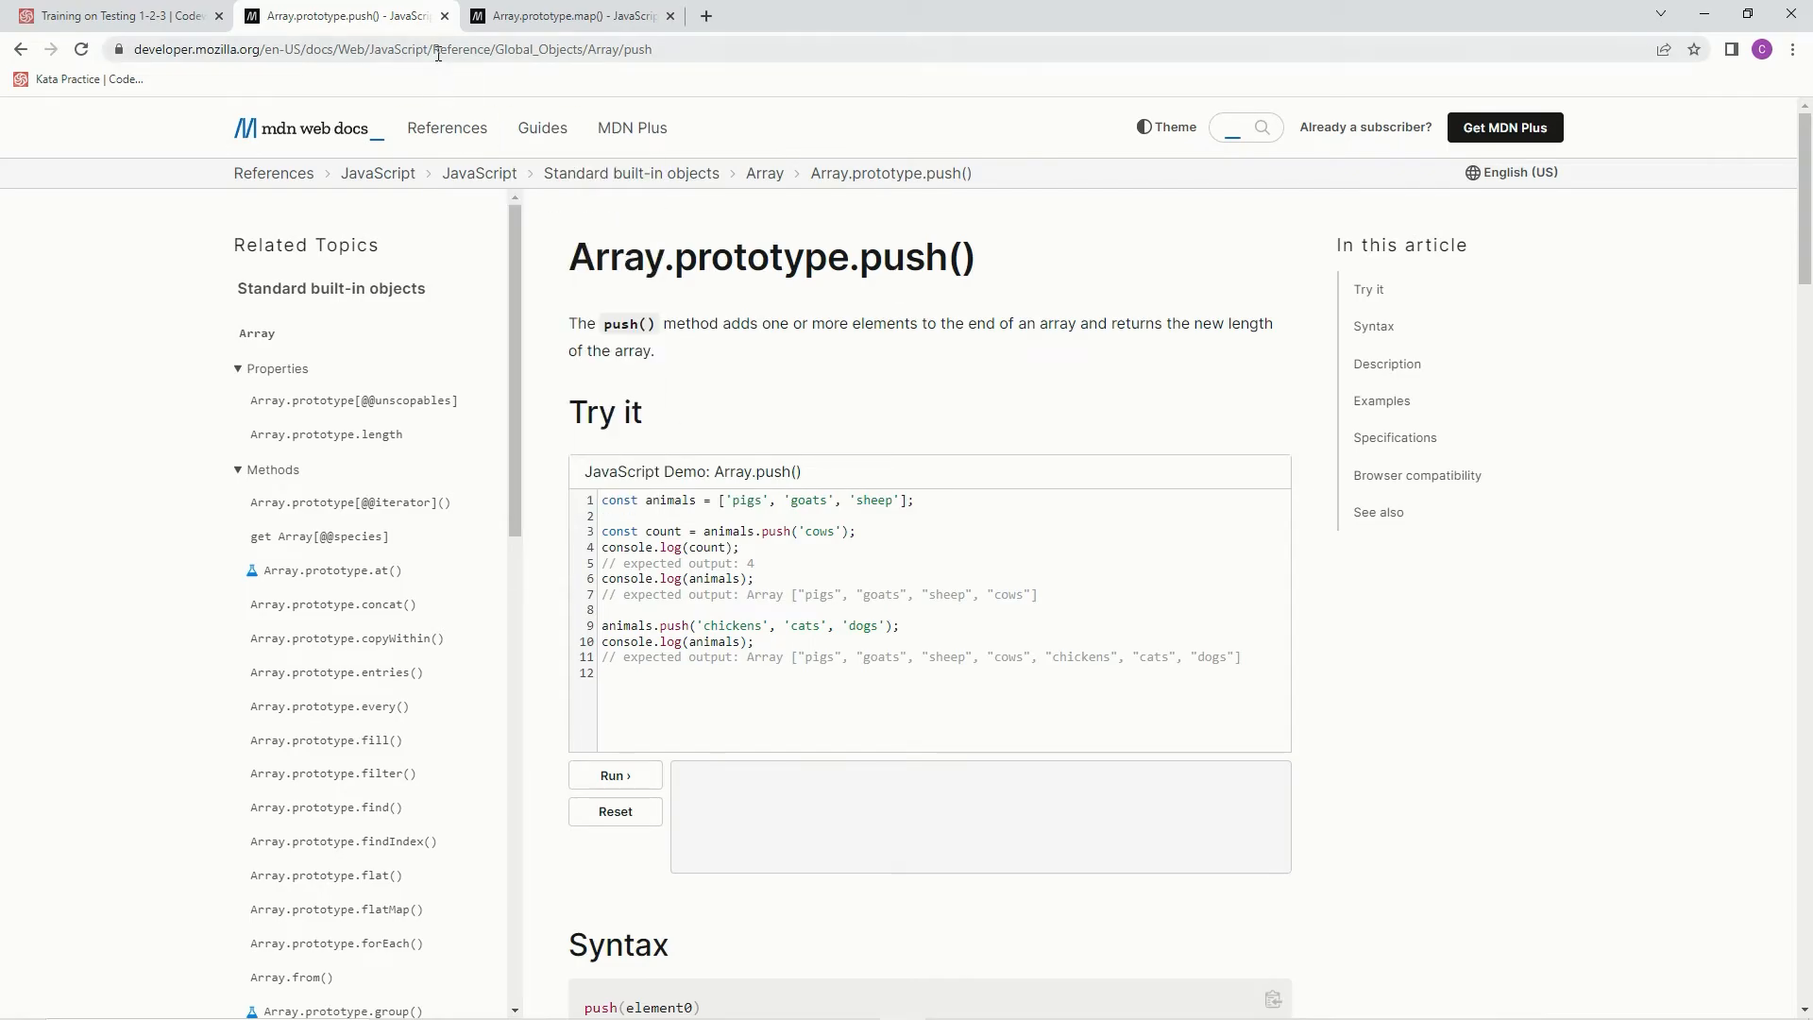
# - Review MDN Array.prototype.map() Syntax with arrow callback, then return to the solution
pyautogui.click(336, 15)
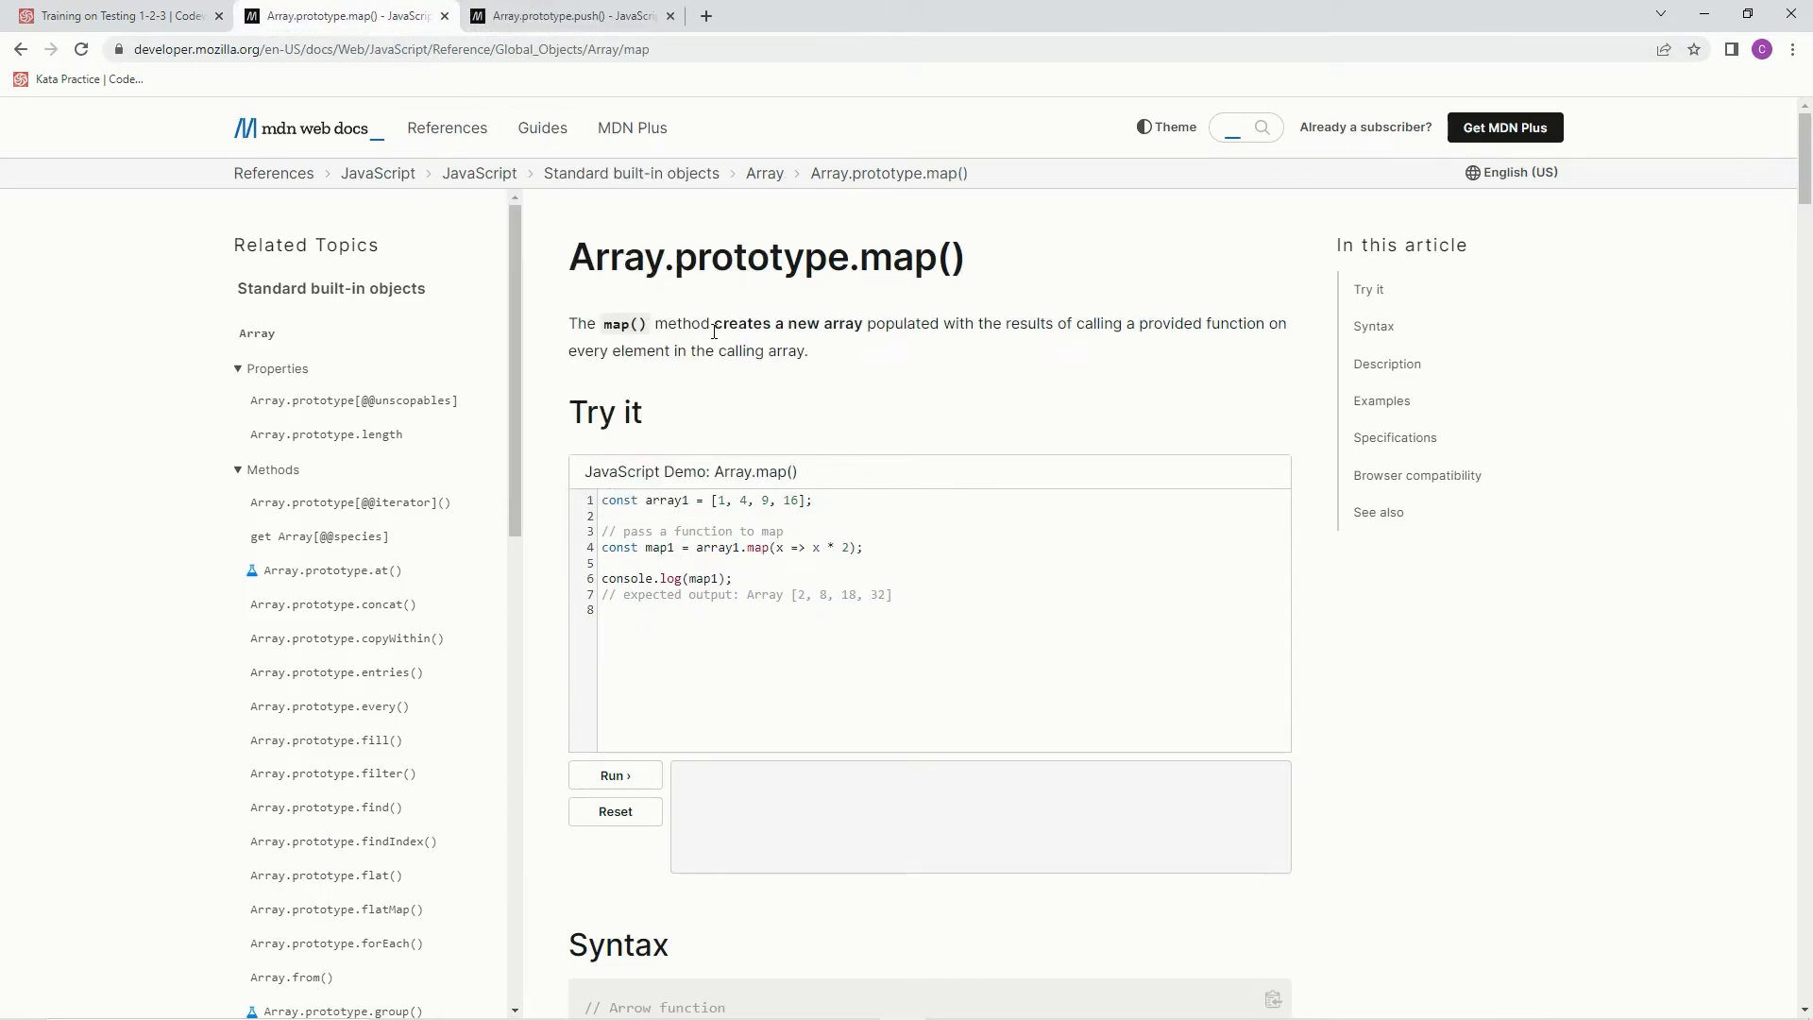
pyautogui.click(567, 15)
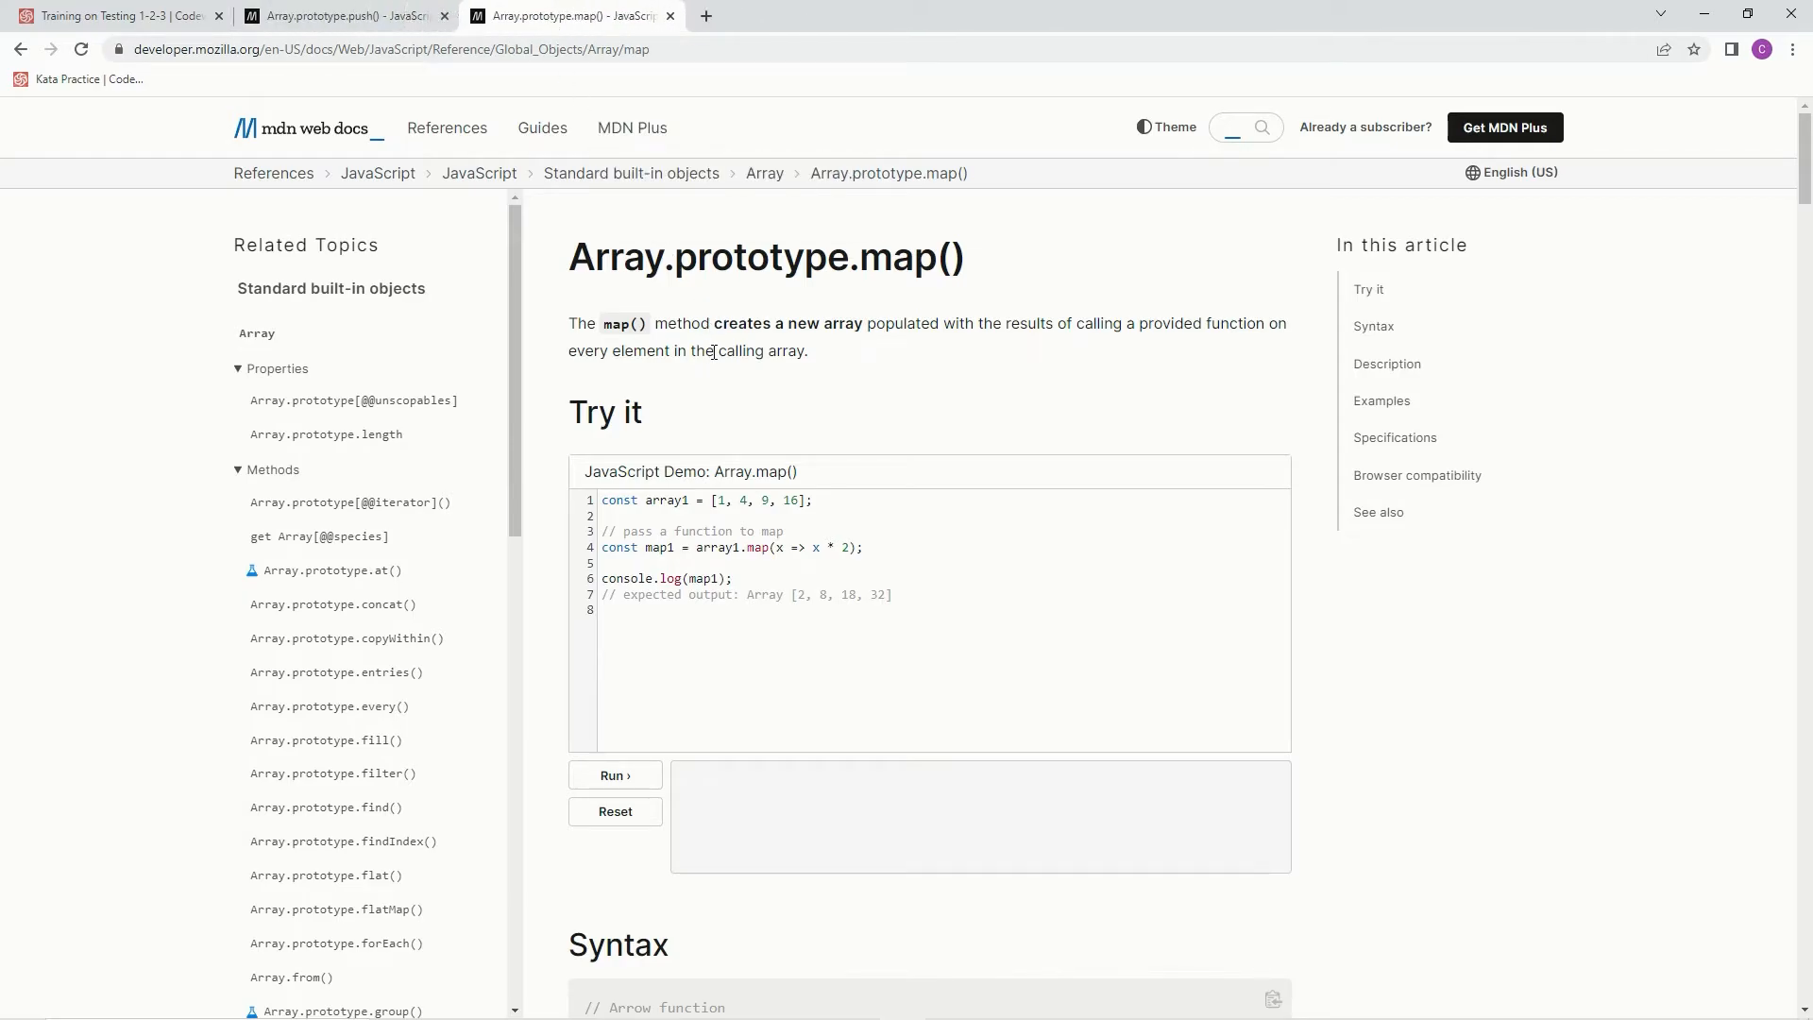
pyautogui.moveTo(1073, 342)
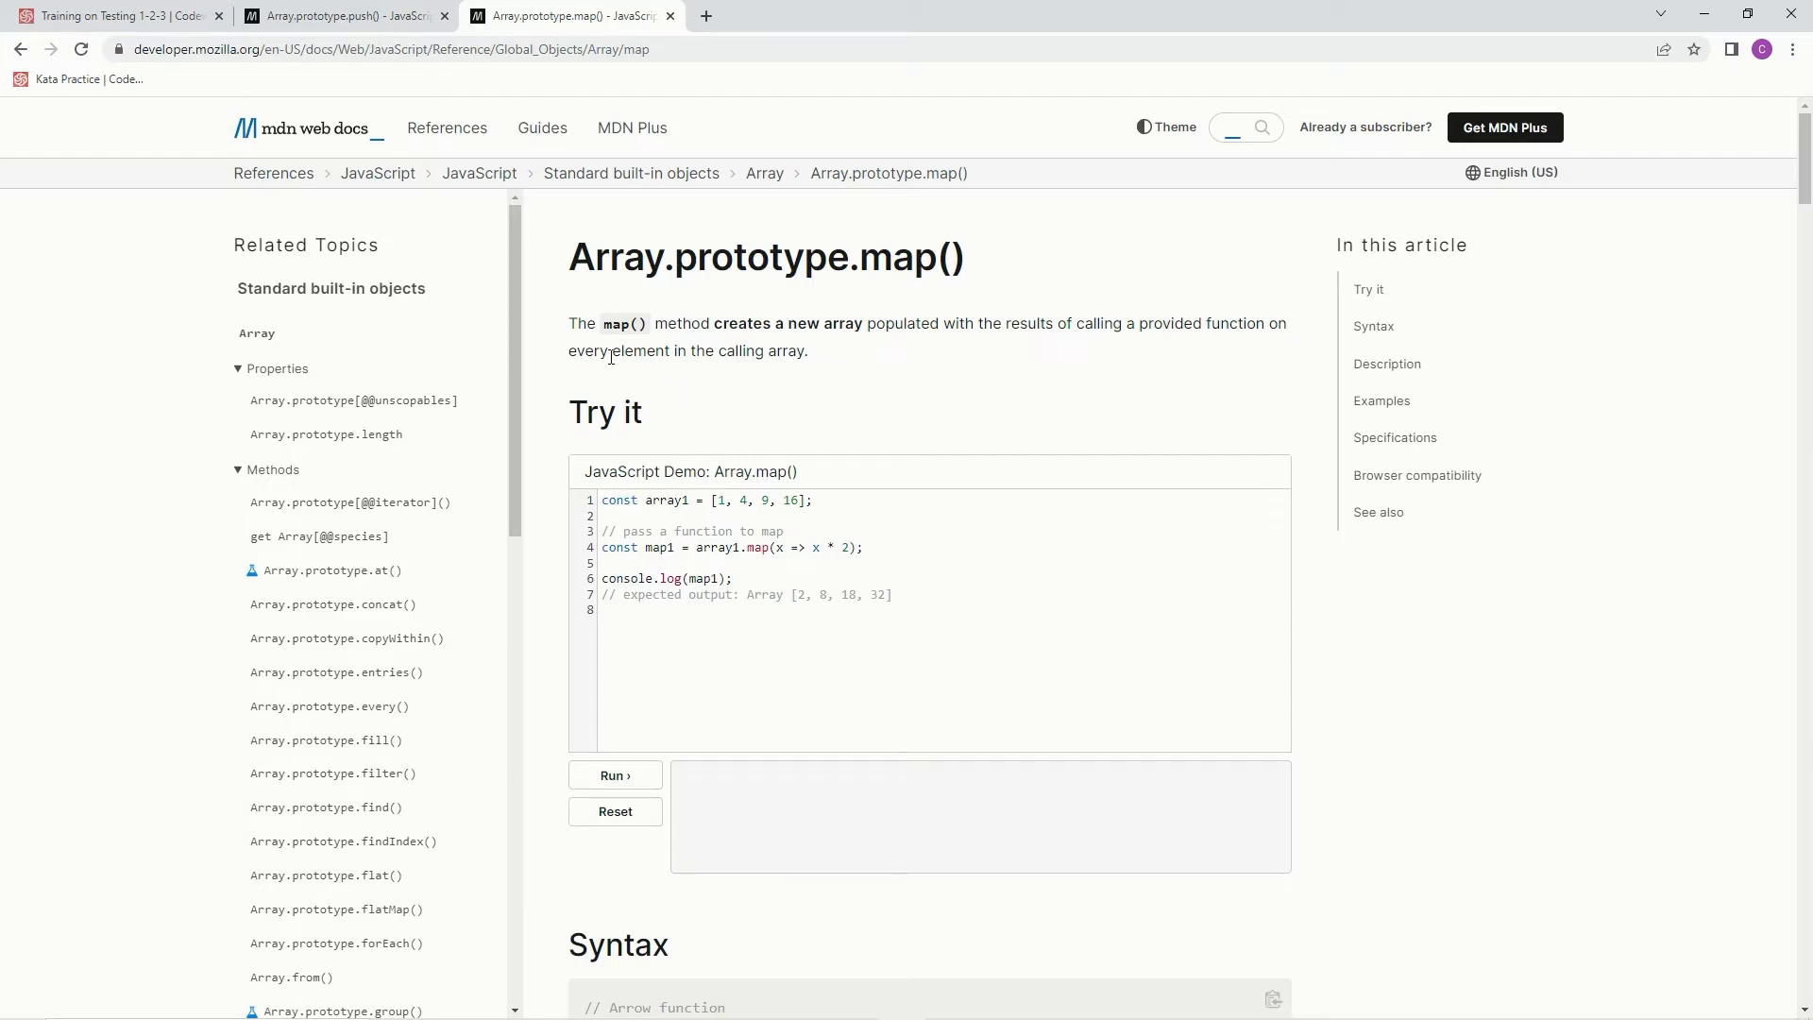
pyautogui.scroll(-3)
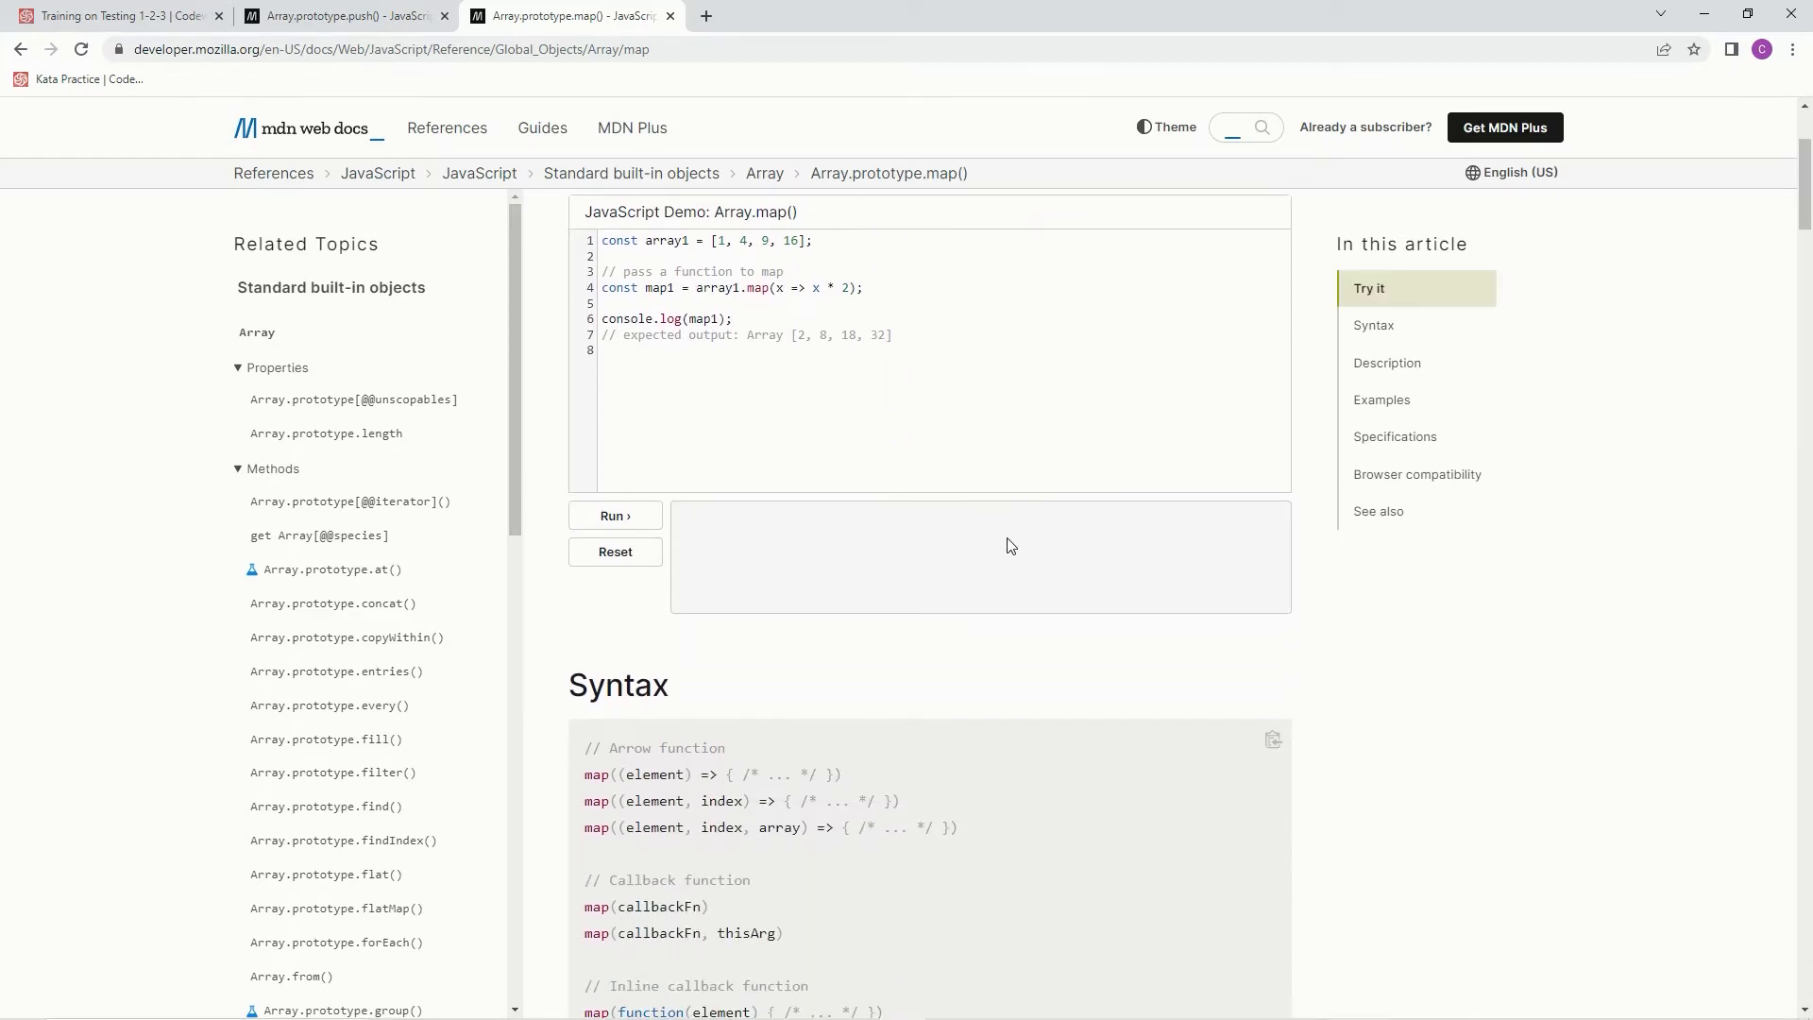
pyautogui.scroll(-3)
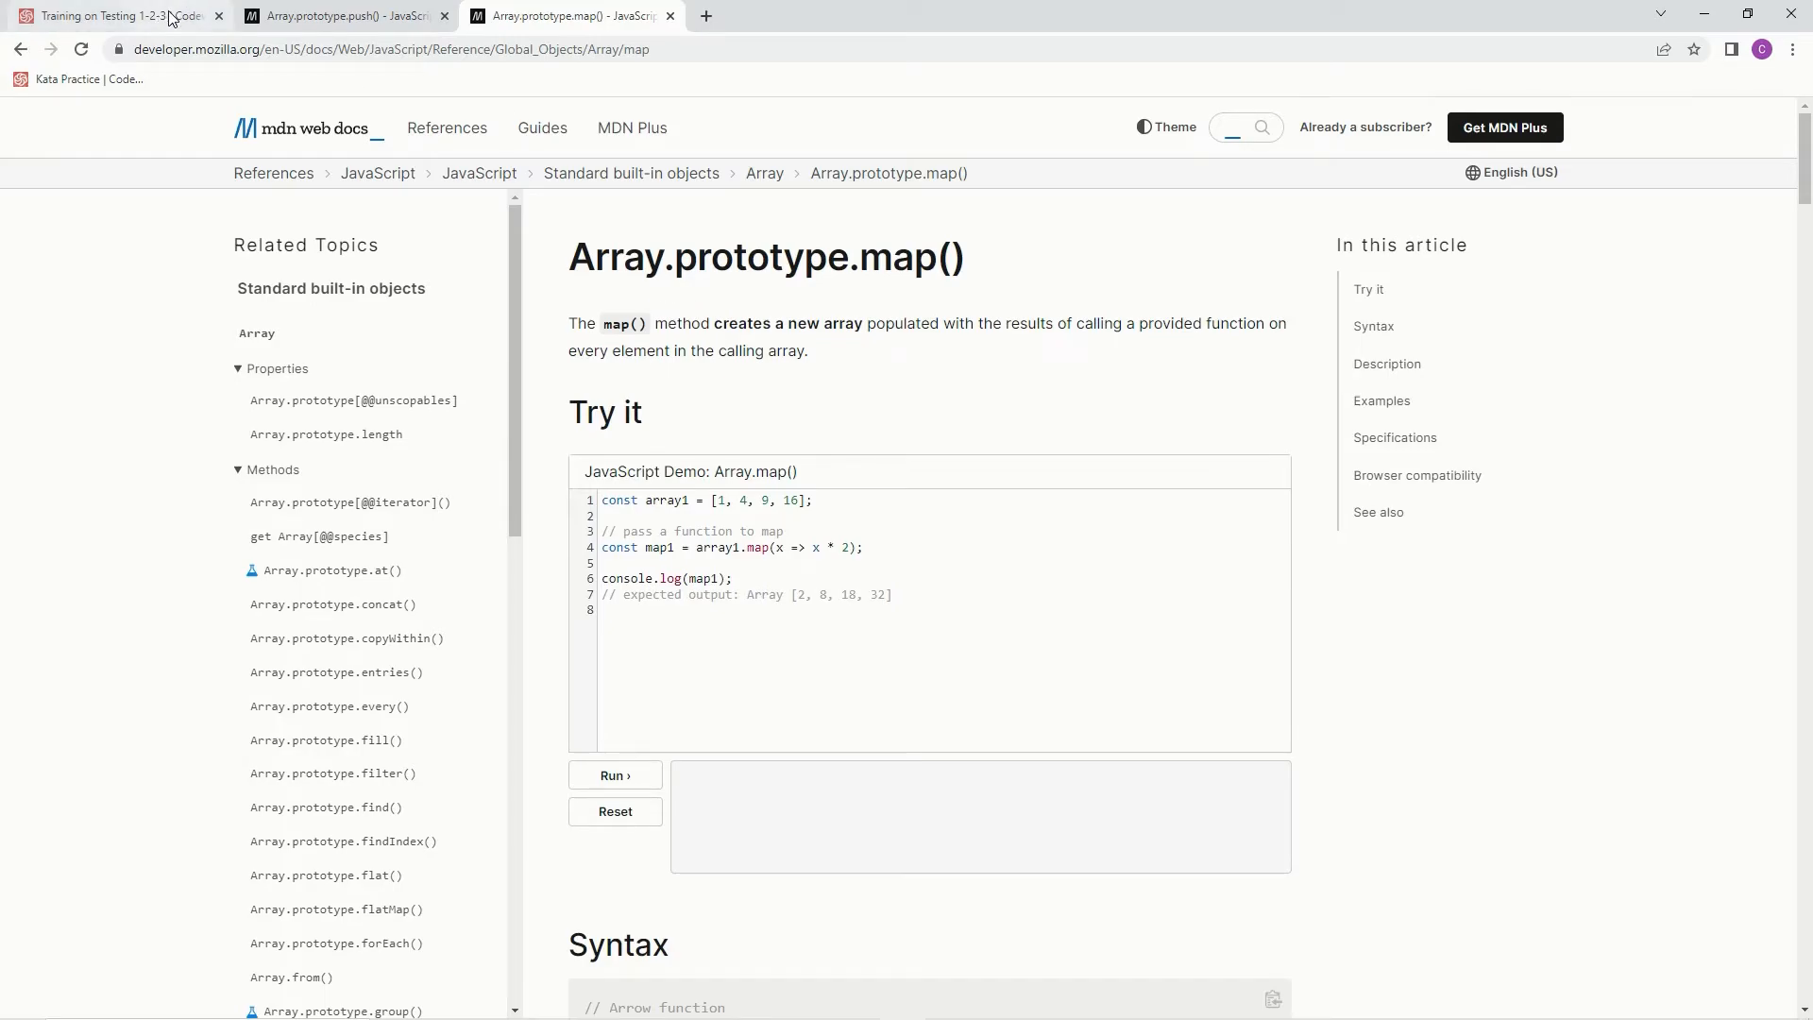
pyautogui.click(109, 16)
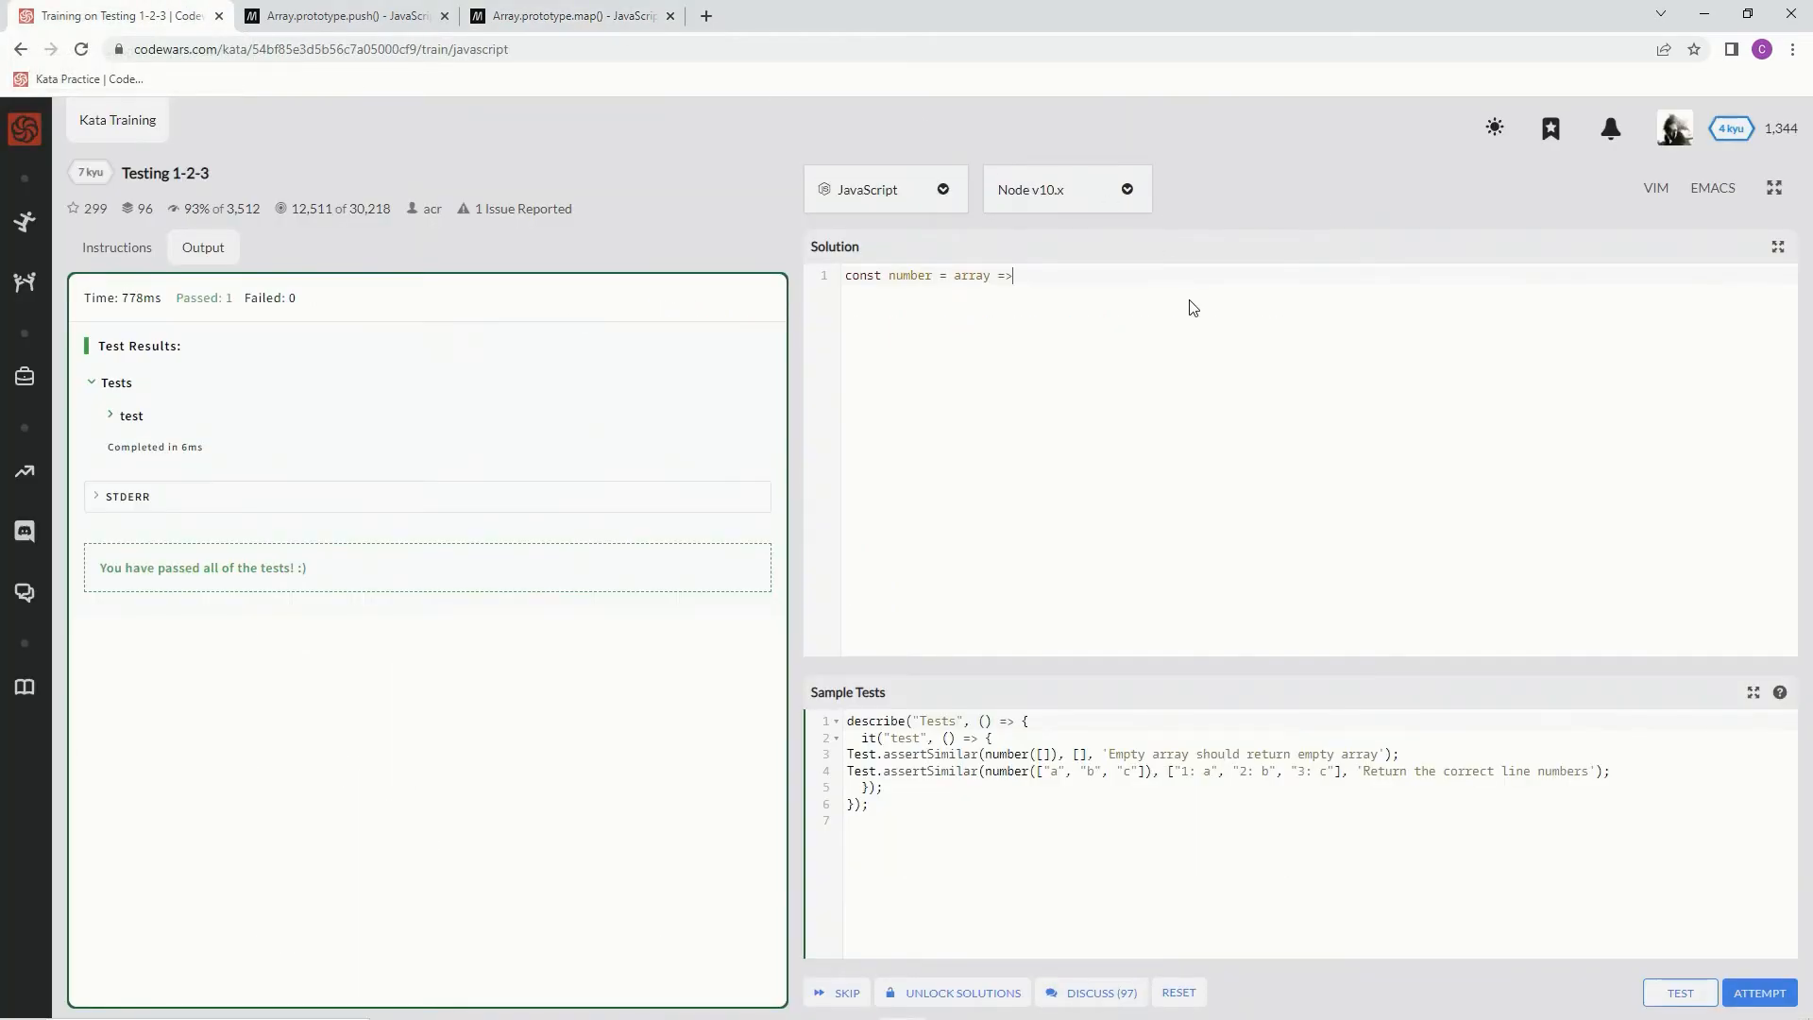
# - Append array.map((element,index) => to the one-line solution
pyautogui.write('array.')
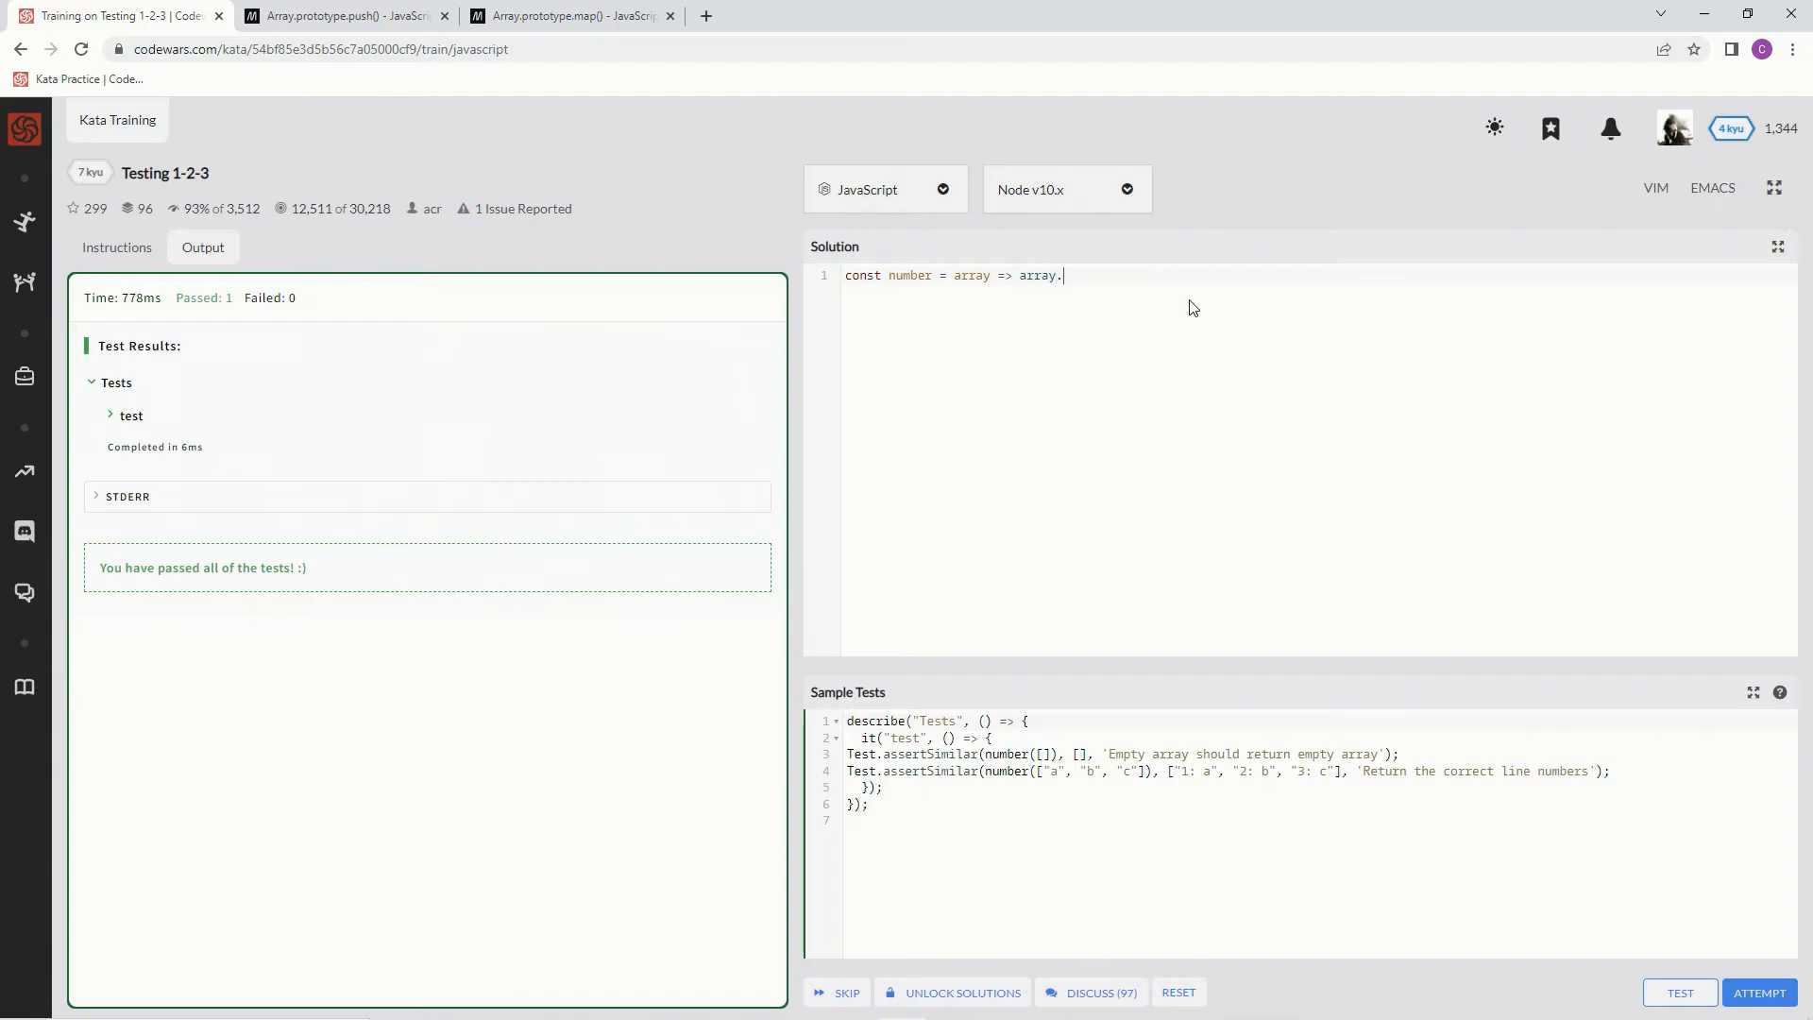
pyautogui.write('map')
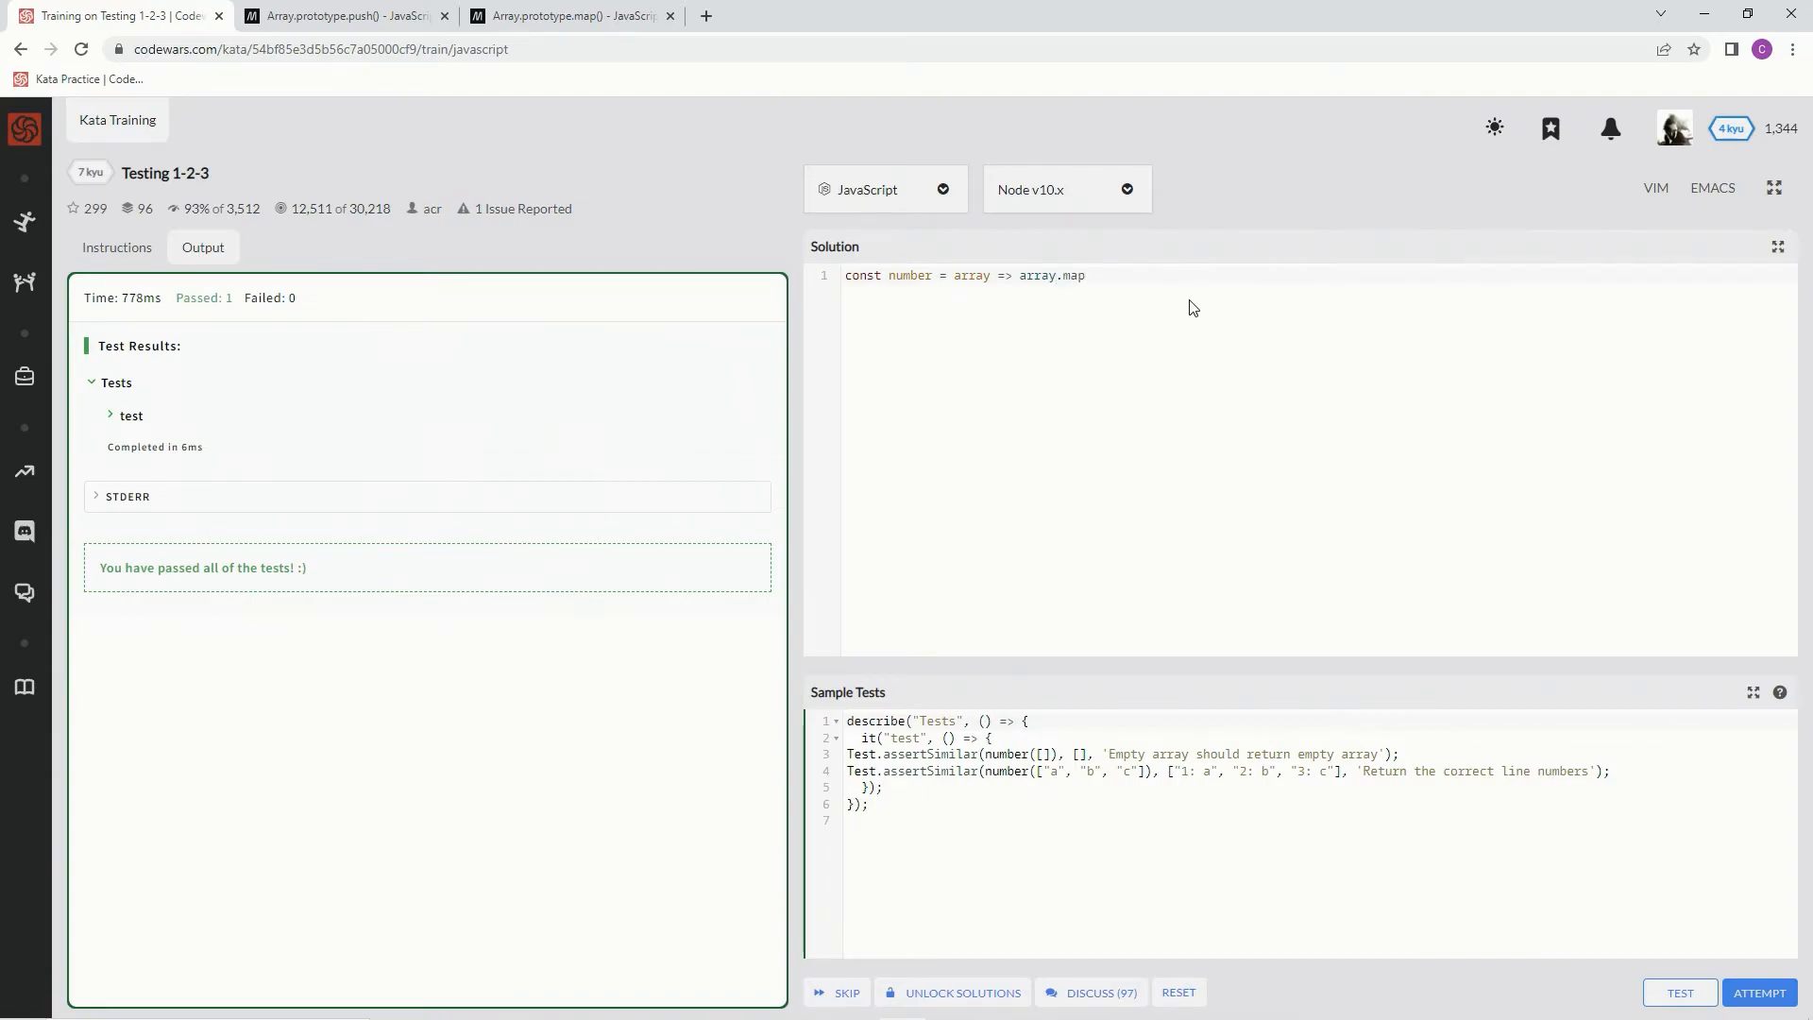
pyautogui.write('()')
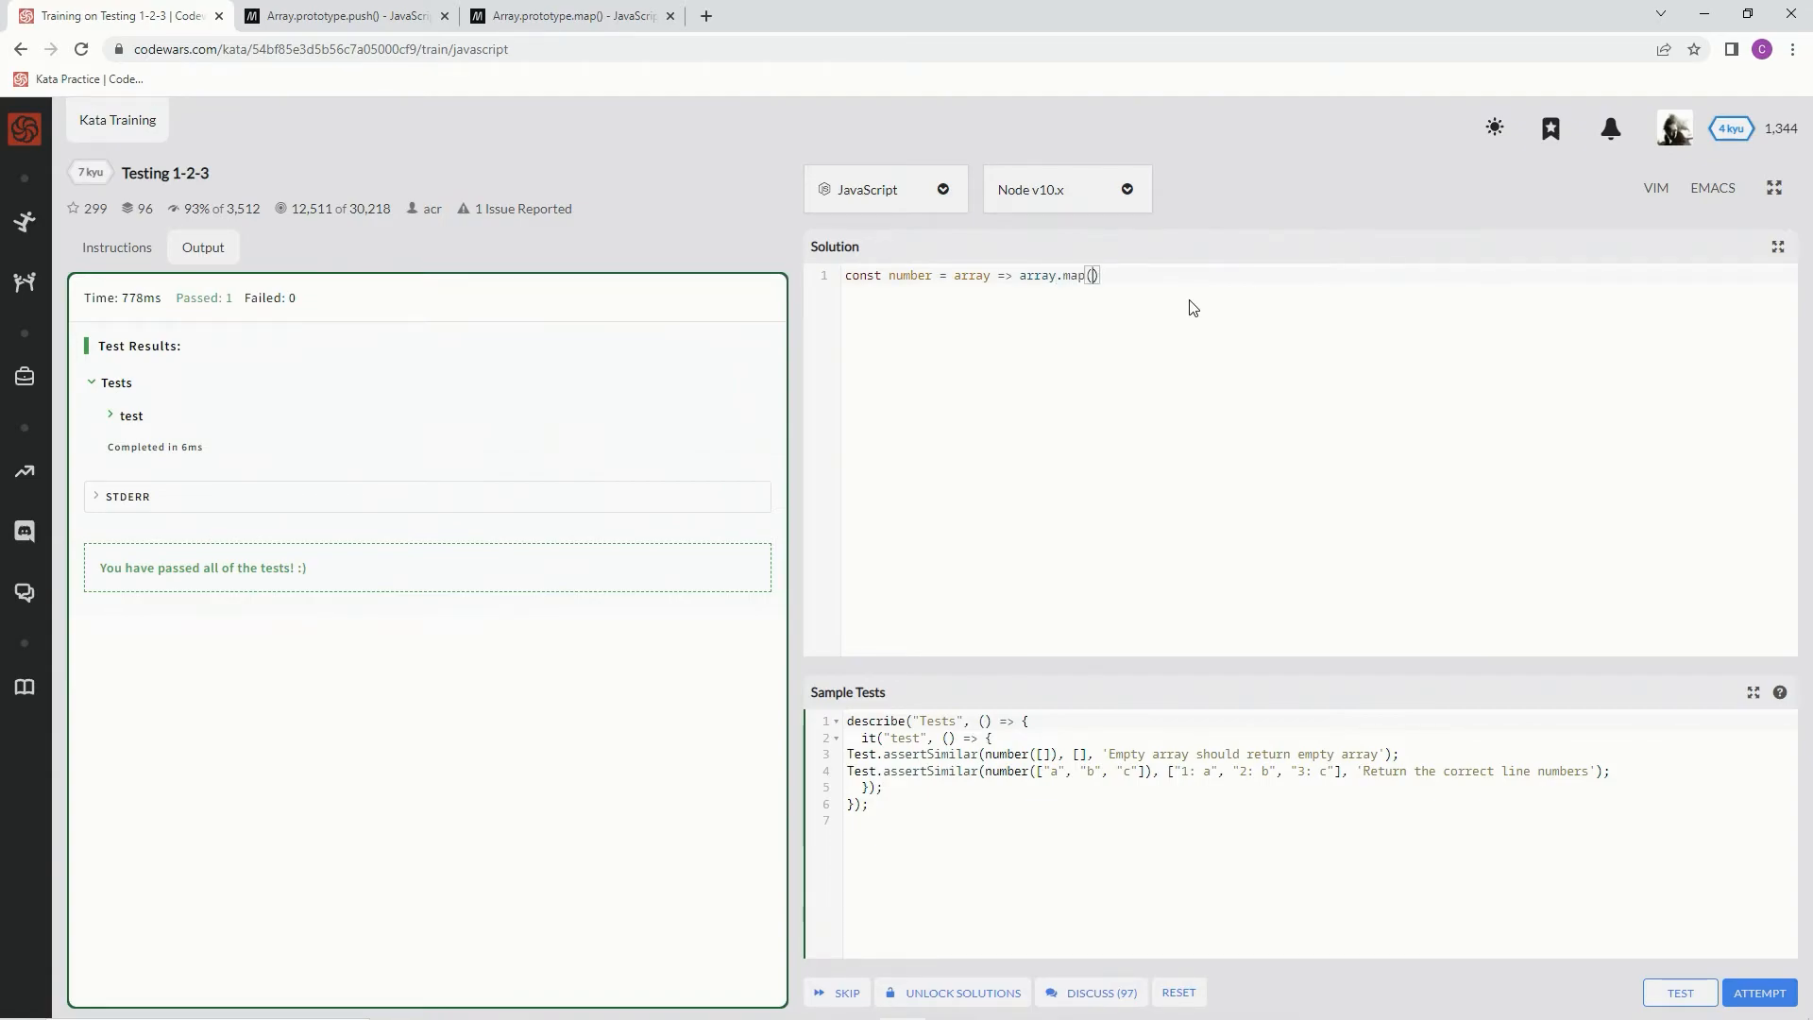
pyautogui.write('(element,')
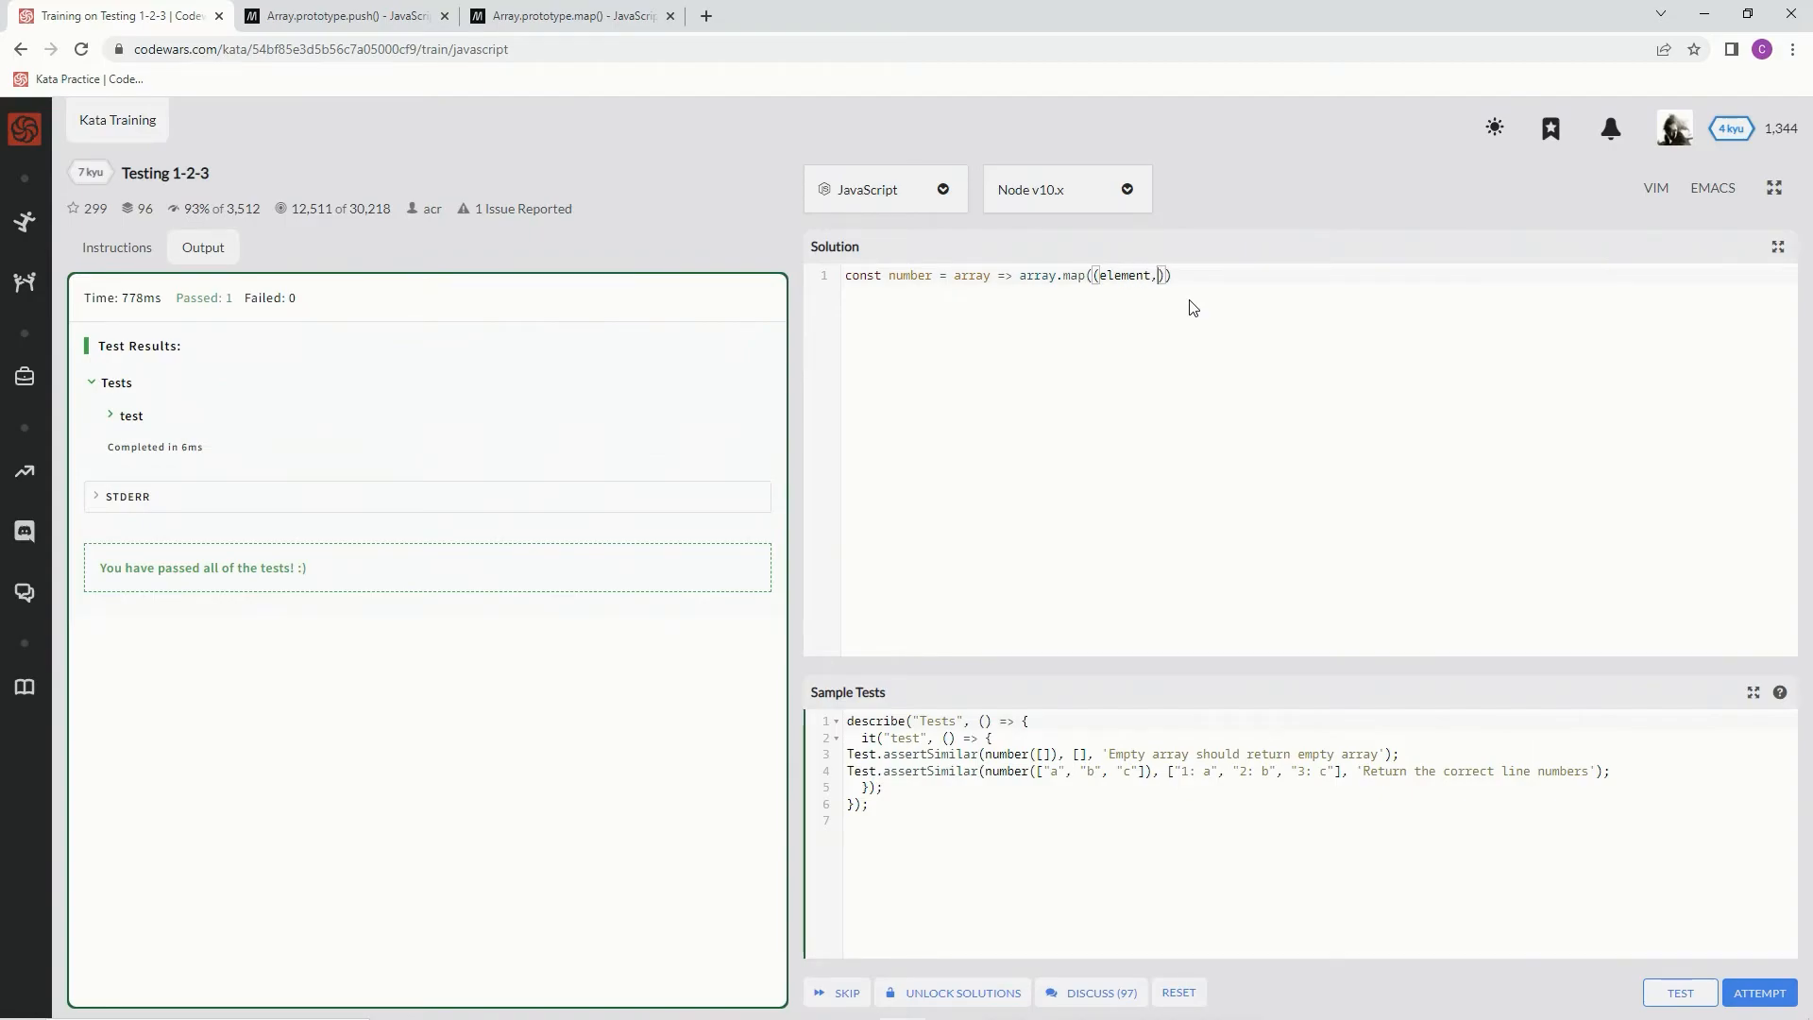
pyautogui.write('index')
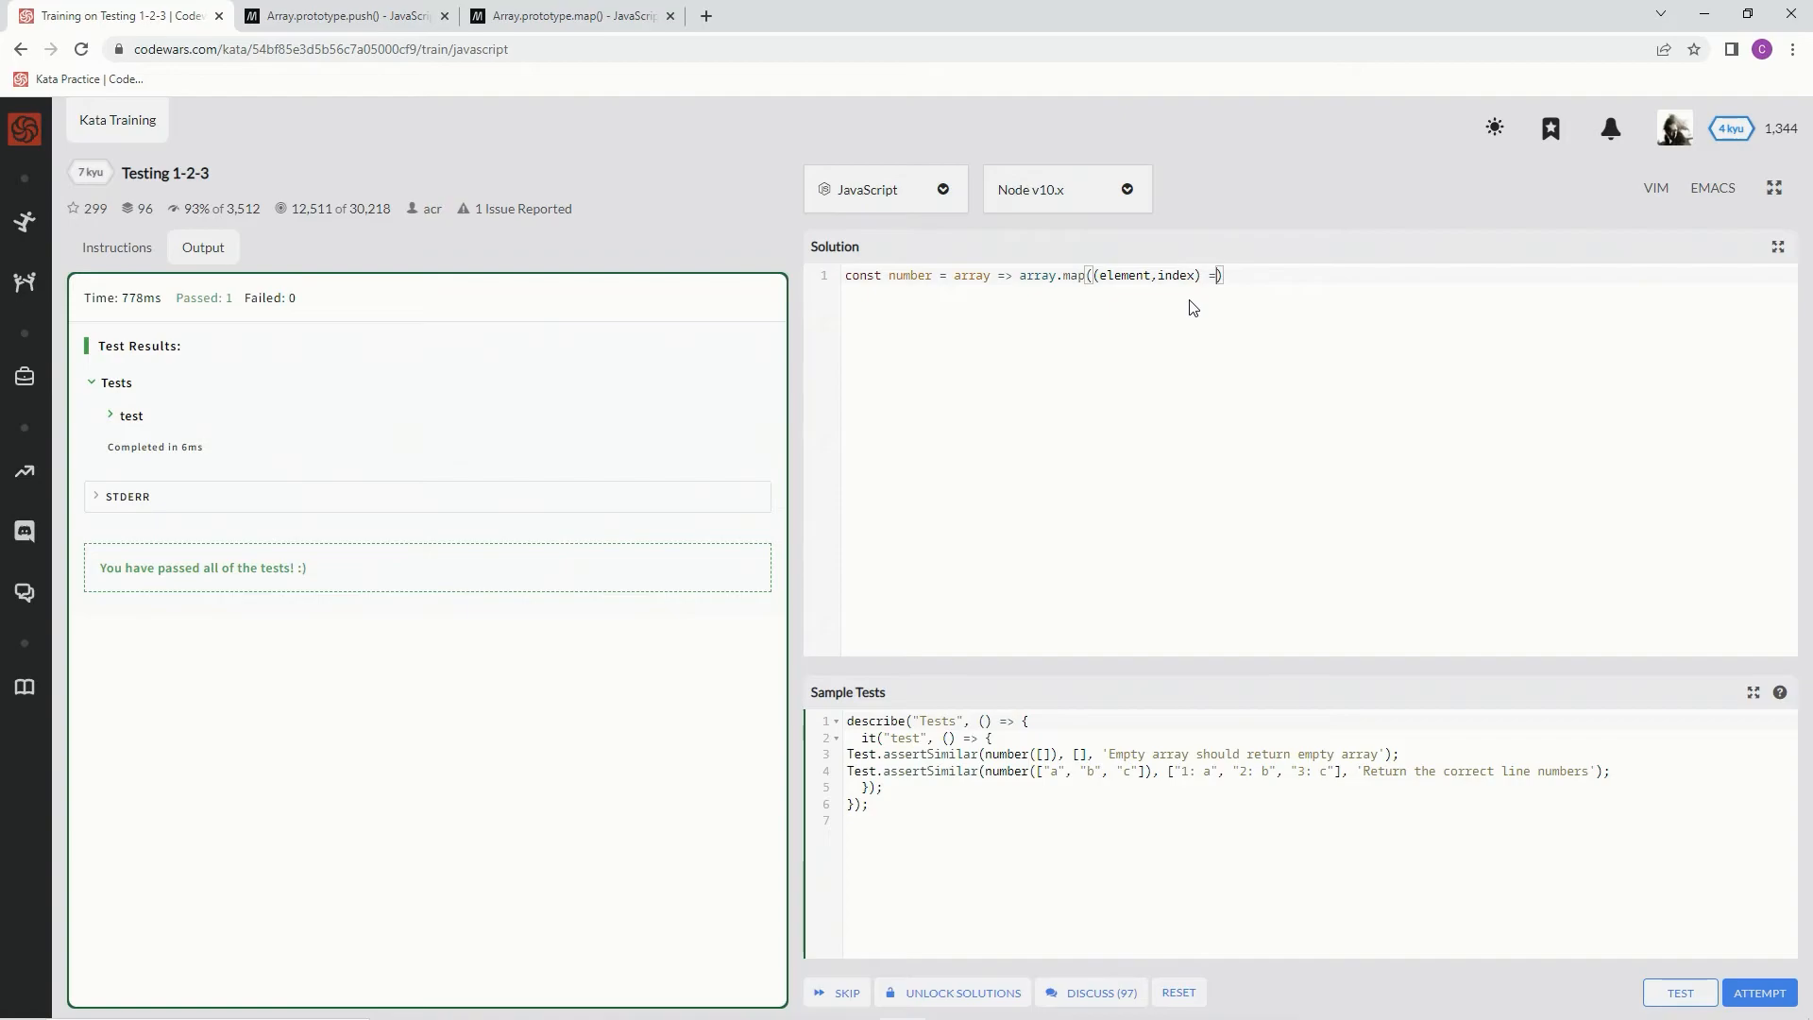
pyautogui.write(')')
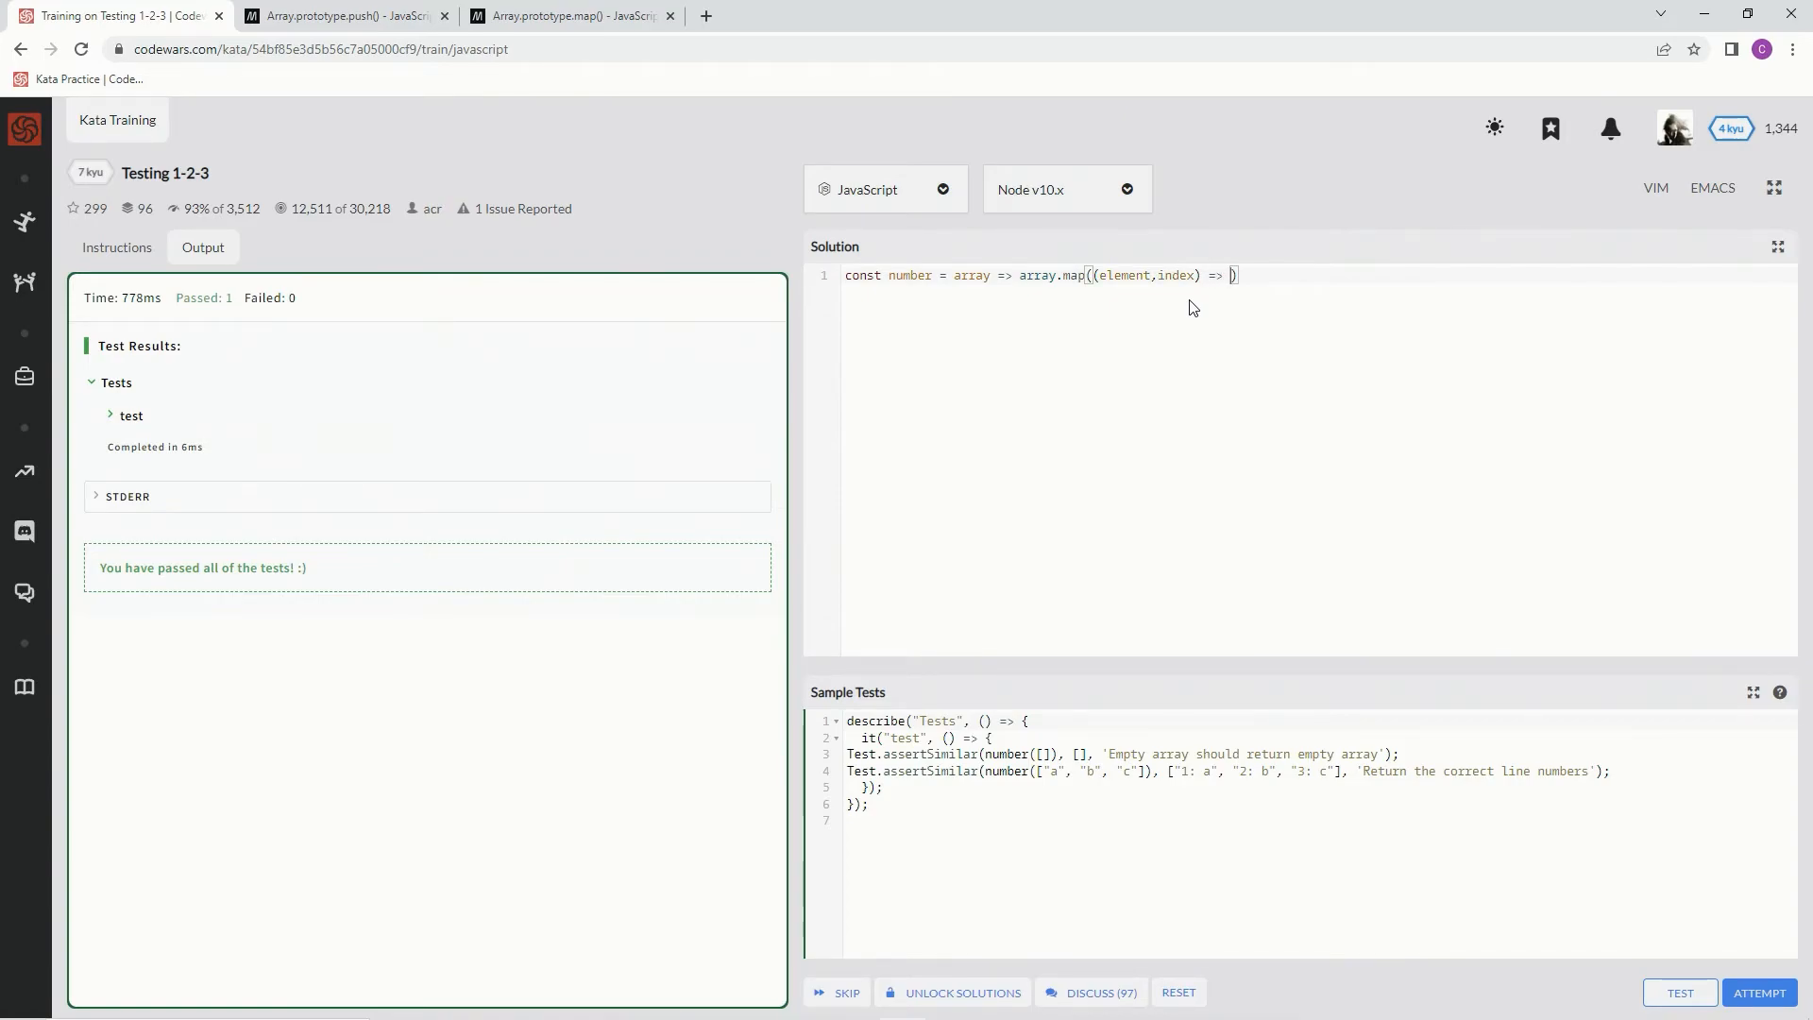
# - Start the callback body with index + 1 +, then open a new browser tab
pyautogui.write('index')
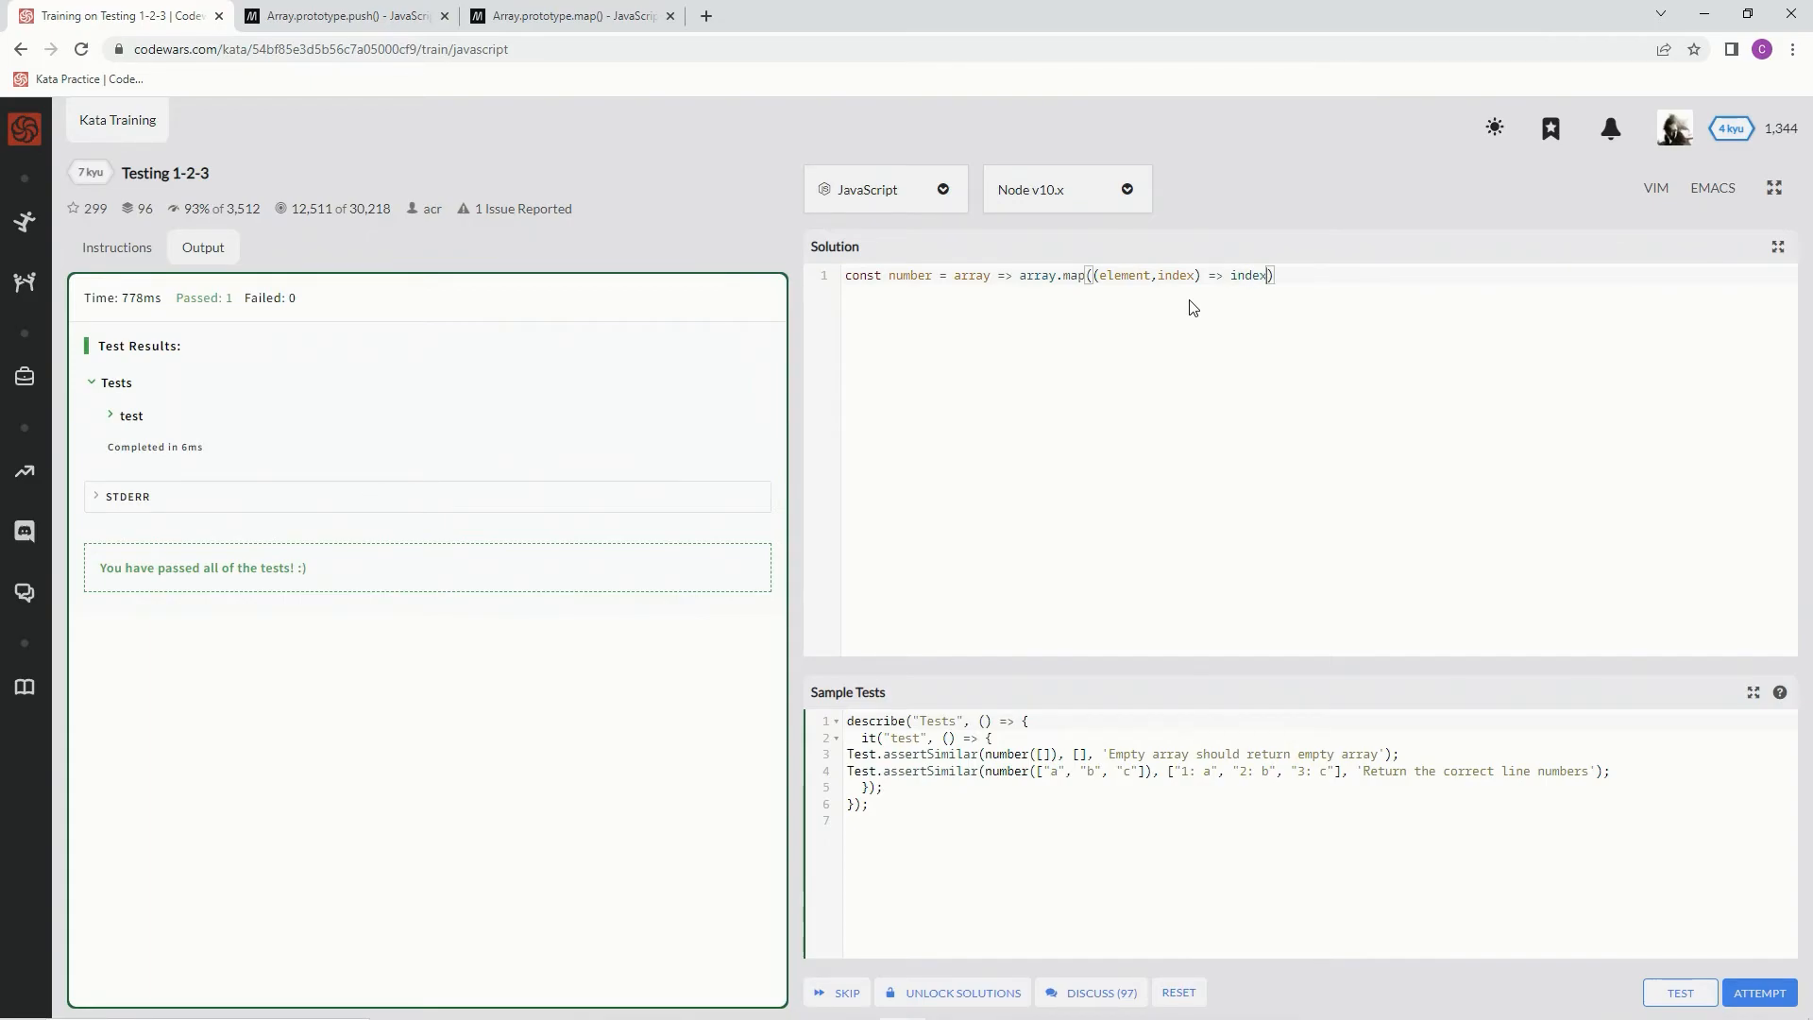
pyautogui.write('+ 1')
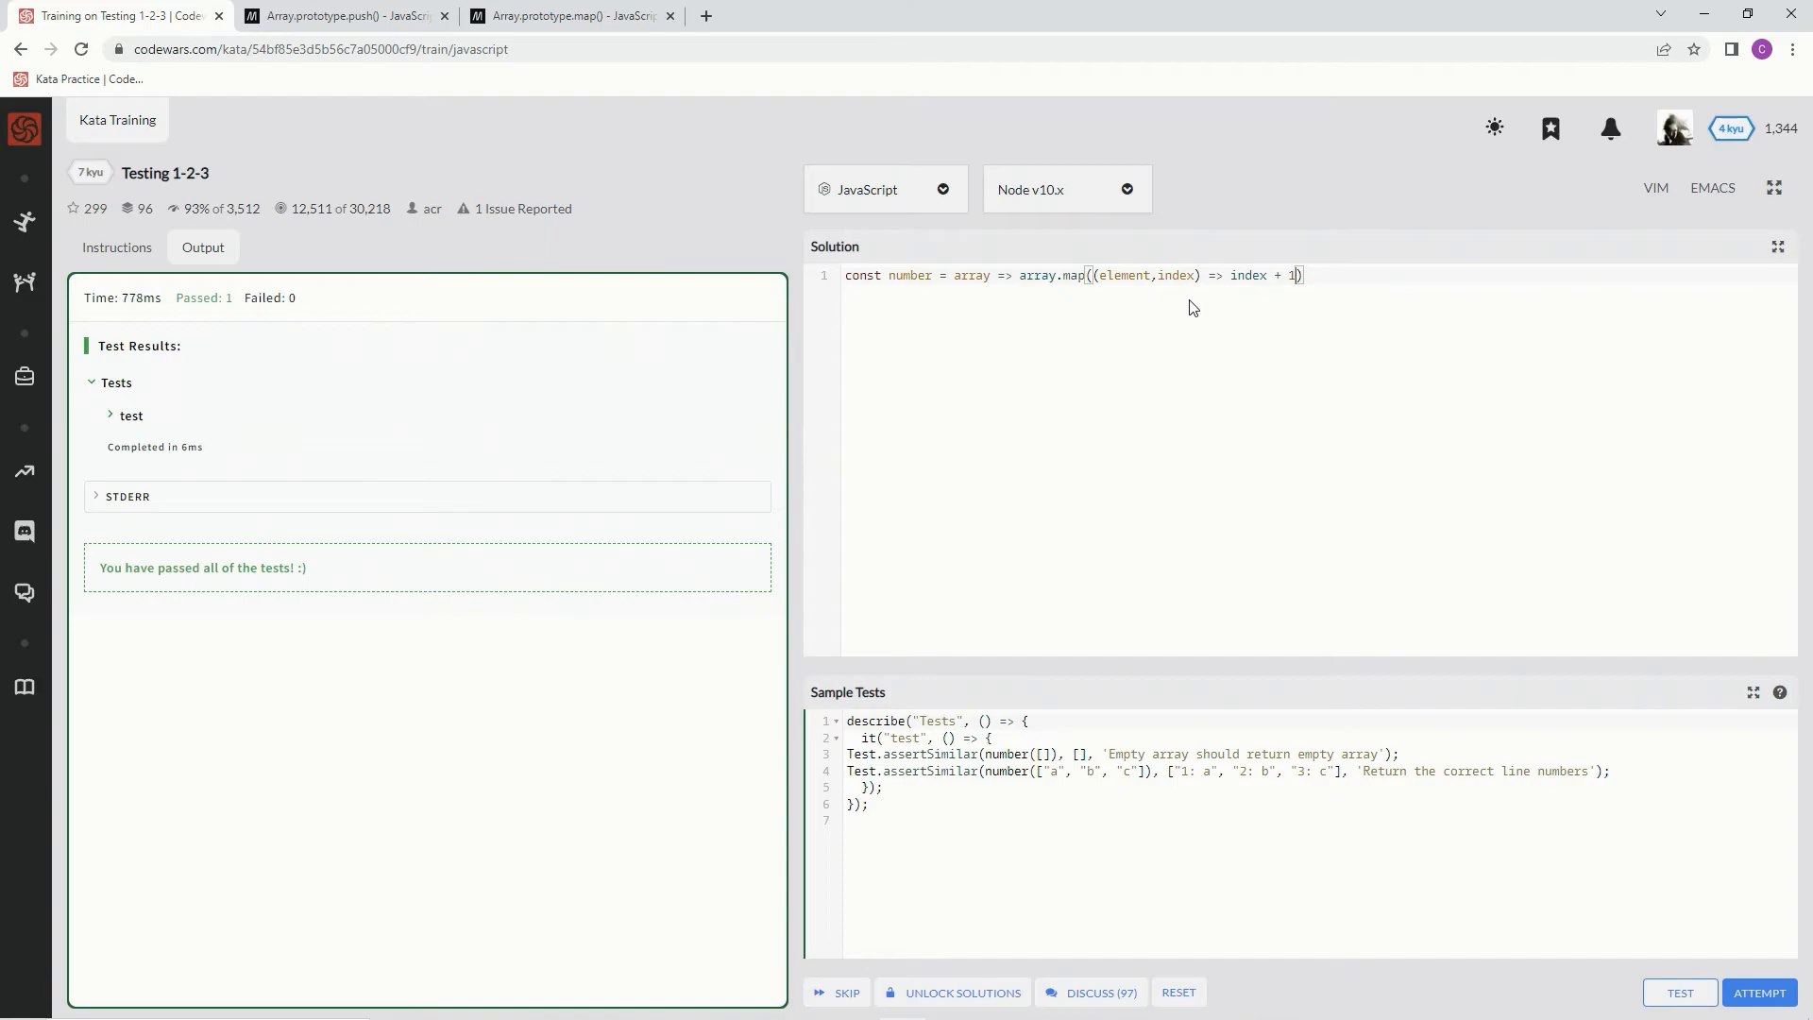
pyautogui.write('+')
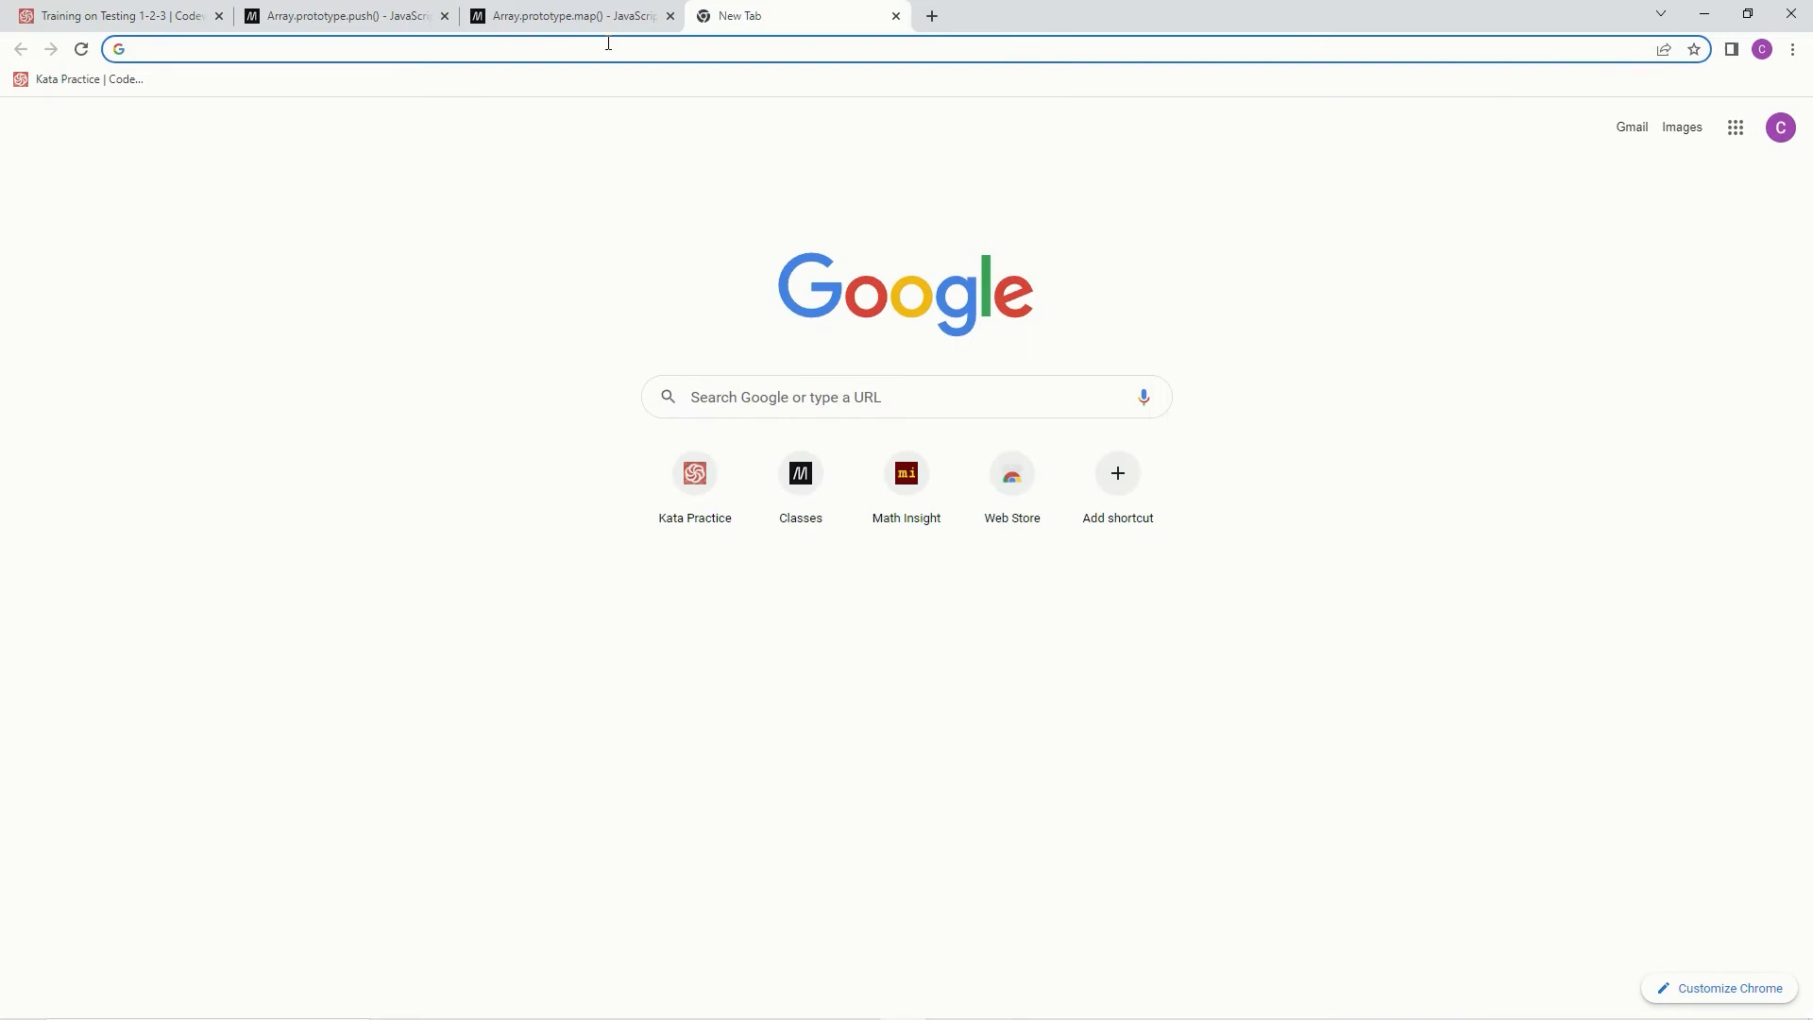
# - Look up MDN Template literals and its ${expression} syntax, then return to the kata
pyautogui.write('tem')
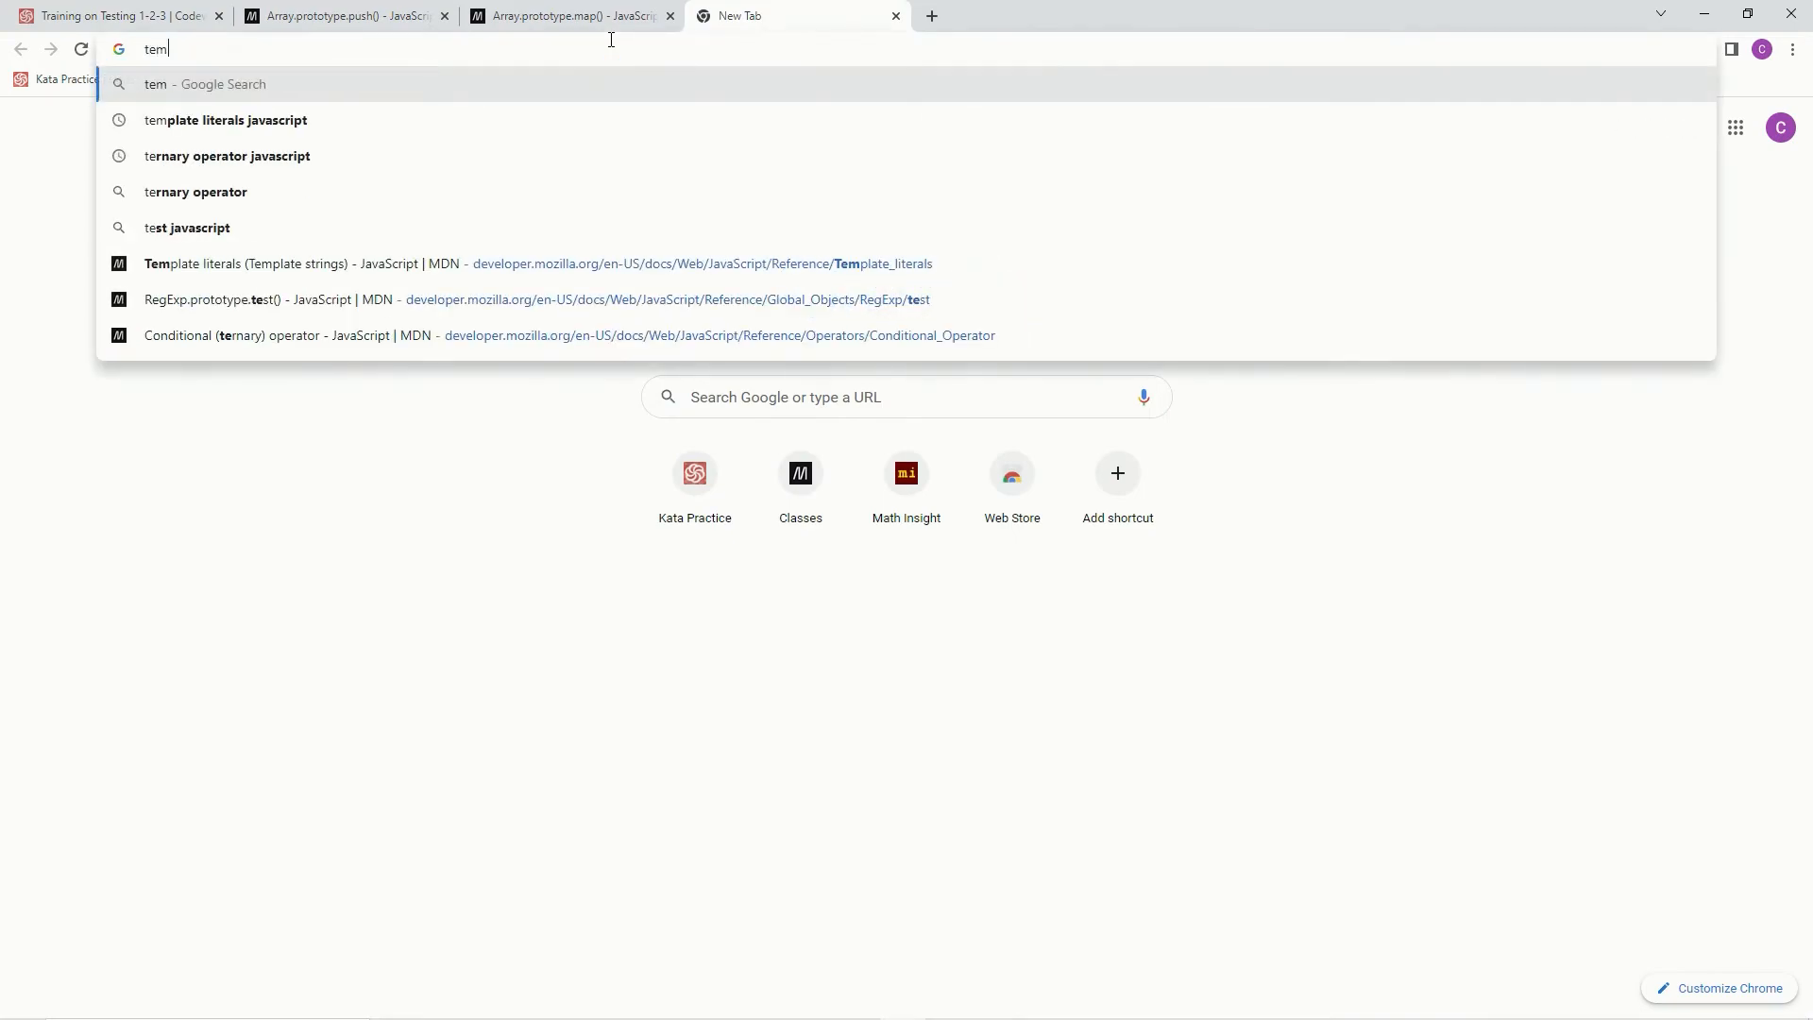
pyautogui.click(226, 119)
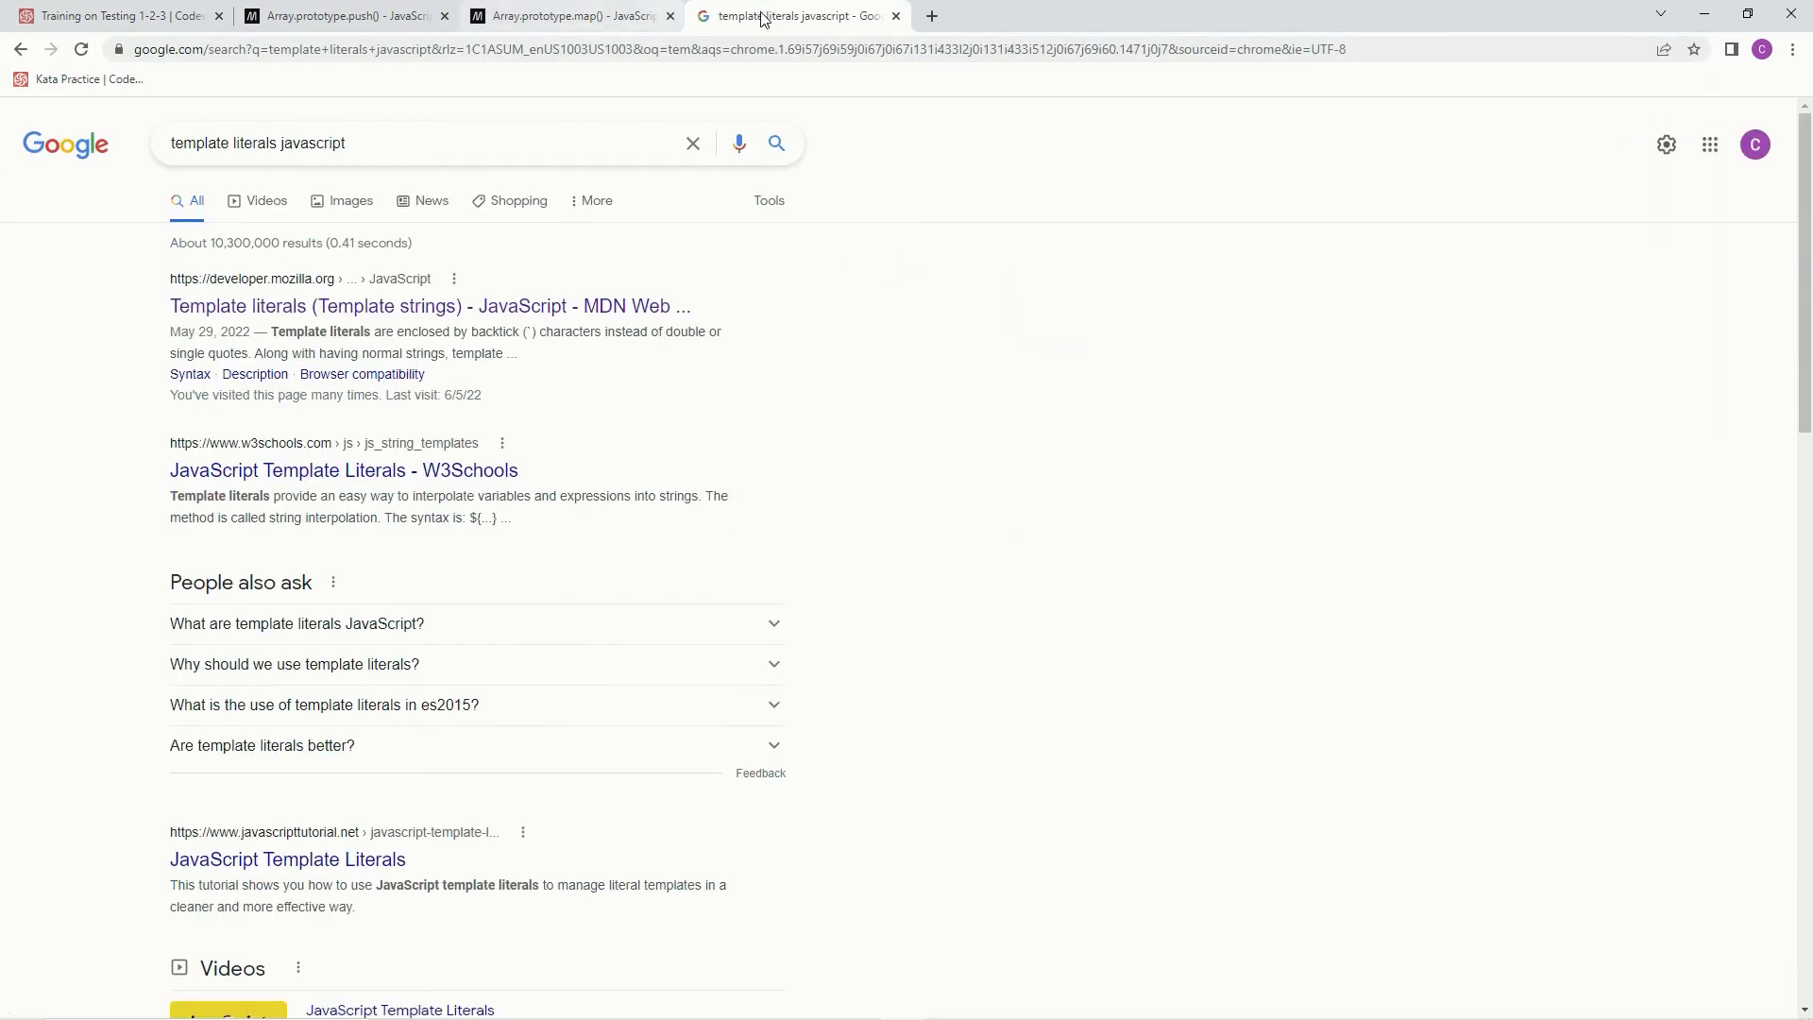
pyautogui.click(429, 306)
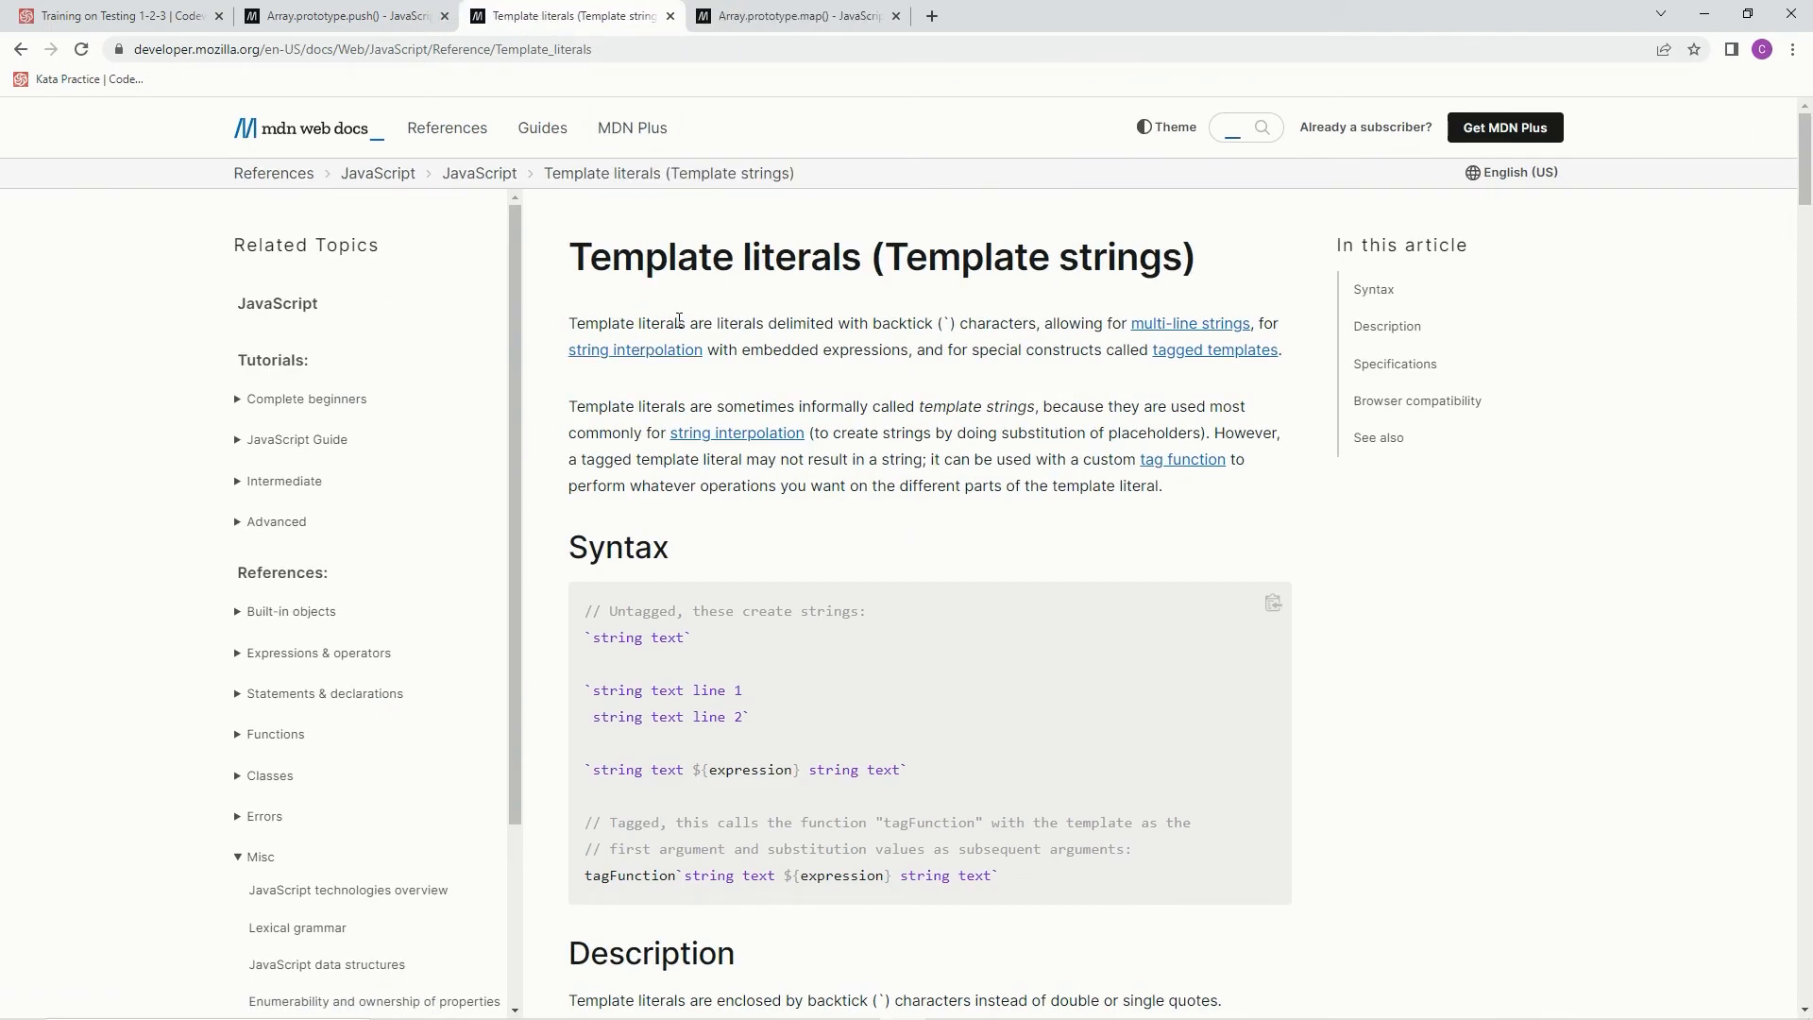
pyautogui.moveTo(975, 321)
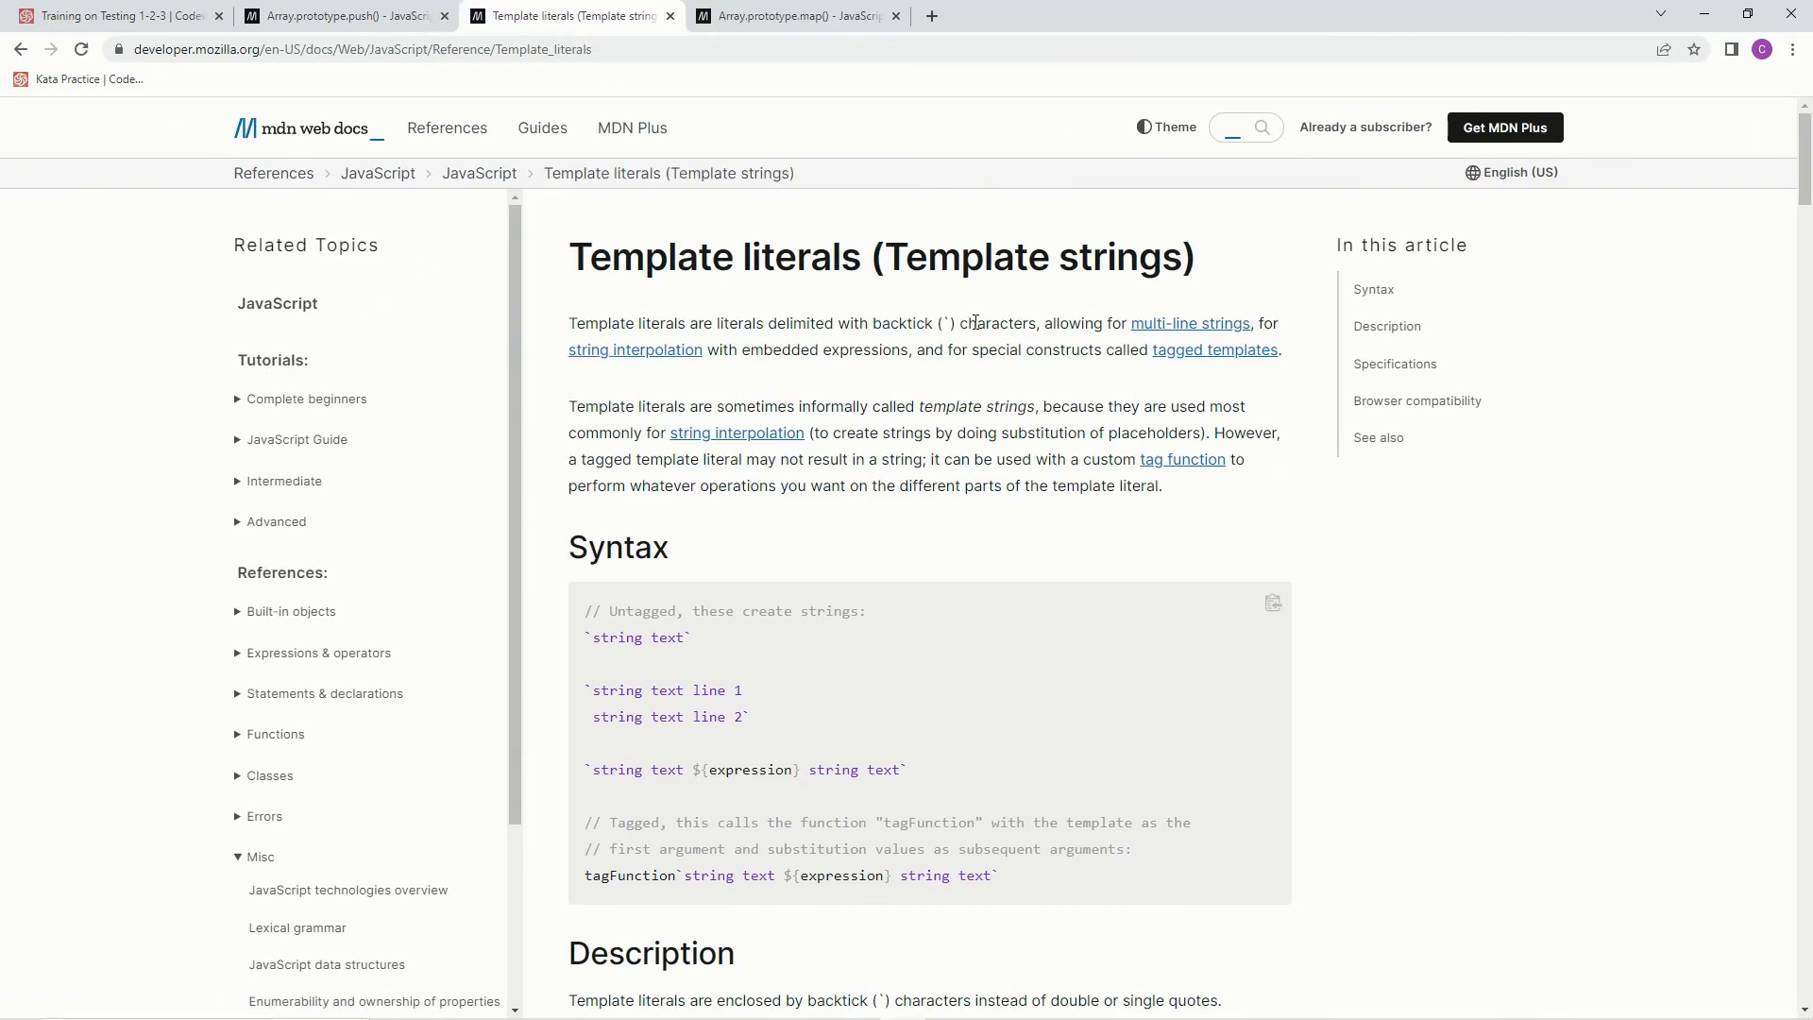
pyautogui.moveTo(691, 369)
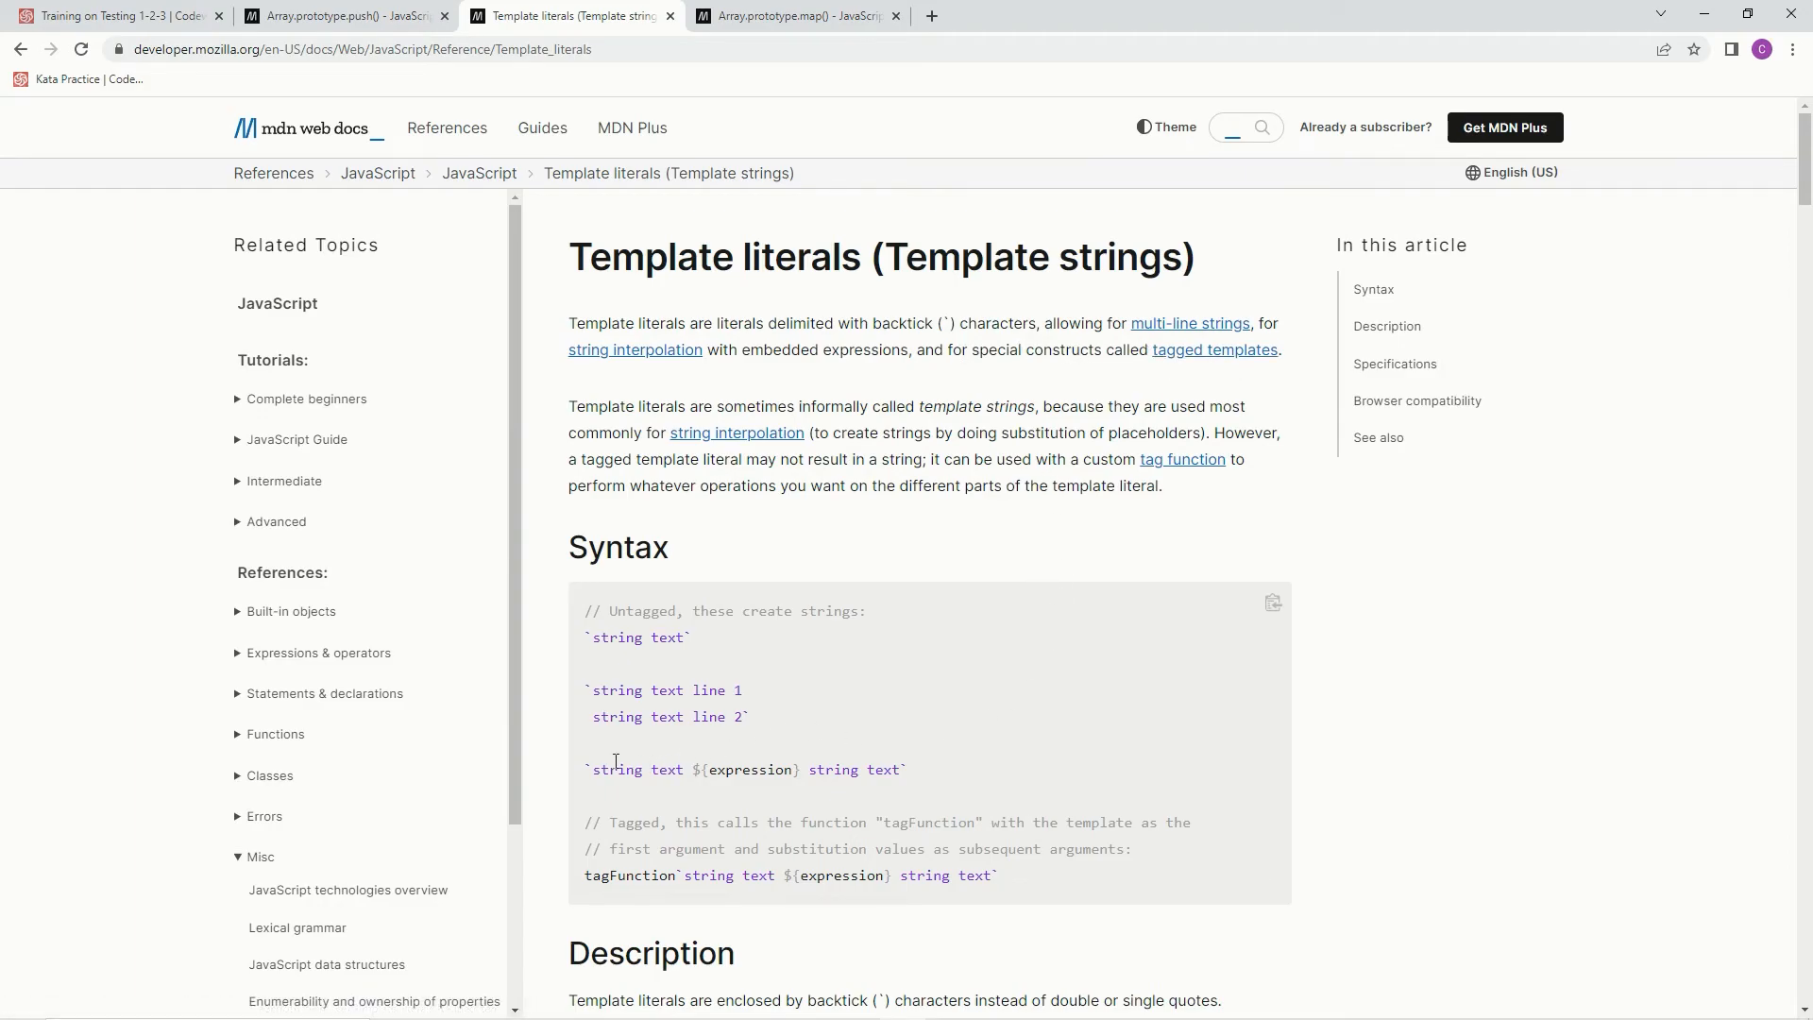
pyautogui.moveTo(693, 769)
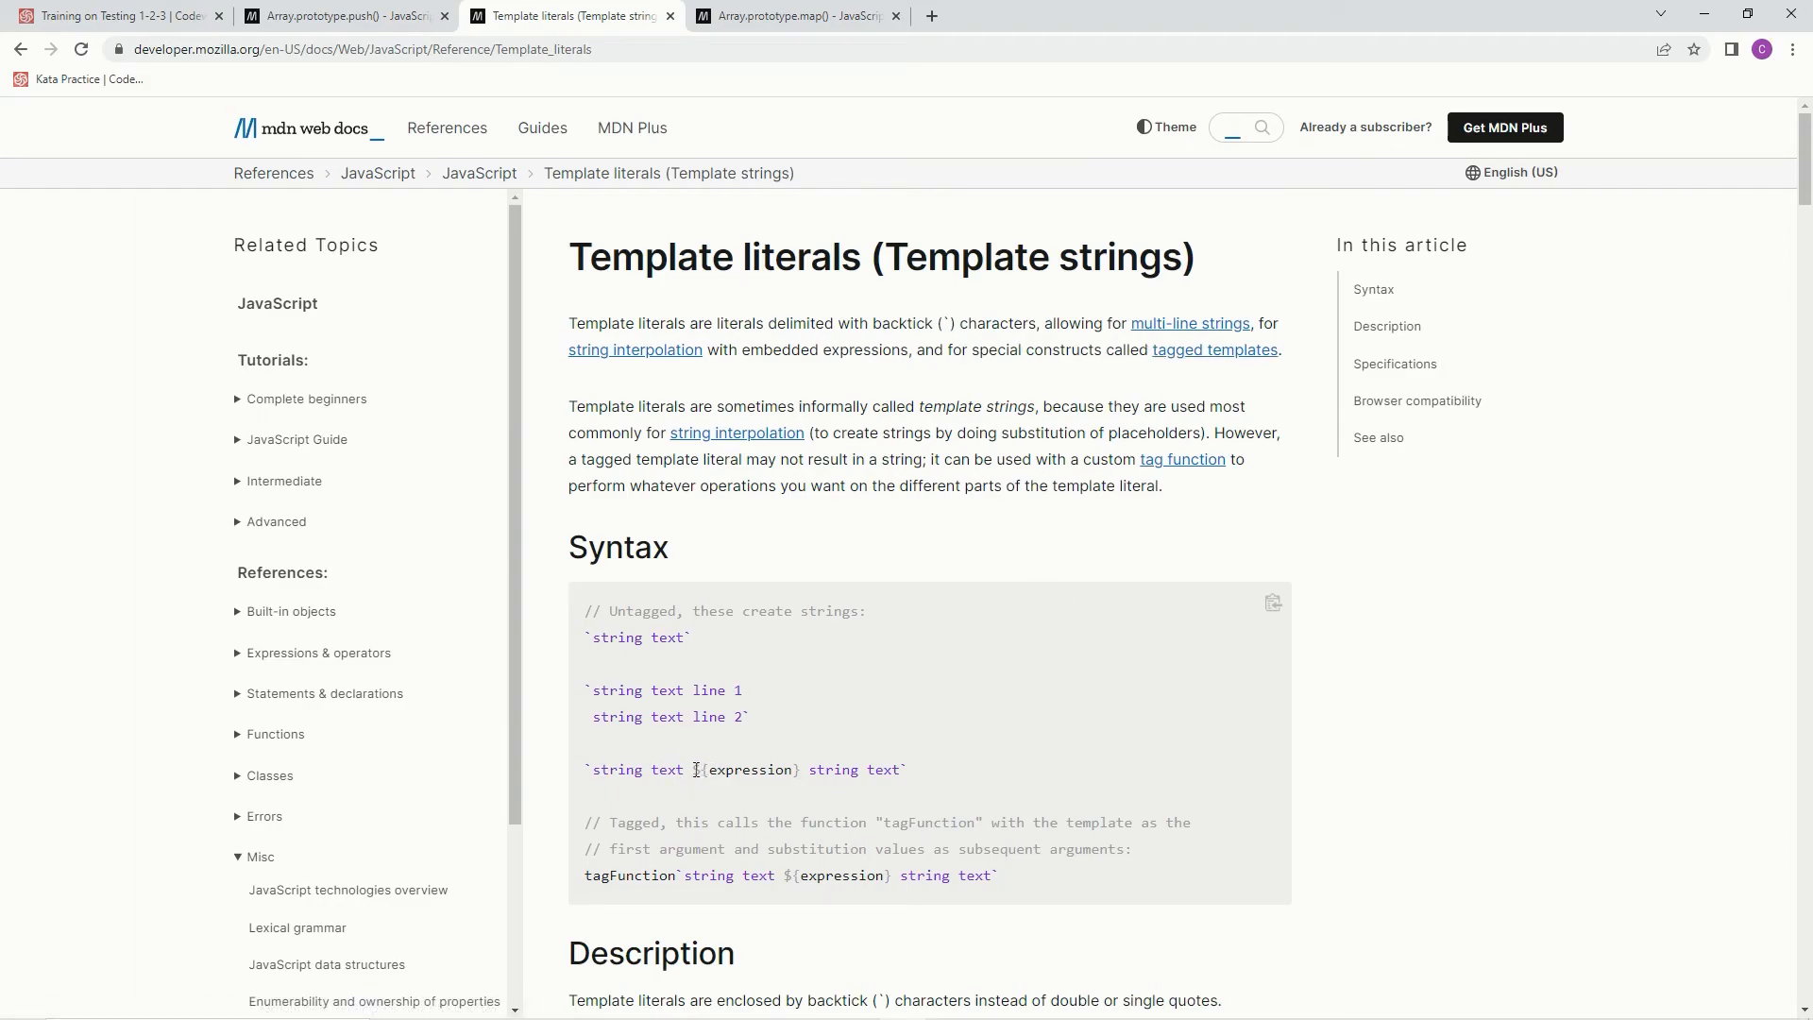
pyautogui.doubleClick(746, 769)
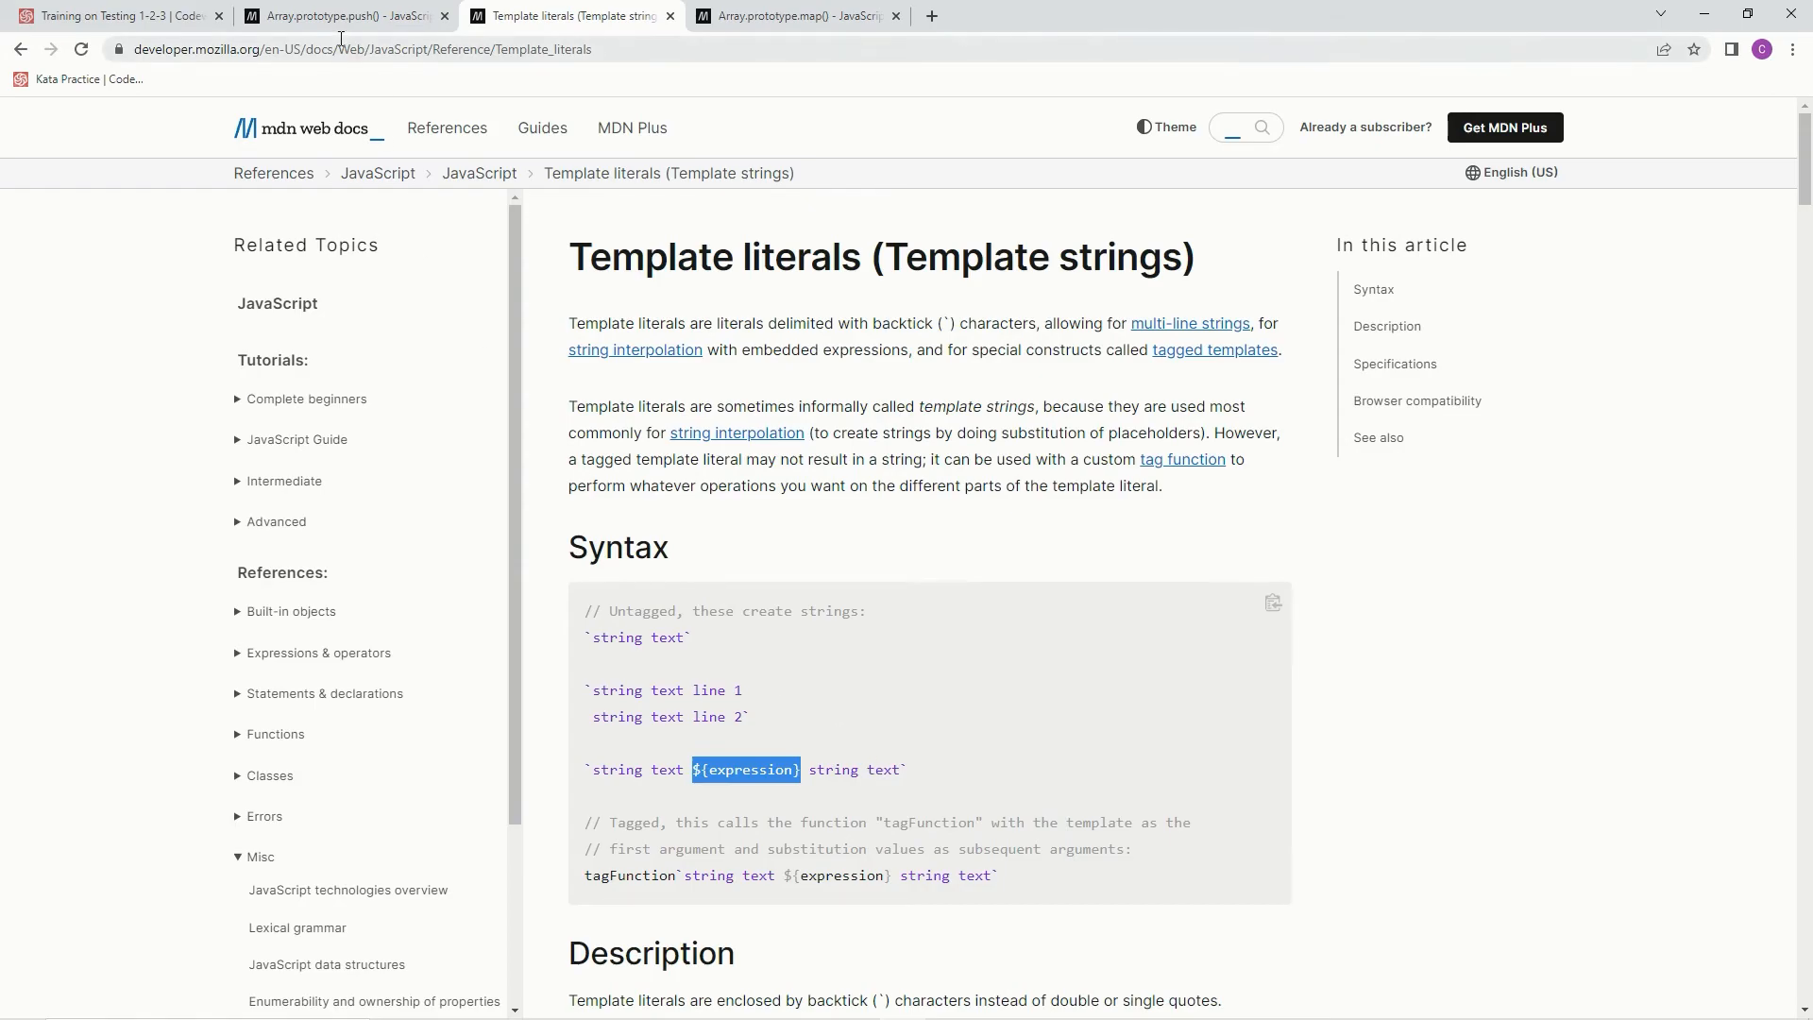
pyautogui.click(115, 15)
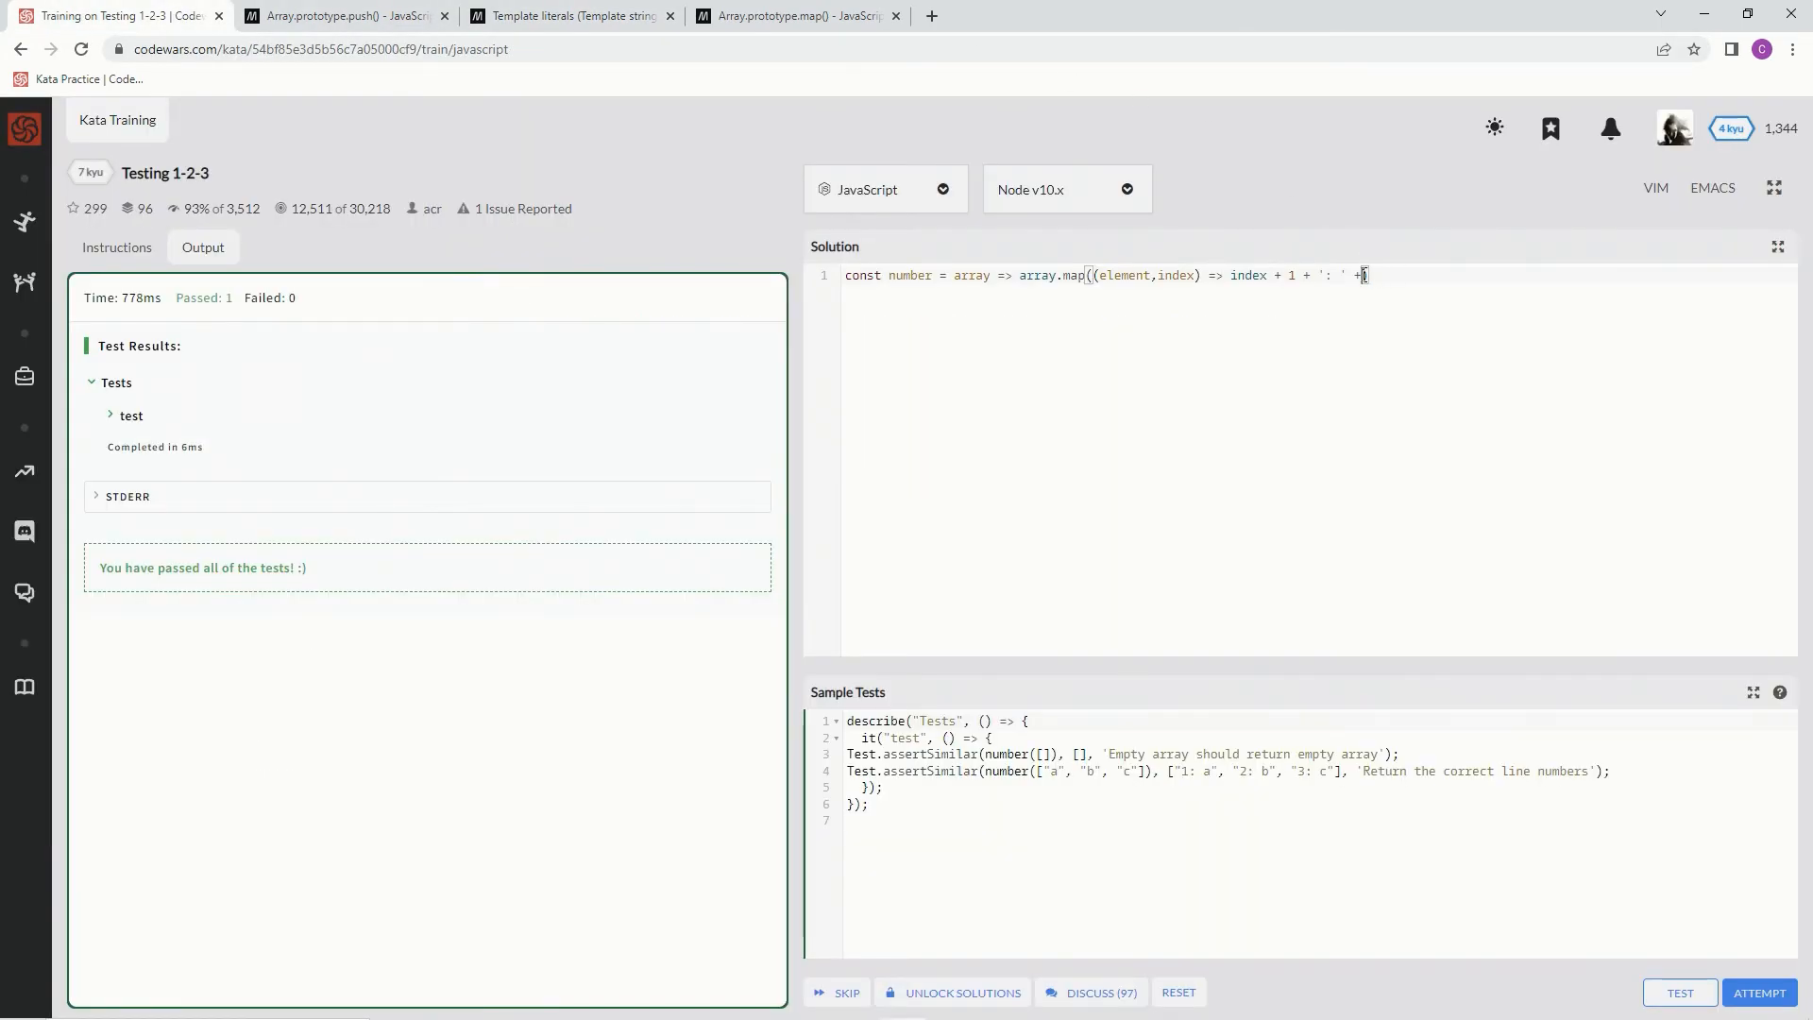
# - Replace the concatenation with the template literal `${index + 1}: ${element}`
pyautogui.moveTo(1362, 275); pyautogui.dragTo(1230, 276)
pyautogui.write('`')
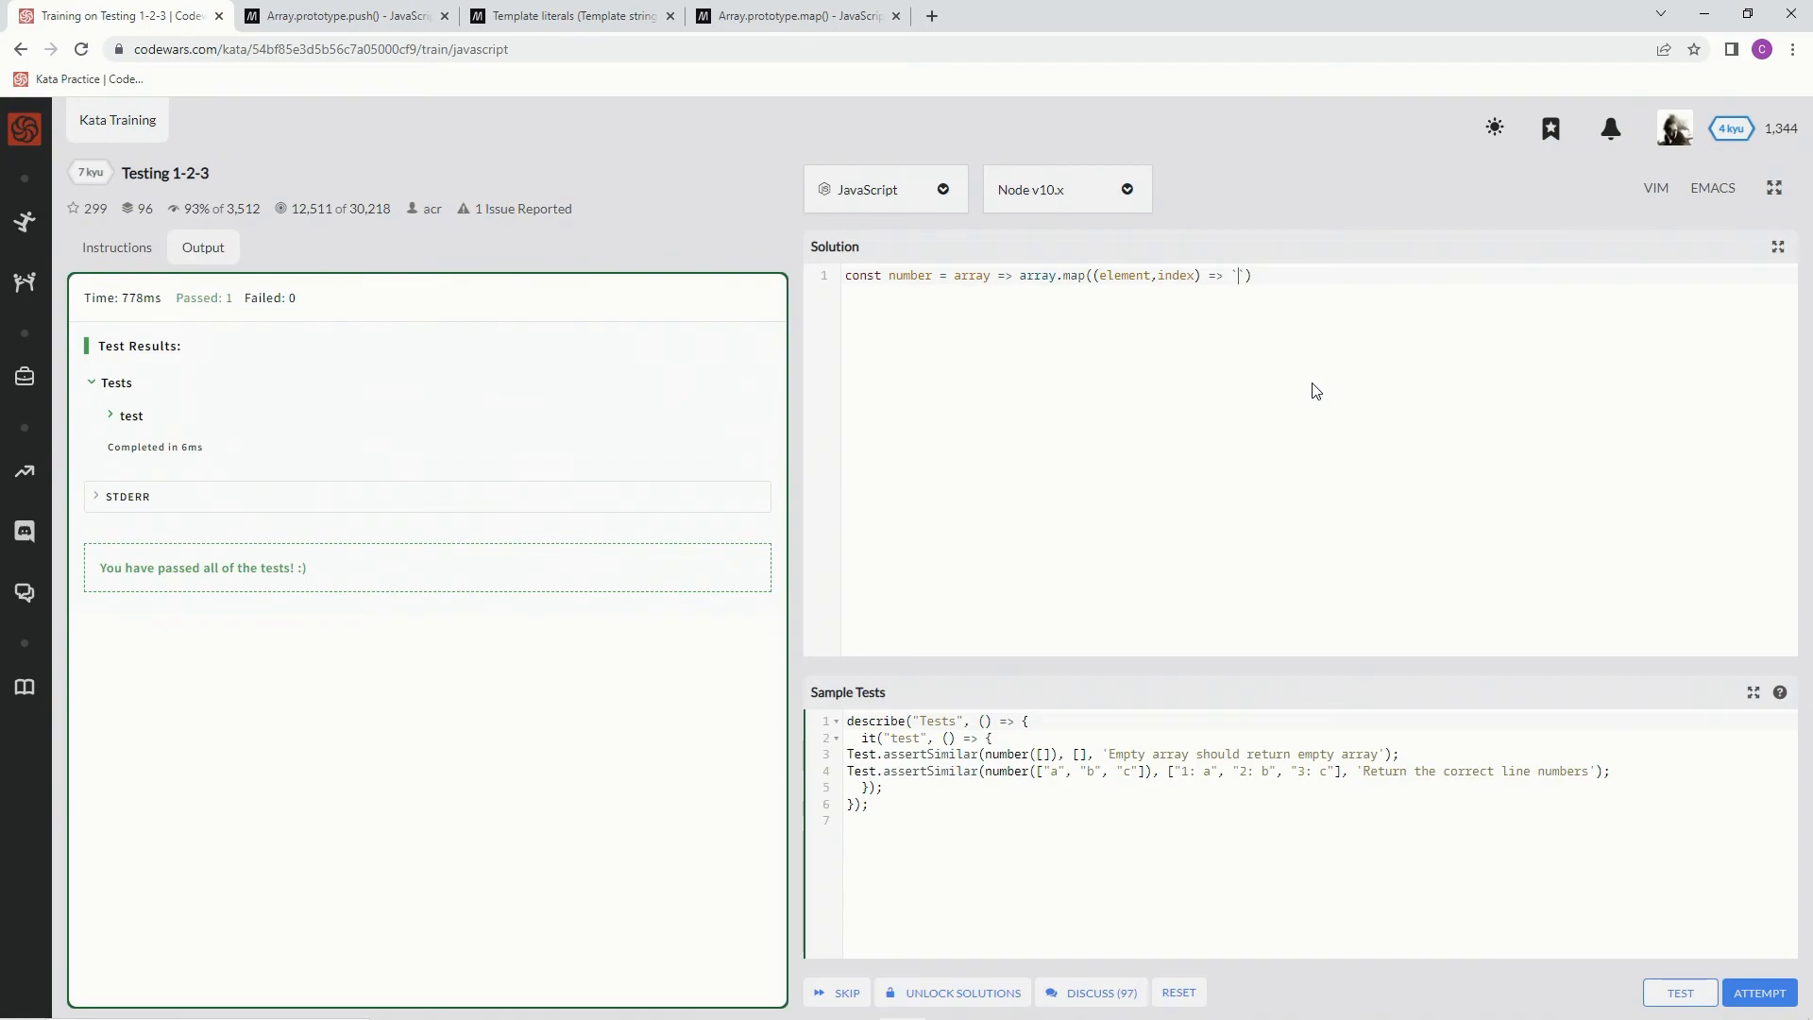
pyautogui.moveTo(1311, 282)
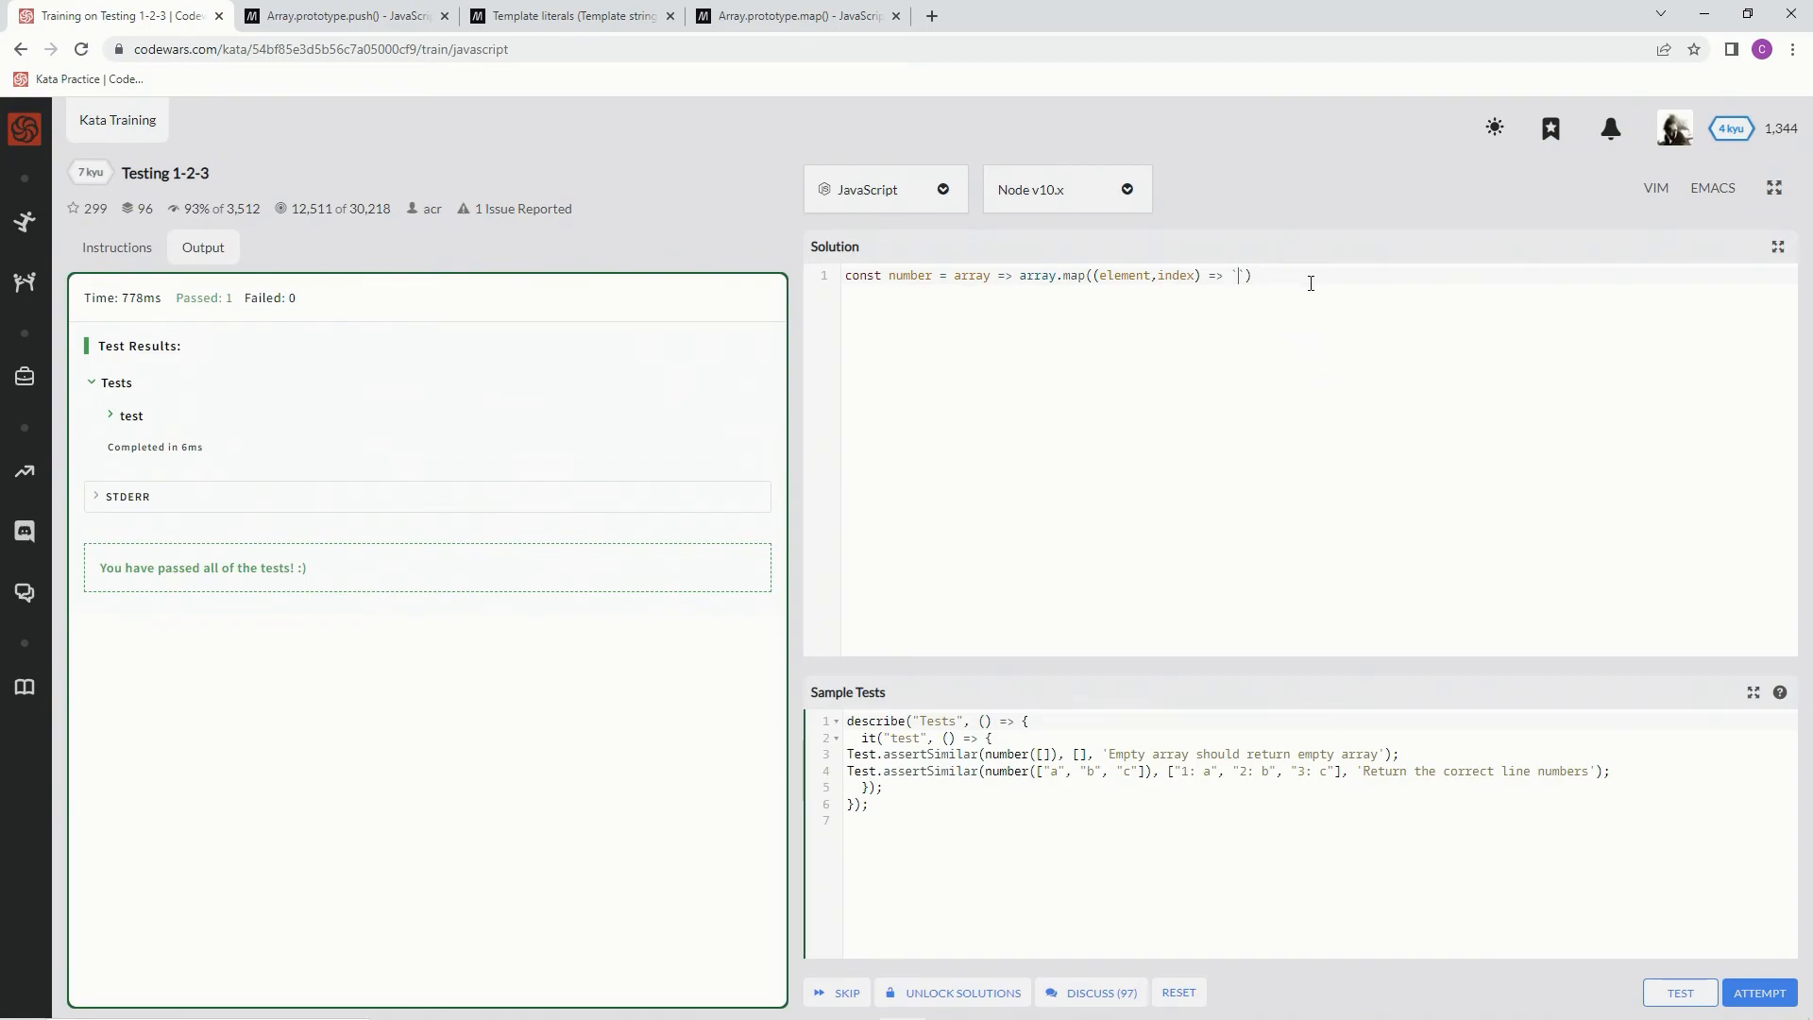
pyautogui.write('`')
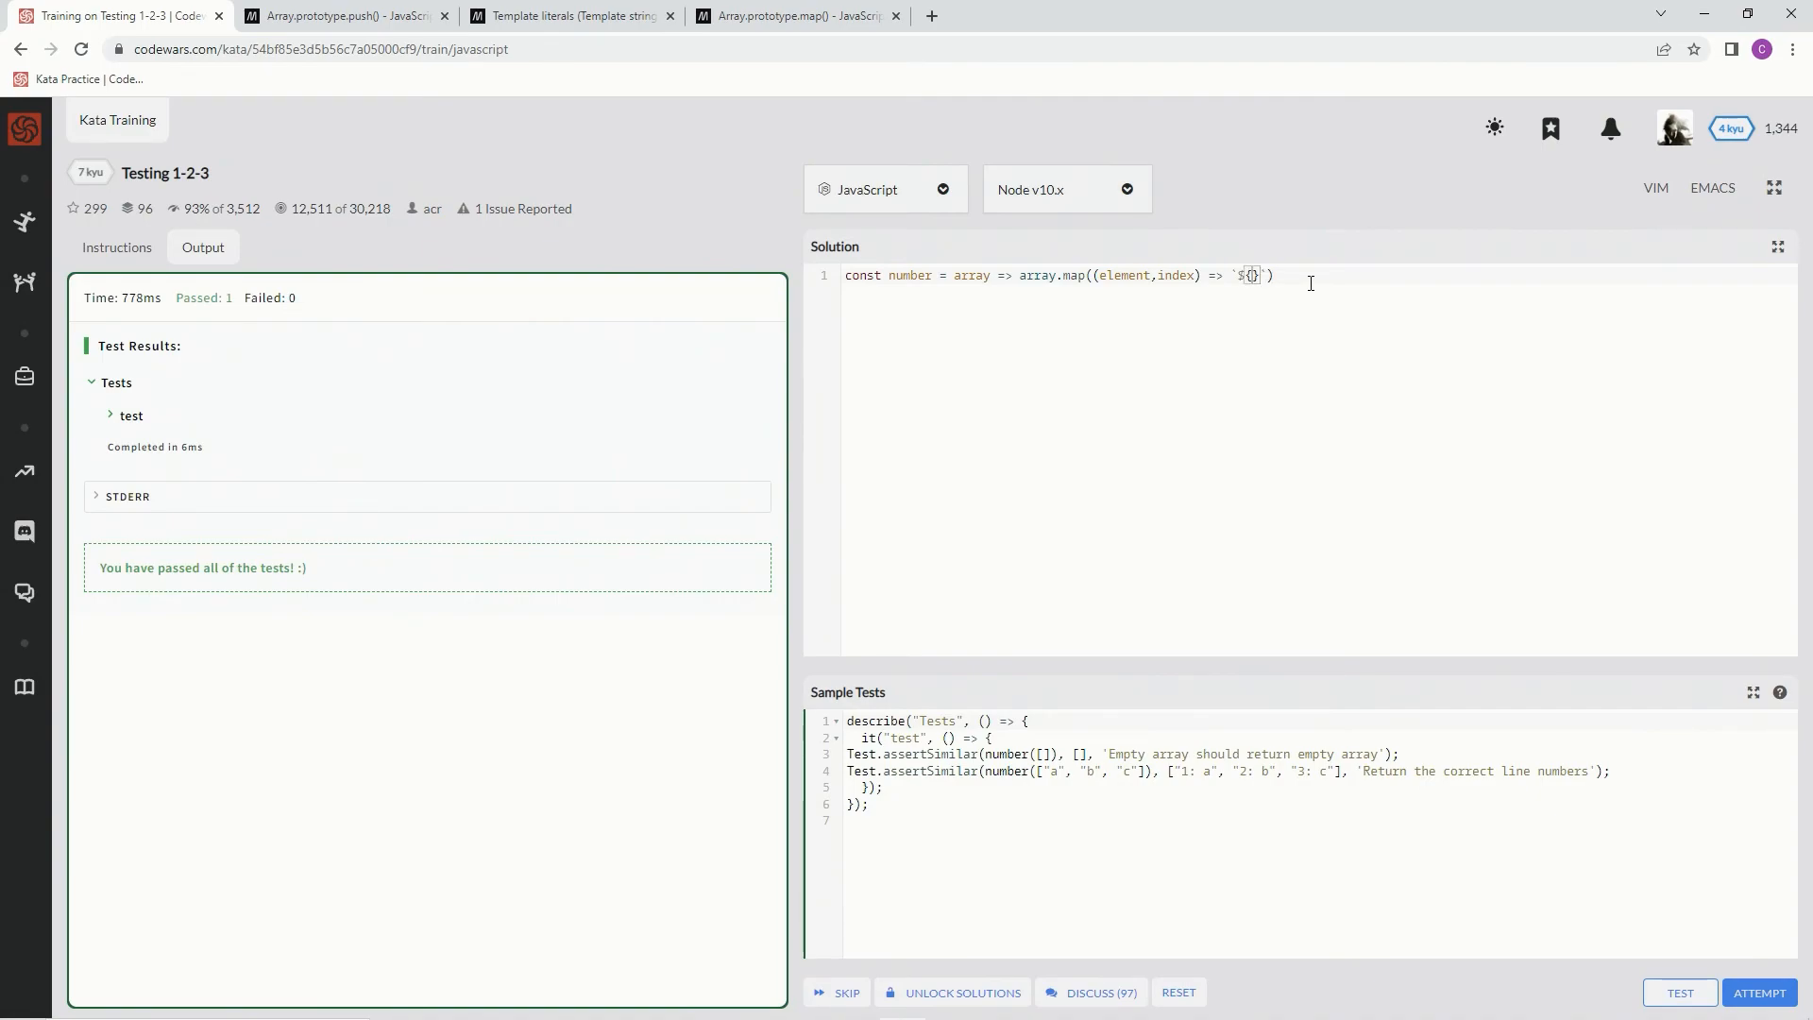
pyautogui.write(':')
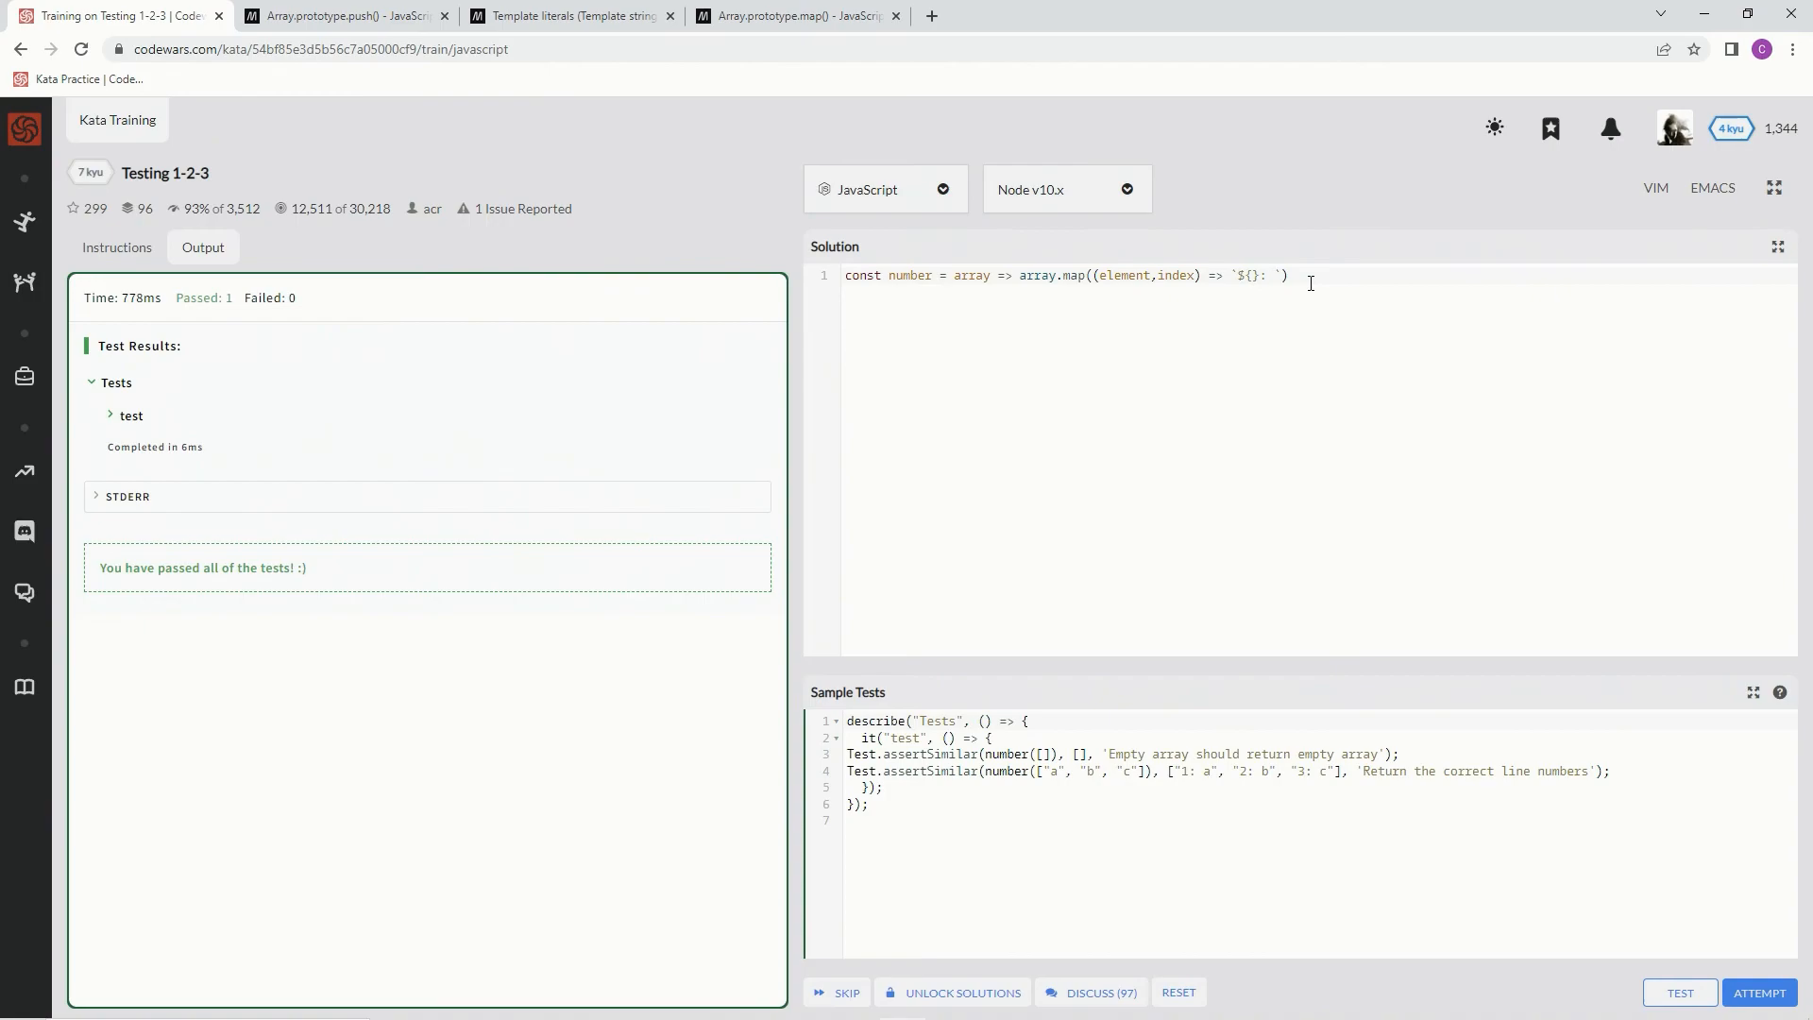
pyautogui.write('${')
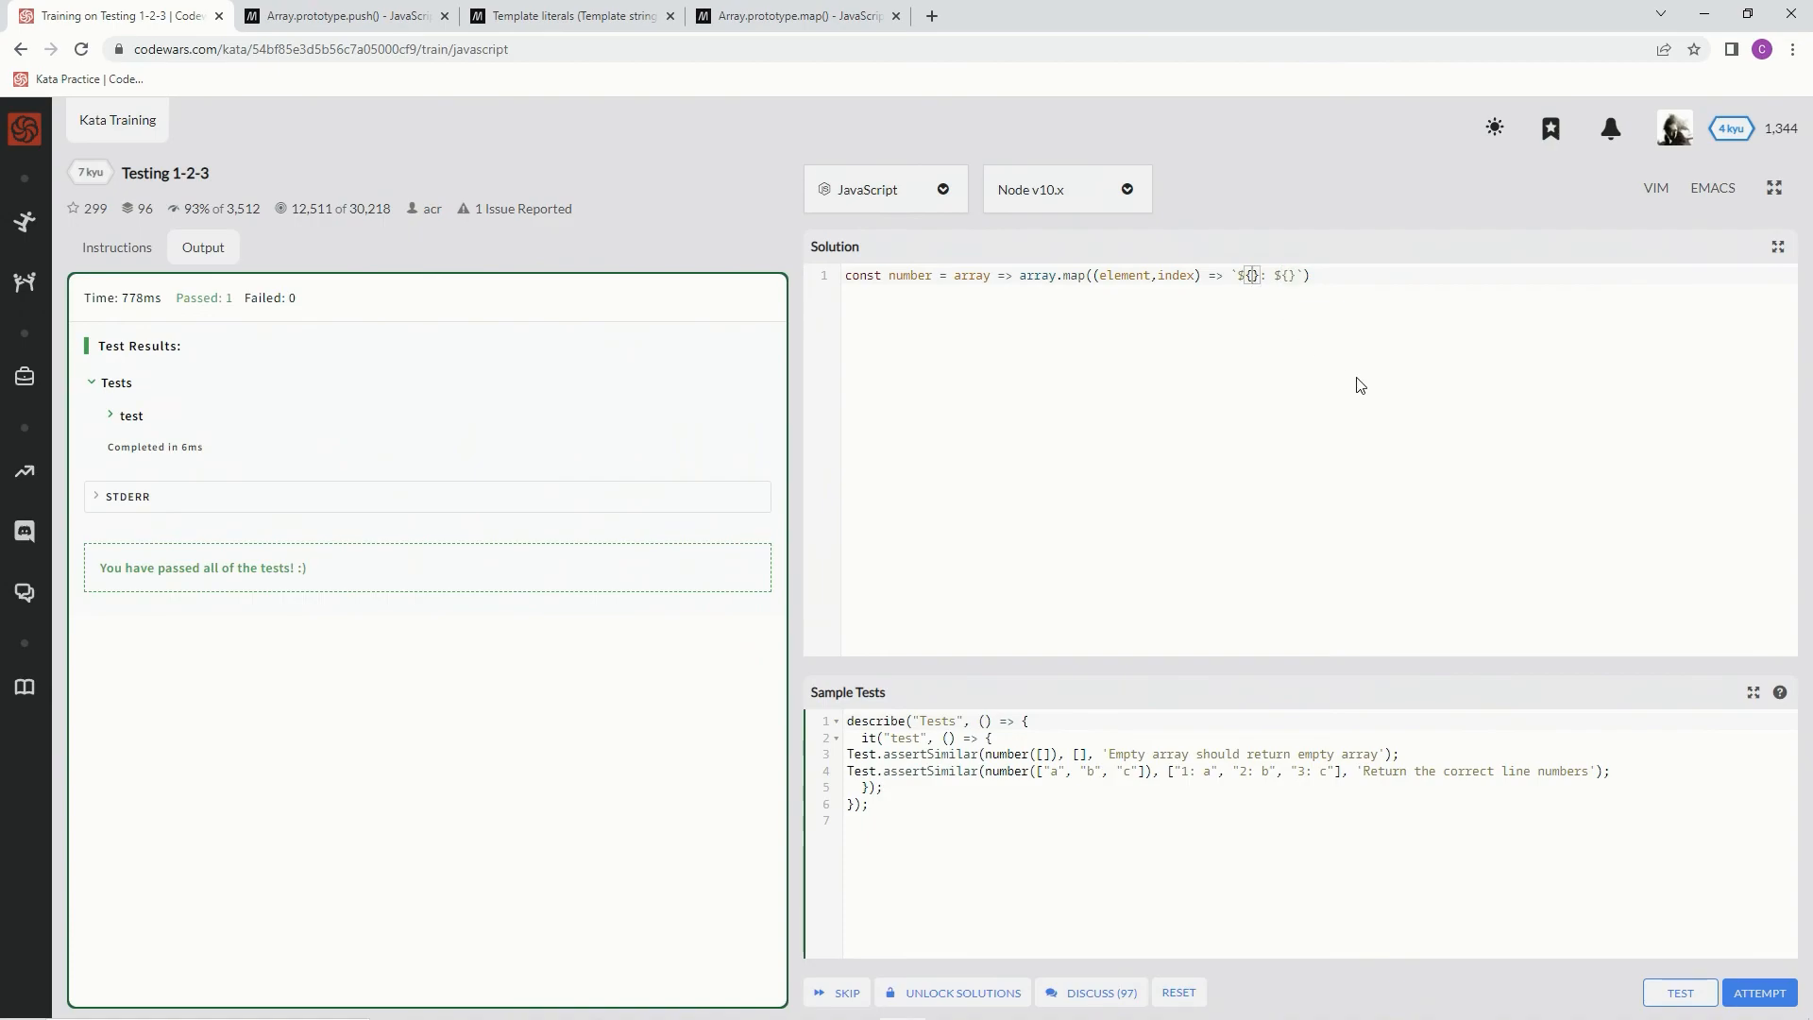
pyautogui.write('index')
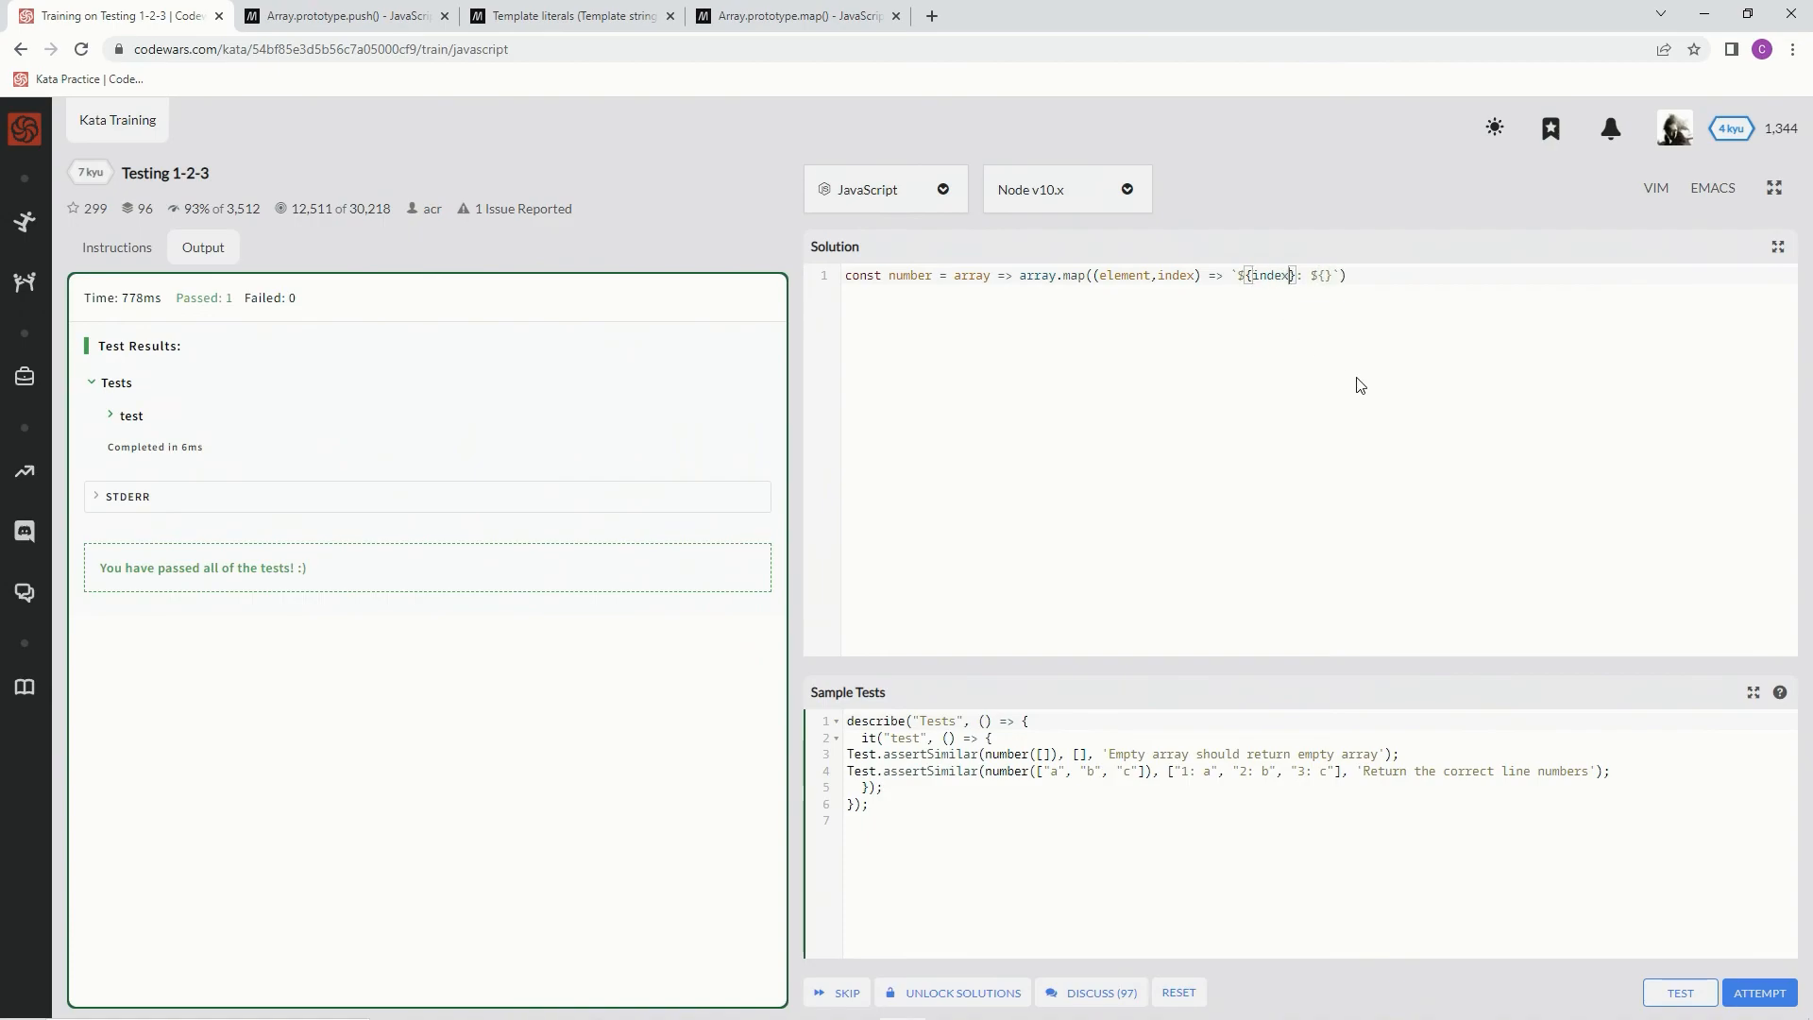
pyautogui.write('+ 1')
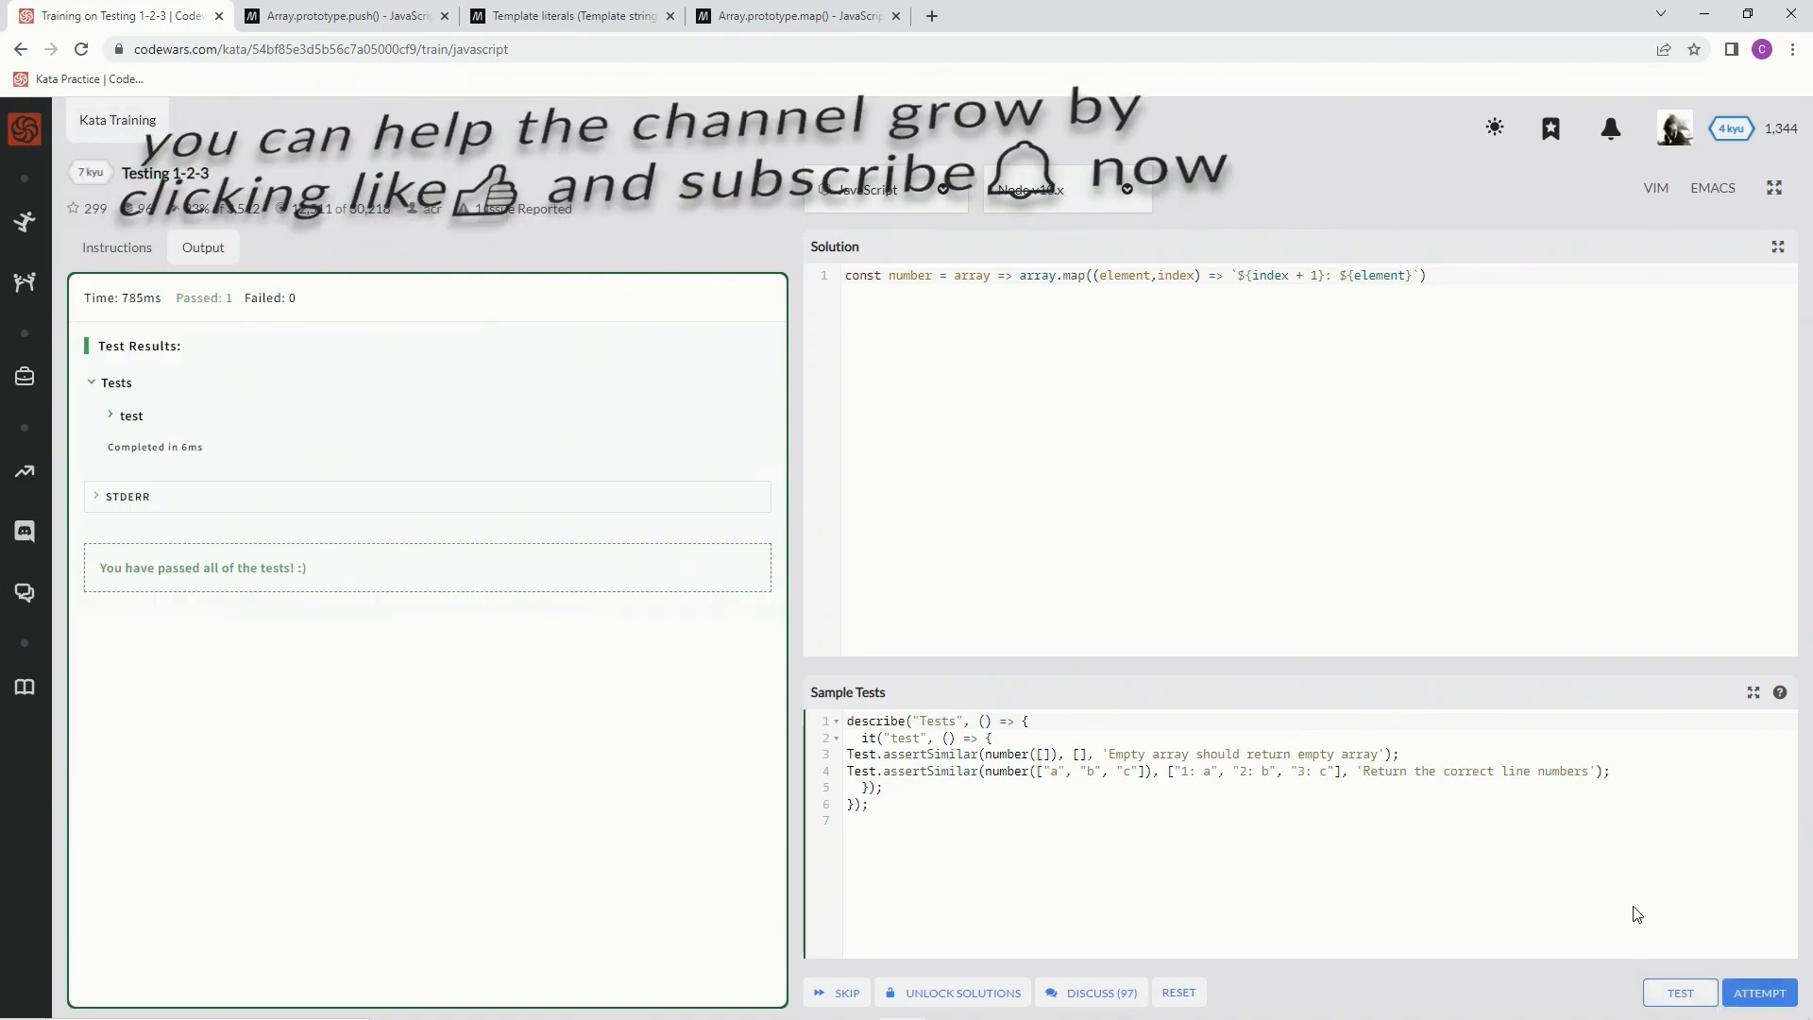
# - Attempt the full tests, pass them, and submit the kata solution
pyautogui.click(1759, 991)
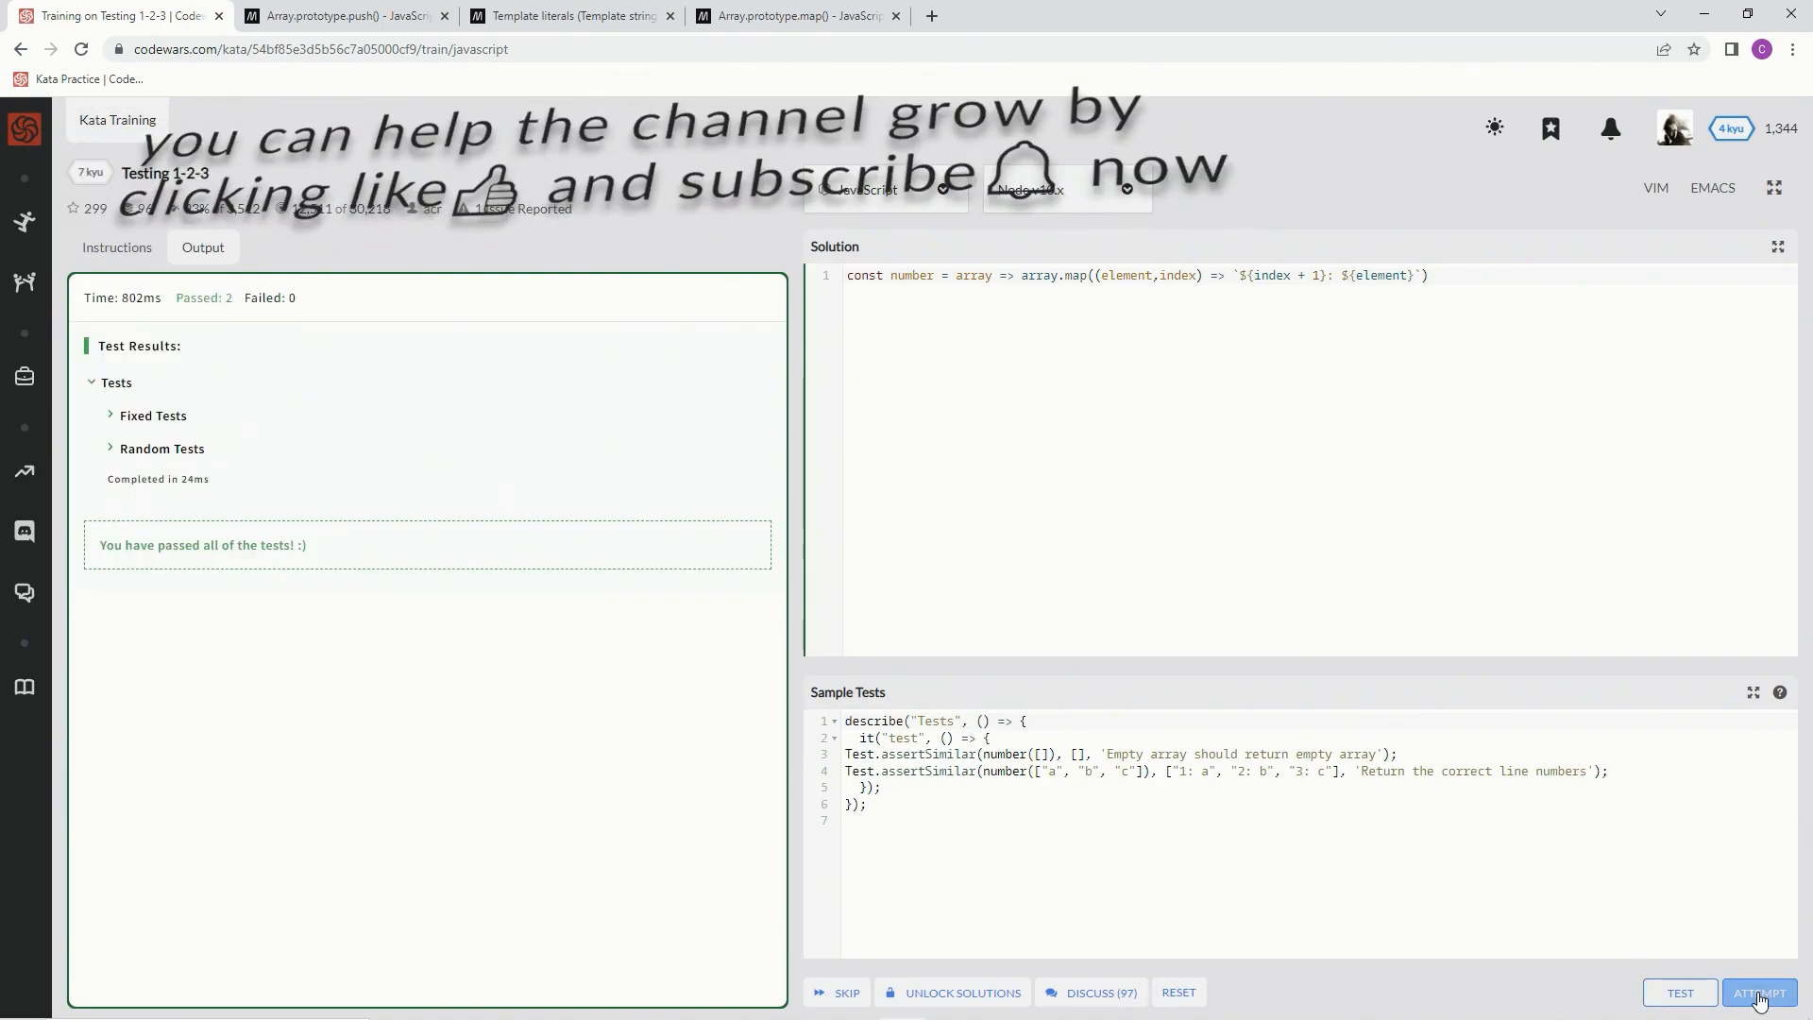
pyautogui.click(1759, 992)
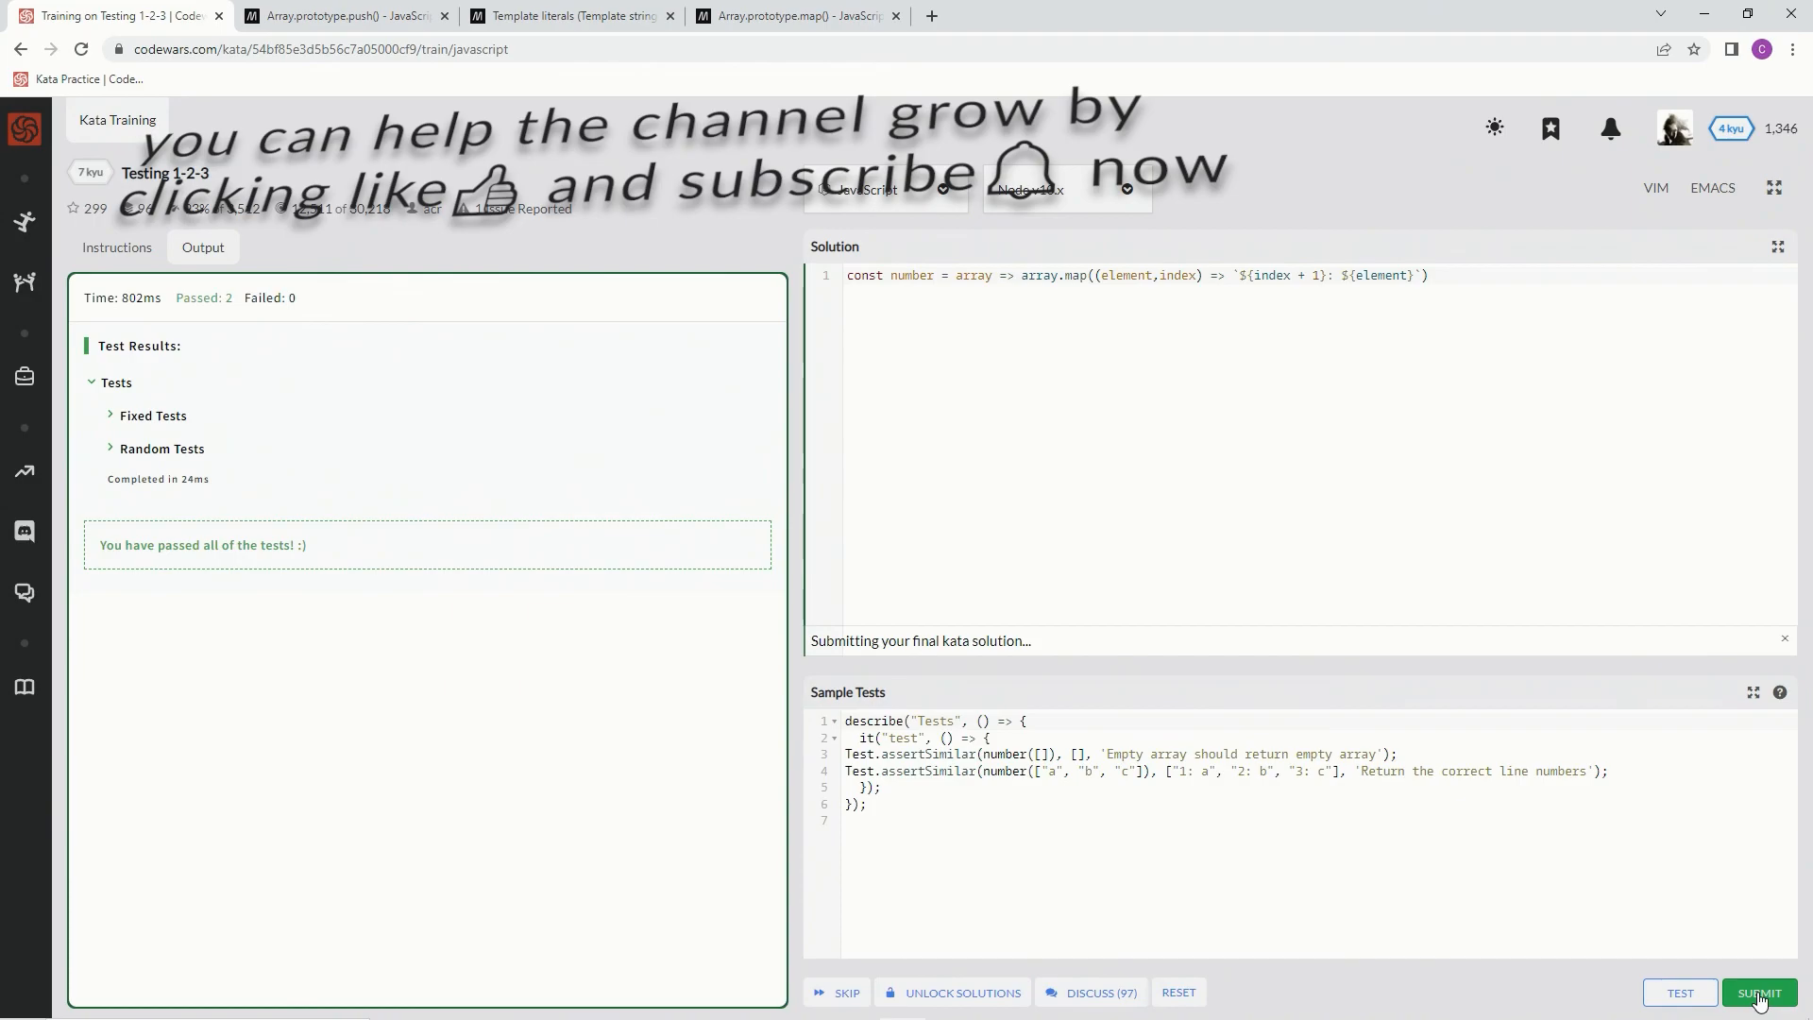
pyautogui.click(1758, 992)
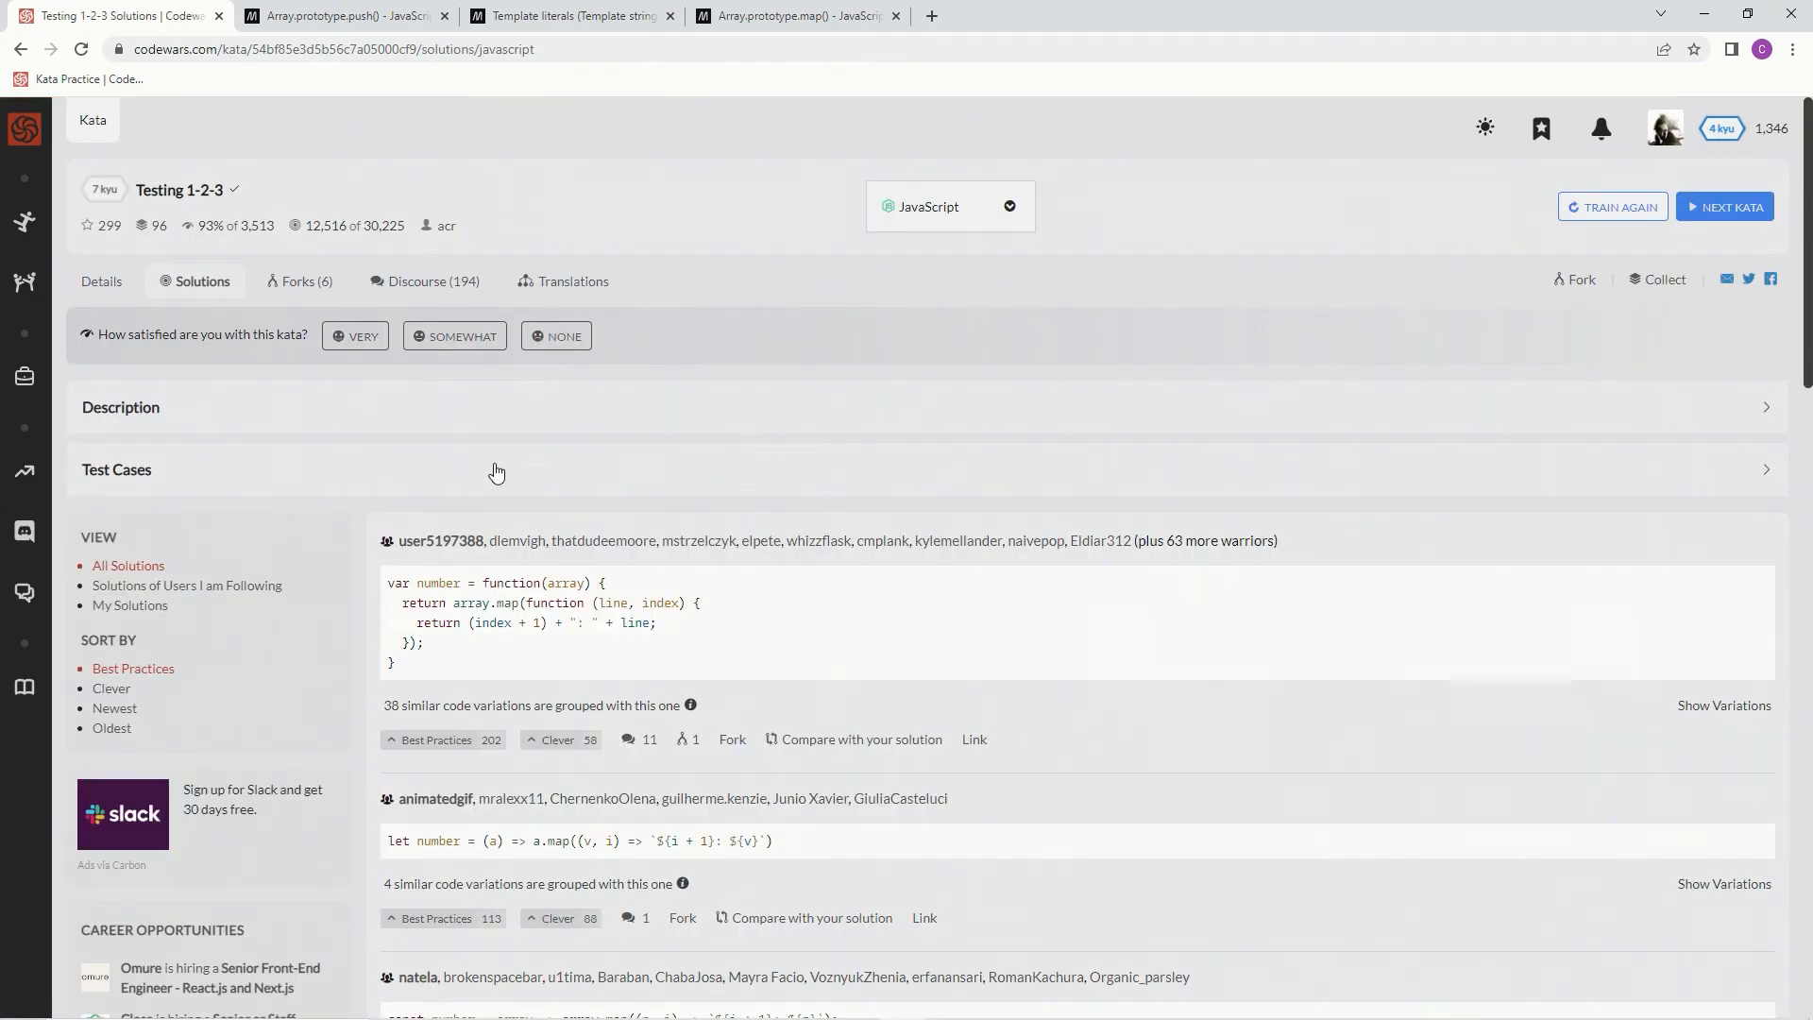
# - Rate the kata Very satisfying, filter to My Solutions, and give my one-liner a Best Practices vote
pyautogui.click(355, 336)
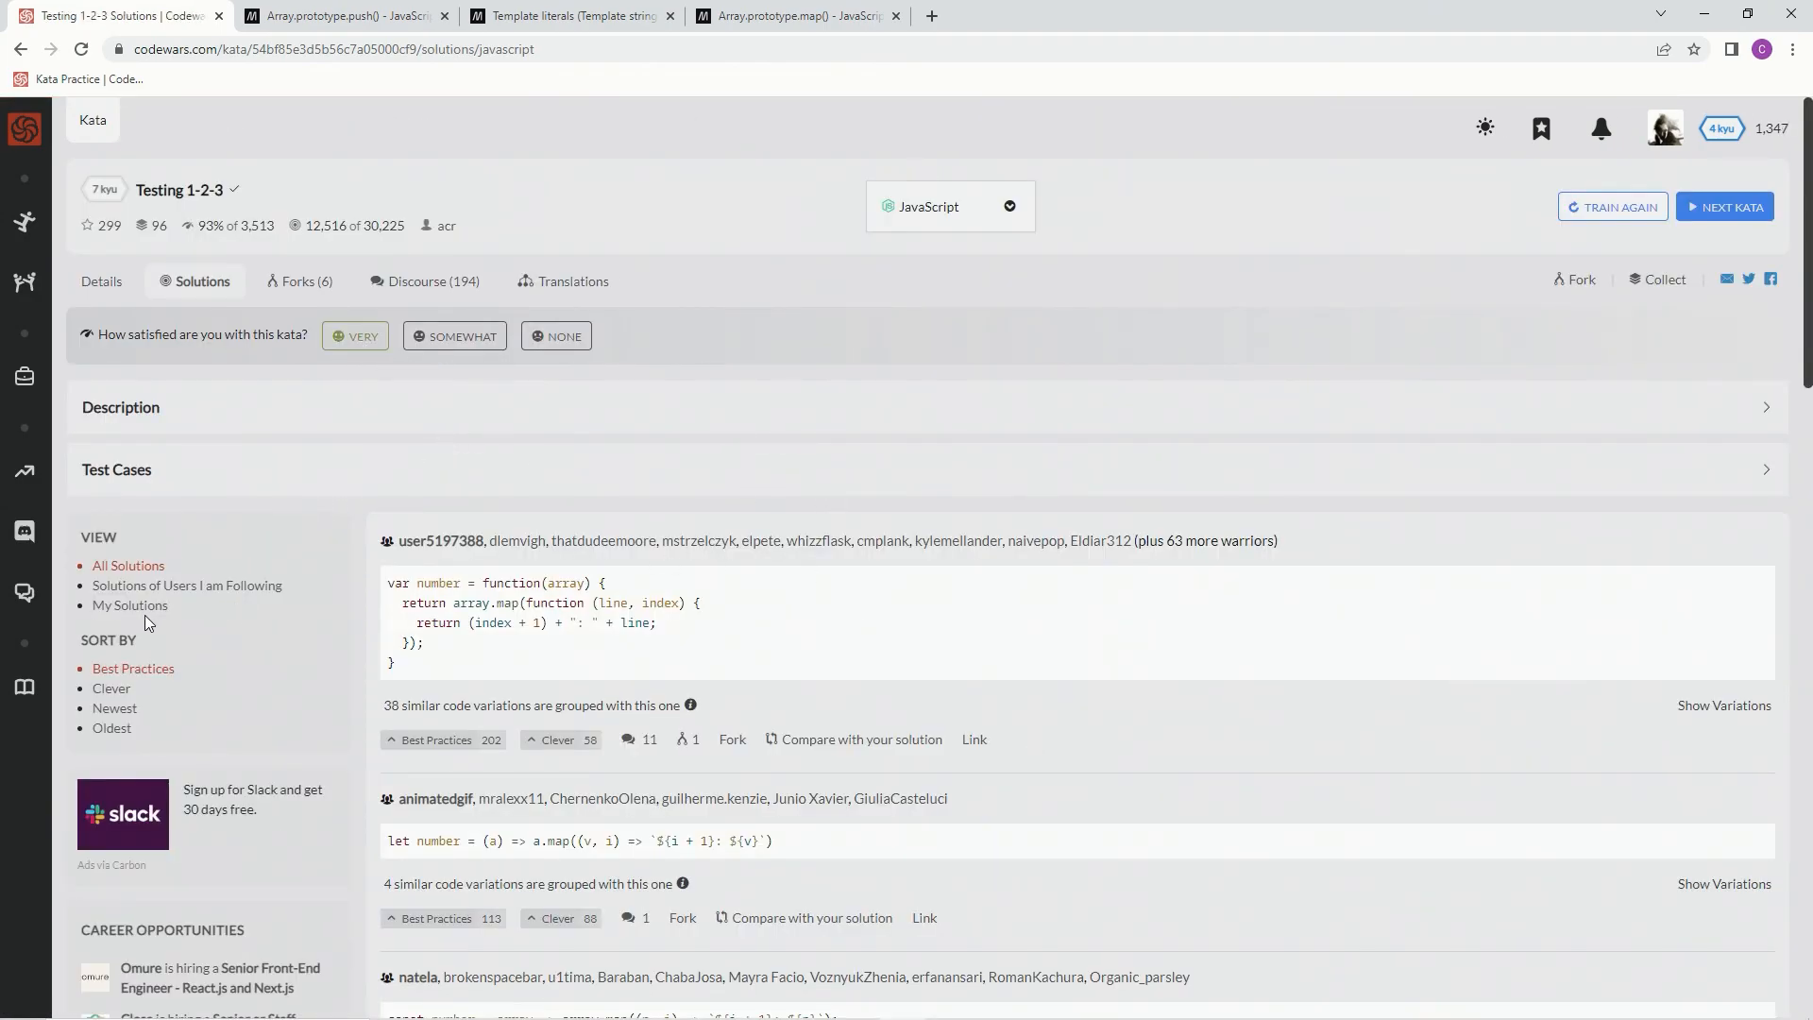
pyautogui.click(131, 604)
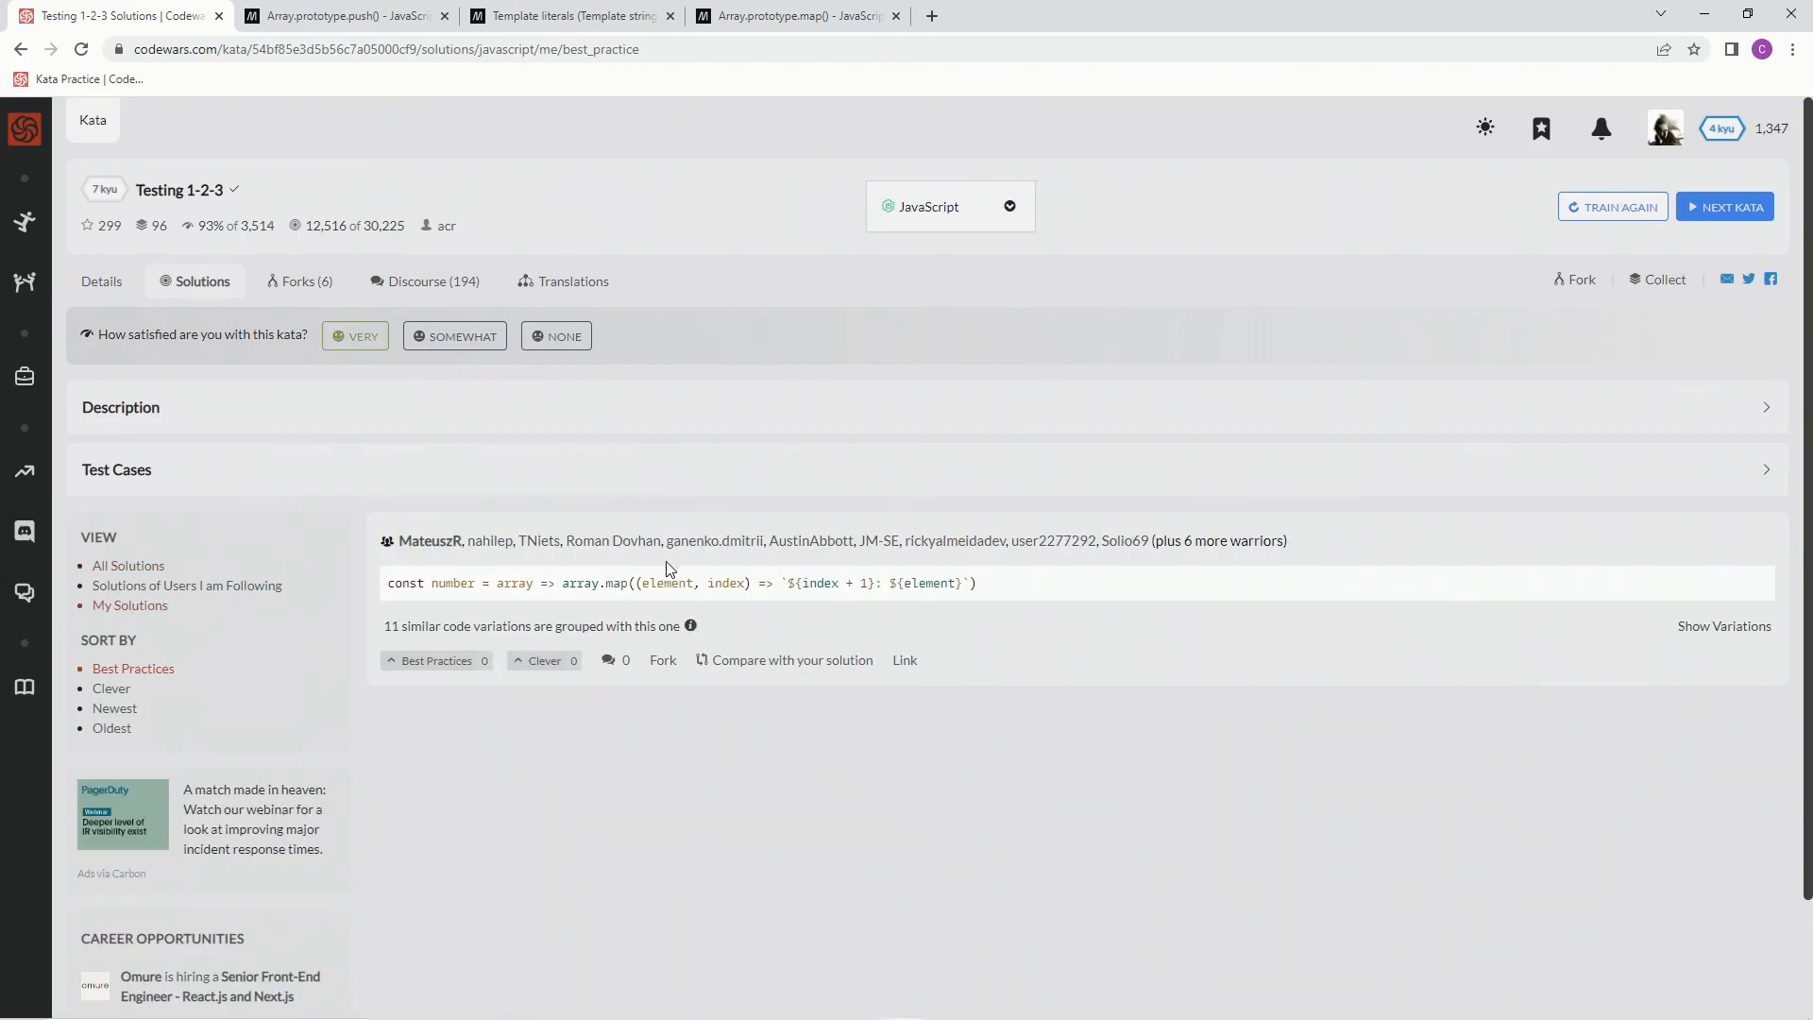
pyautogui.click(437, 659)
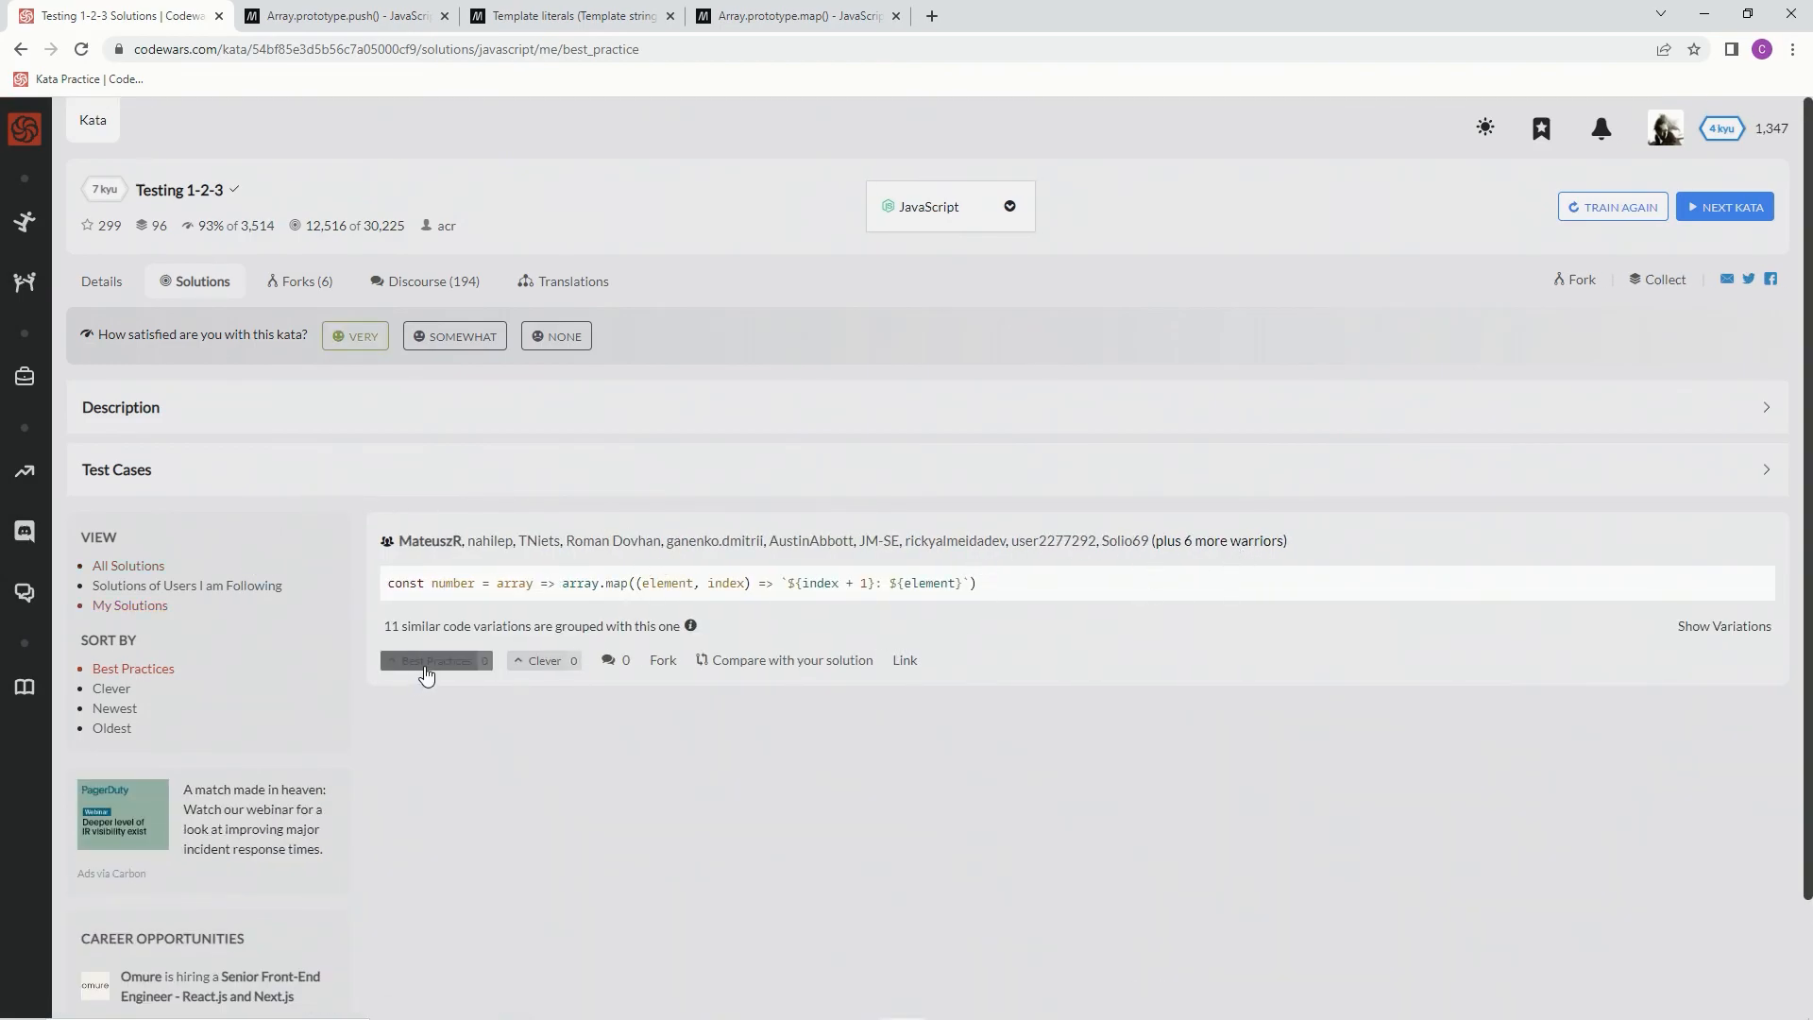
pyautogui.click(436, 661)
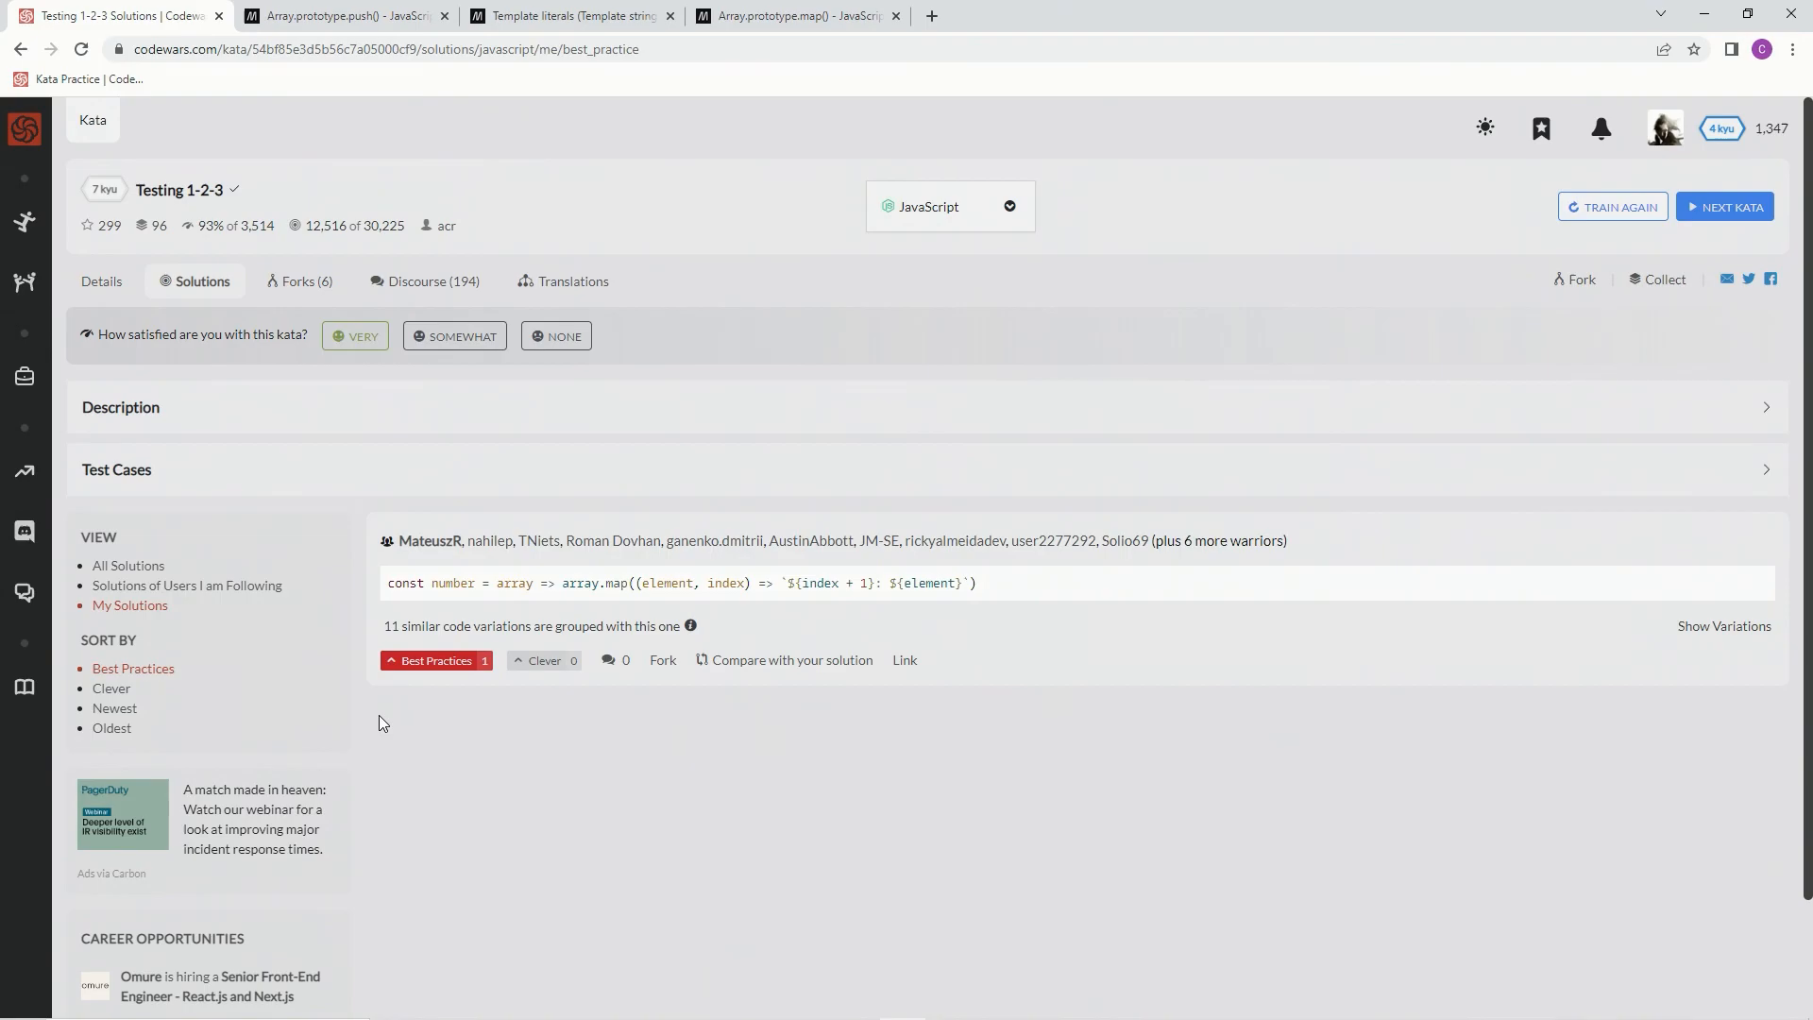